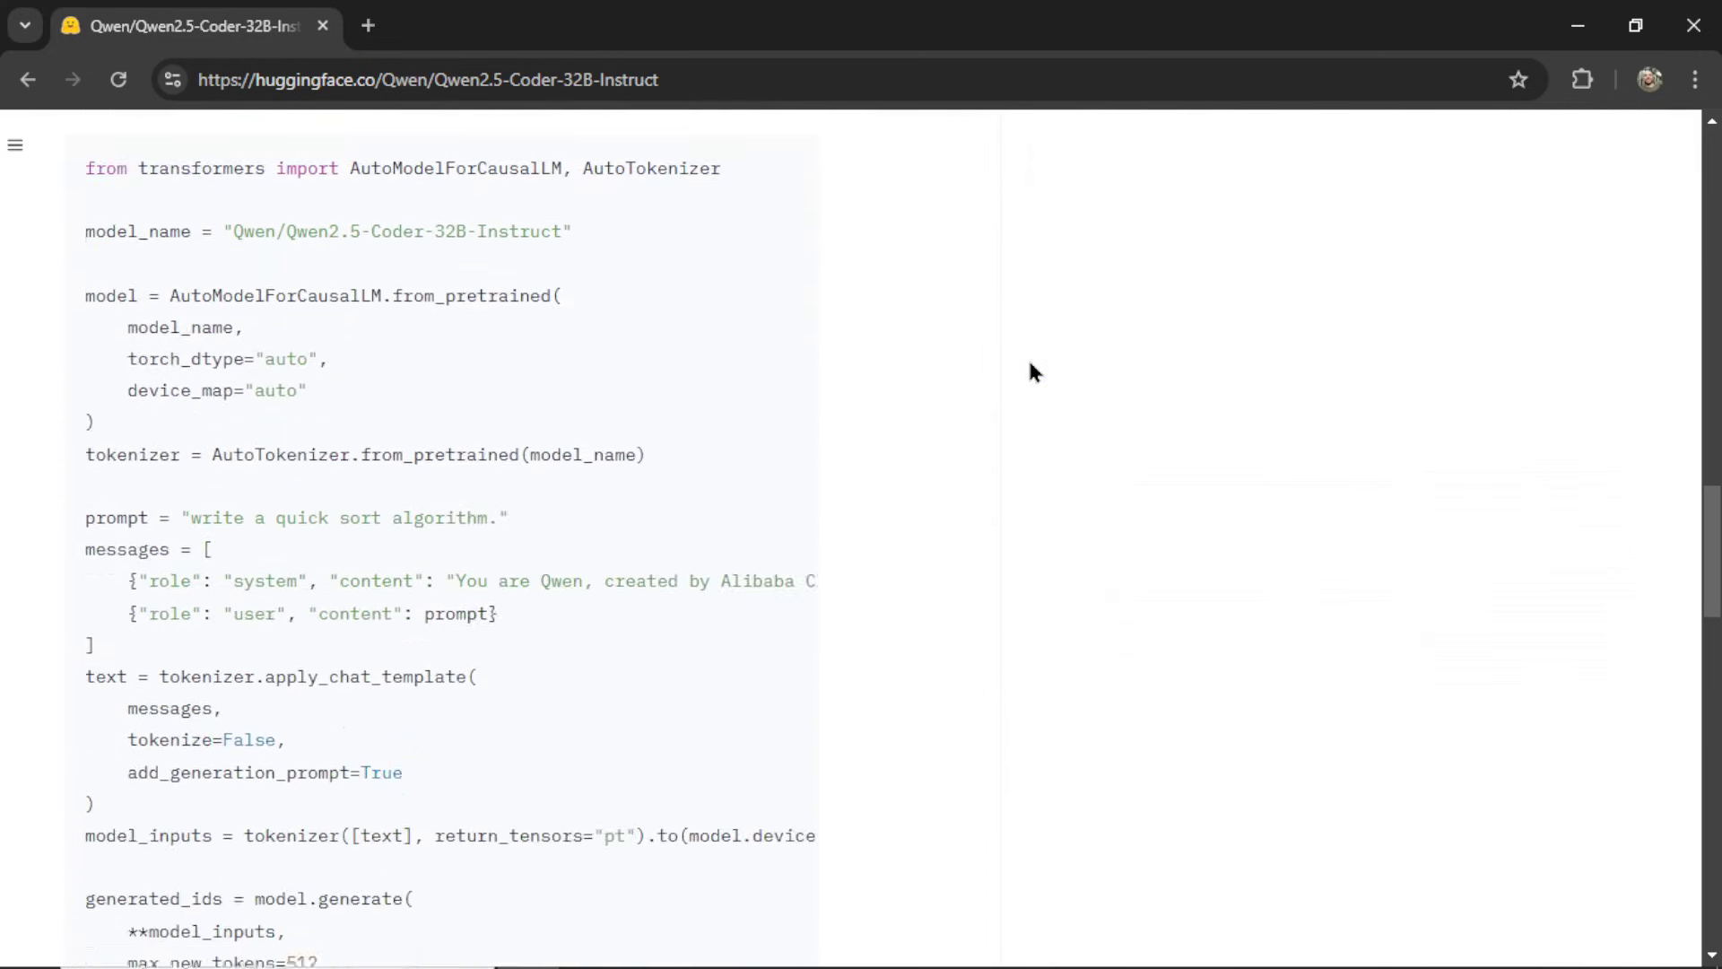
Step: Pick out the one-credit cost and begin a 1000 × multiplication in Calculator
scroll("down", 3)
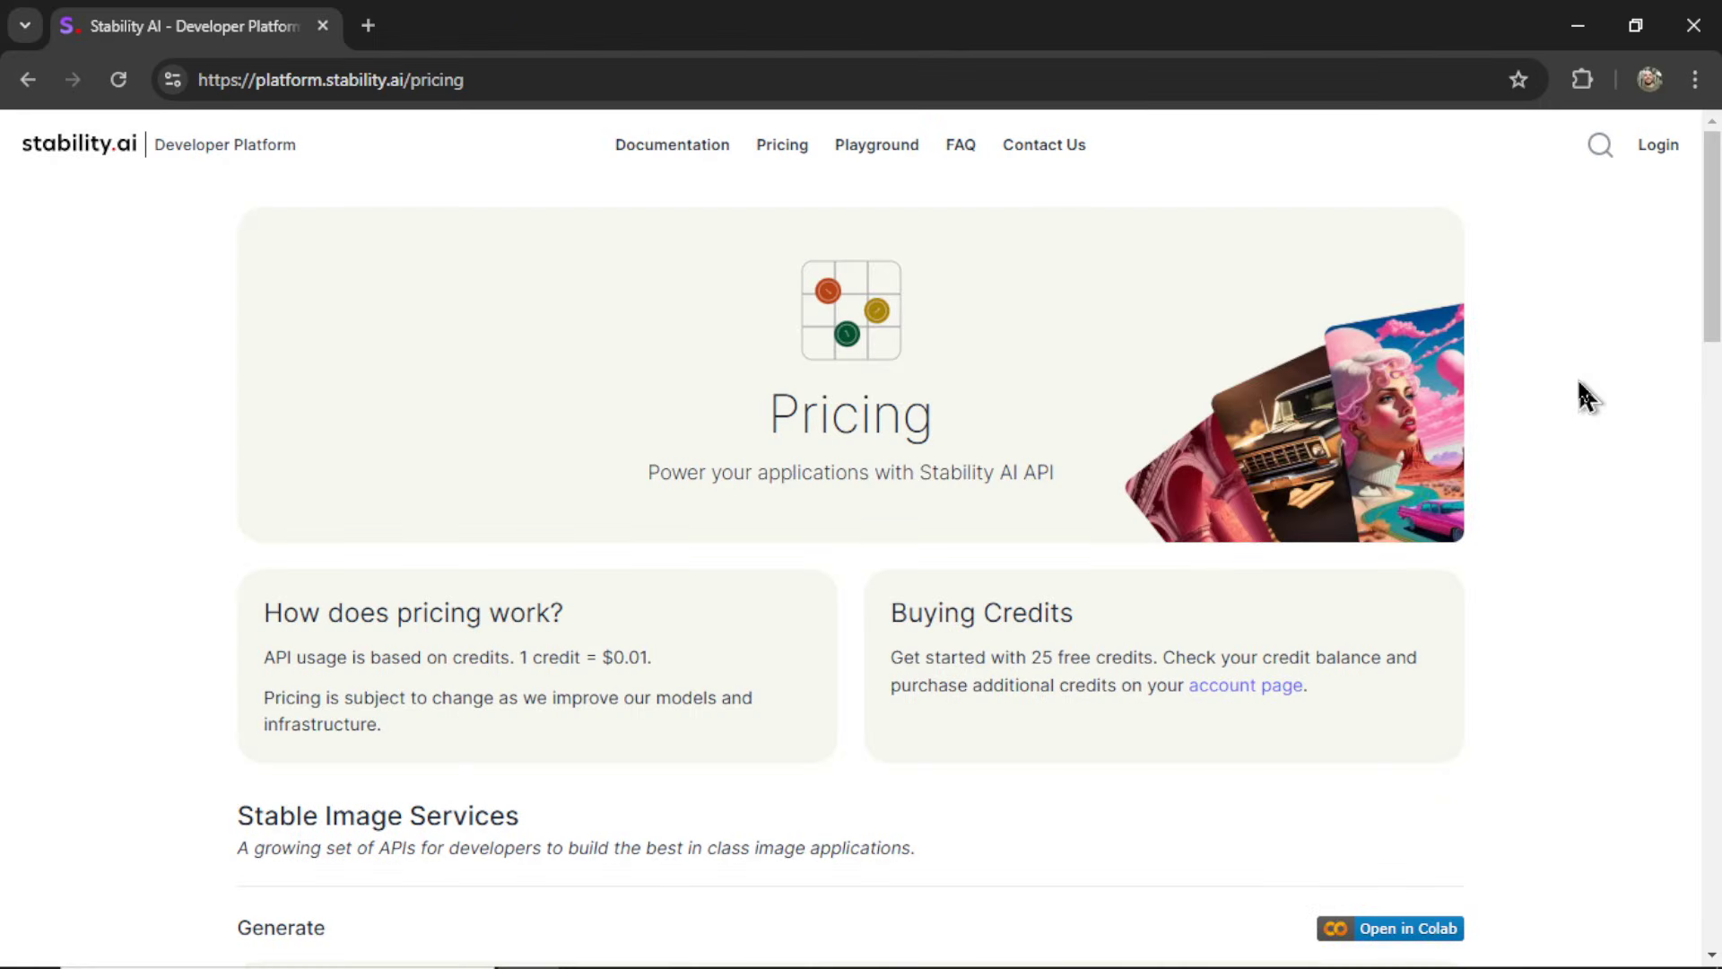
mouse_move(1274, 329)
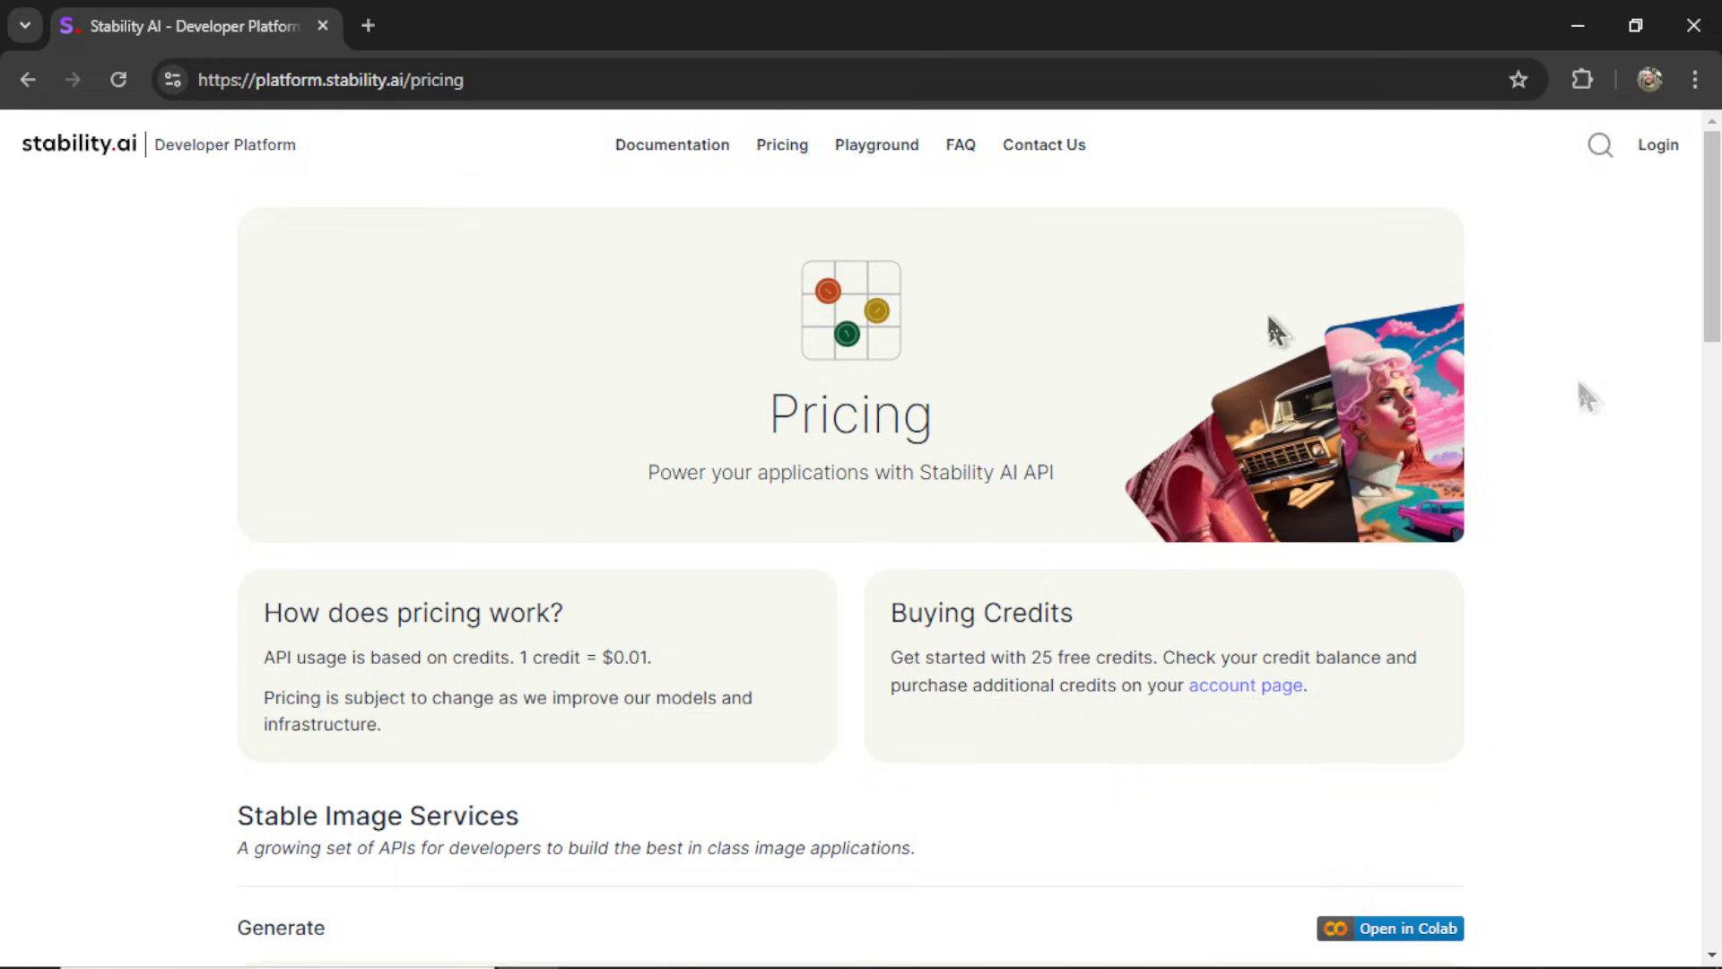
mouse_move(1271, 322)
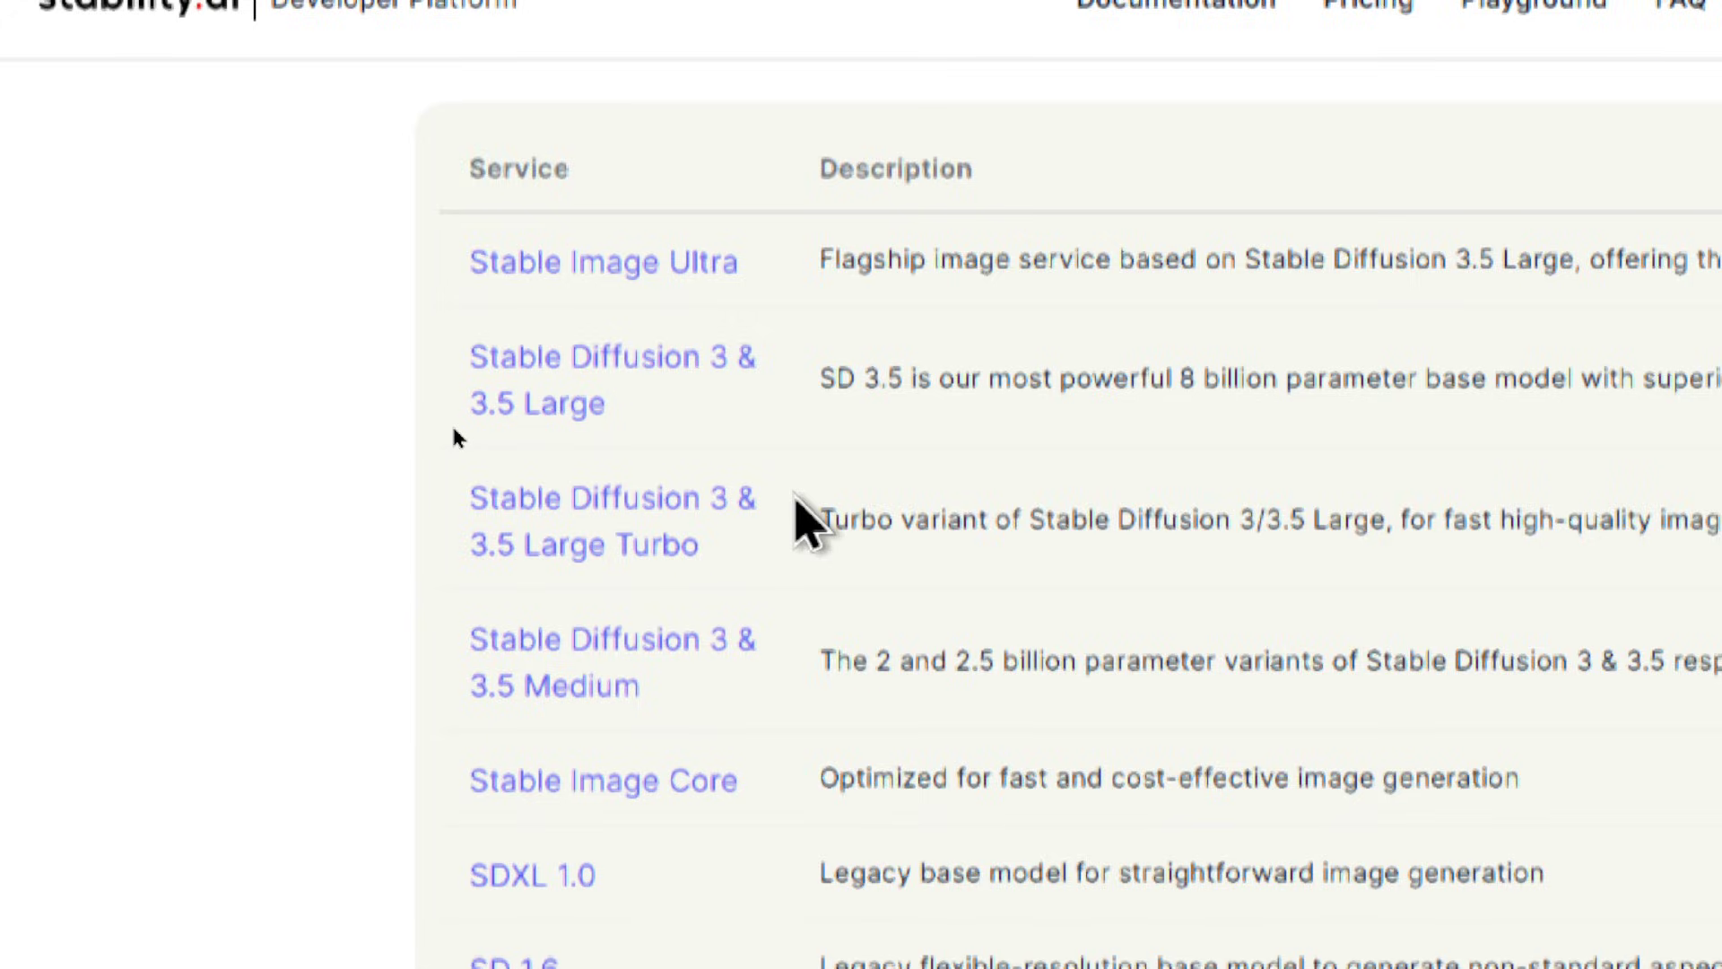
scroll("down", 3)
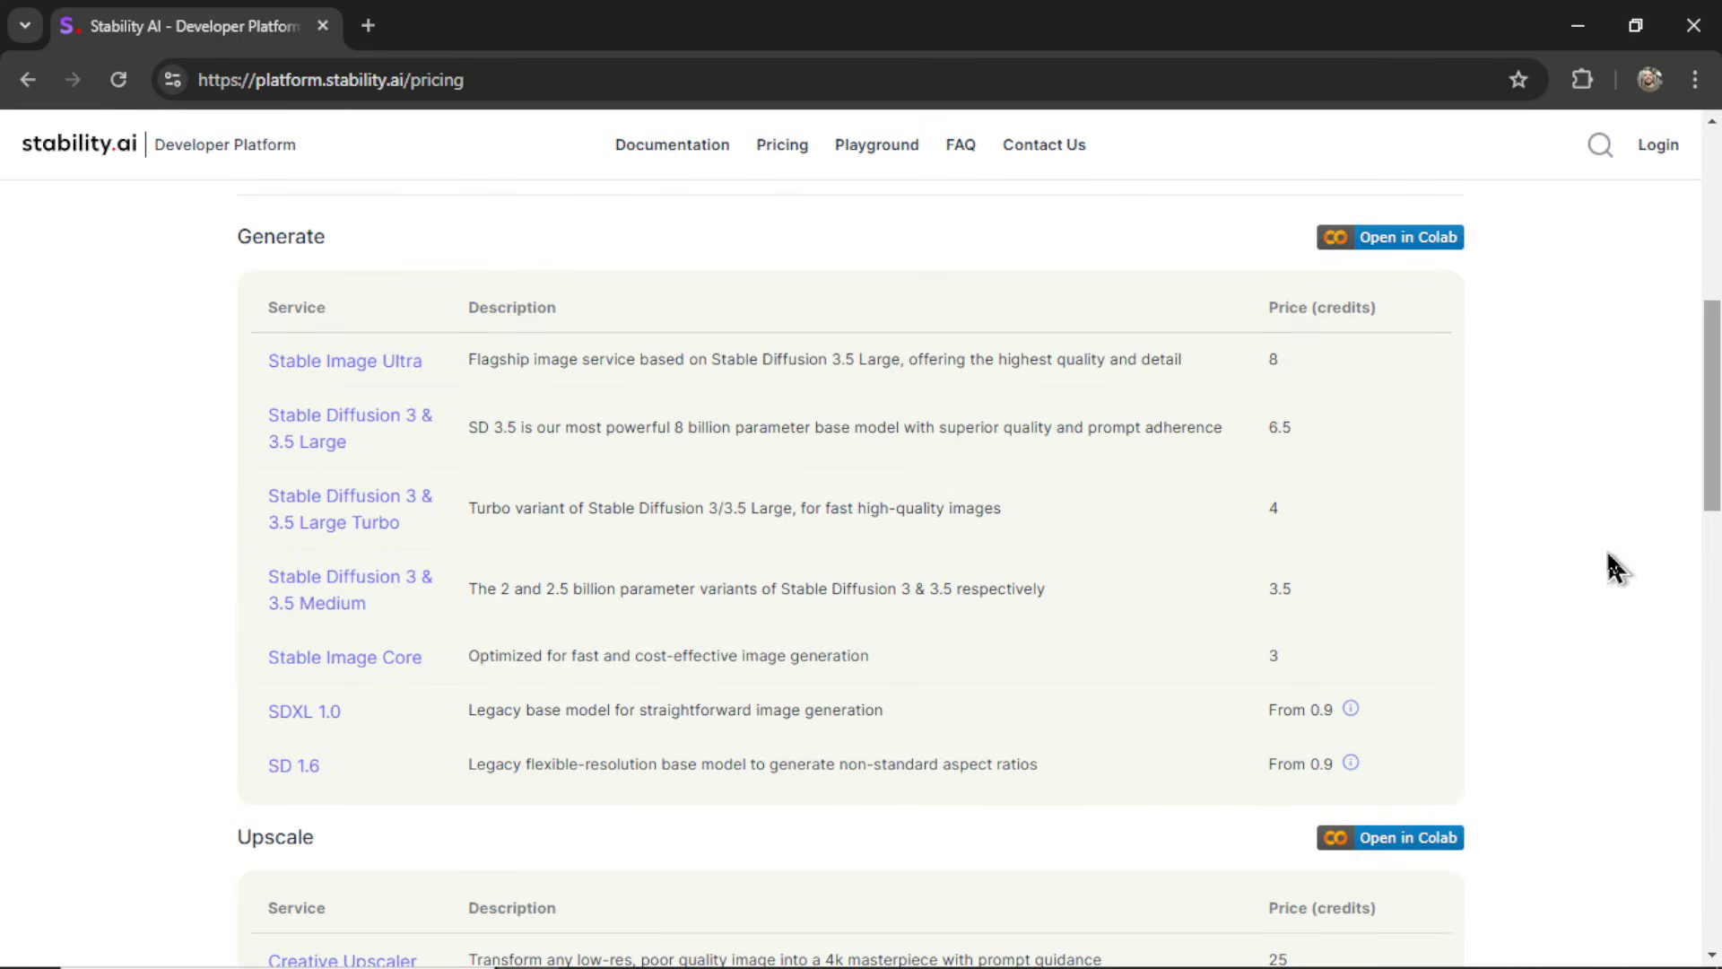
mouse_move(1455, 498)
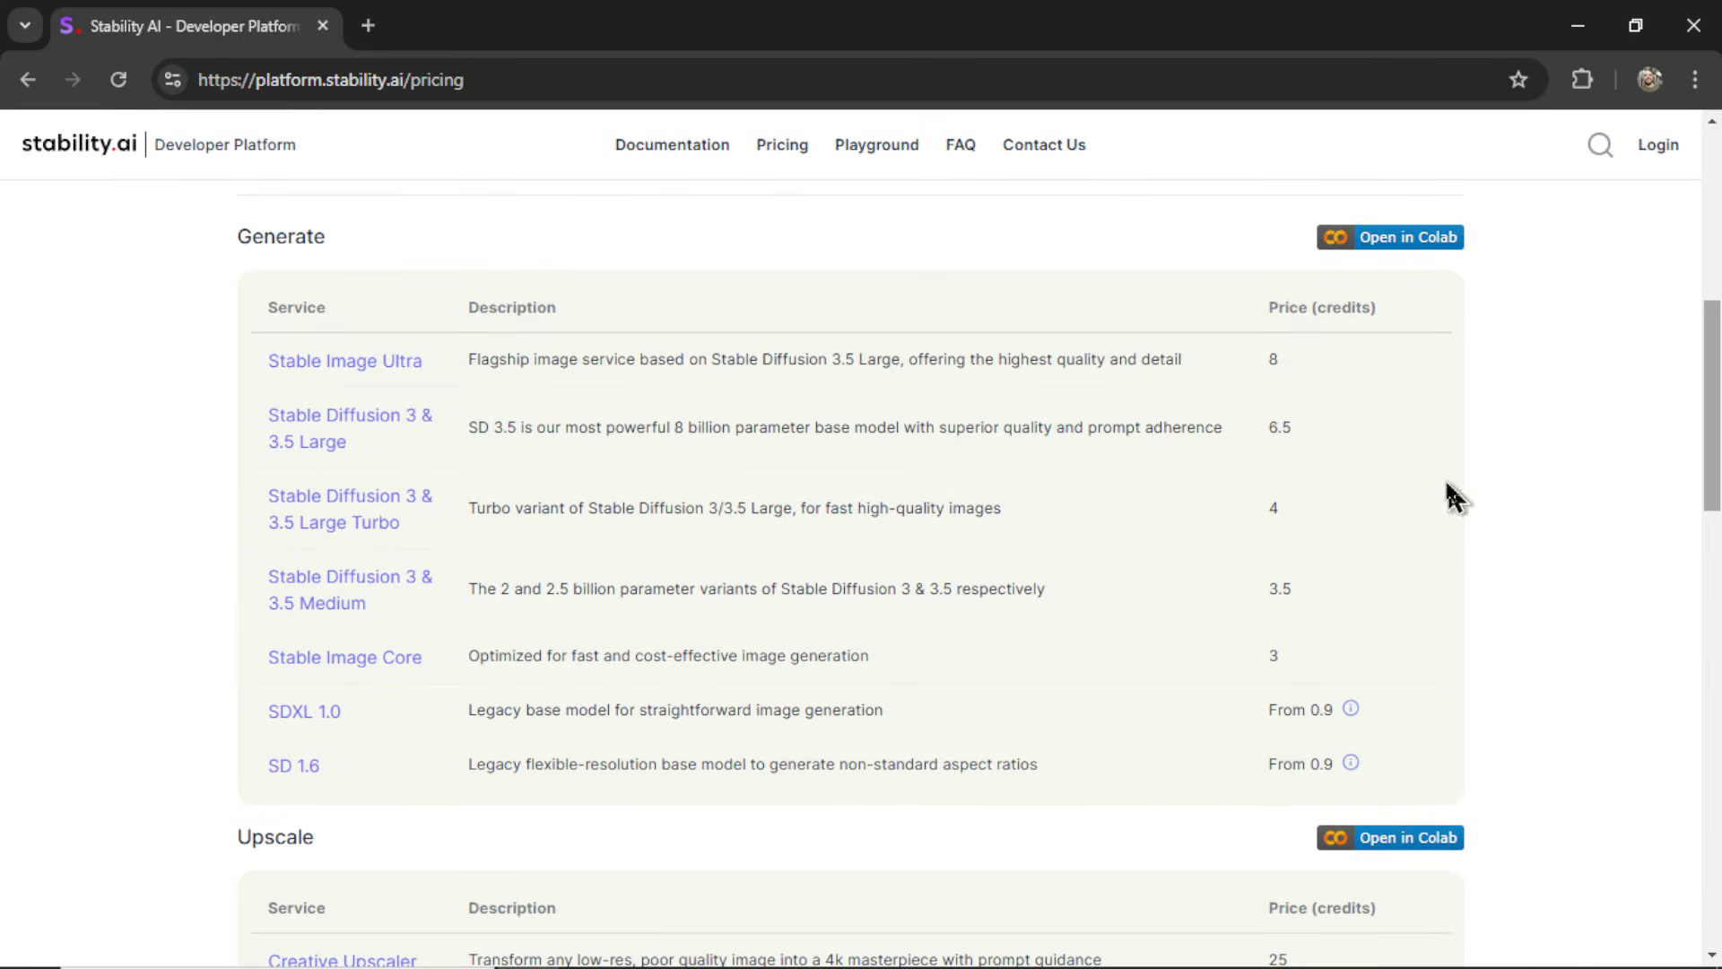
mouse_move(1361, 417)
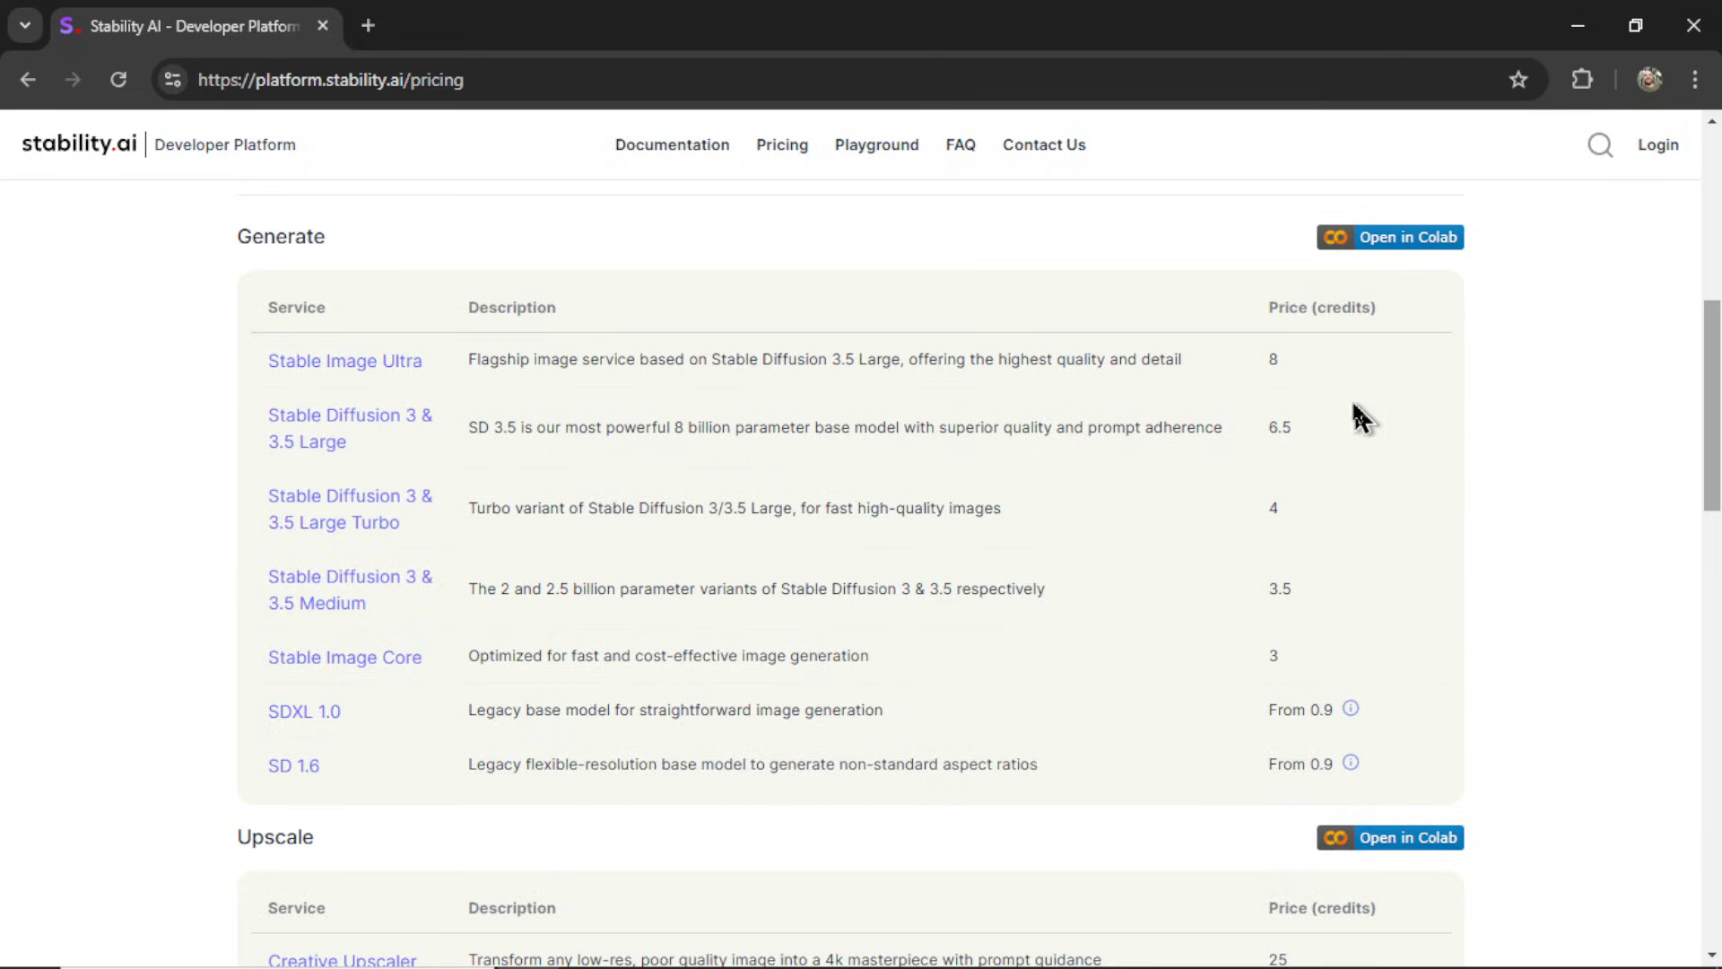
mouse_move(269, 387)
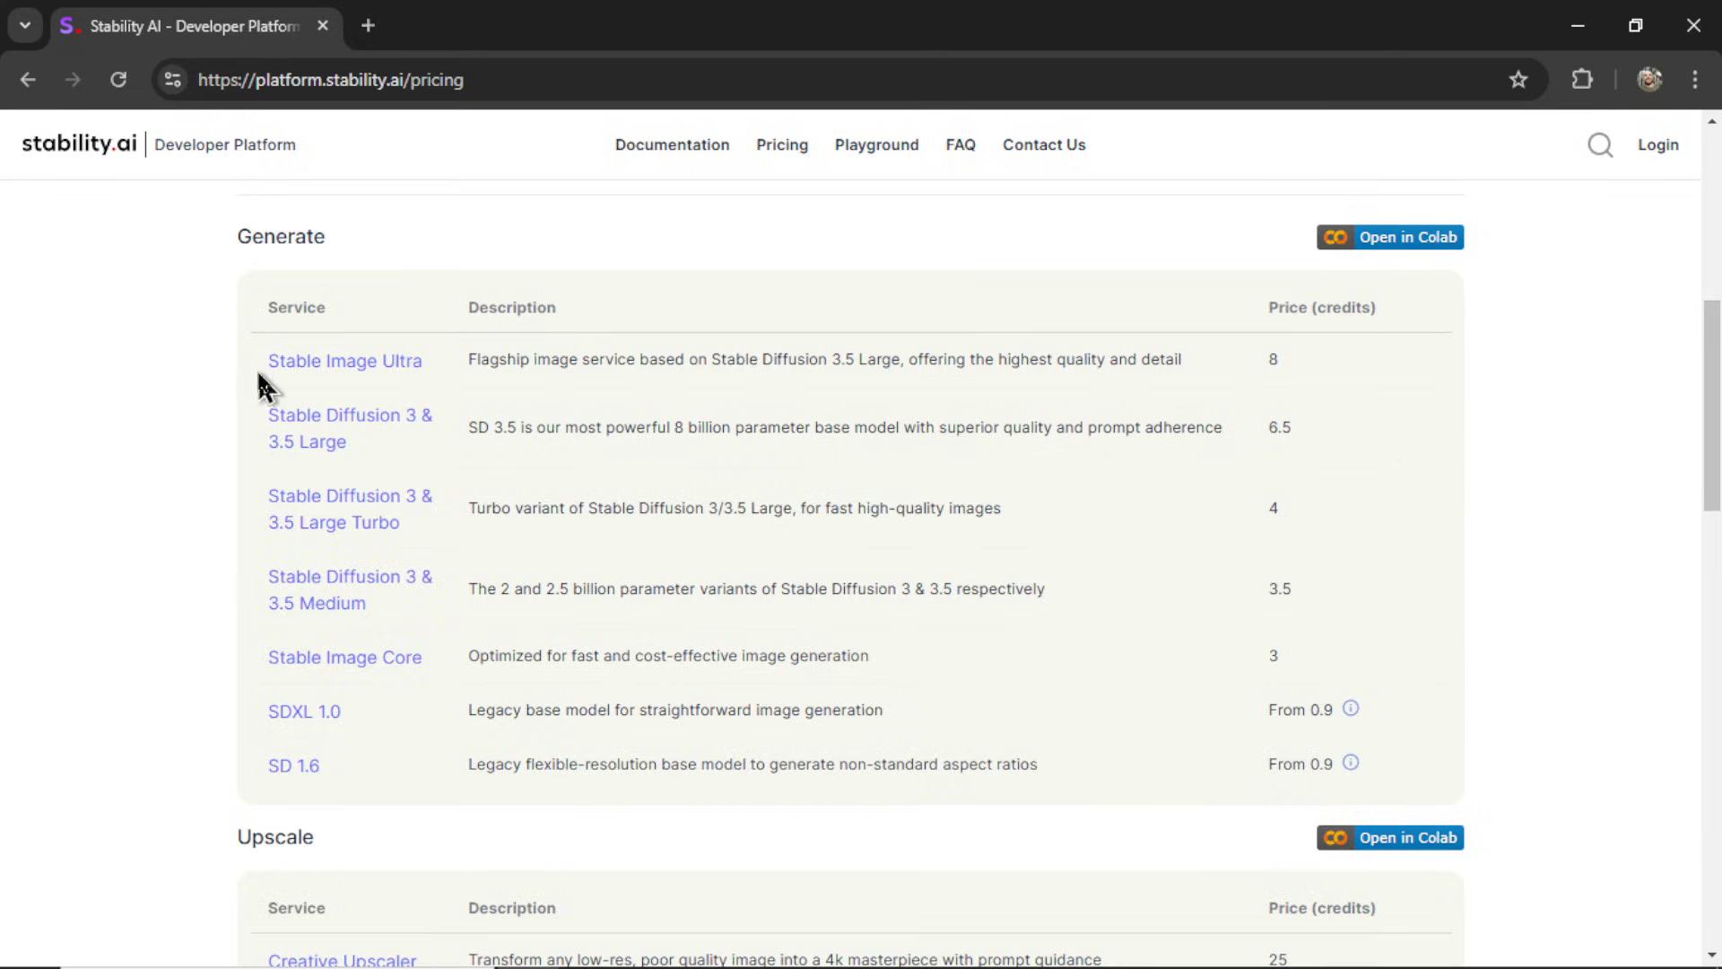
double_click(343, 360)
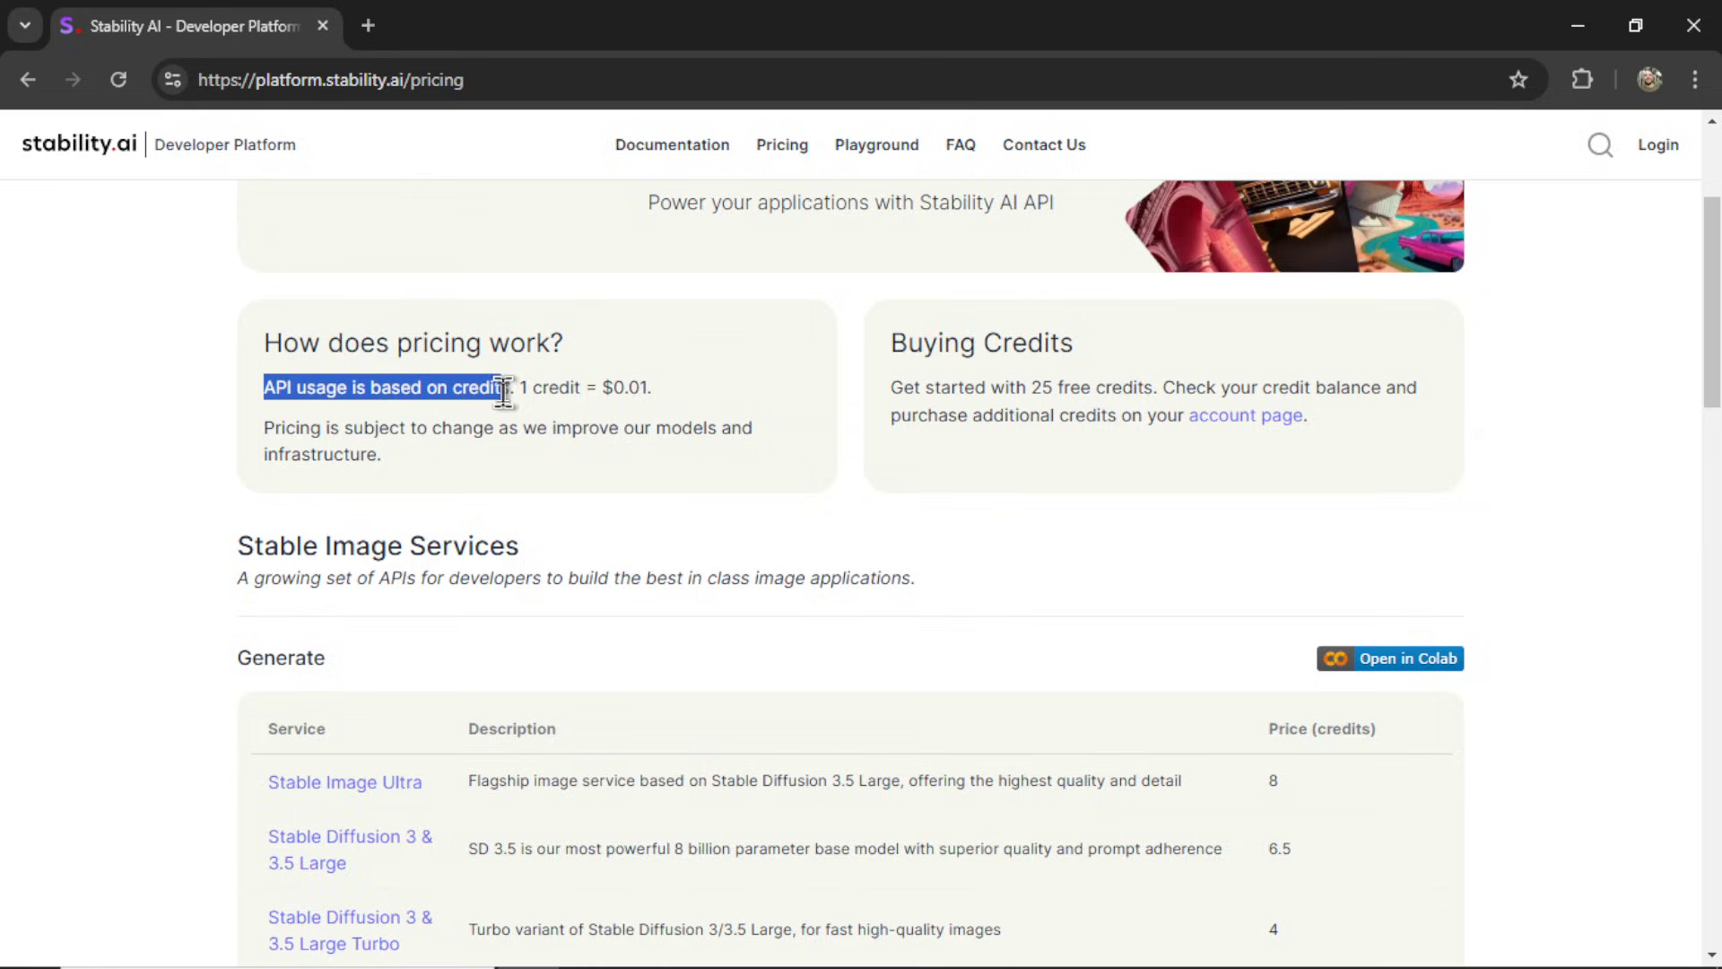
double_click(546, 386)
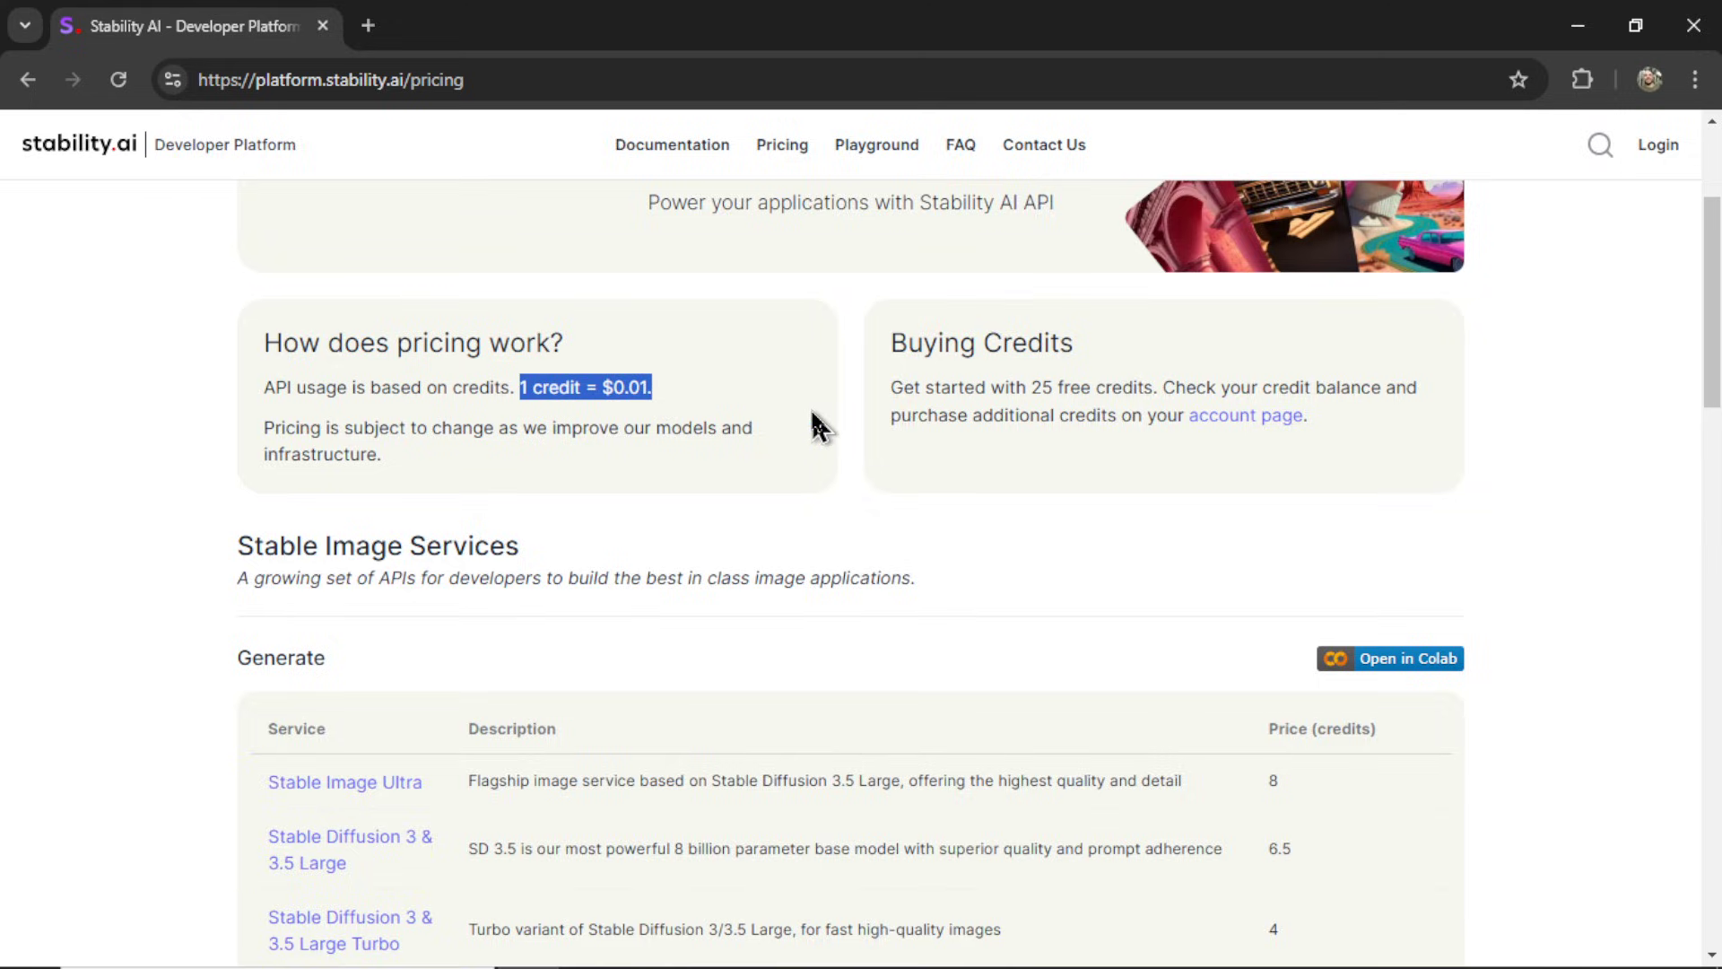
mouse_move(1219, 708)
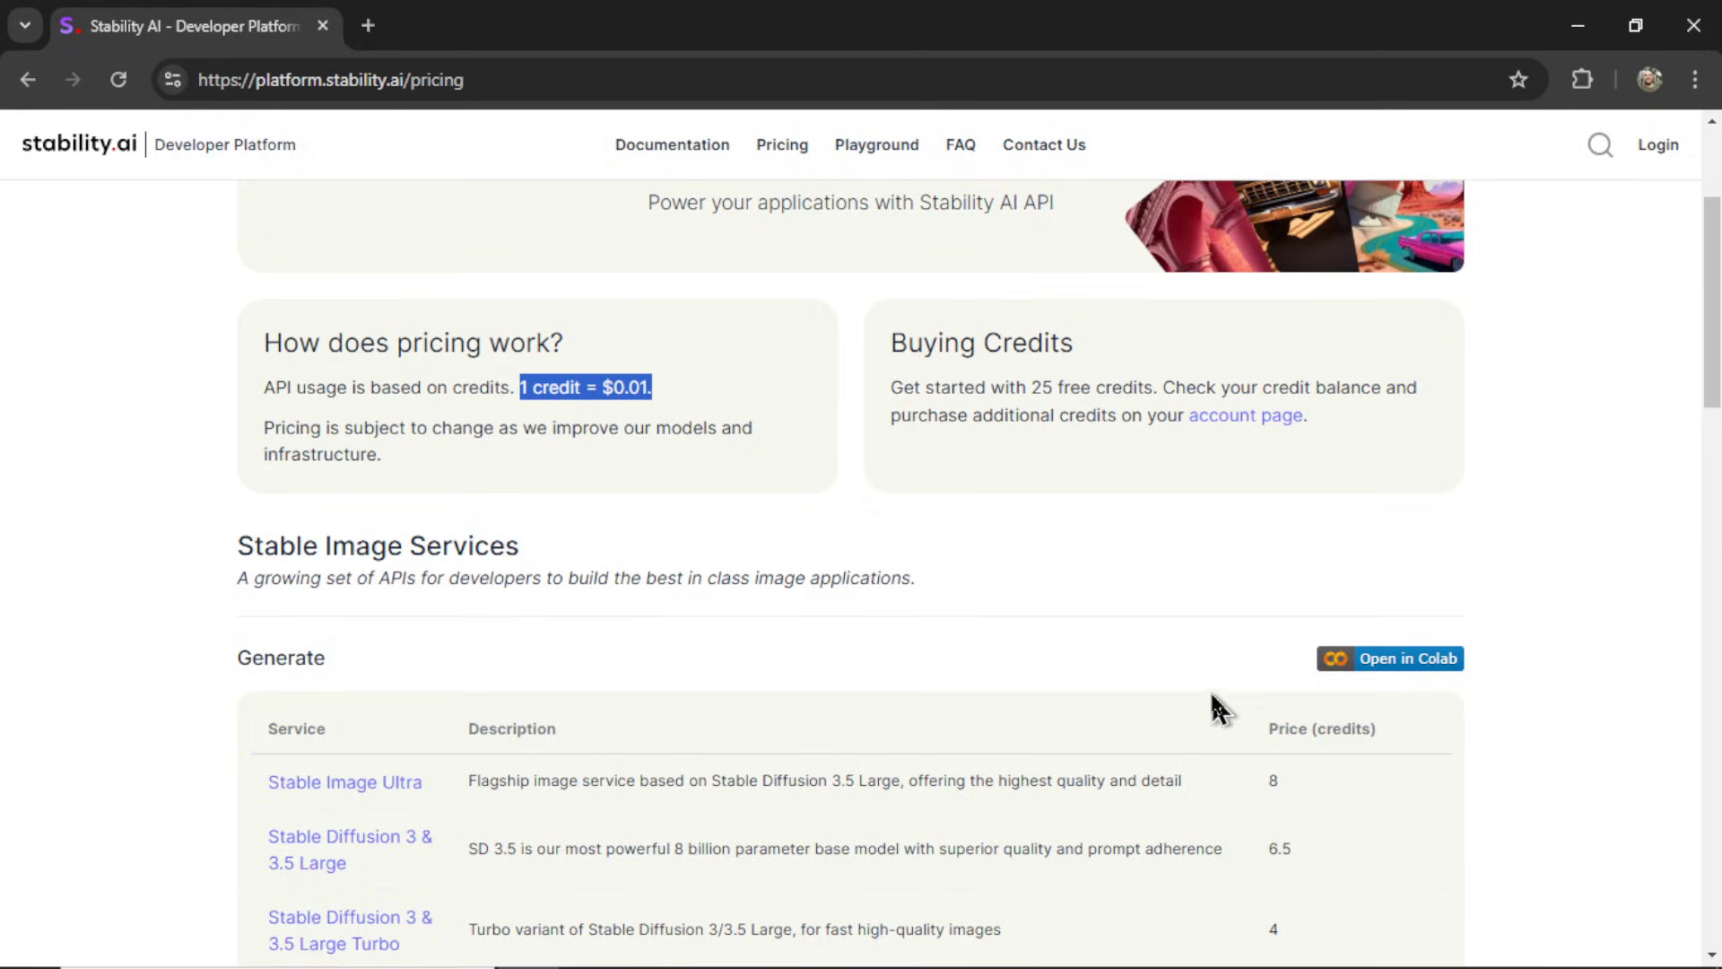
mouse_move(637, 709)
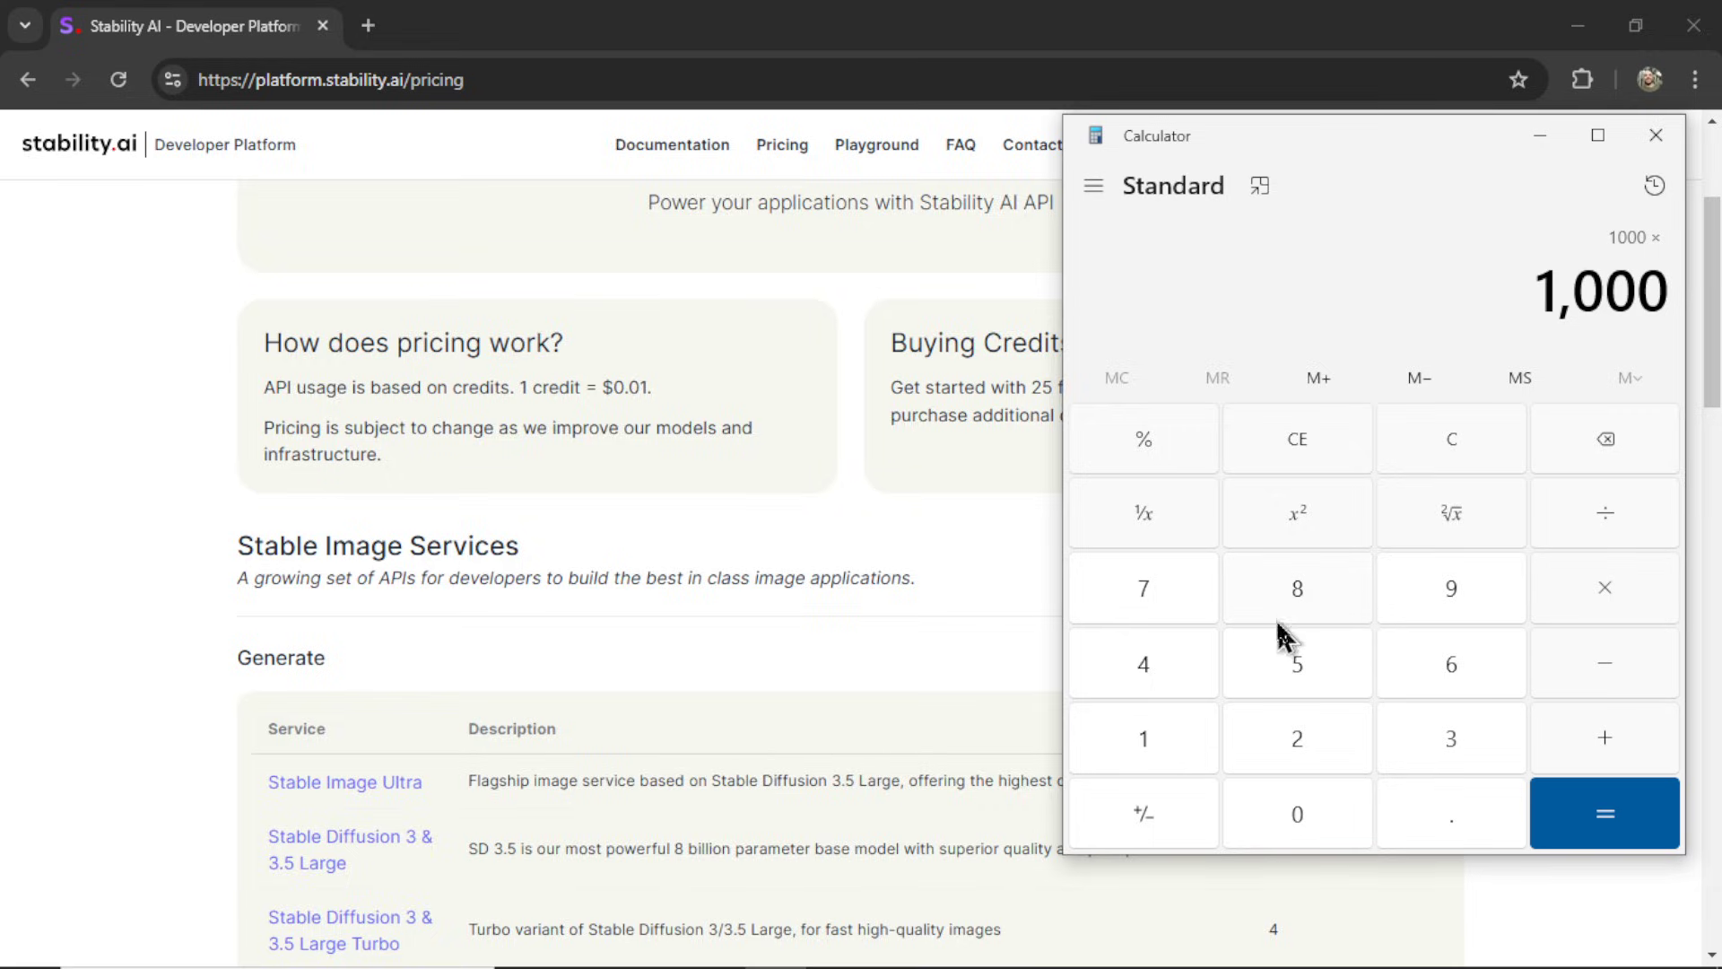
left_click(1603, 813)
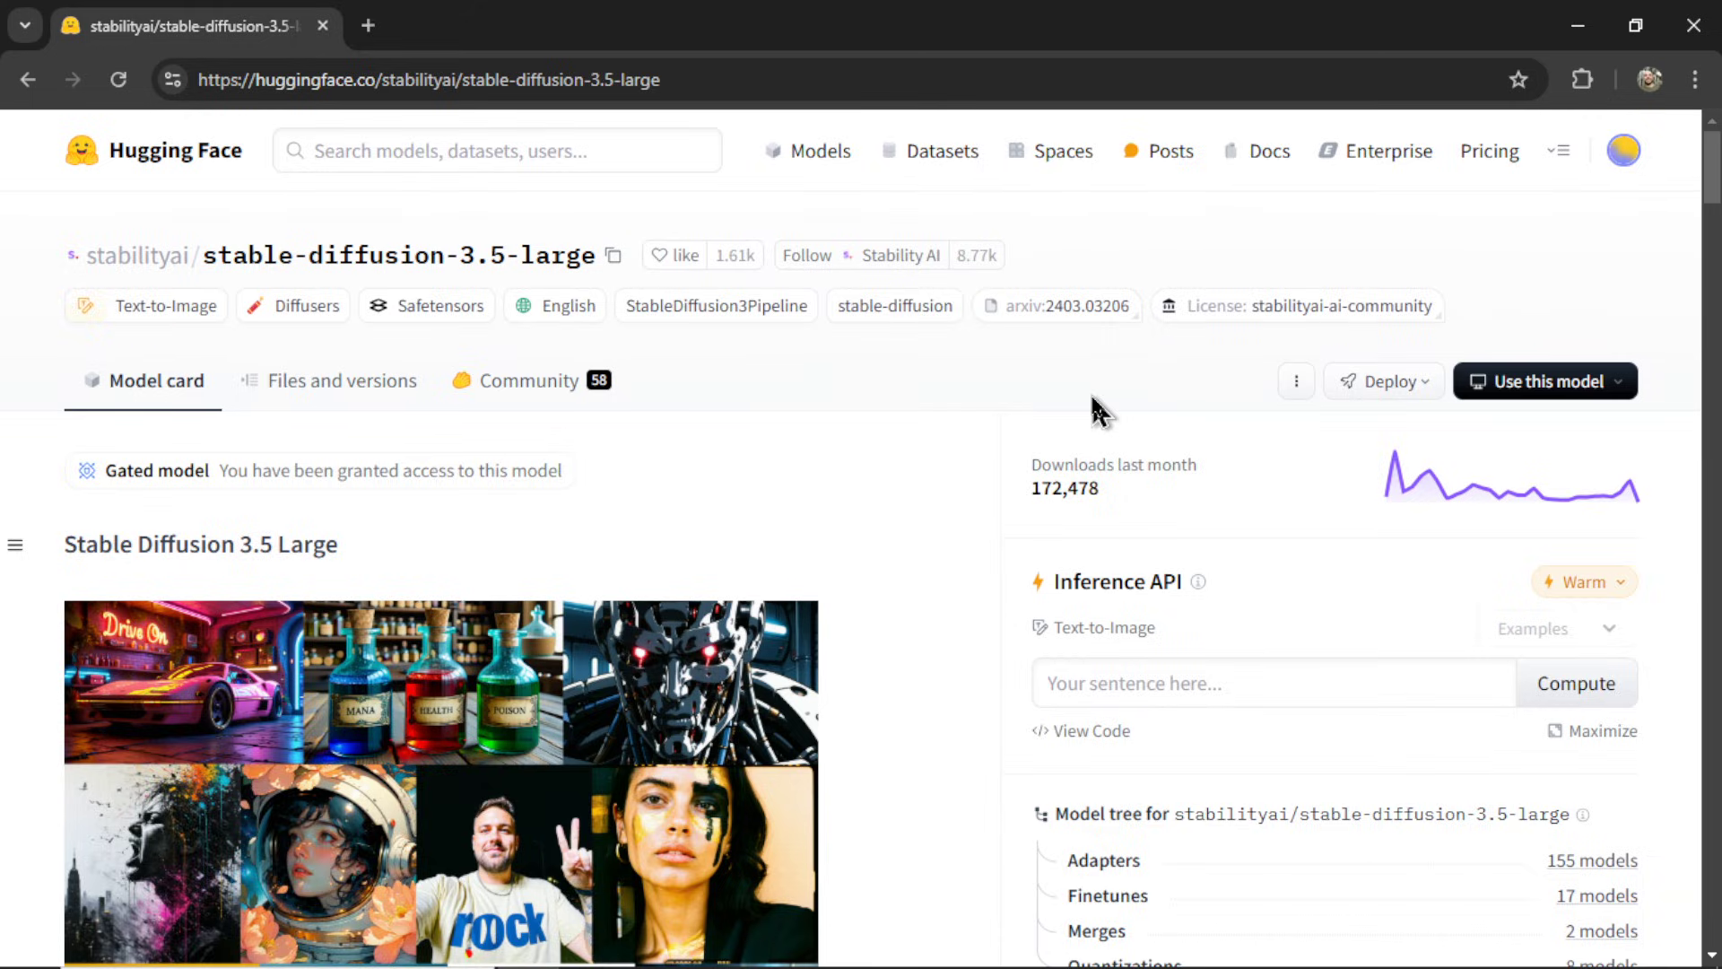
mouse_move(944, 430)
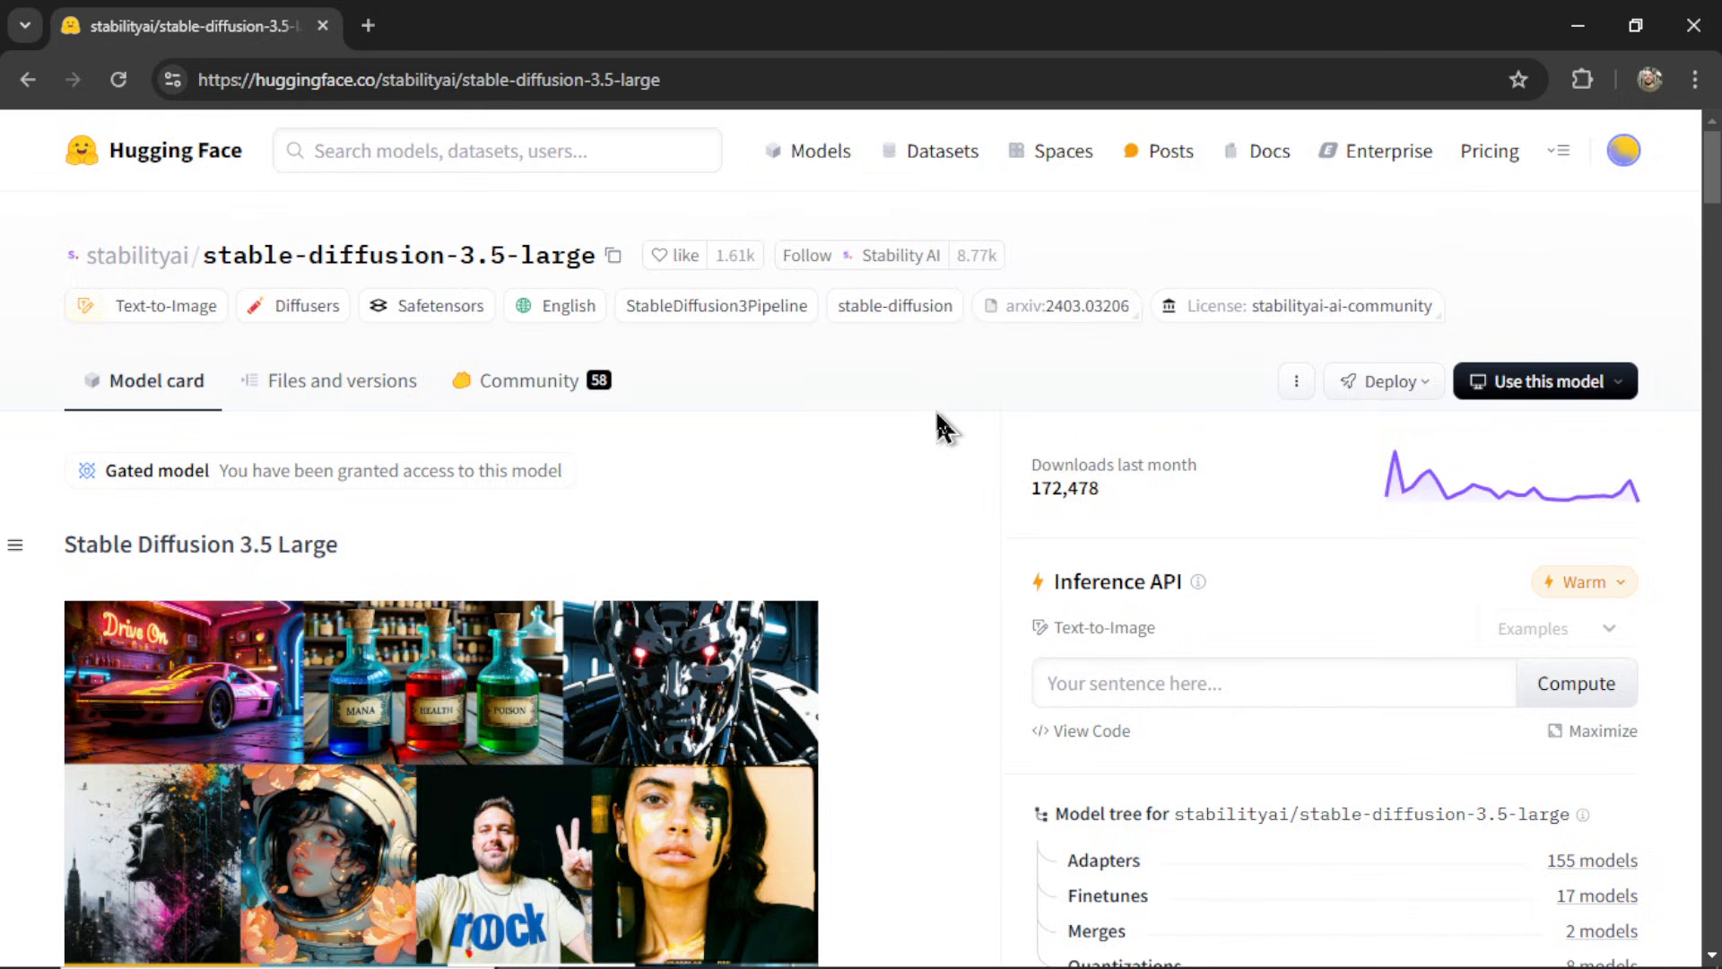
scroll("down", 3)
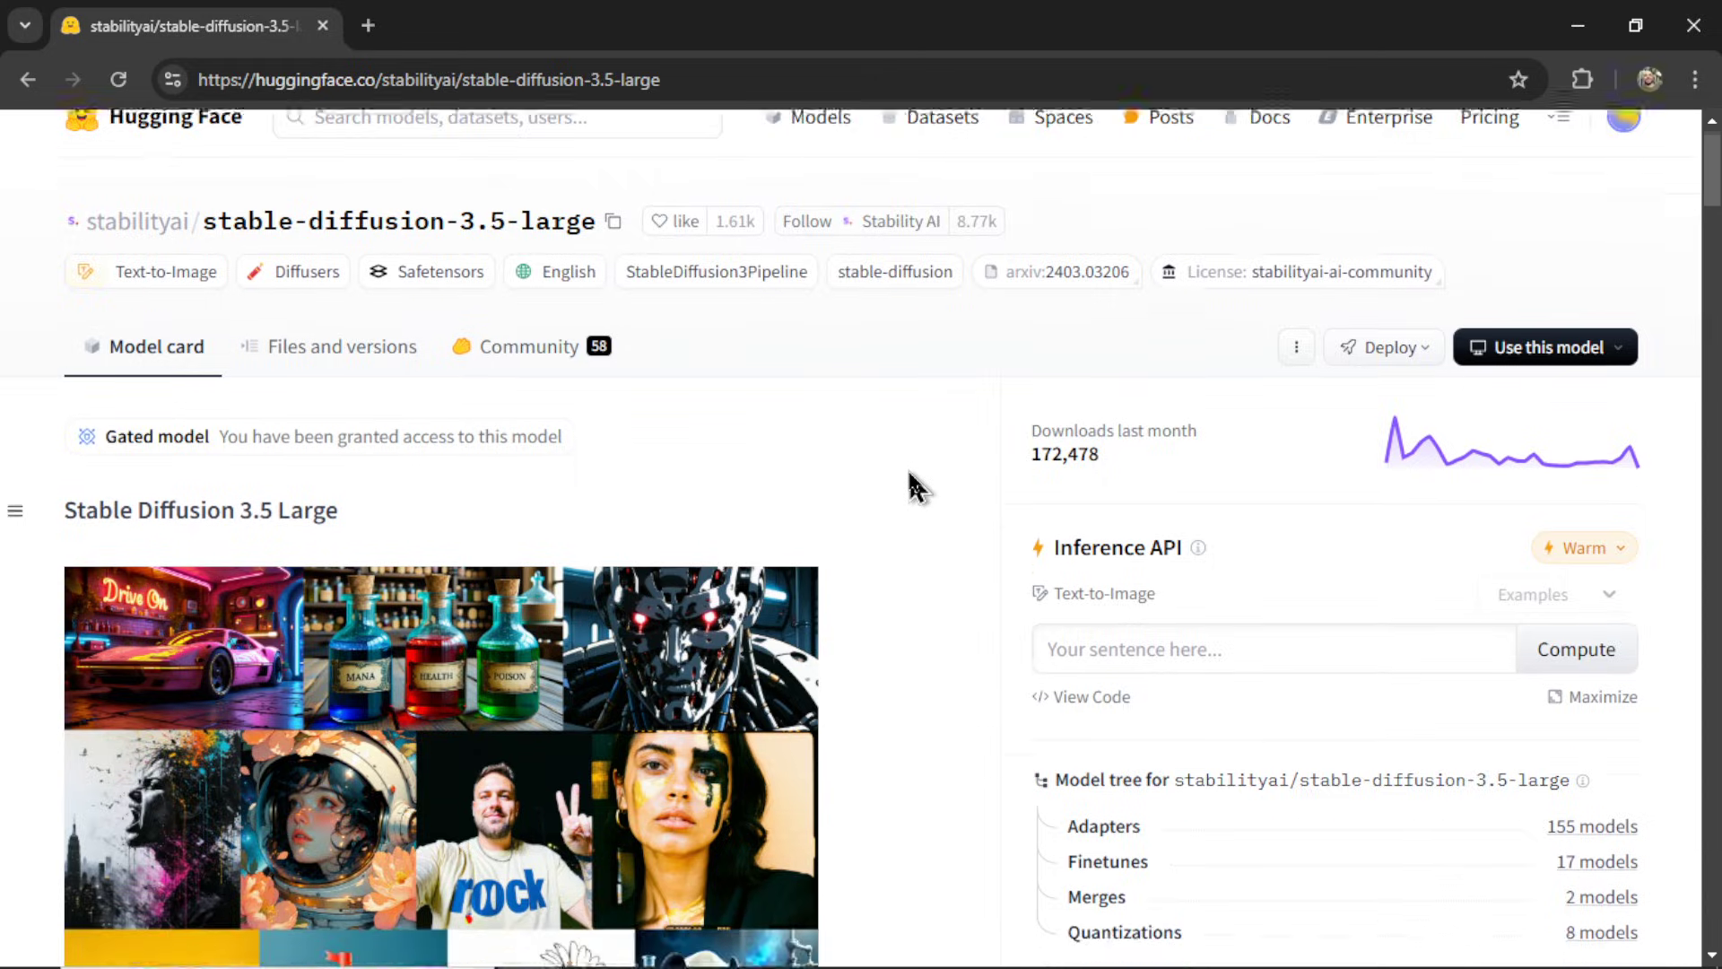
scroll("down", 3)
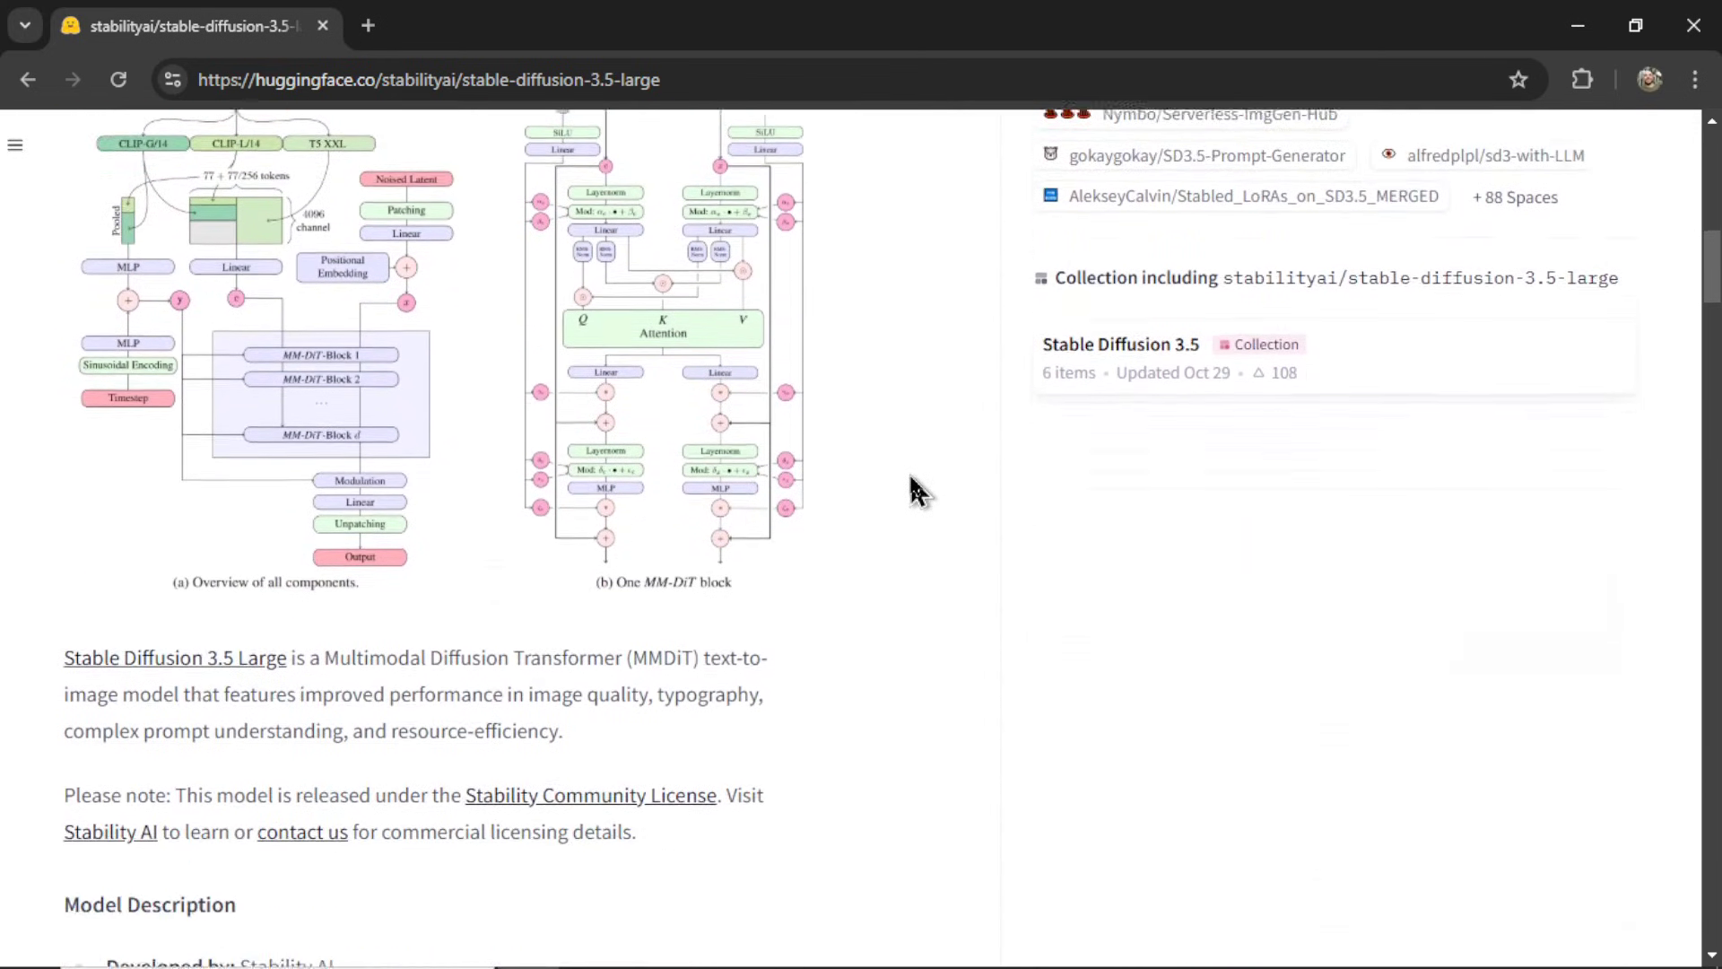
scroll("down", 3)
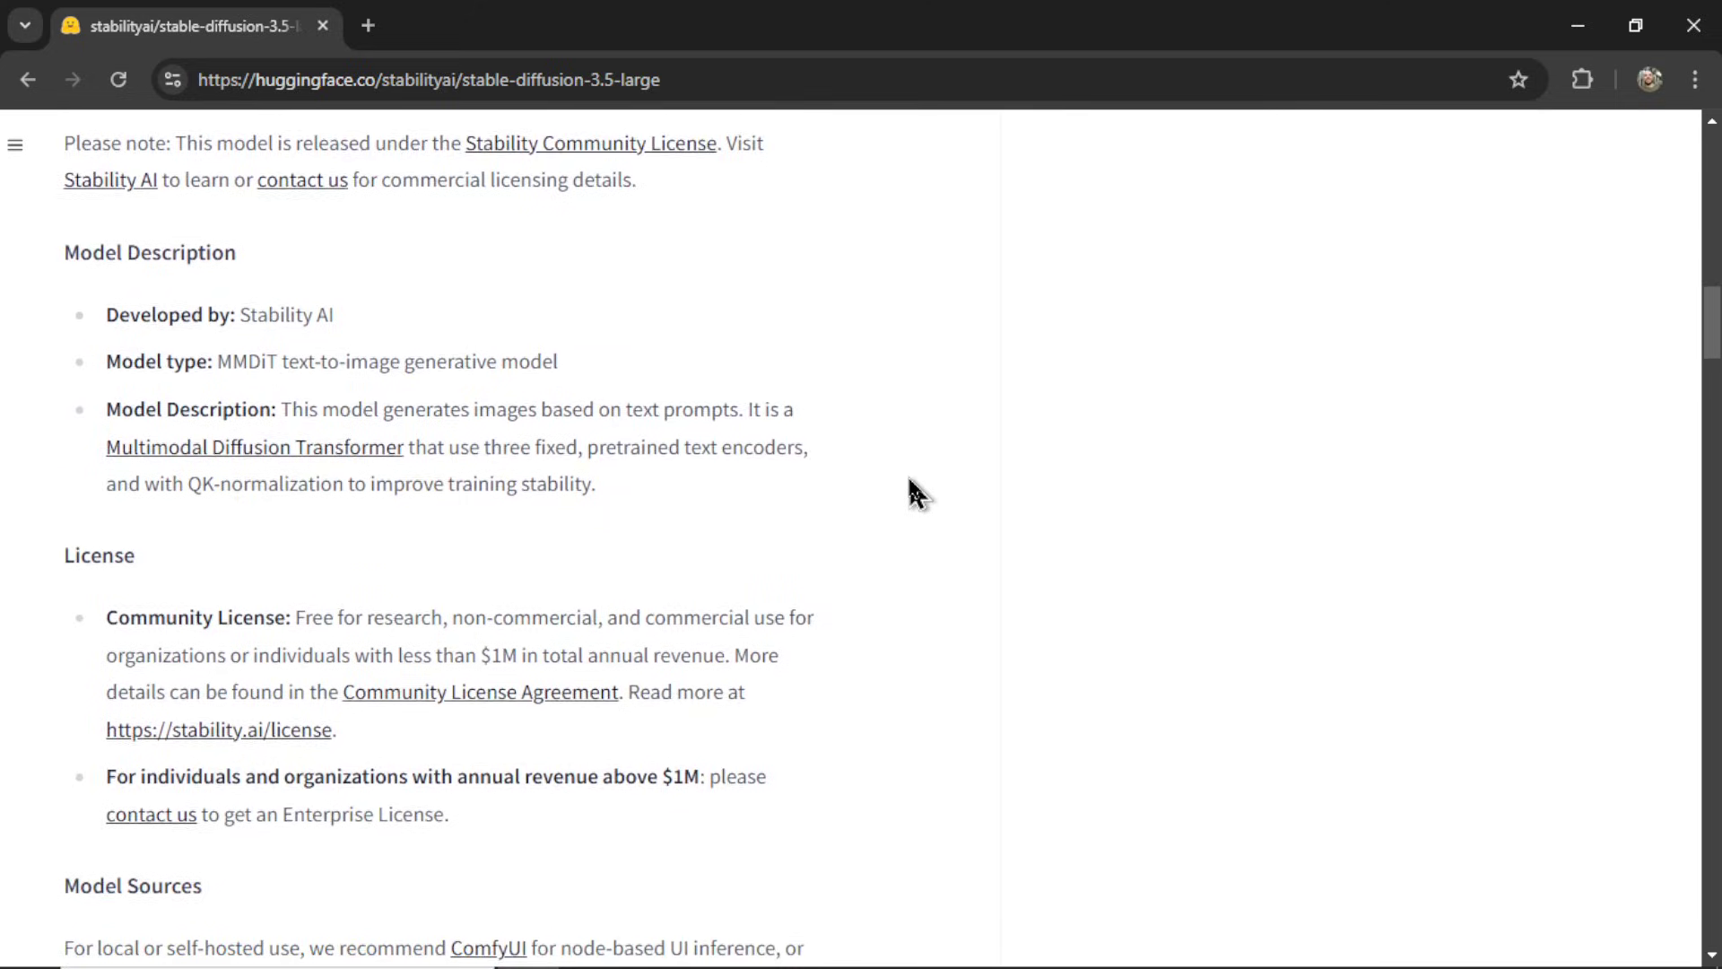
scroll("down", 3)
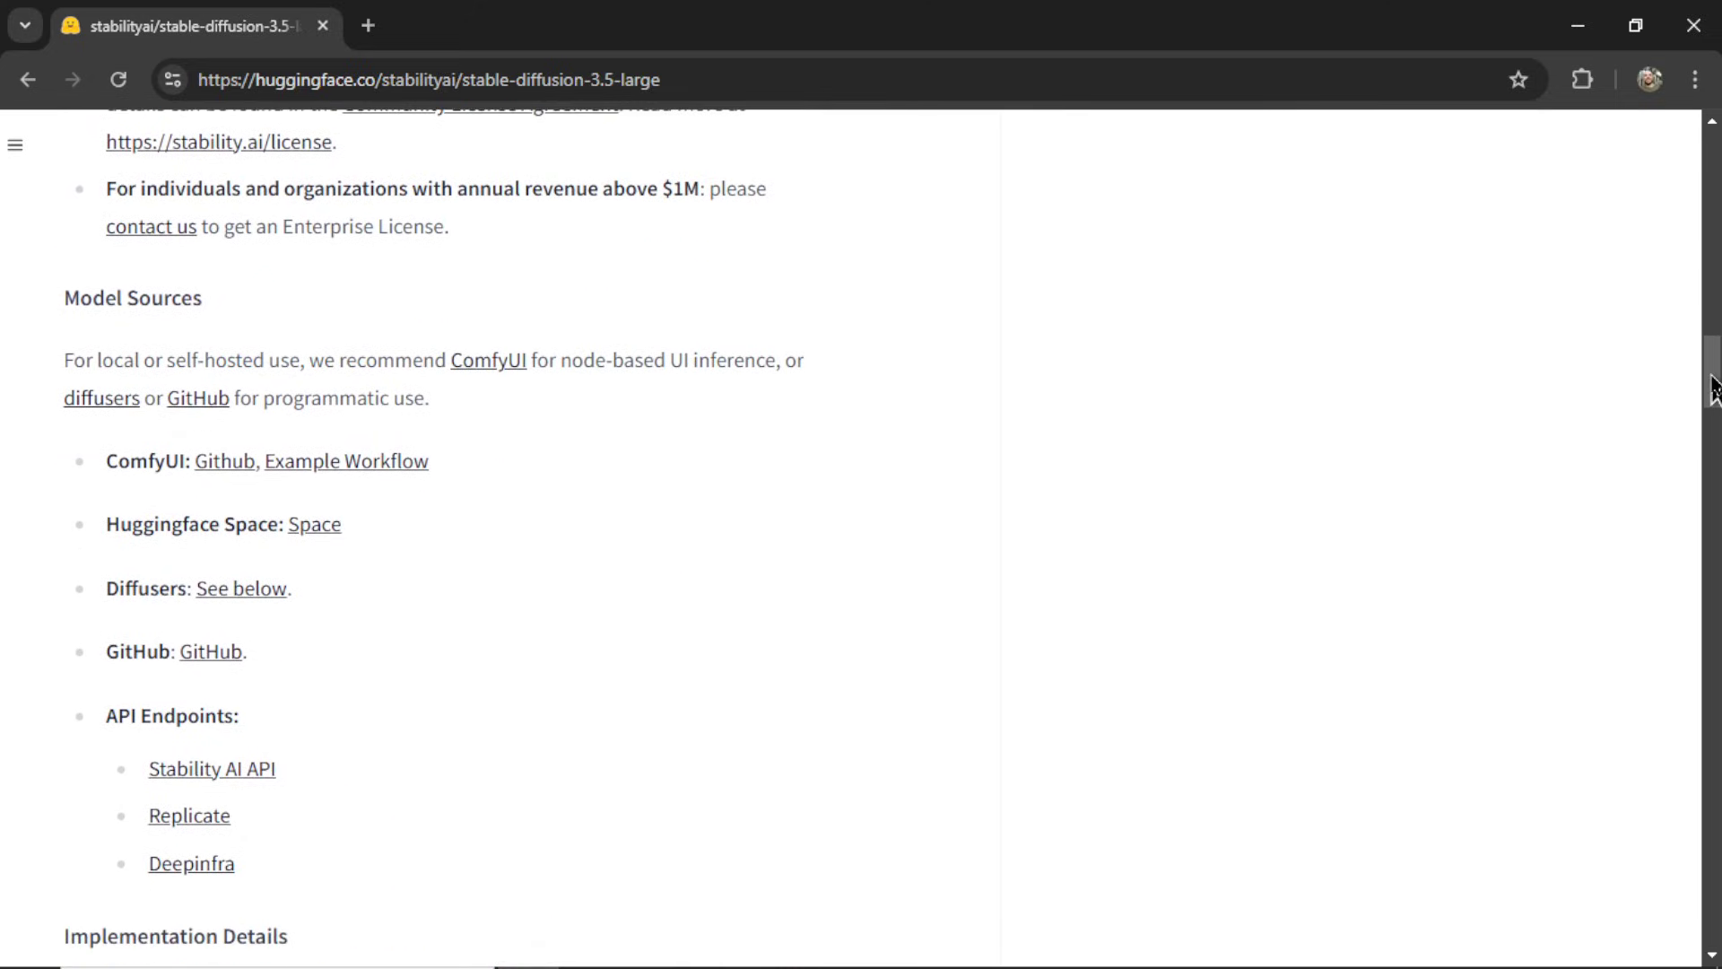
scroll("down", 3)
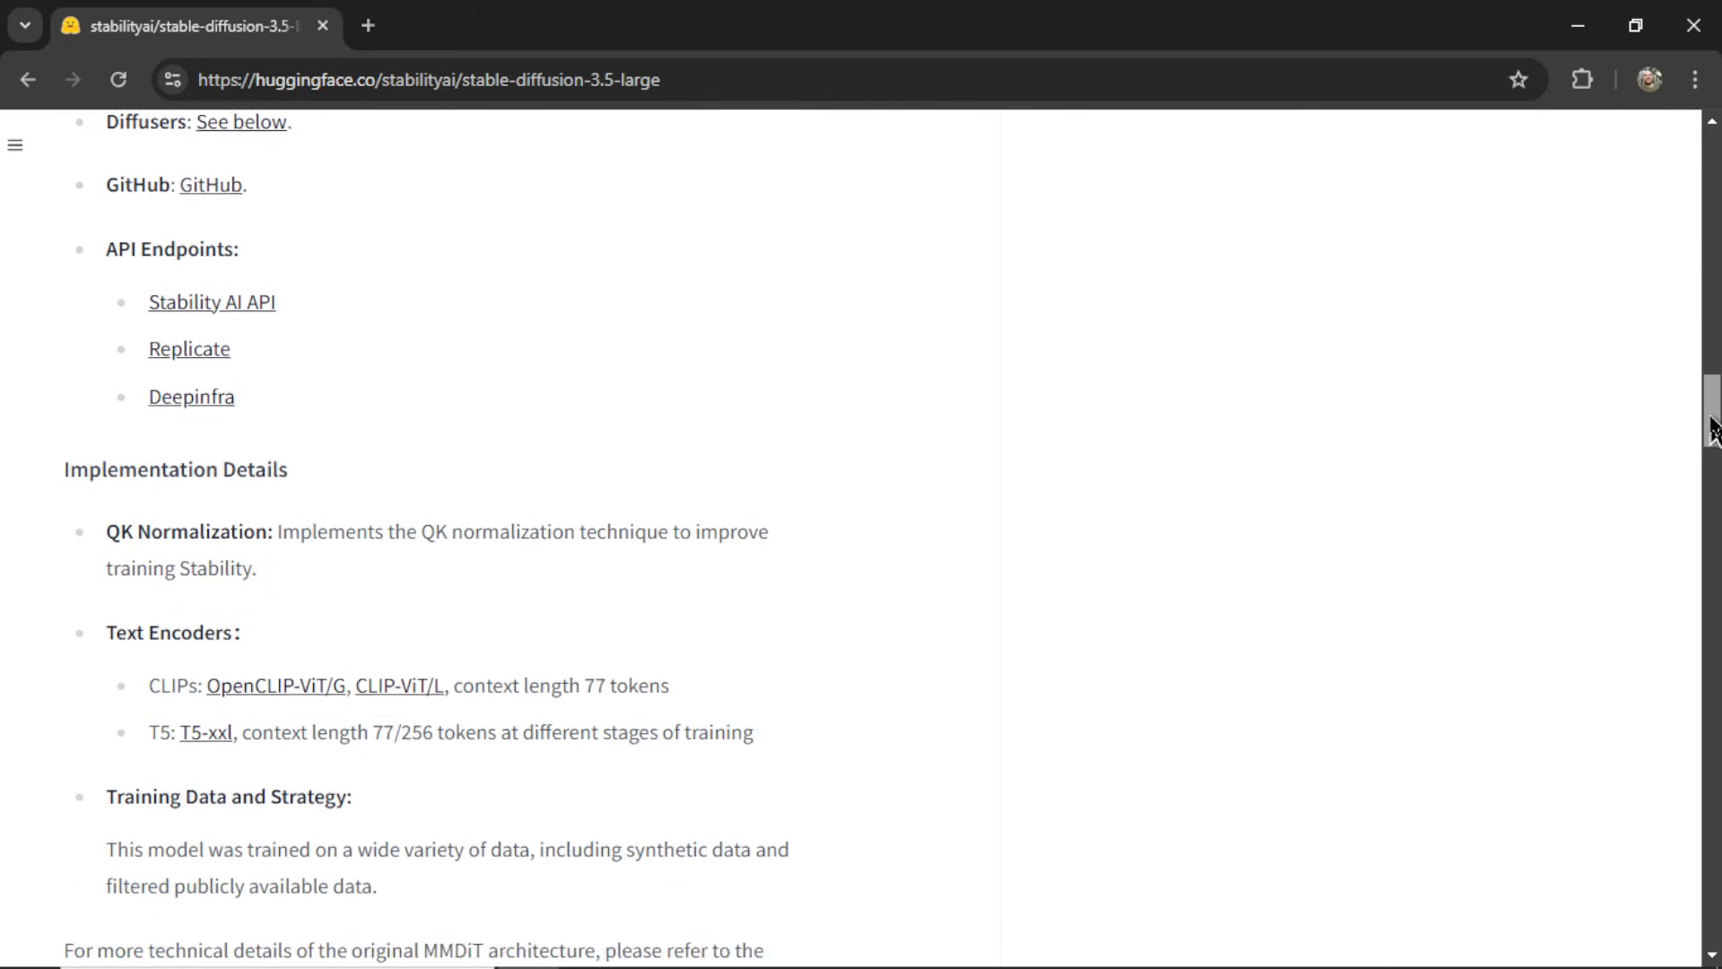
scroll("down", 3)
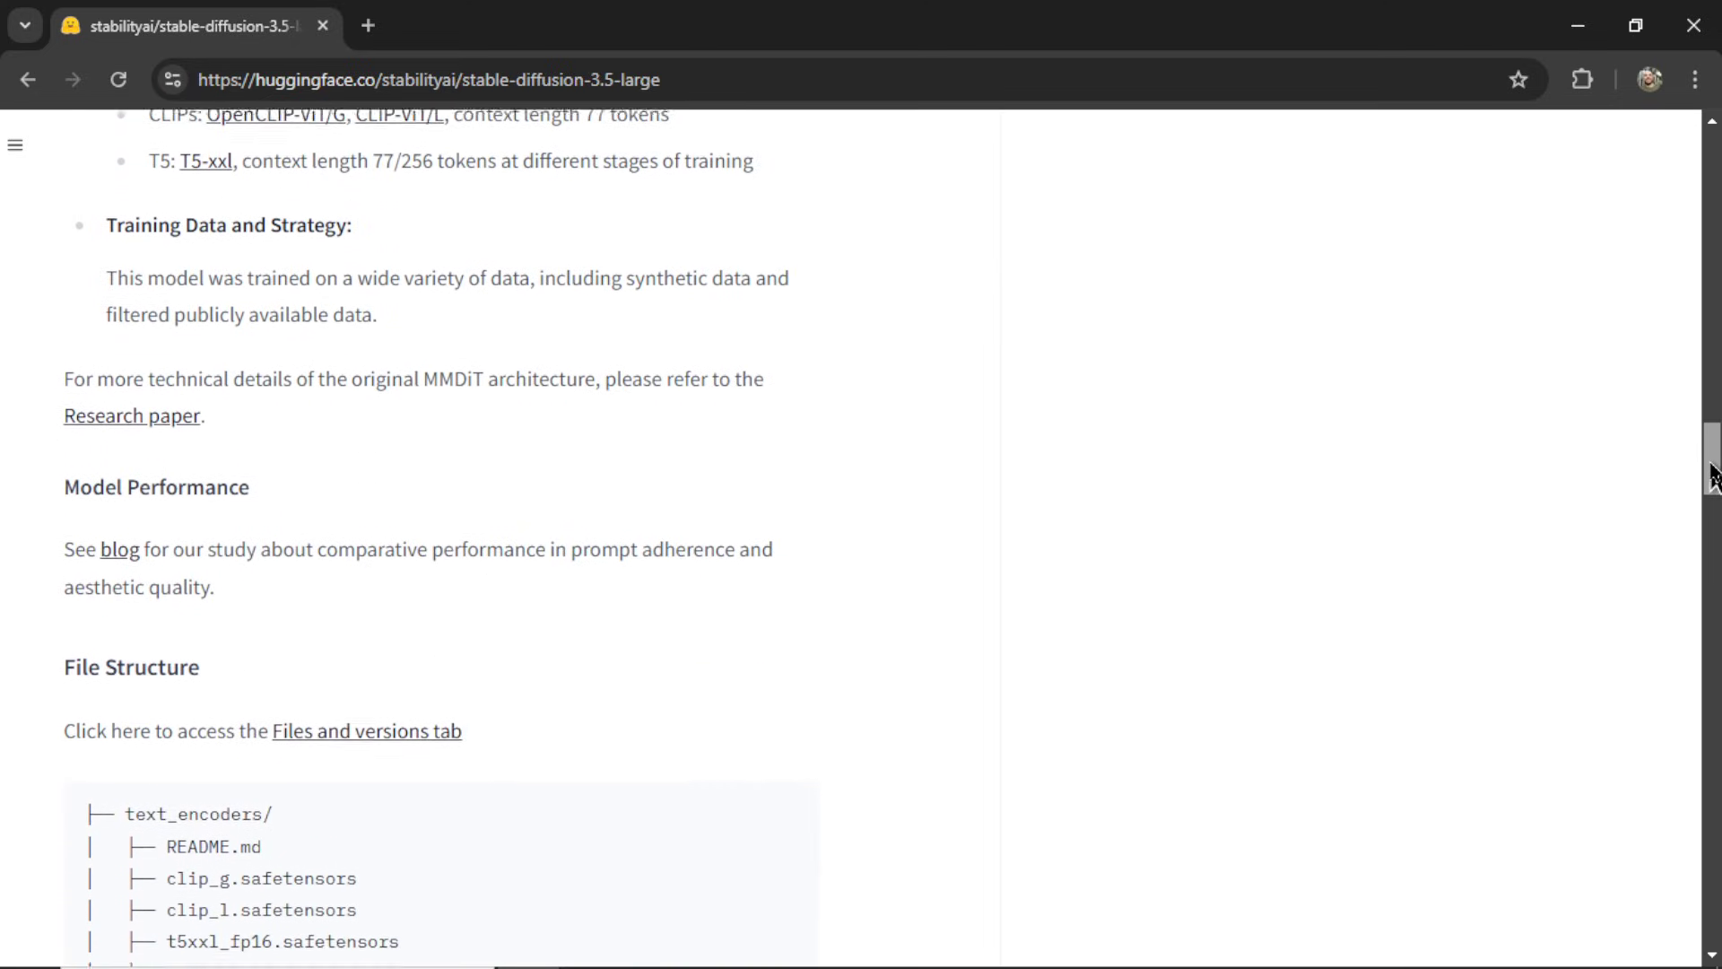
scroll("down", 3)
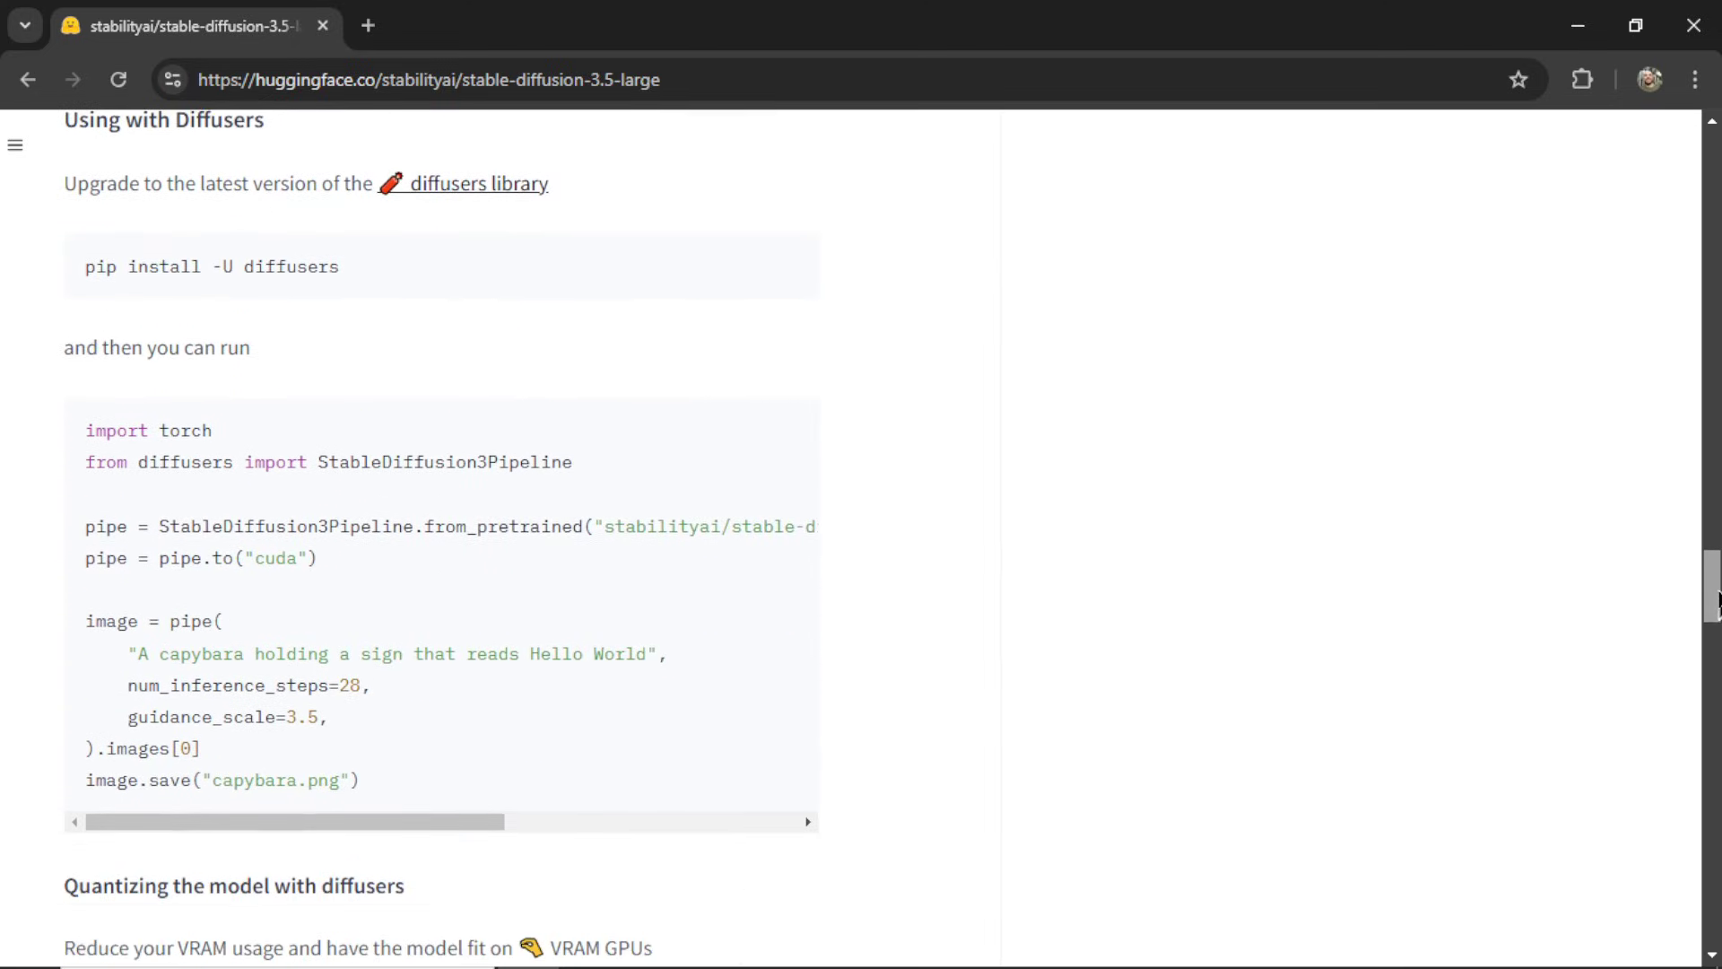
scroll("down", 3)
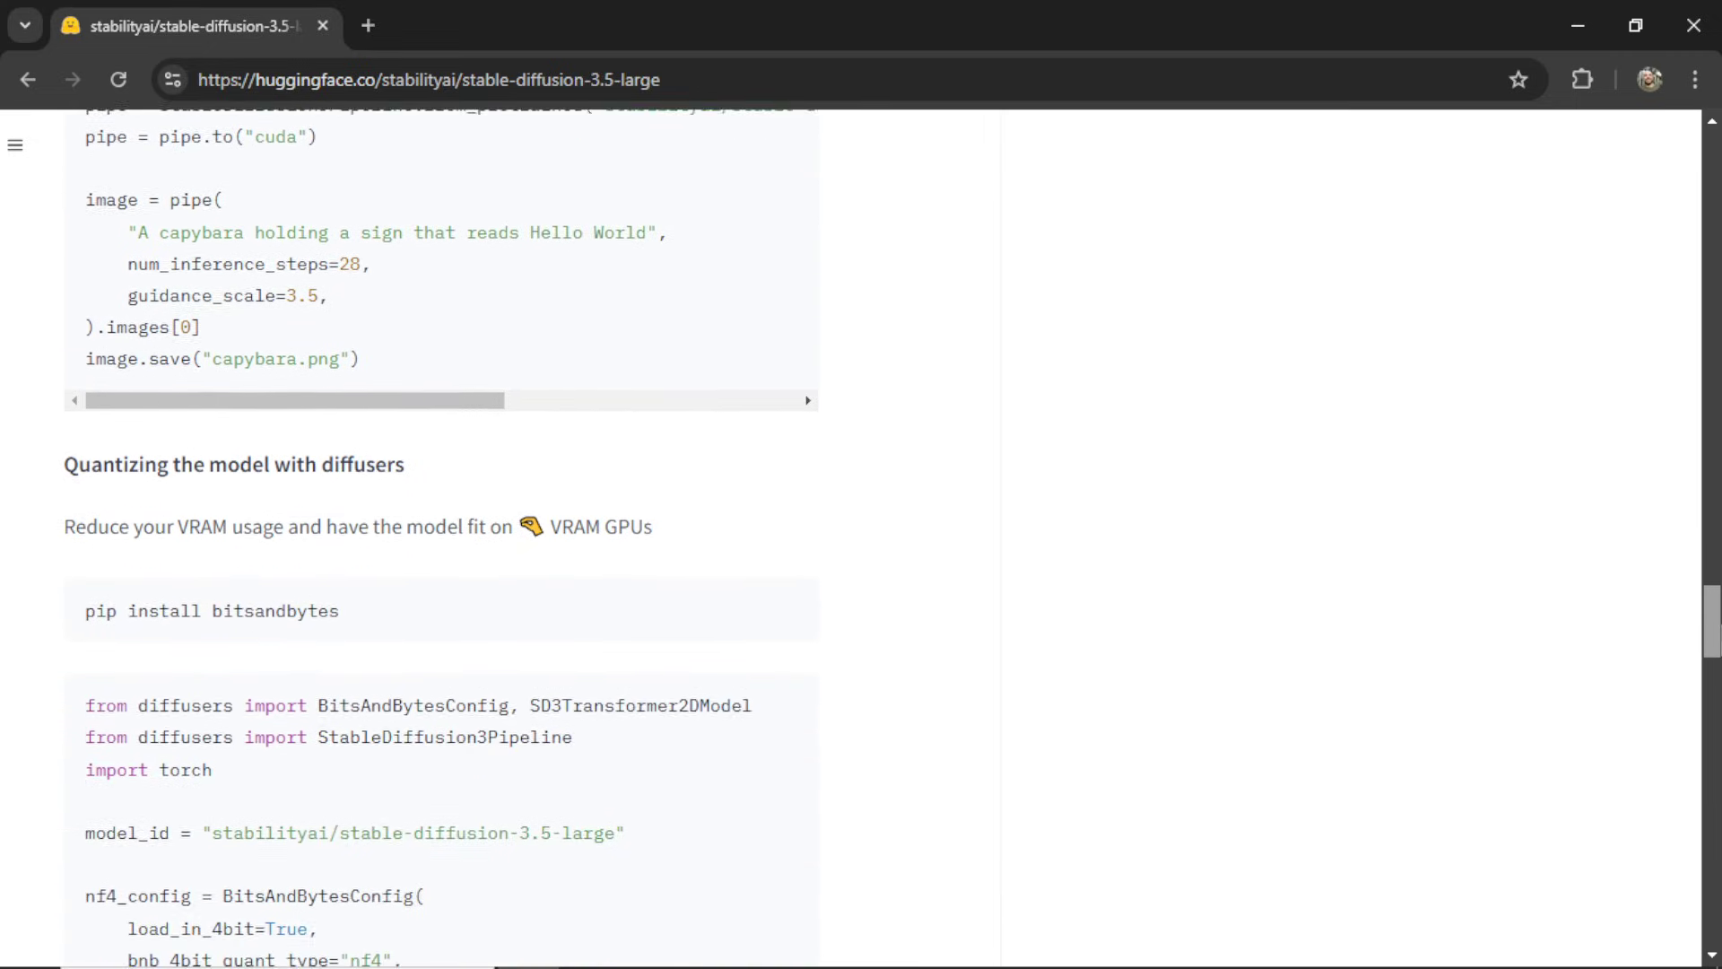
scroll("down", 3)
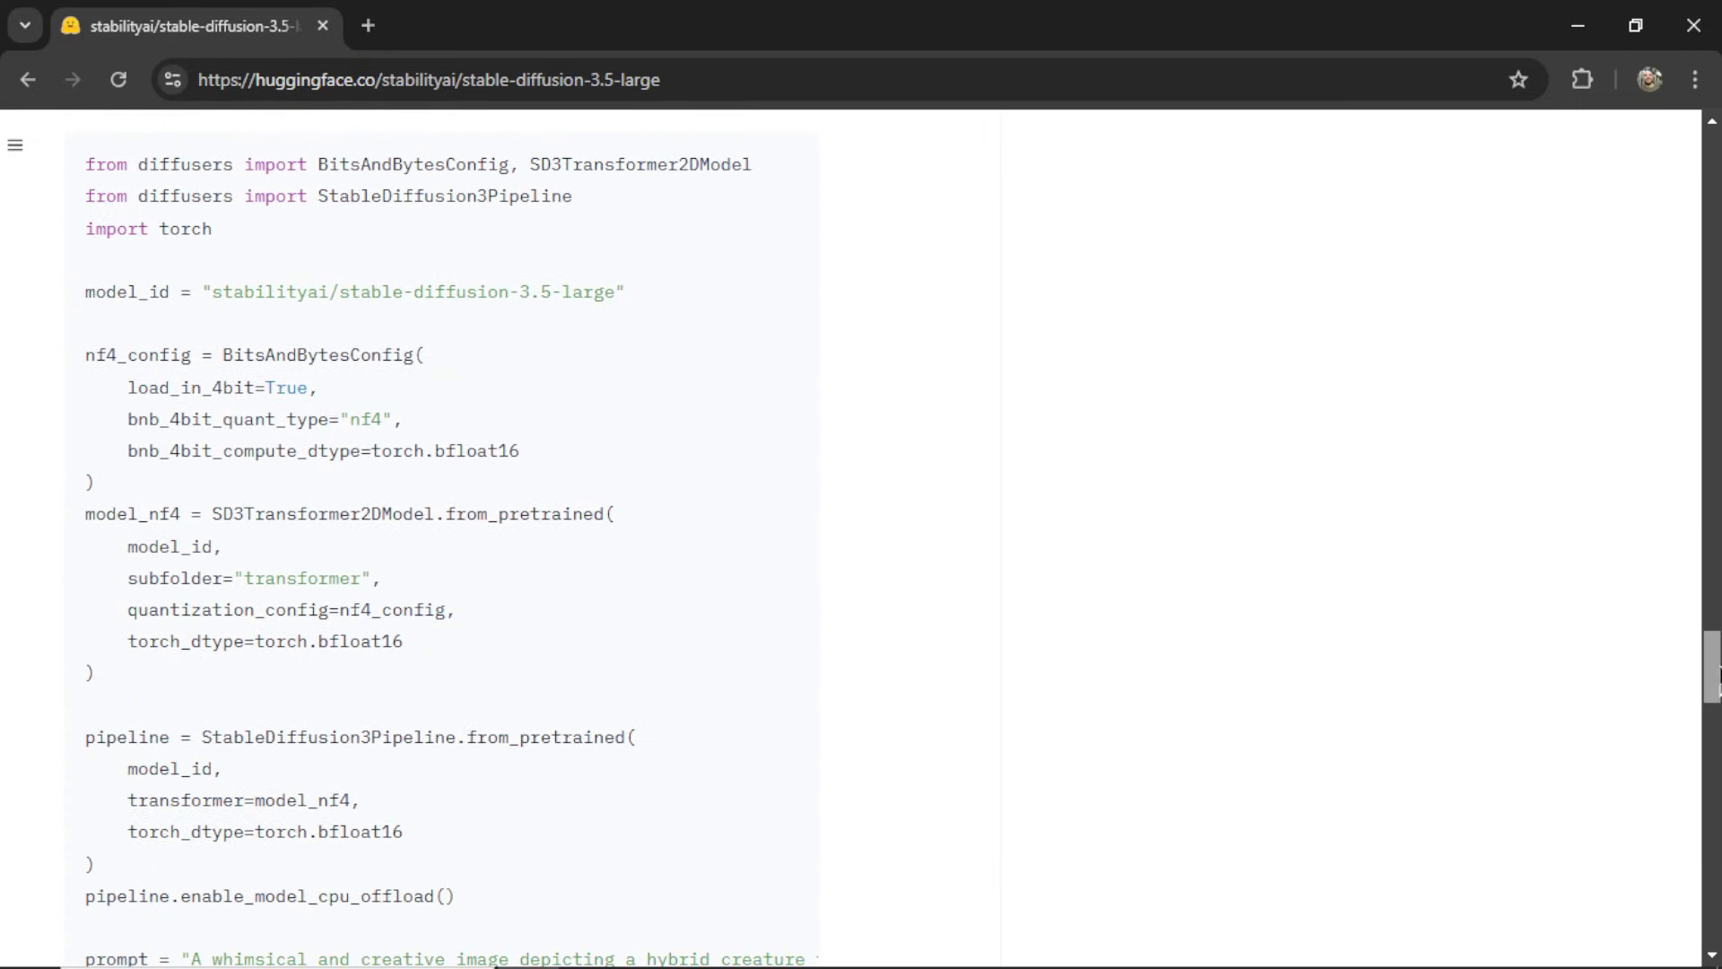
scroll("down", 3)
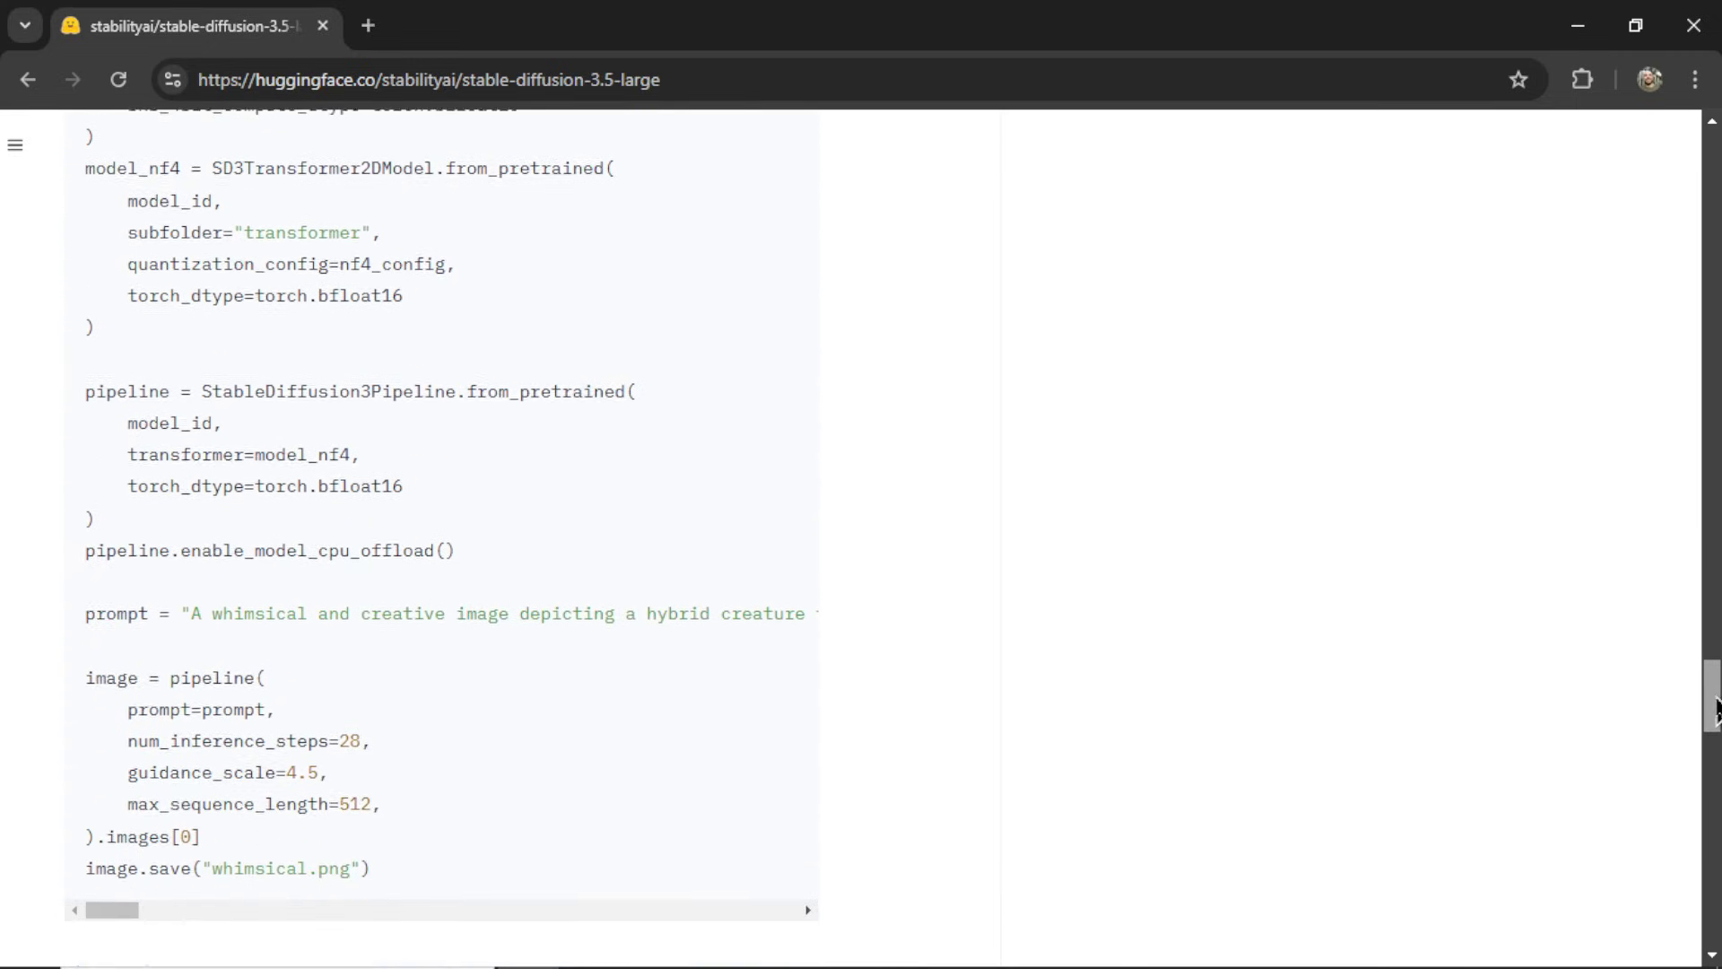
scroll("down", 3)
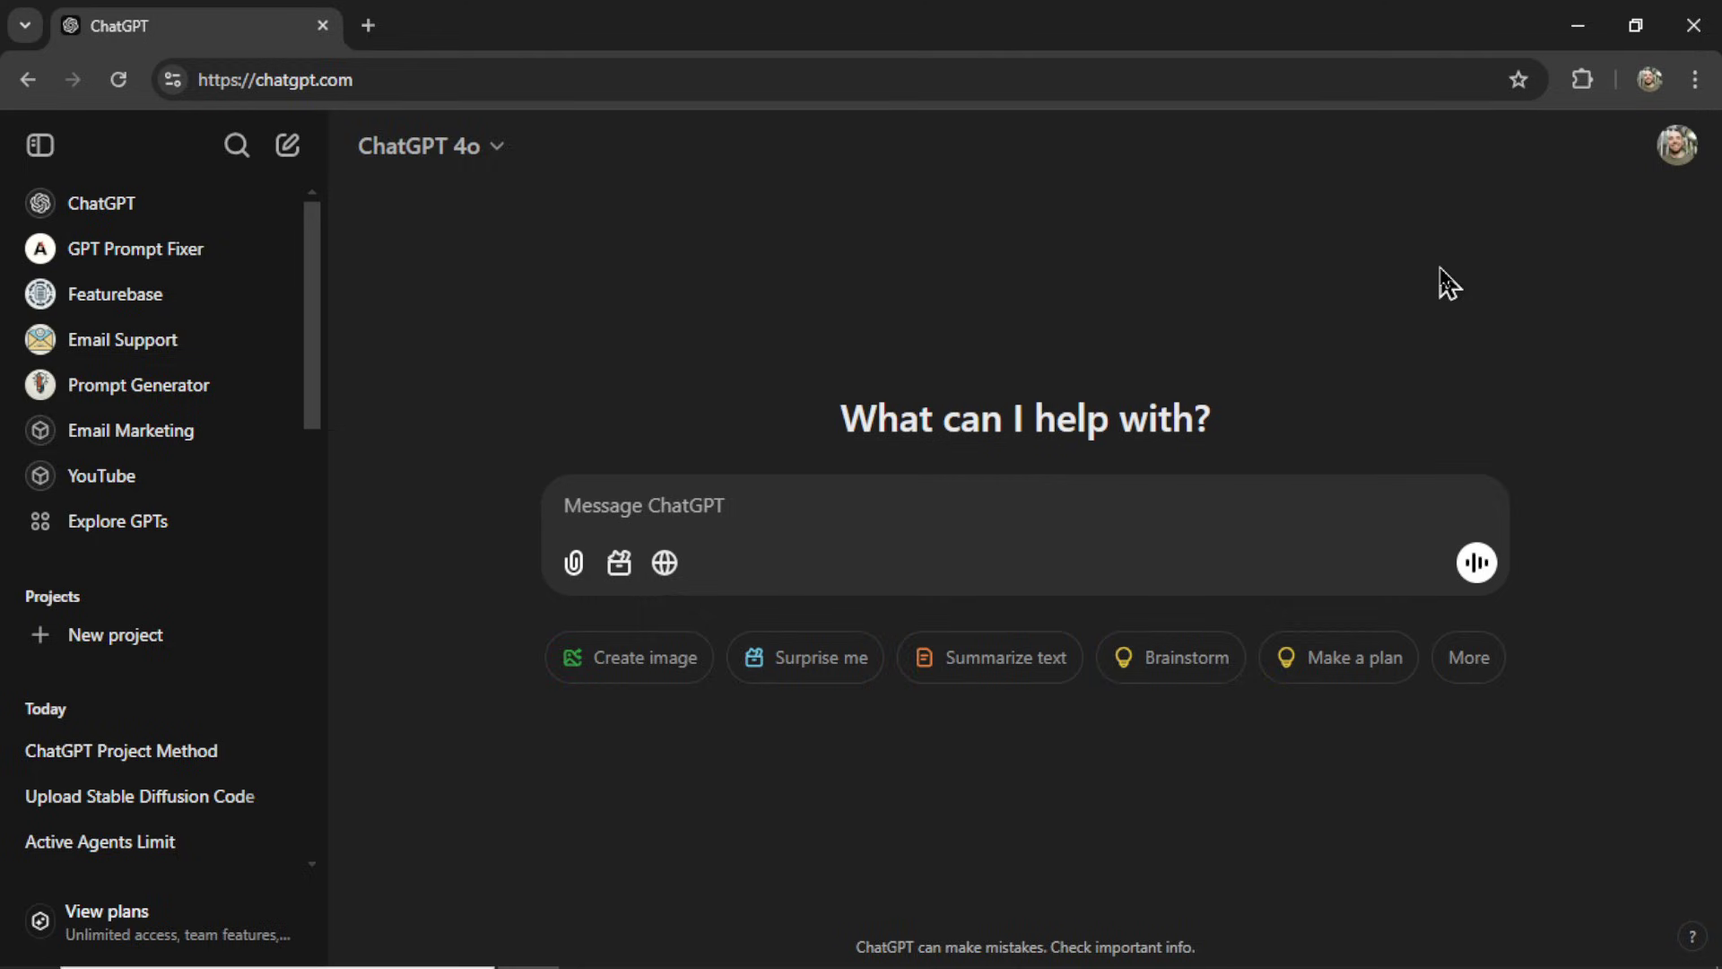
Step: Open the earlier Upload SD 3.5 Model conversation and scroll to its Jupyter access steps
left_click(109, 368)
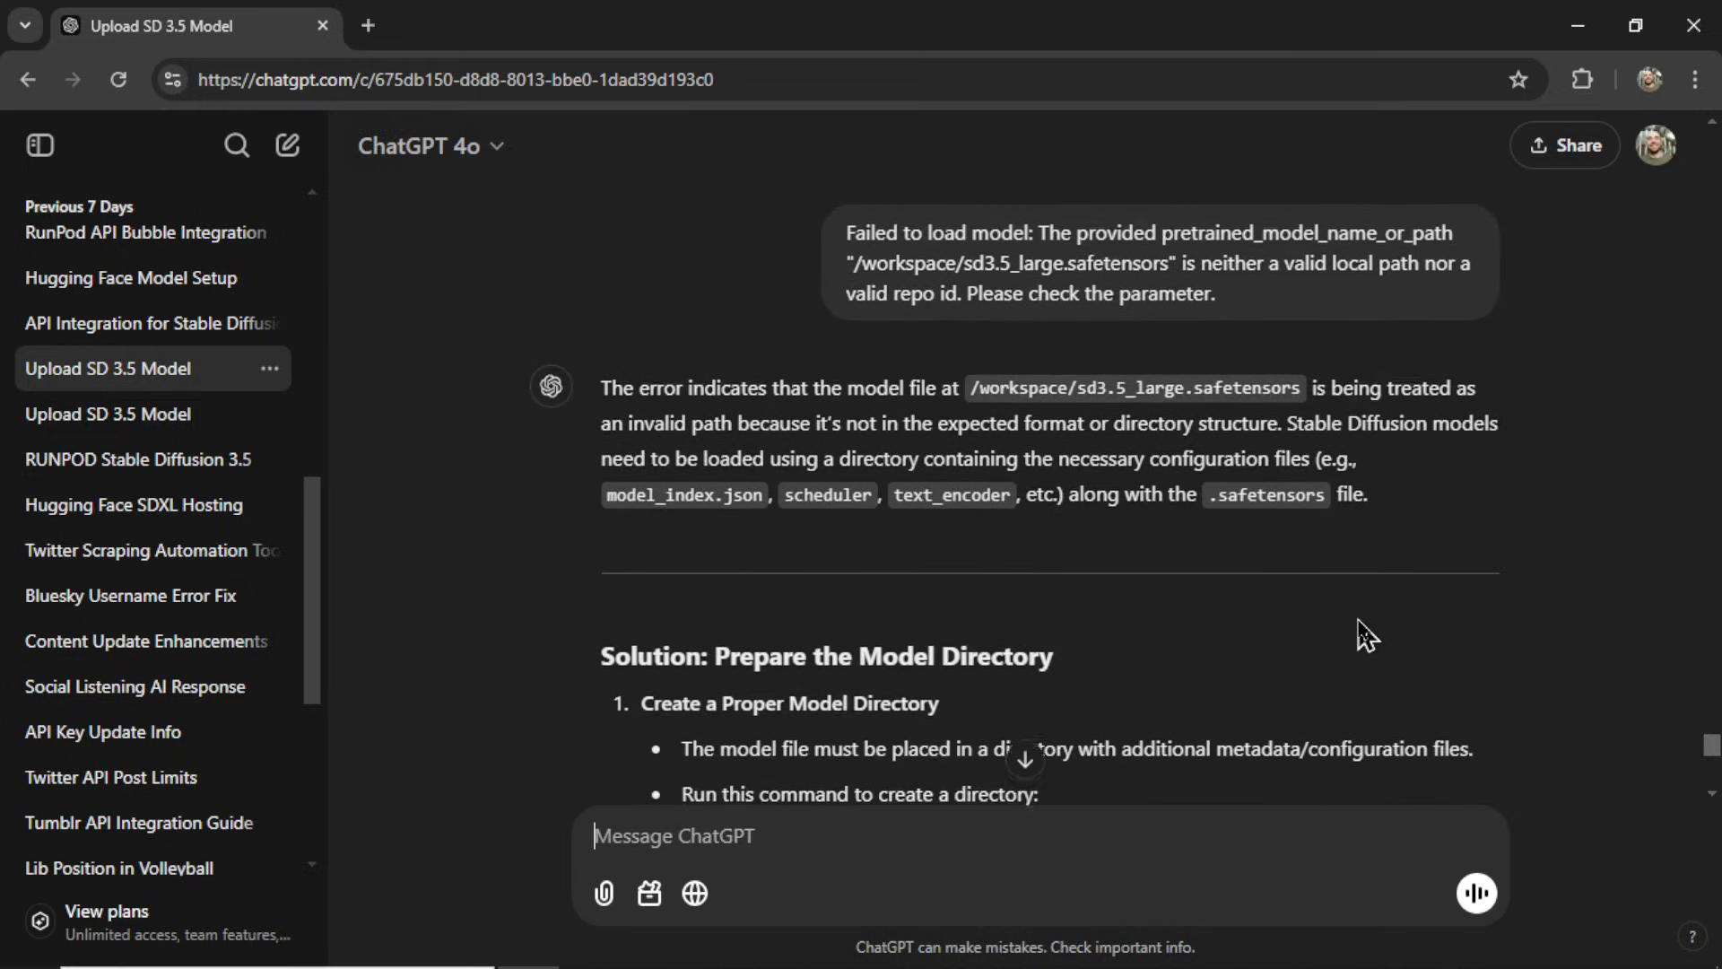
scroll("down", 3)
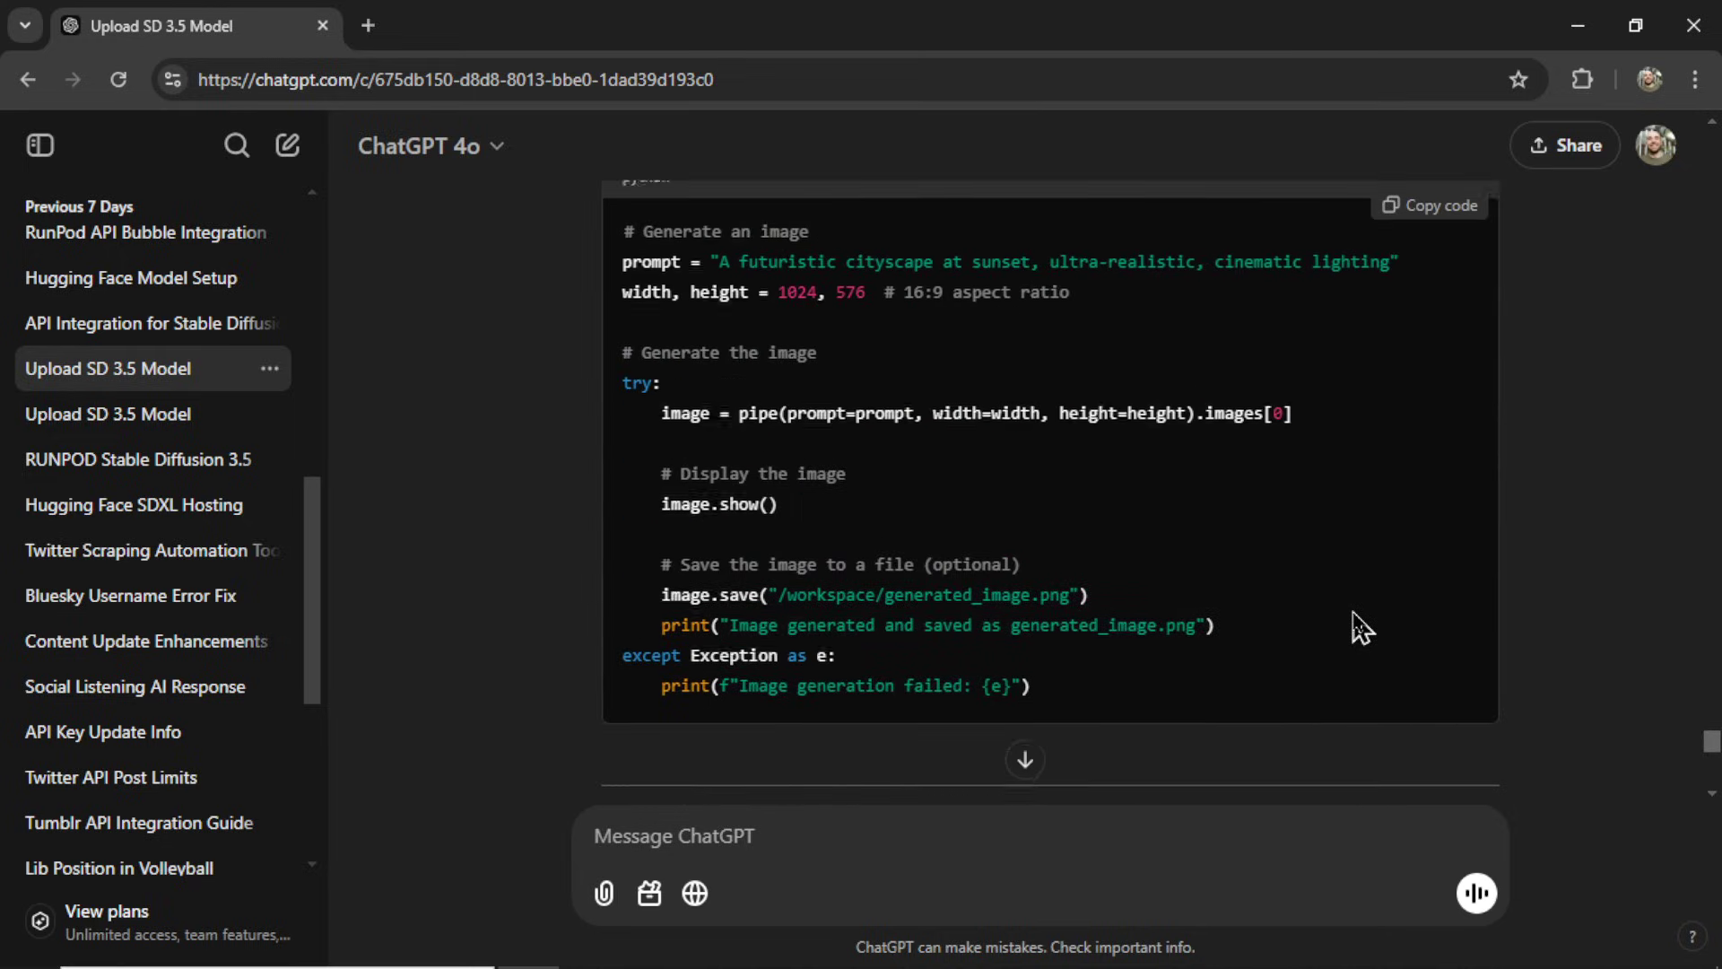
scroll("up", 3)
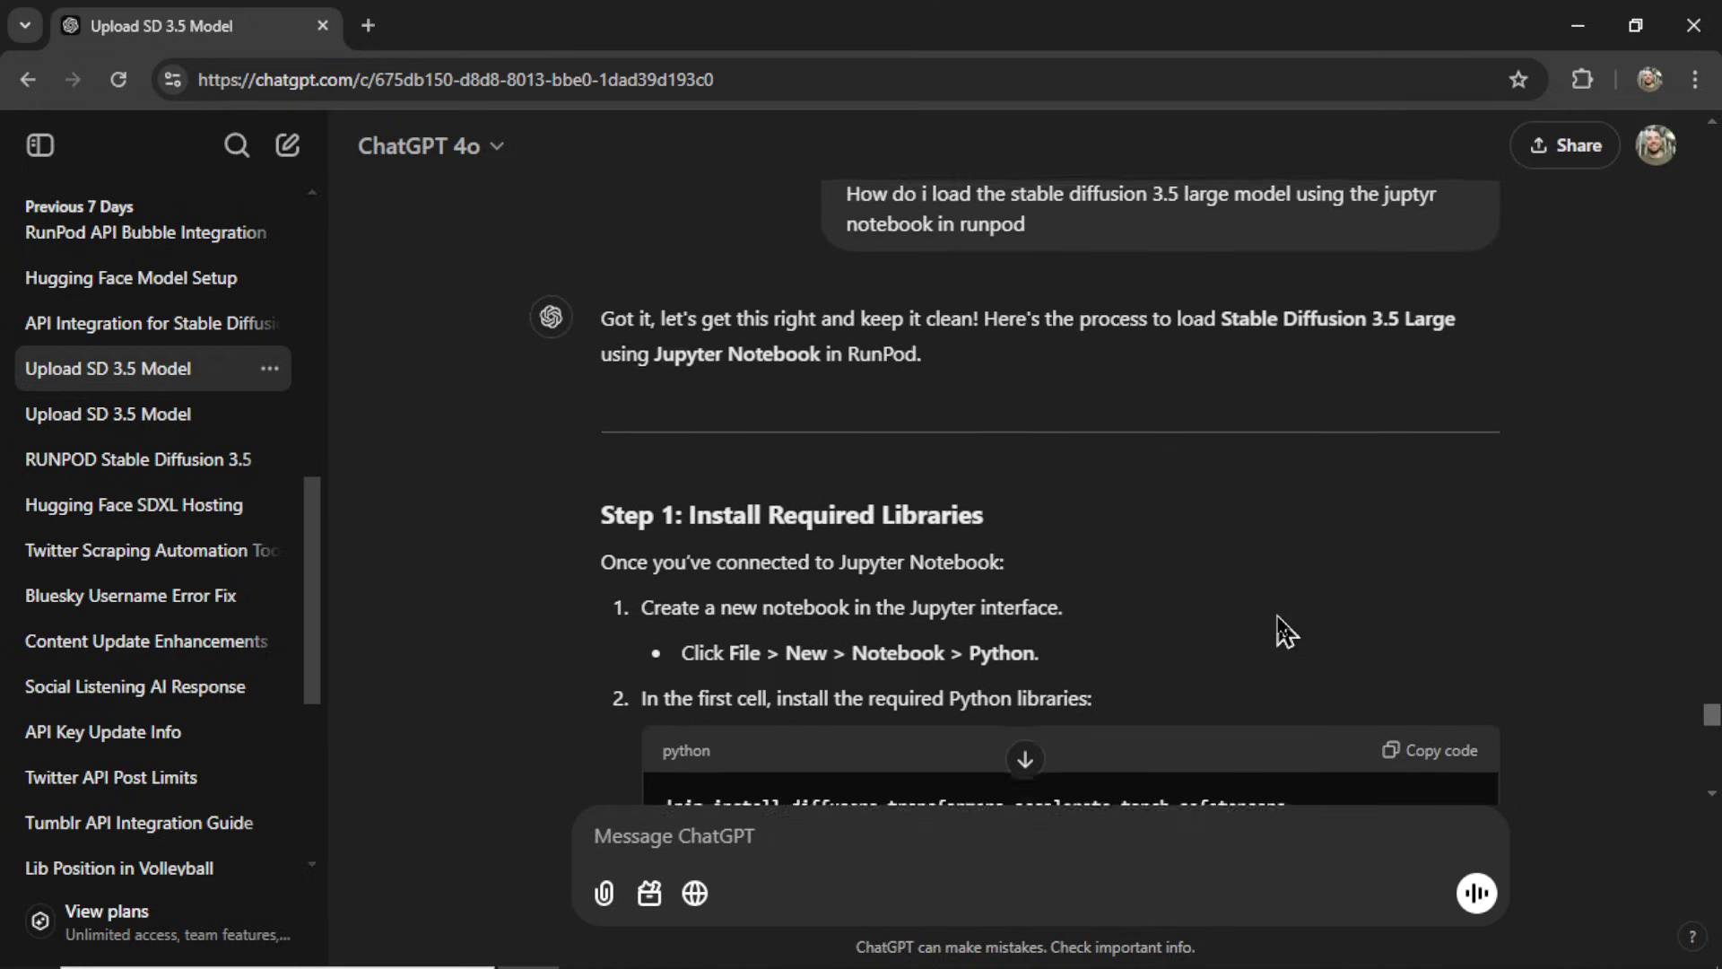
scroll("down", 3)
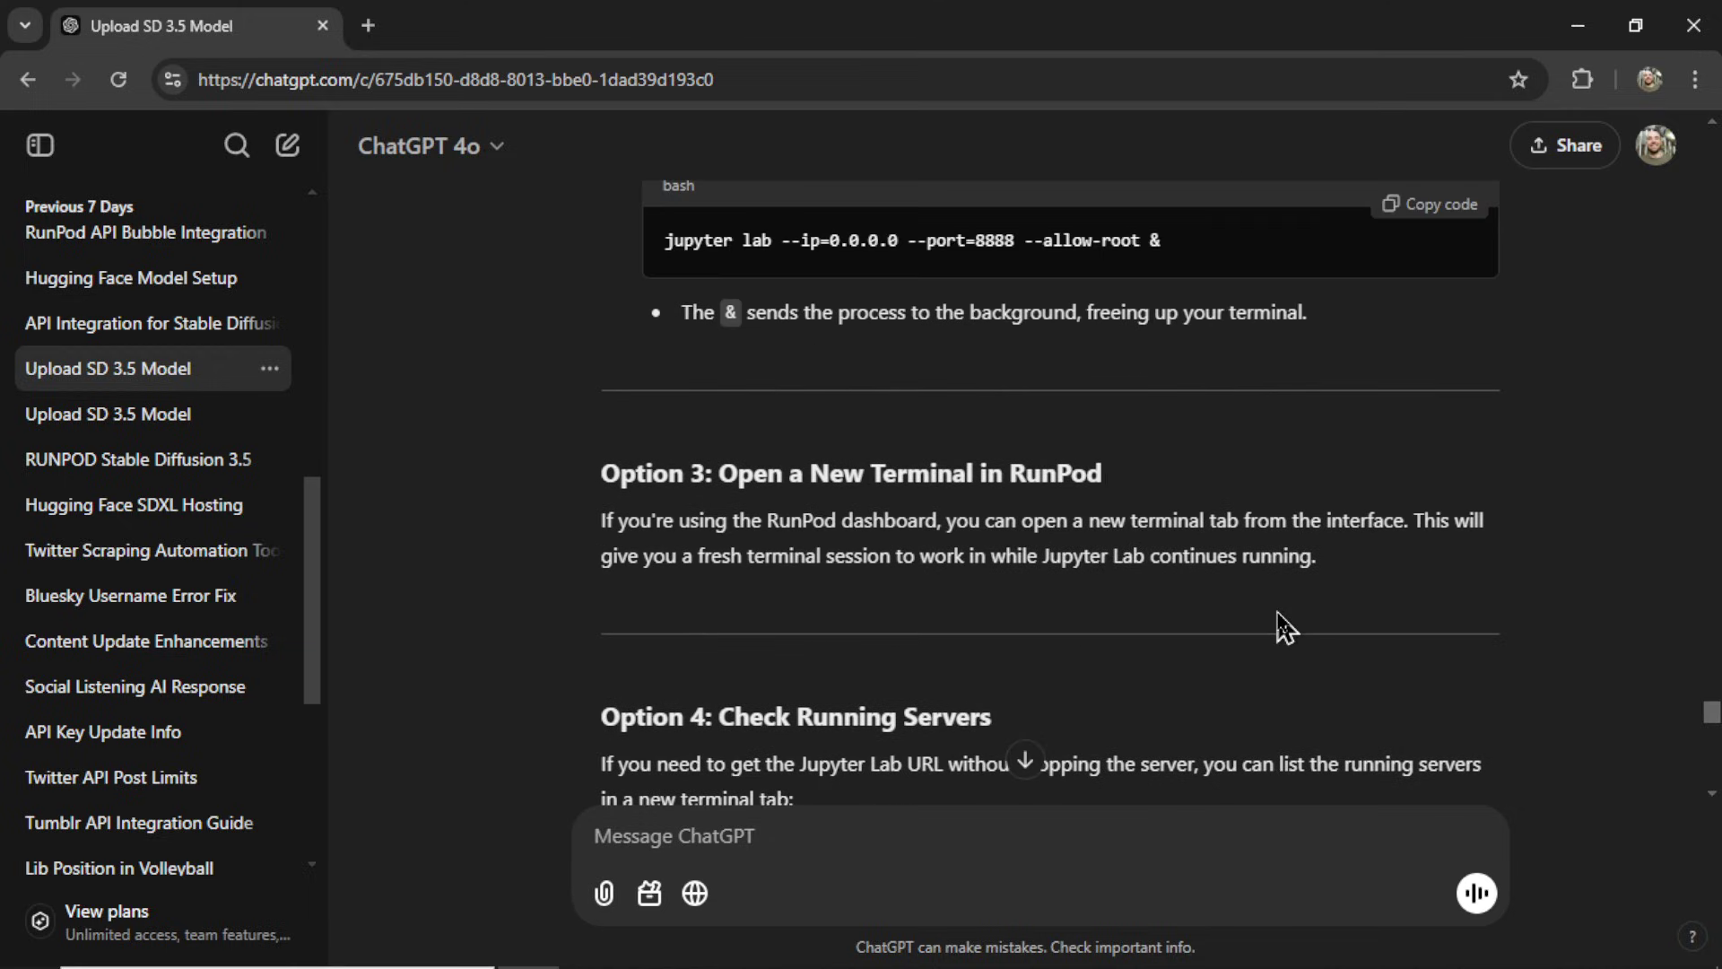
scroll("up", 3)
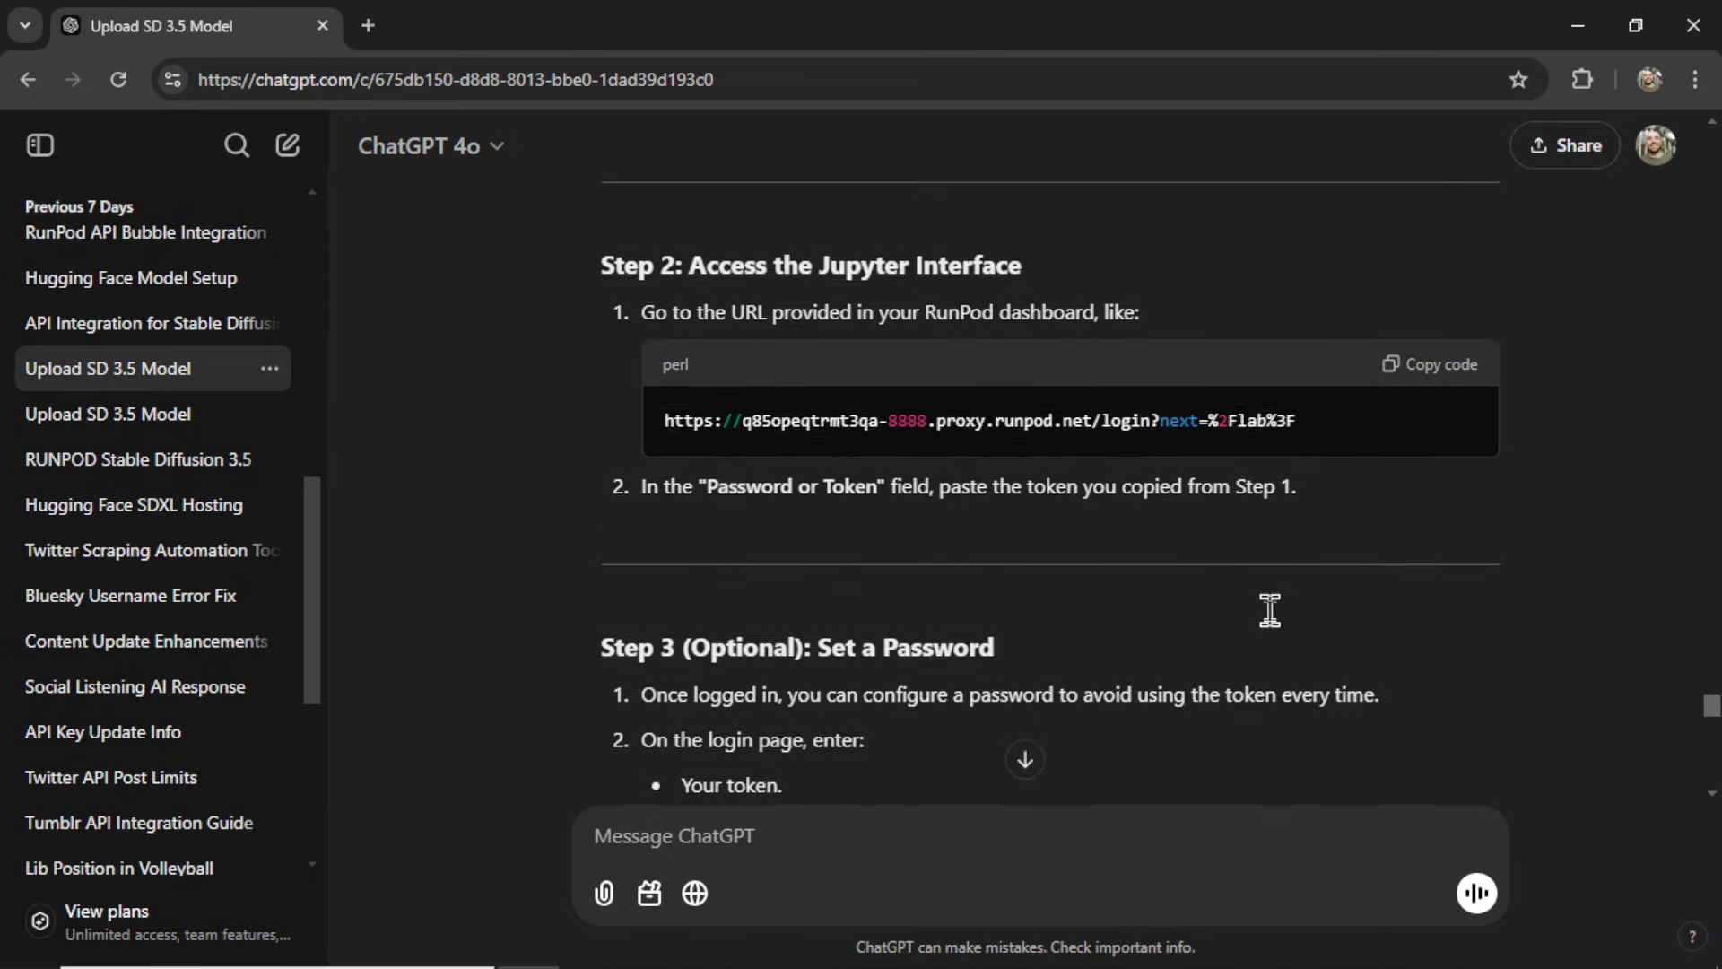
scroll("up", 3)
type("Step 1 failed with this error message, what do i do next?")
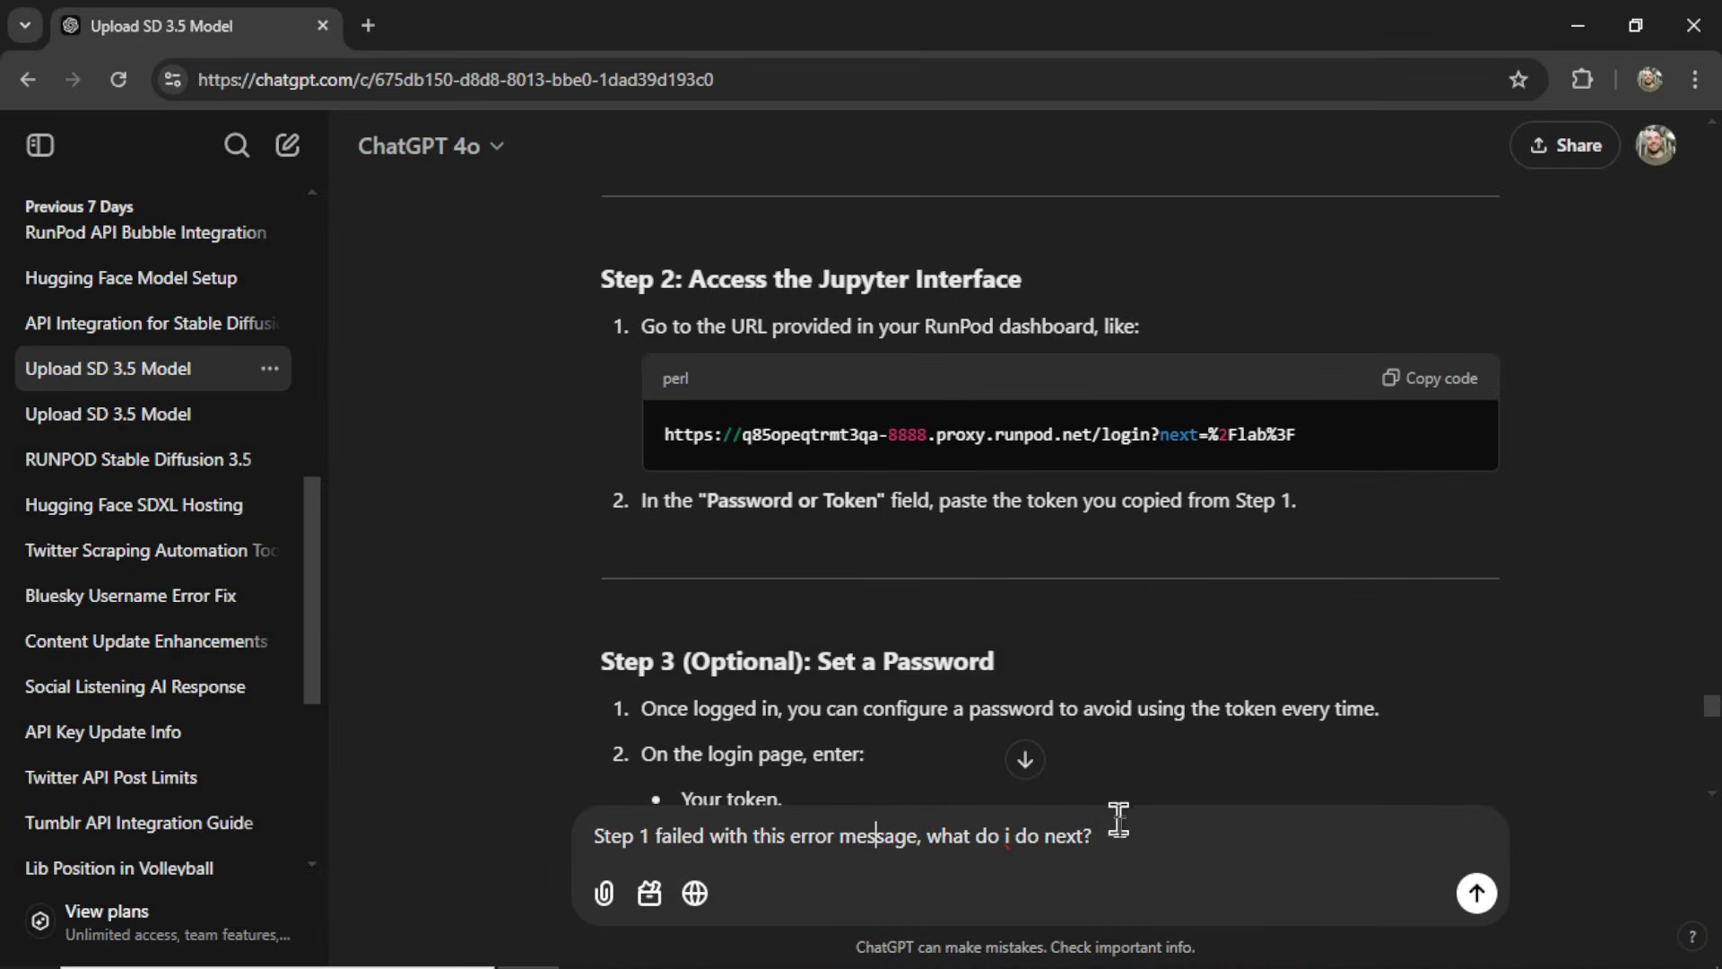
mouse_move(1085, 537)
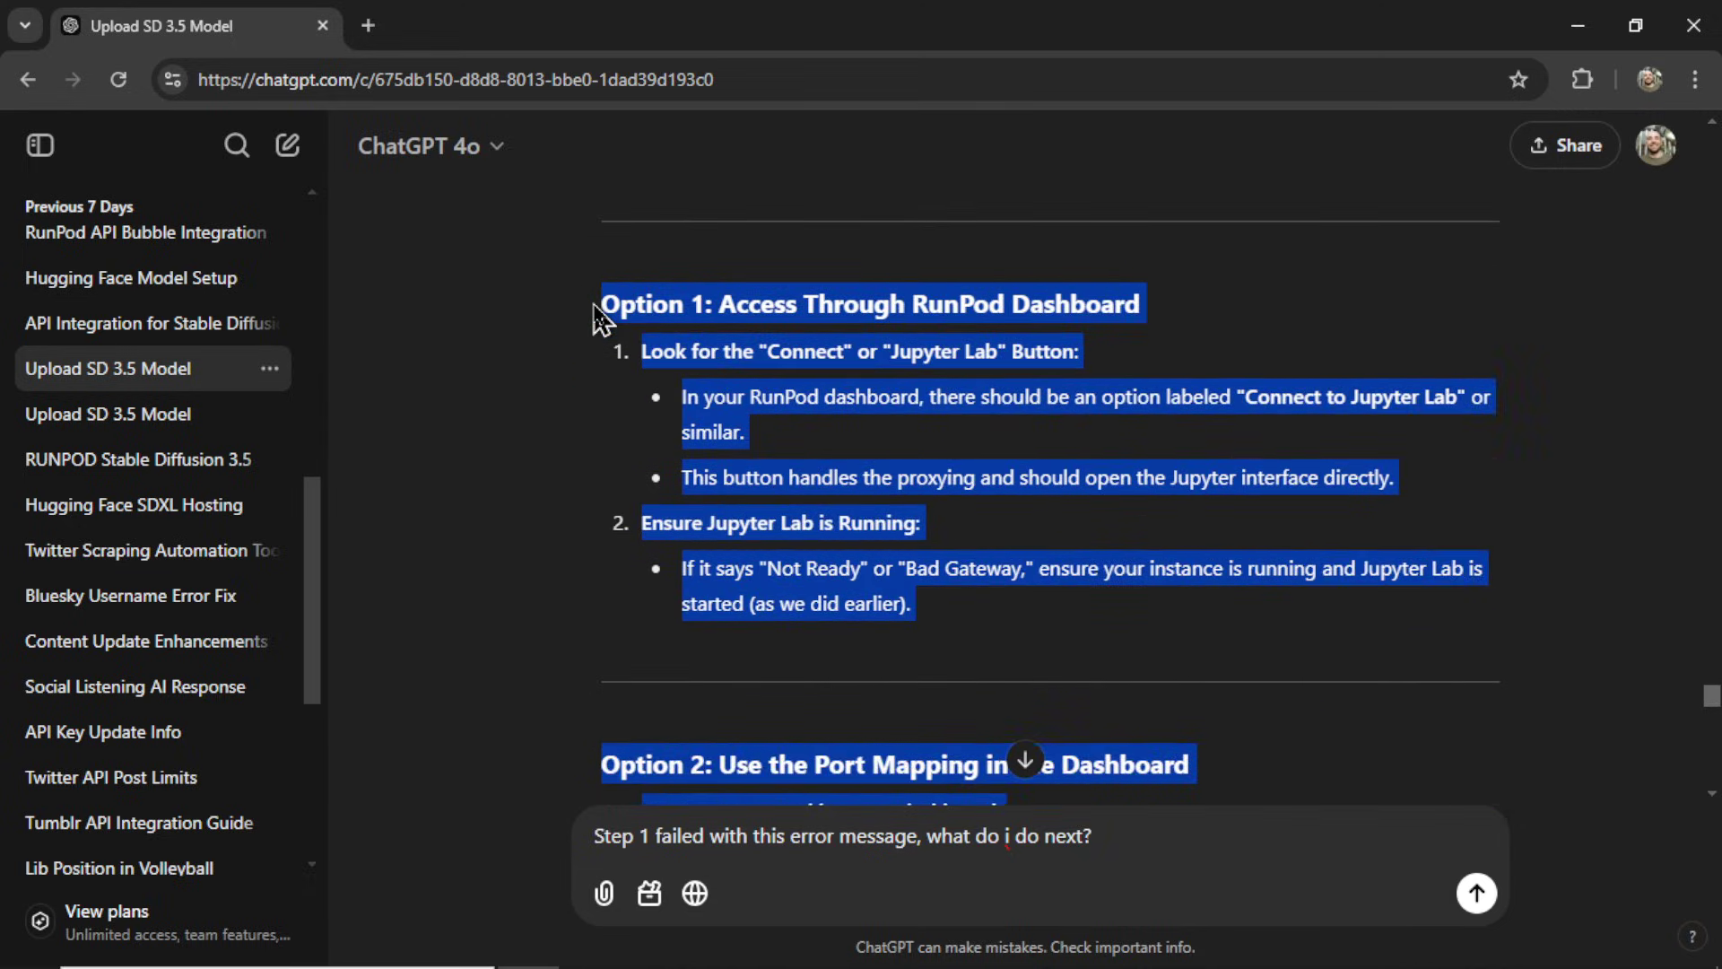
Step: Scroll through the earlier Upload SD 3.5 Model conversation
scroll("up", 3)
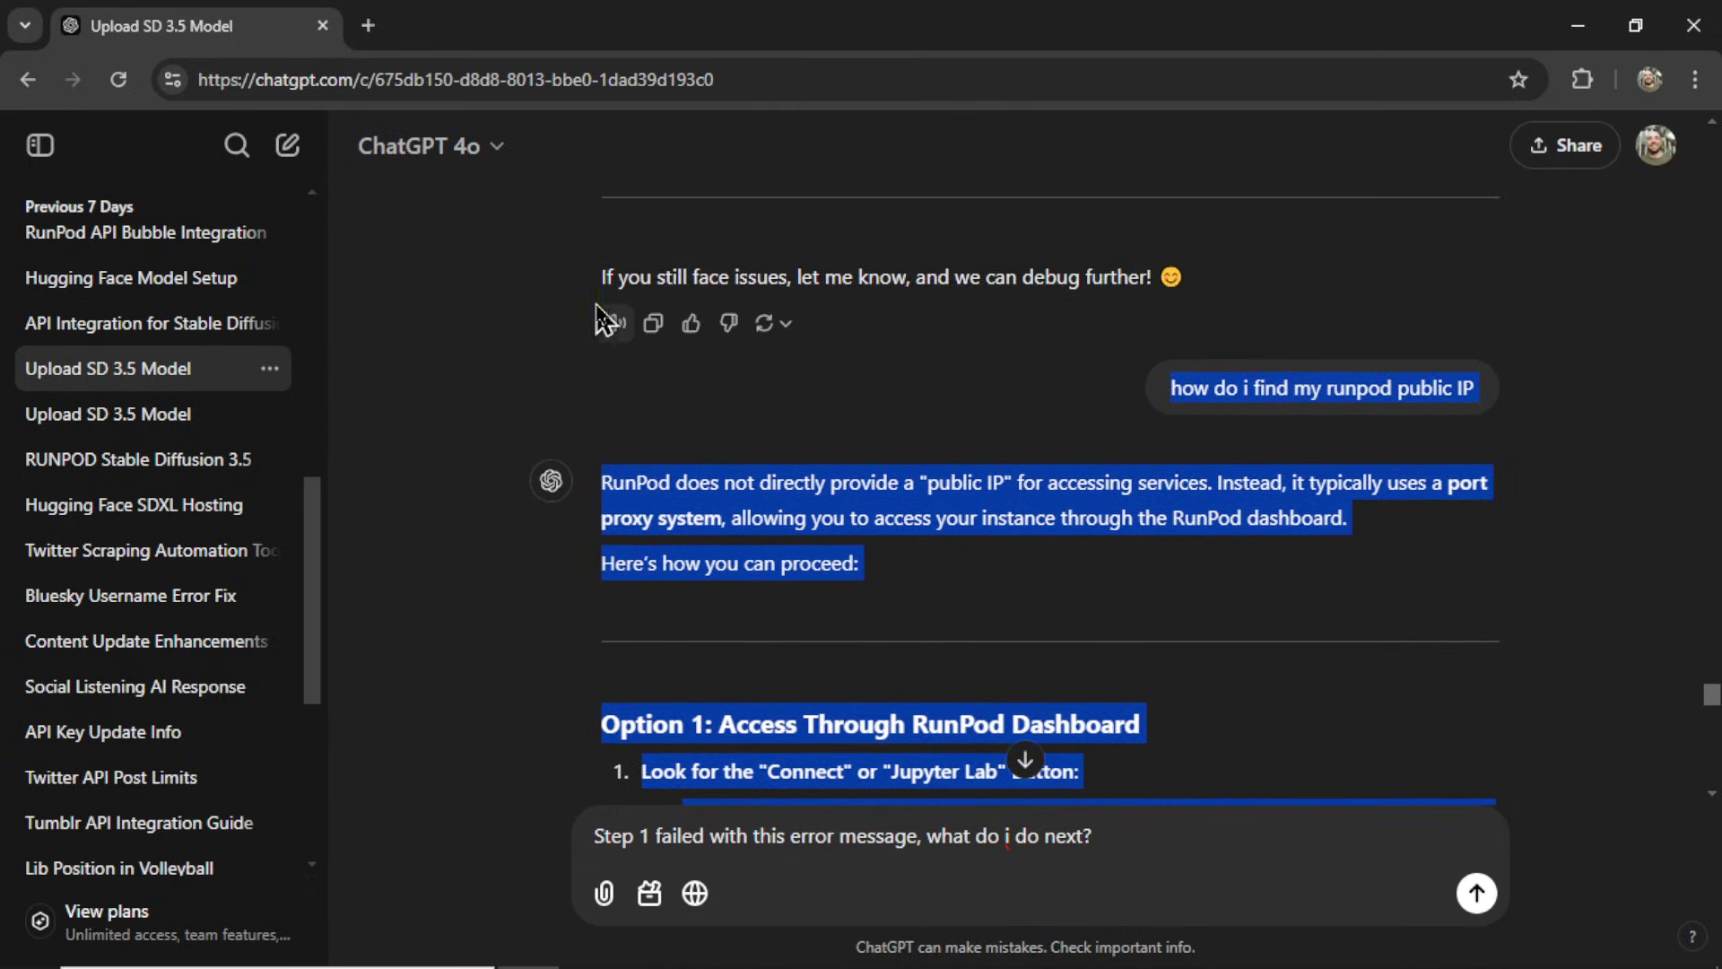
scroll("down", 3)
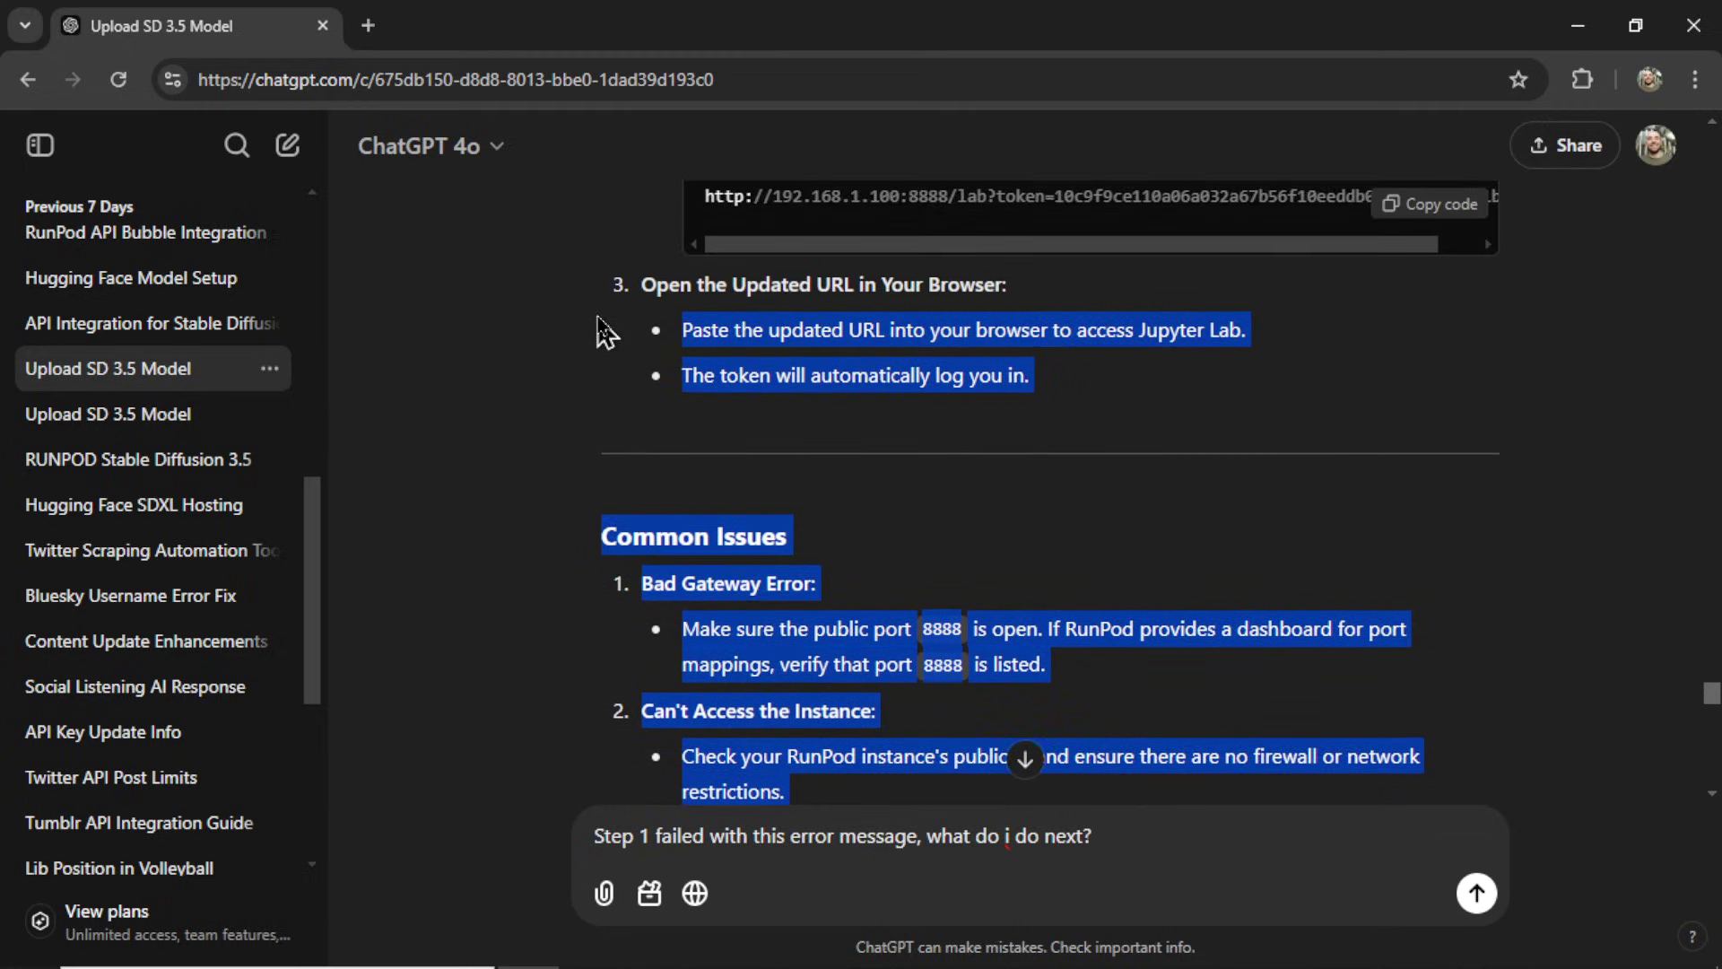
scroll("up", 3)
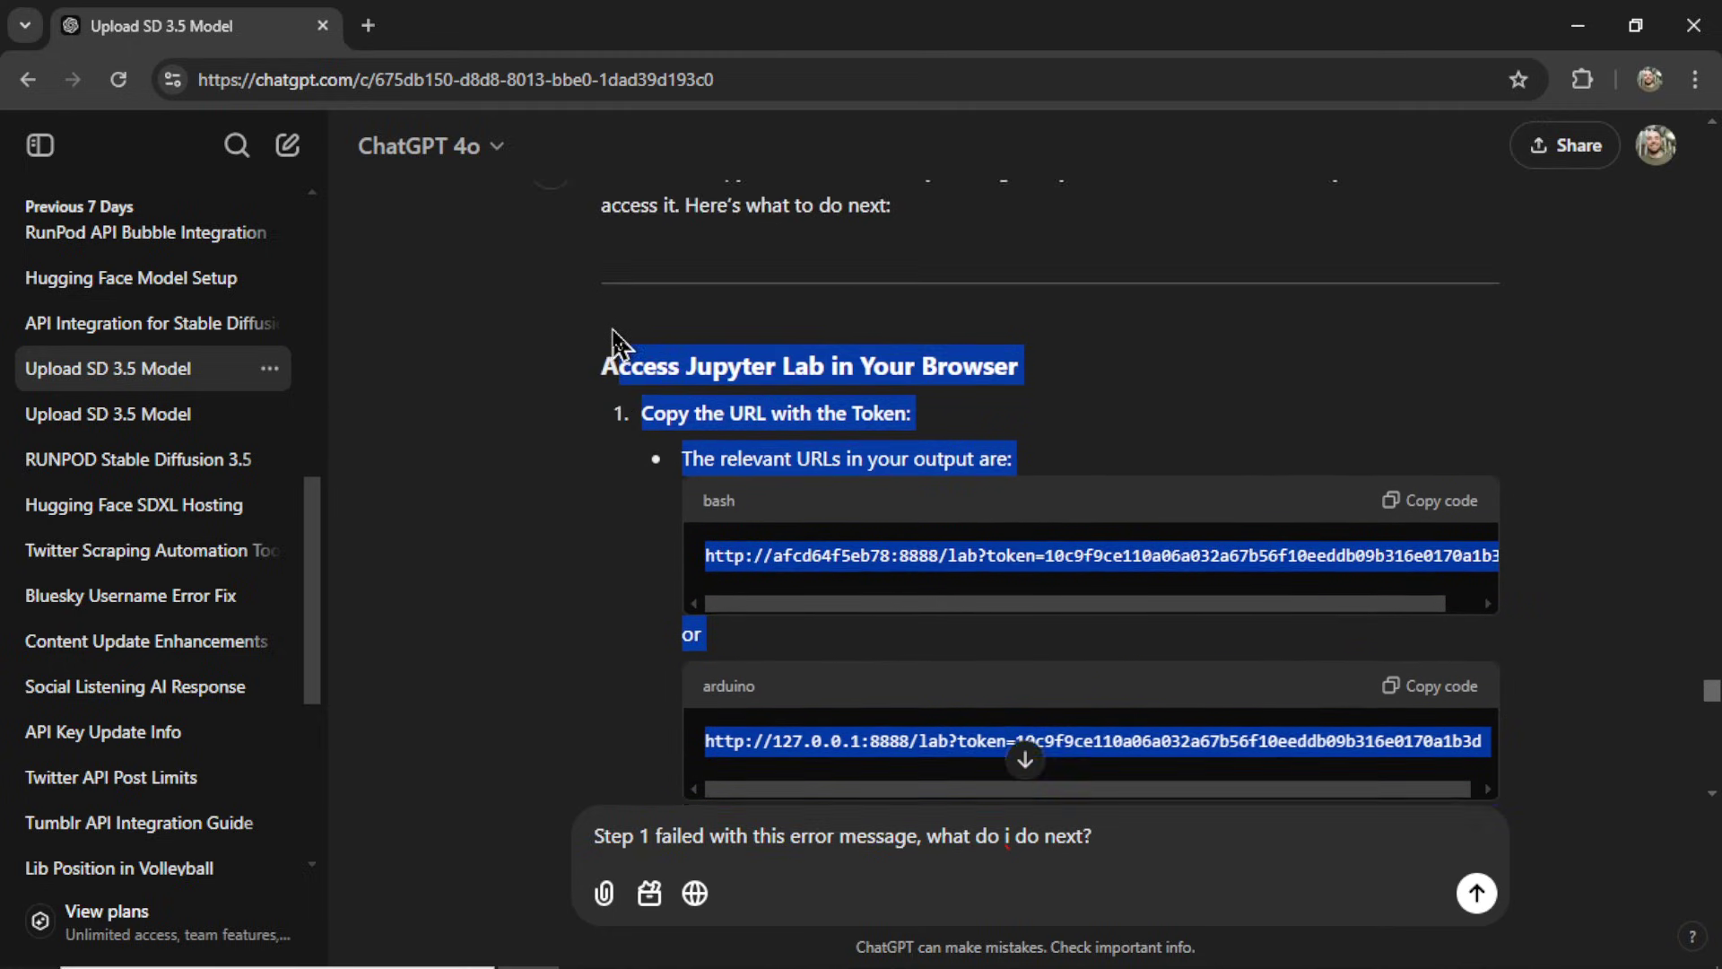
scroll("up", 3)
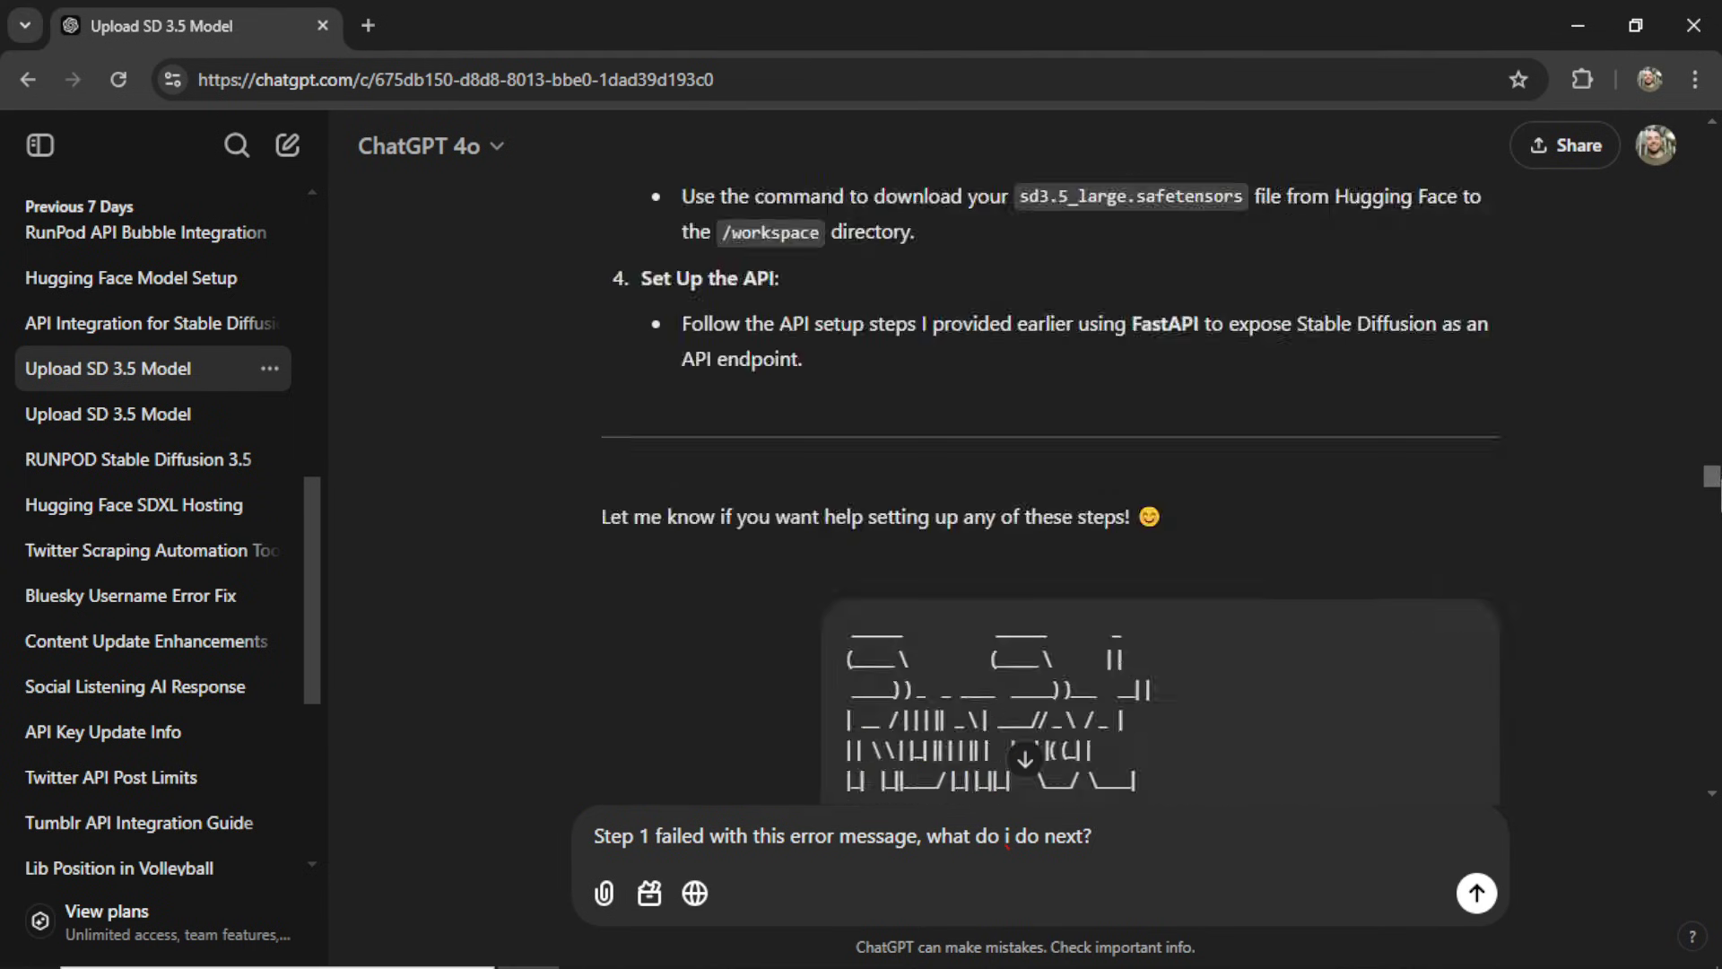
scroll("up", 3)
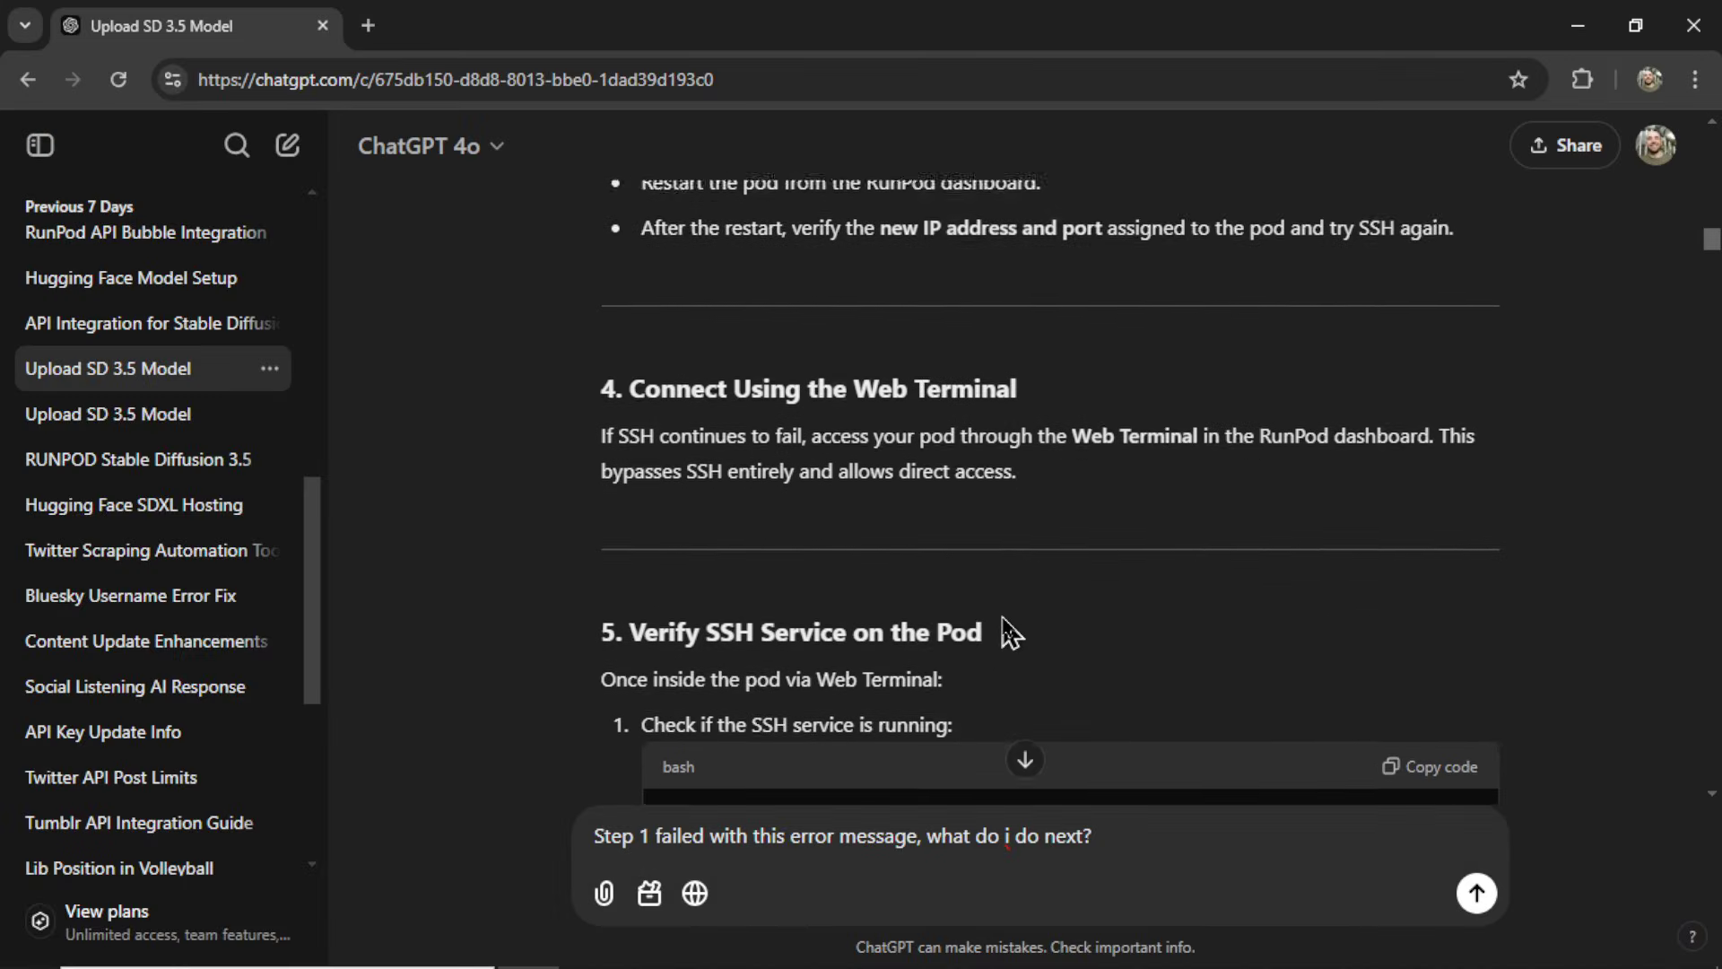
scroll("up", 3)
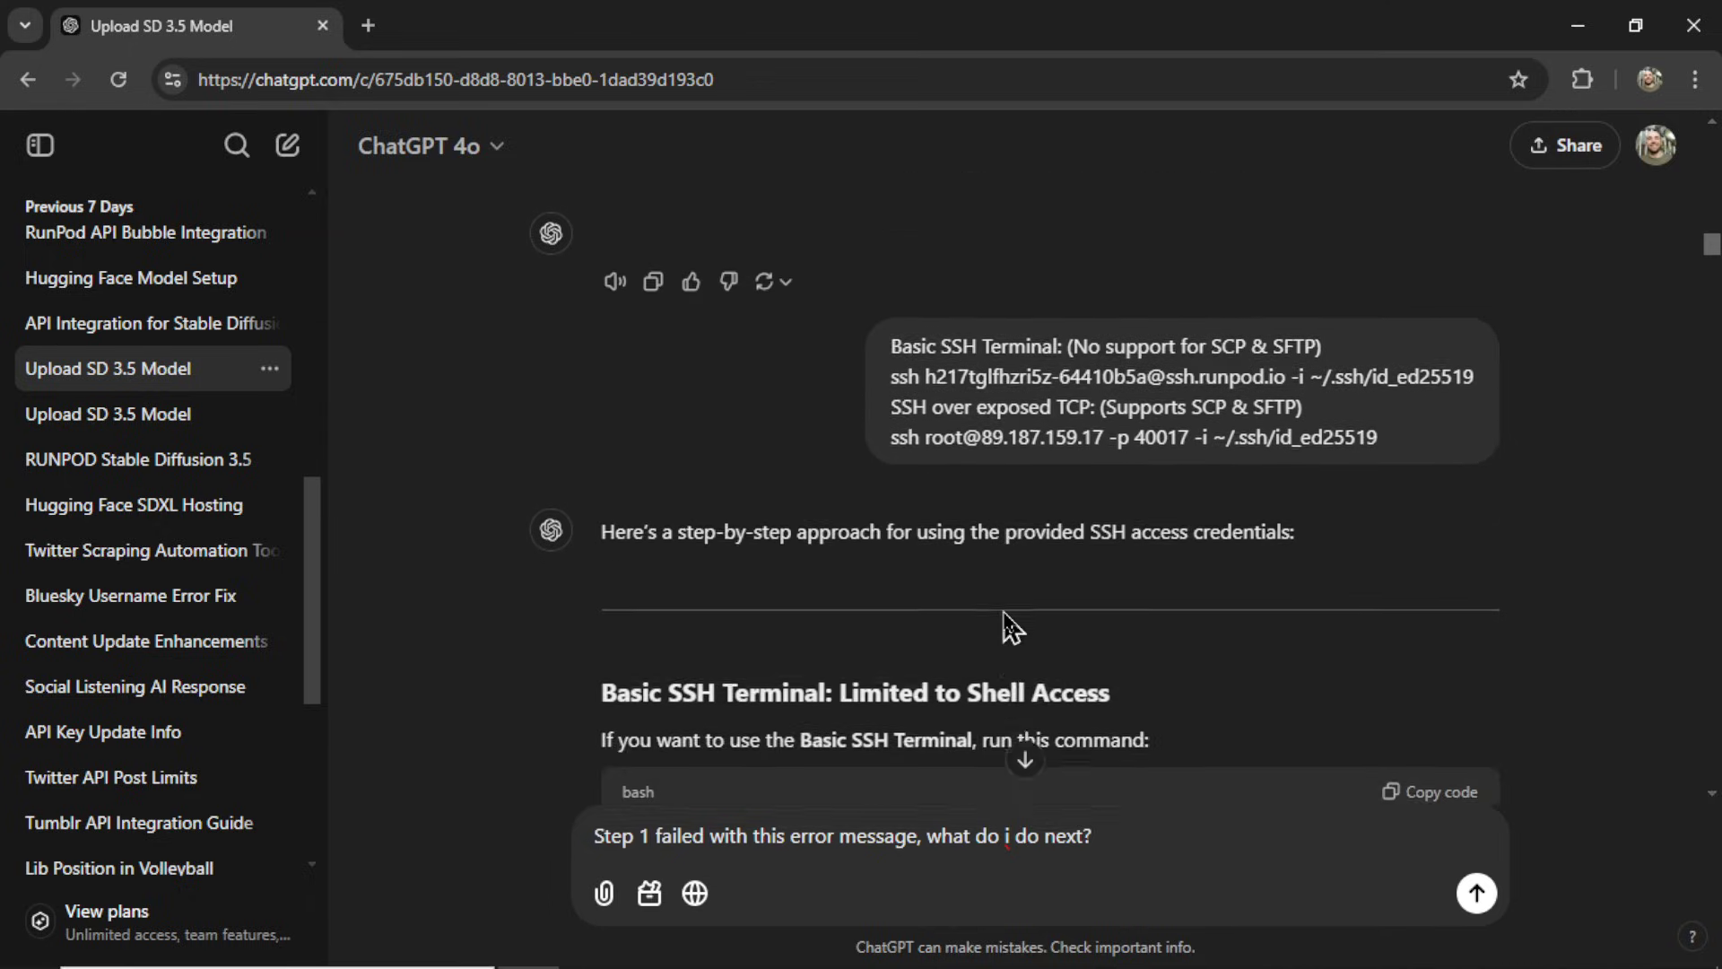
scroll("down", 3)
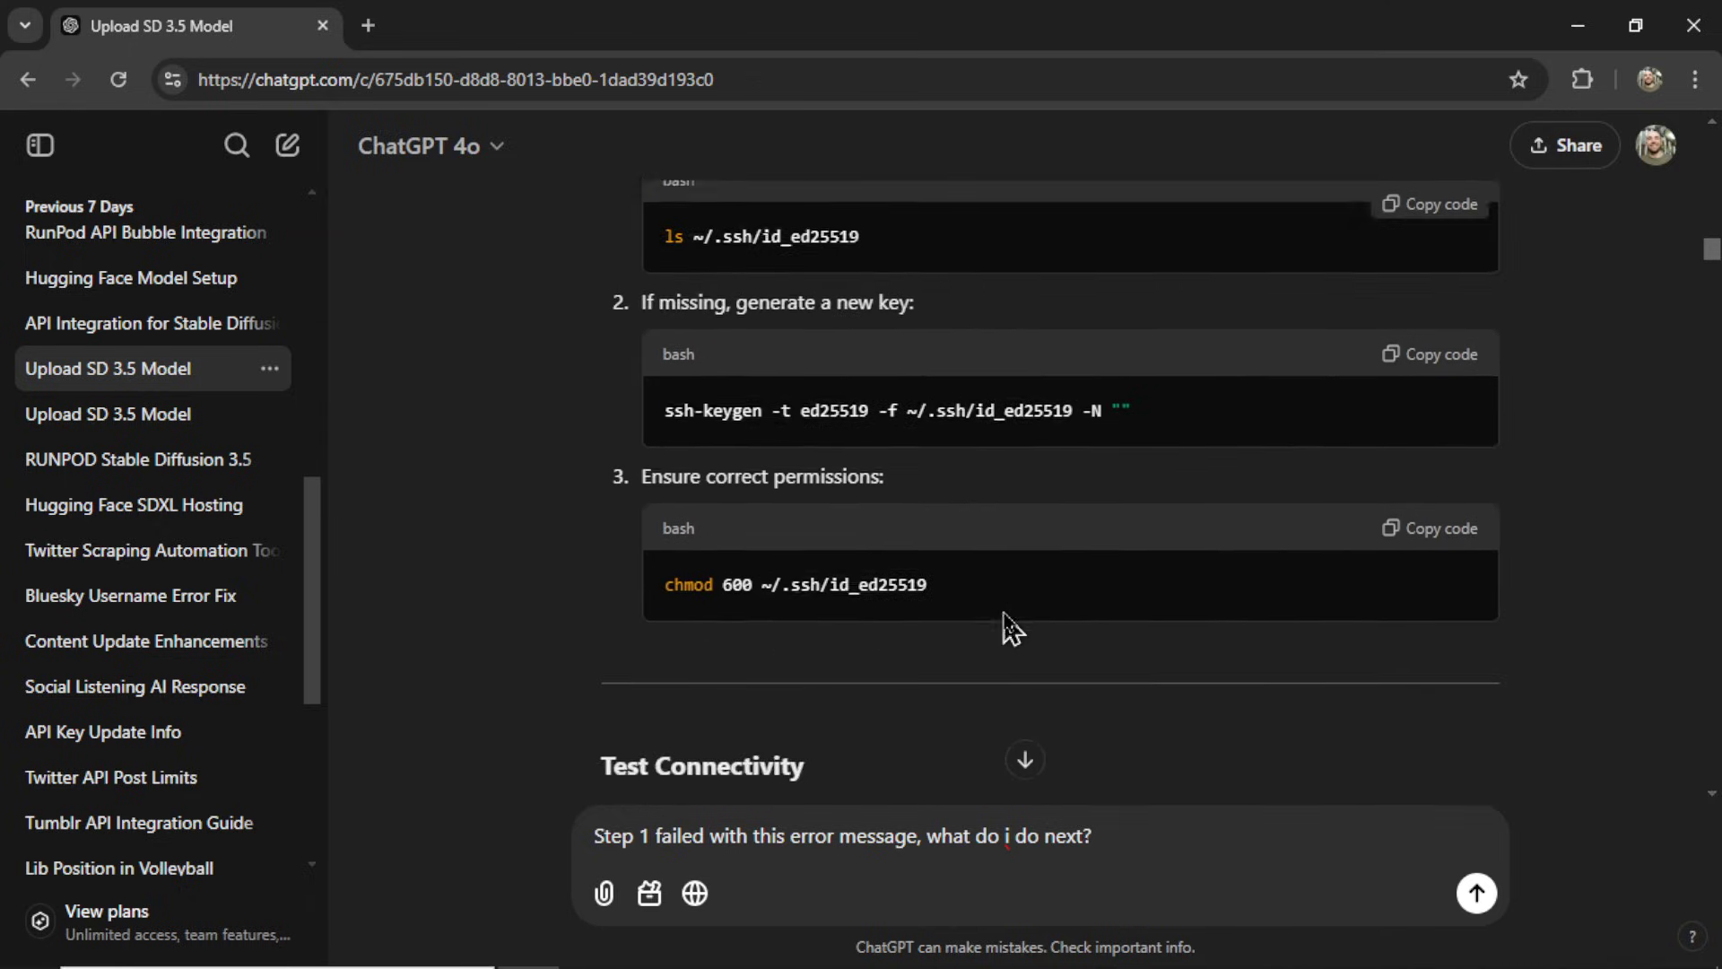
Step: Ask a search-enabled new chat 'How to install Stable Diffusion 3.5 Large on the cloud'
left_click(288, 146)
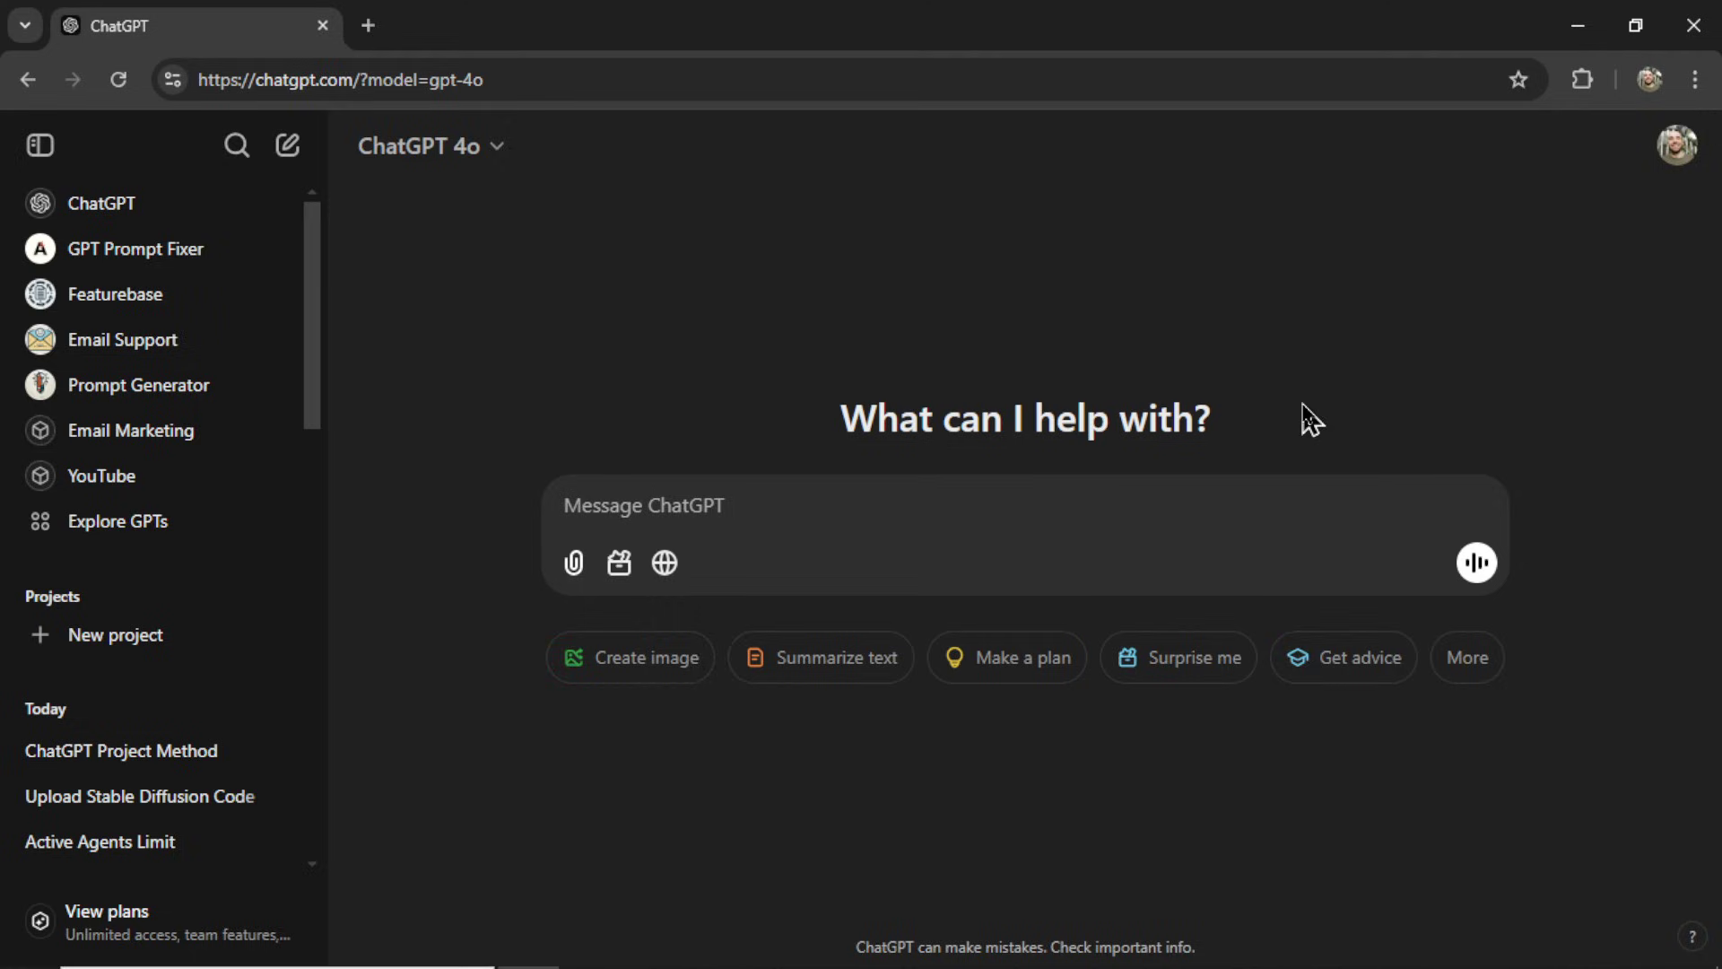
left_click(664, 561)
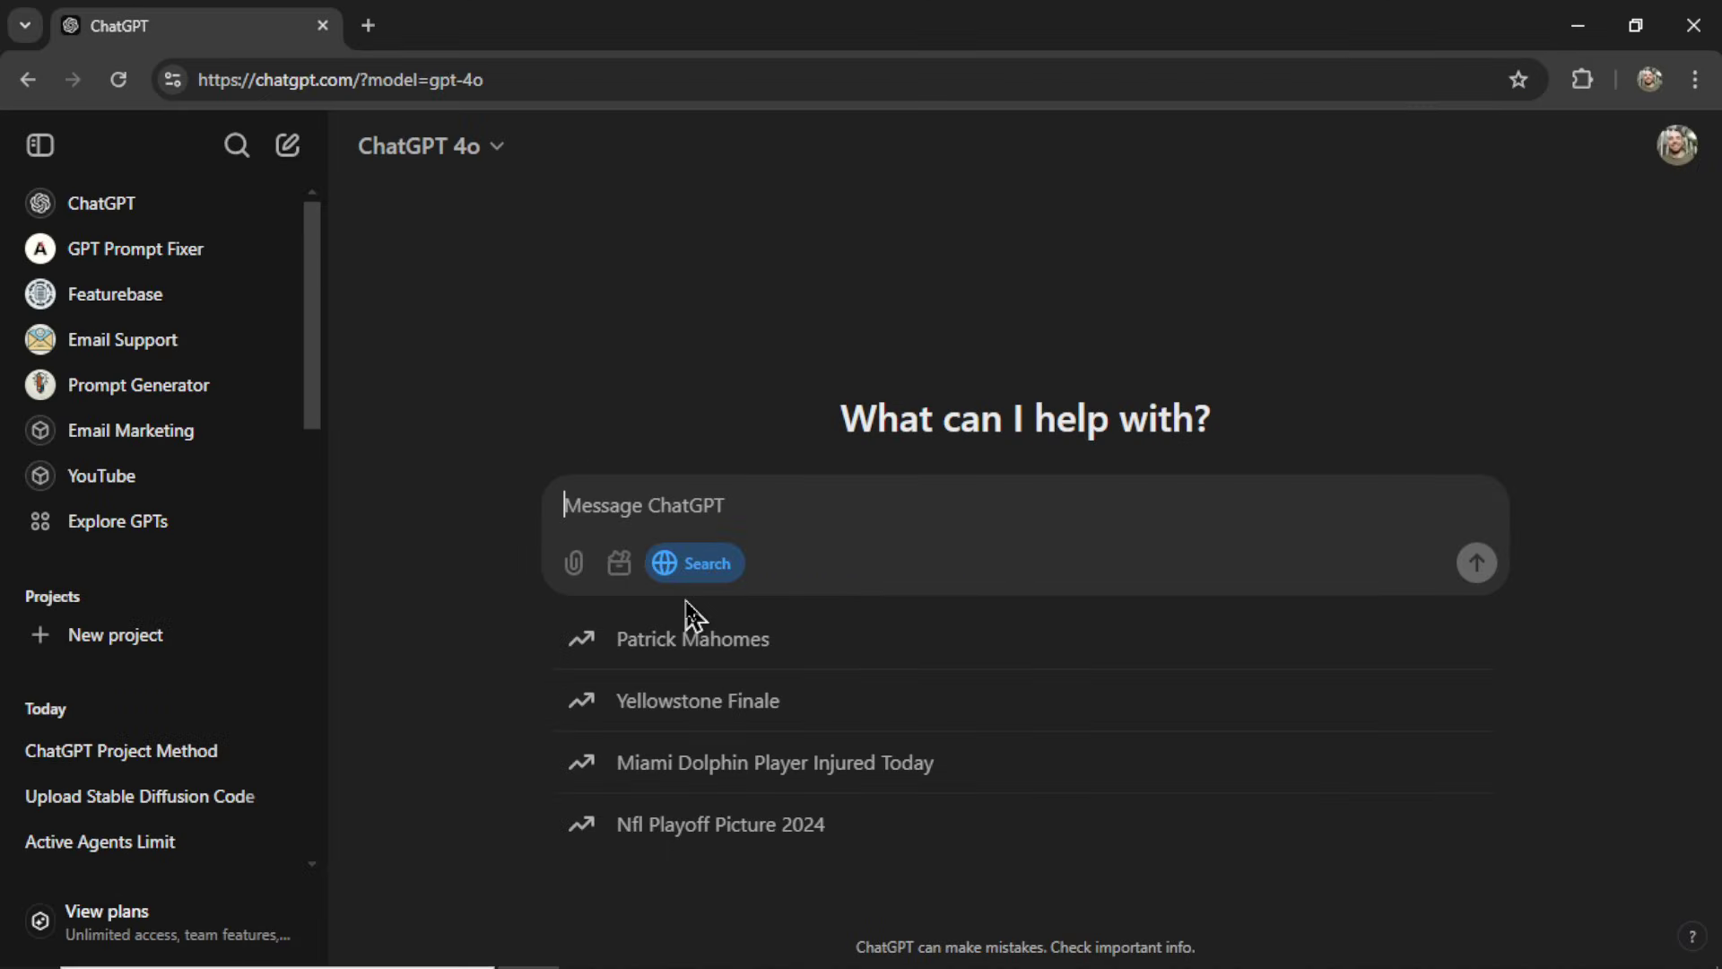
type("How to install Stable Diffusion 3.5 Large on the cloud")
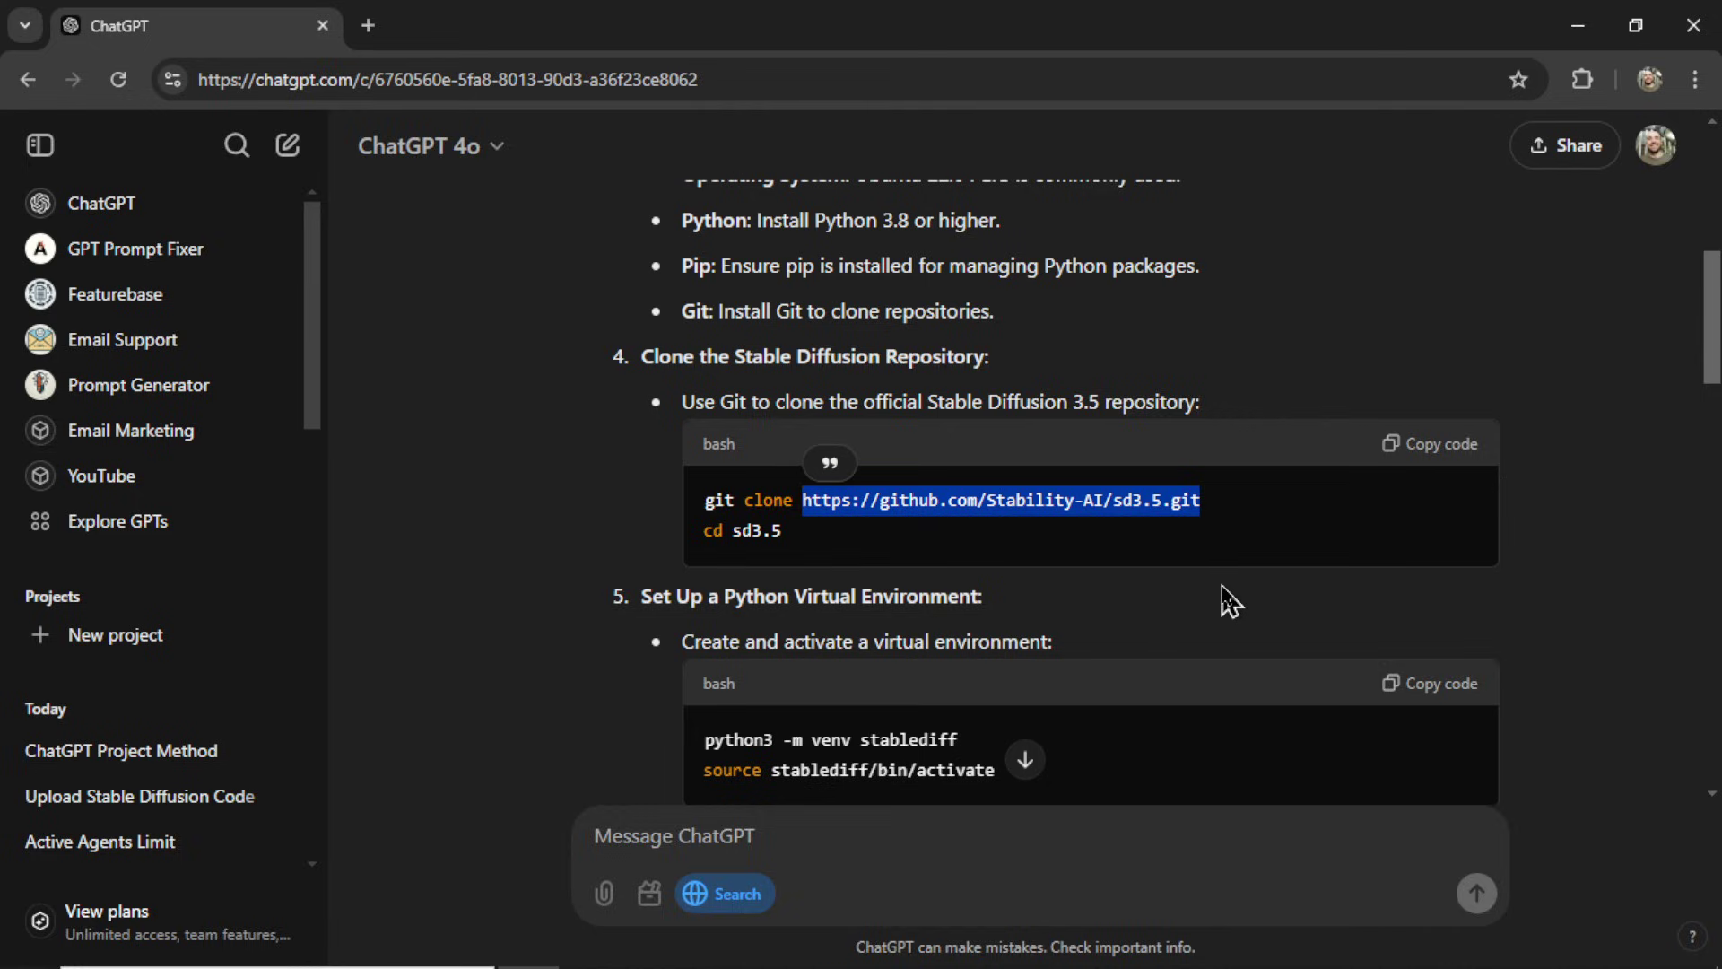
scroll("down", 3)
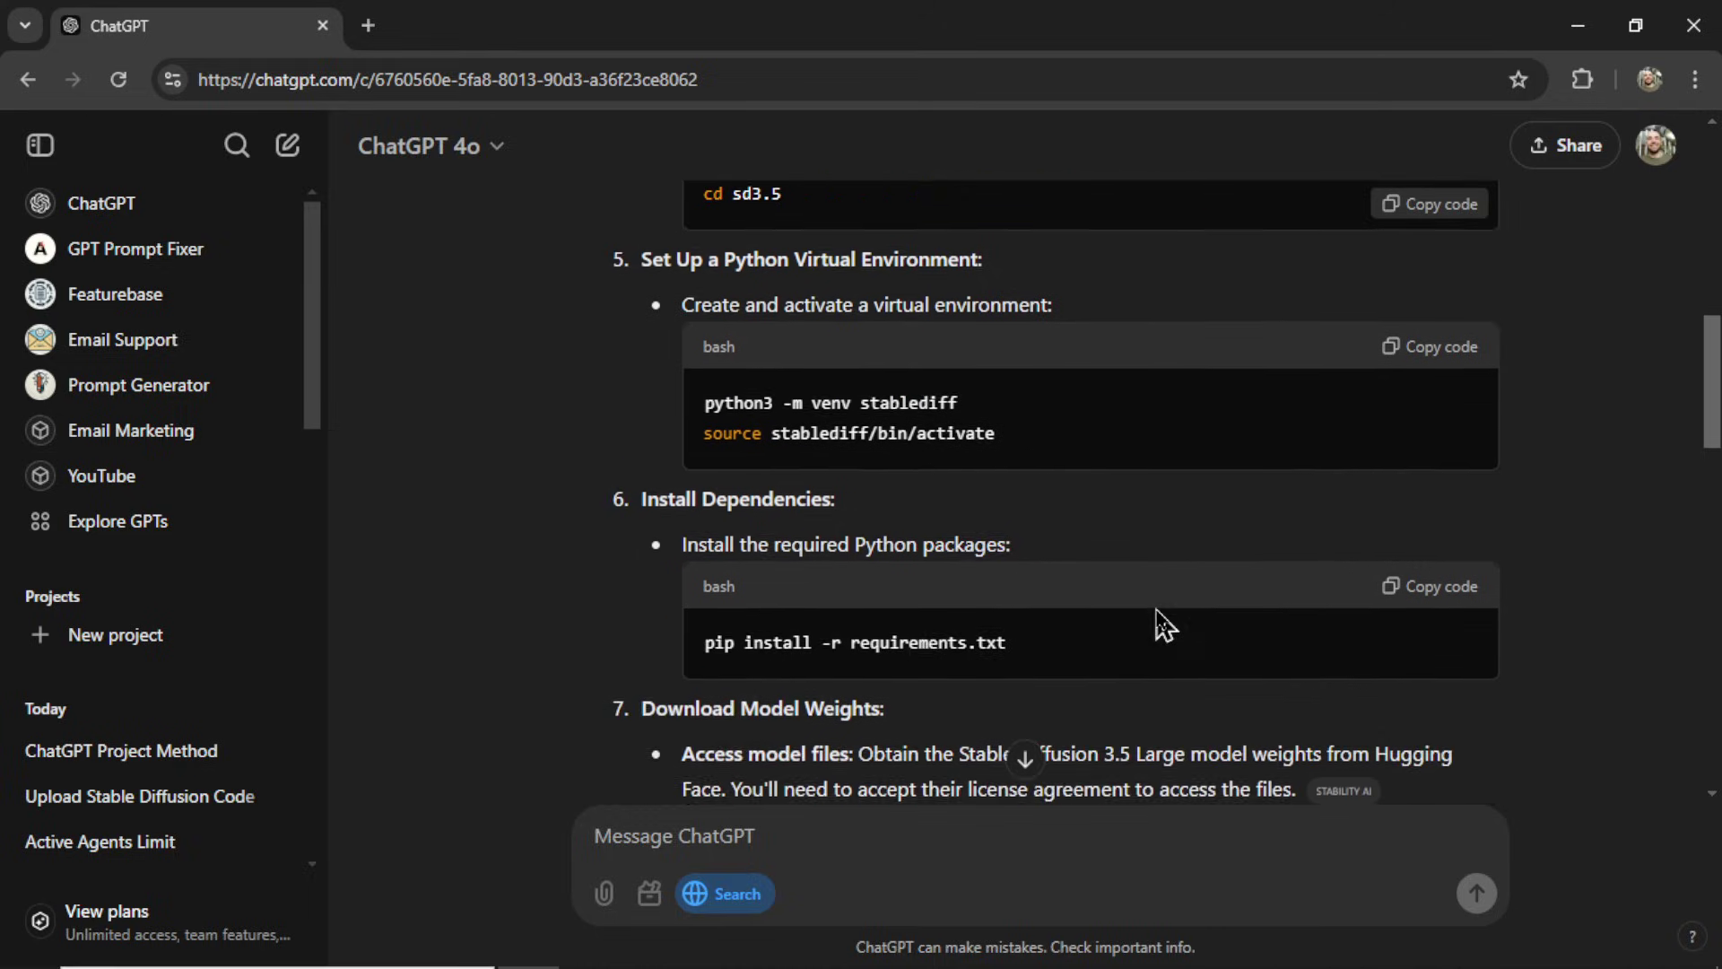
scroll("down", 3)
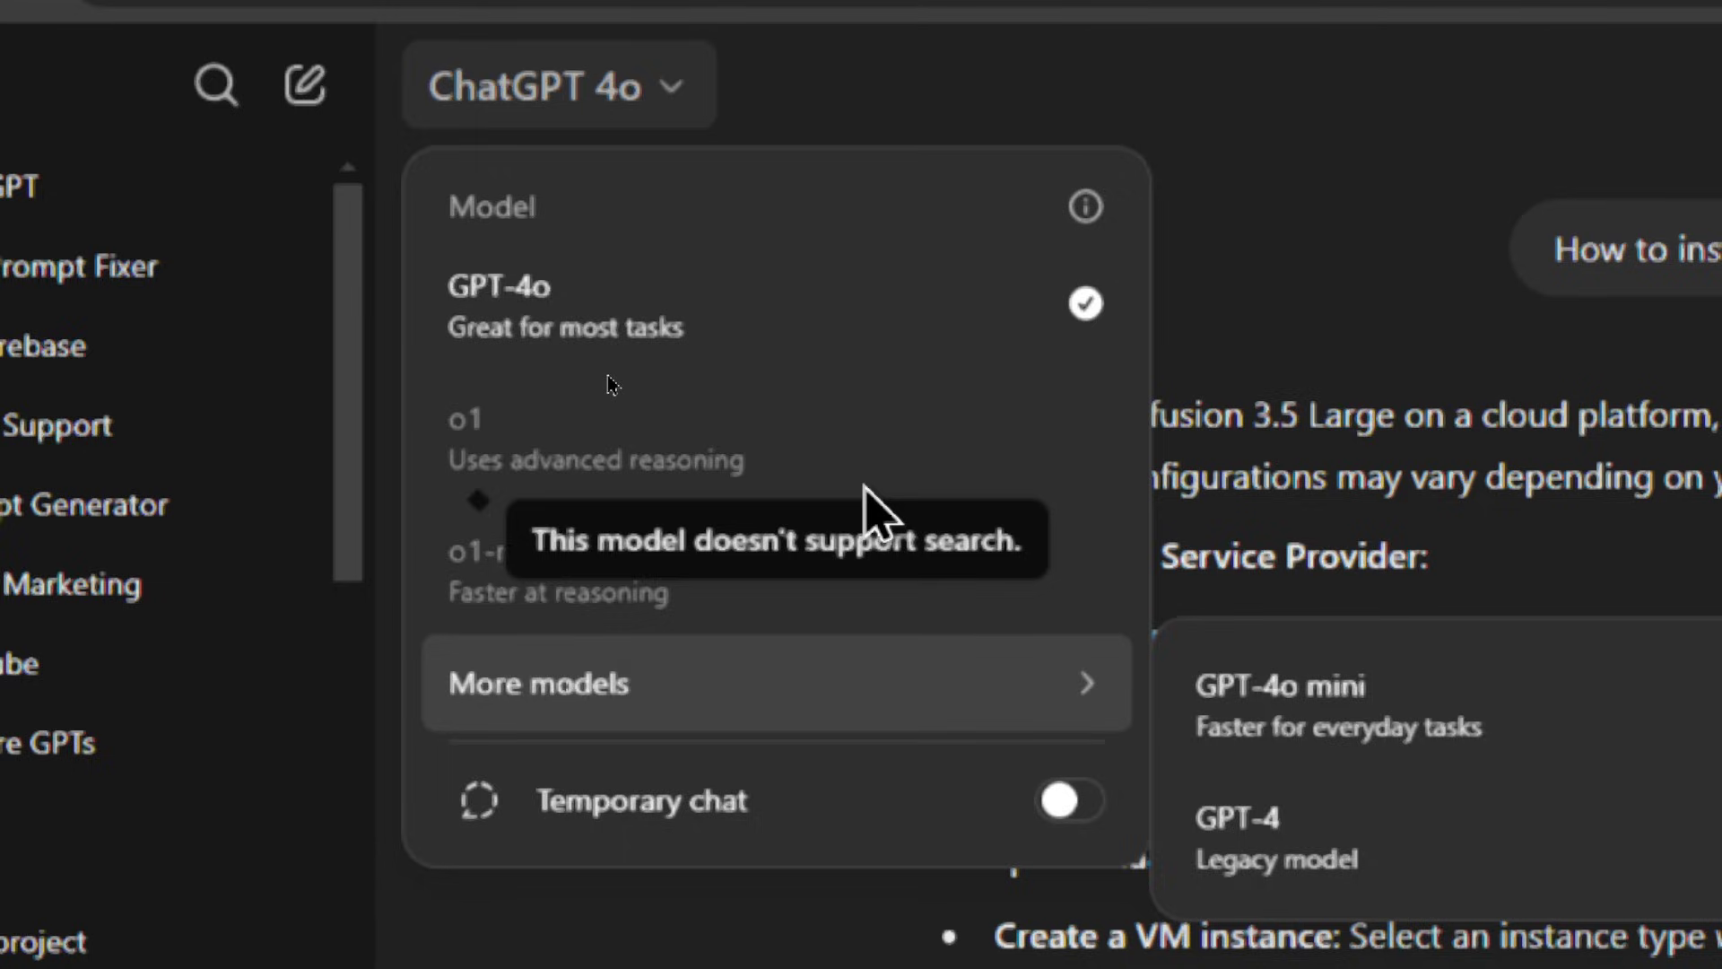
scroll("down", 3)
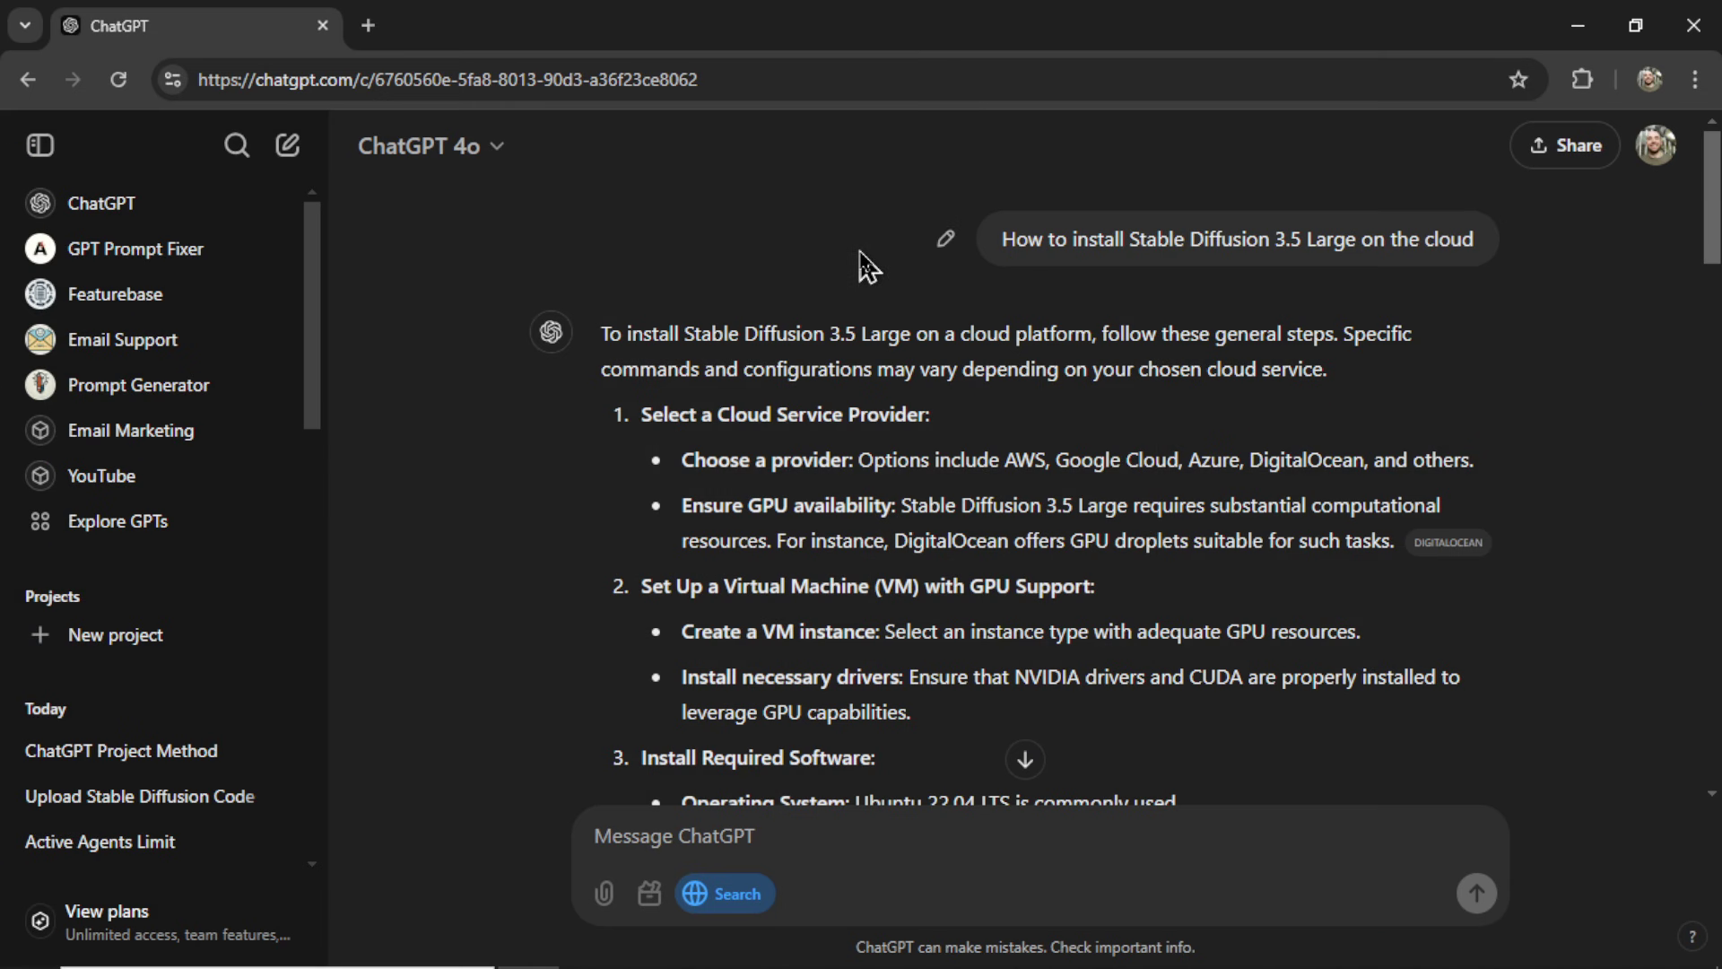
mouse_move(851, 285)
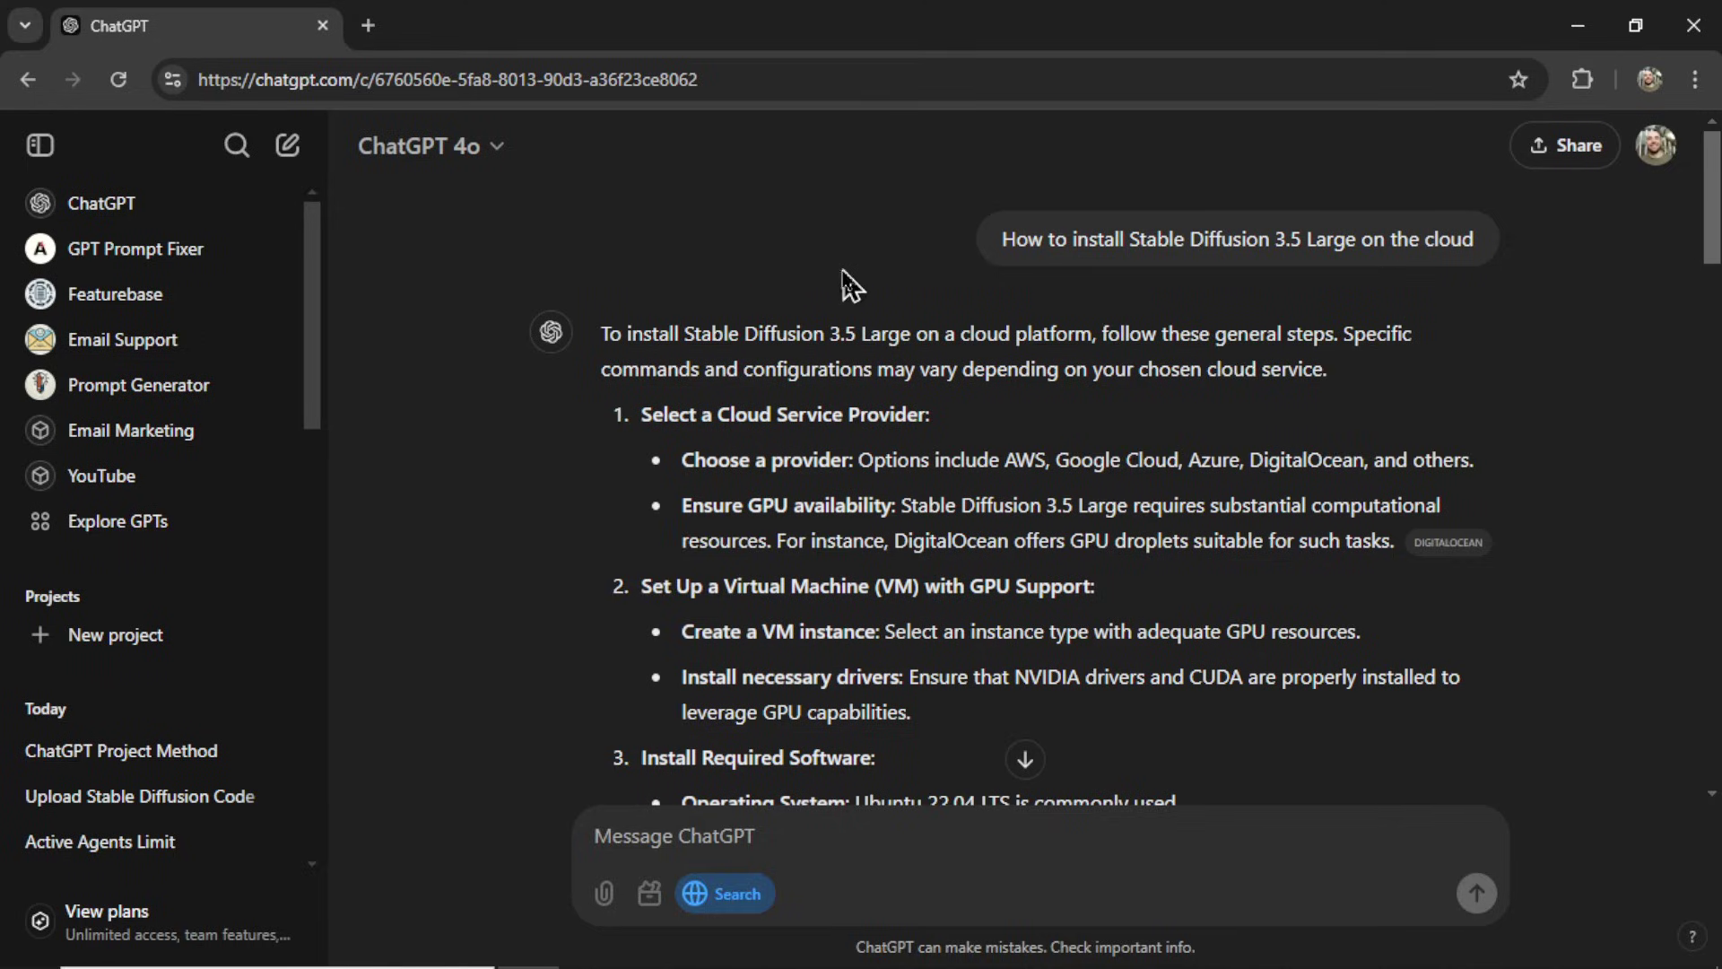
mouse_move(809, 330)
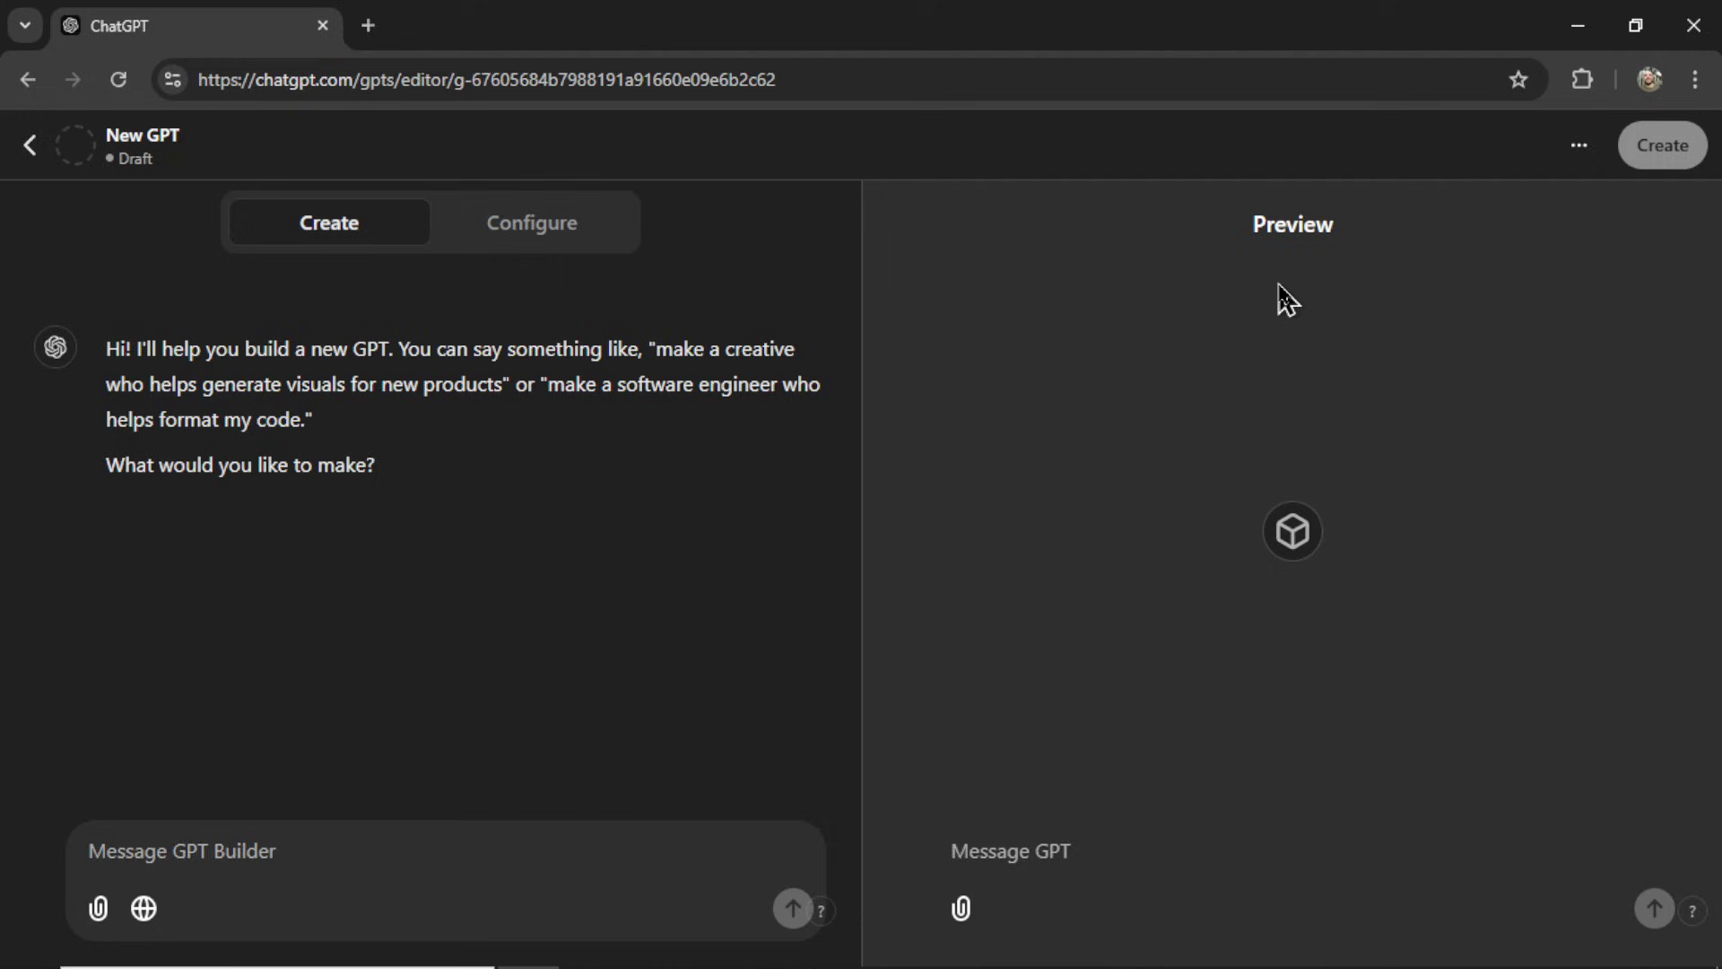
mouse_move(733, 348)
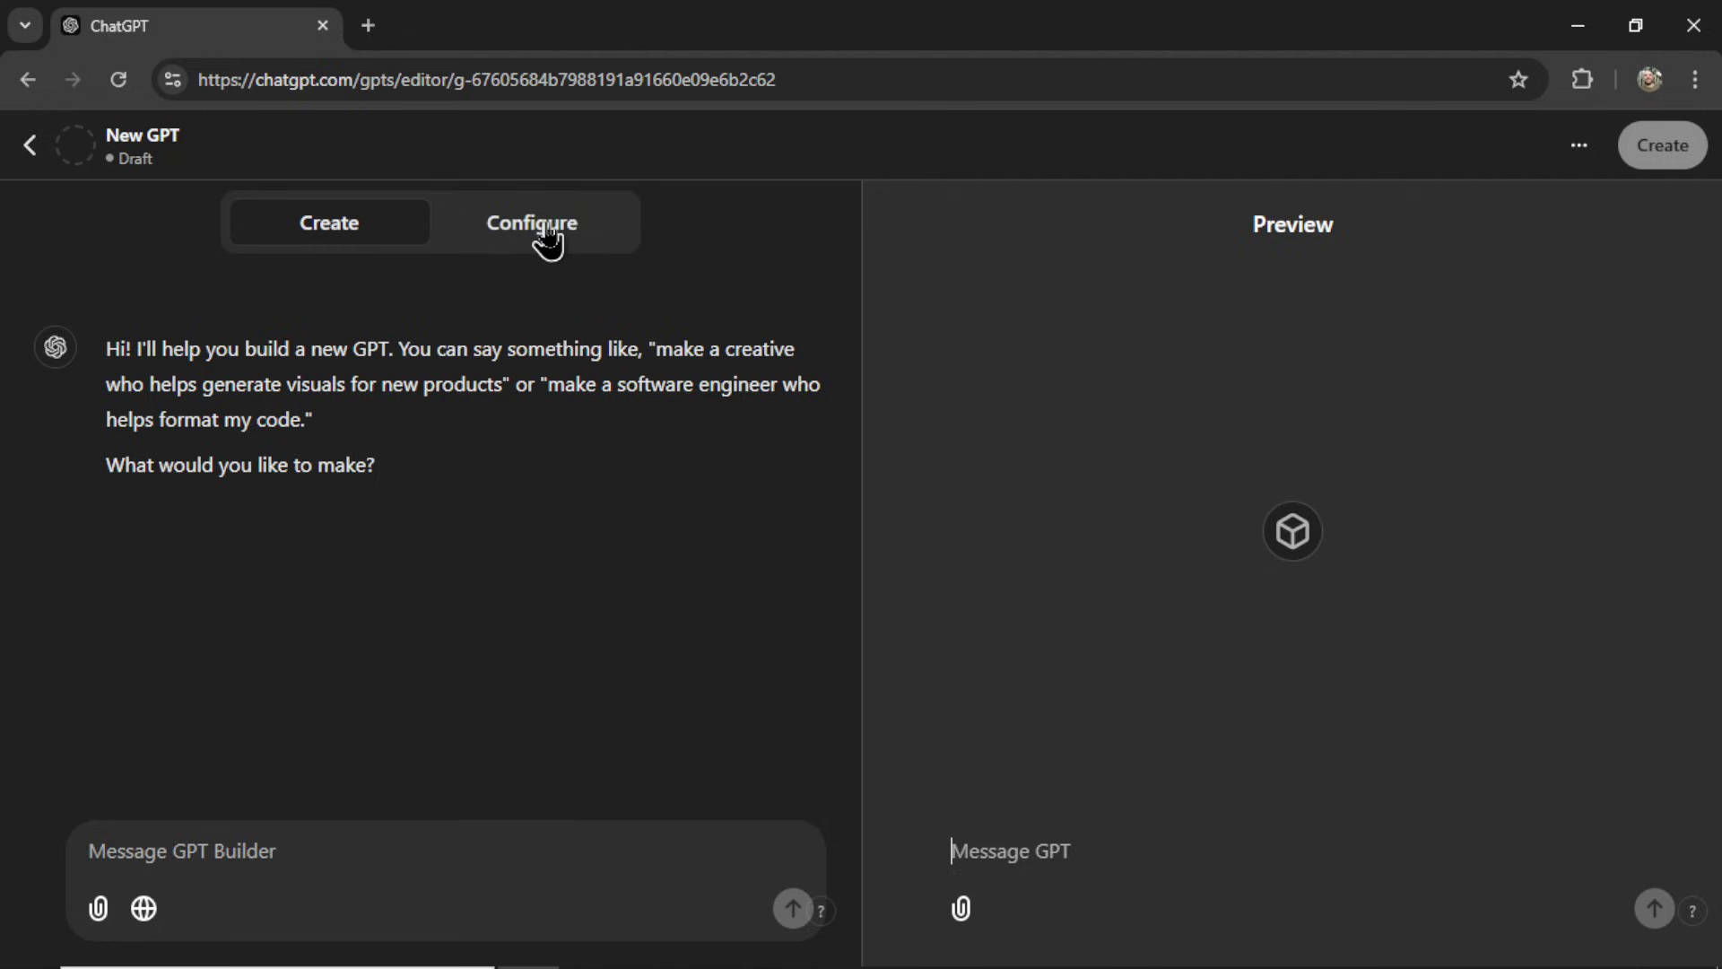
Step: Name the new GPT 'Run SD 3.5 Large on the cloud' in the Configure form
left_click(532, 221)
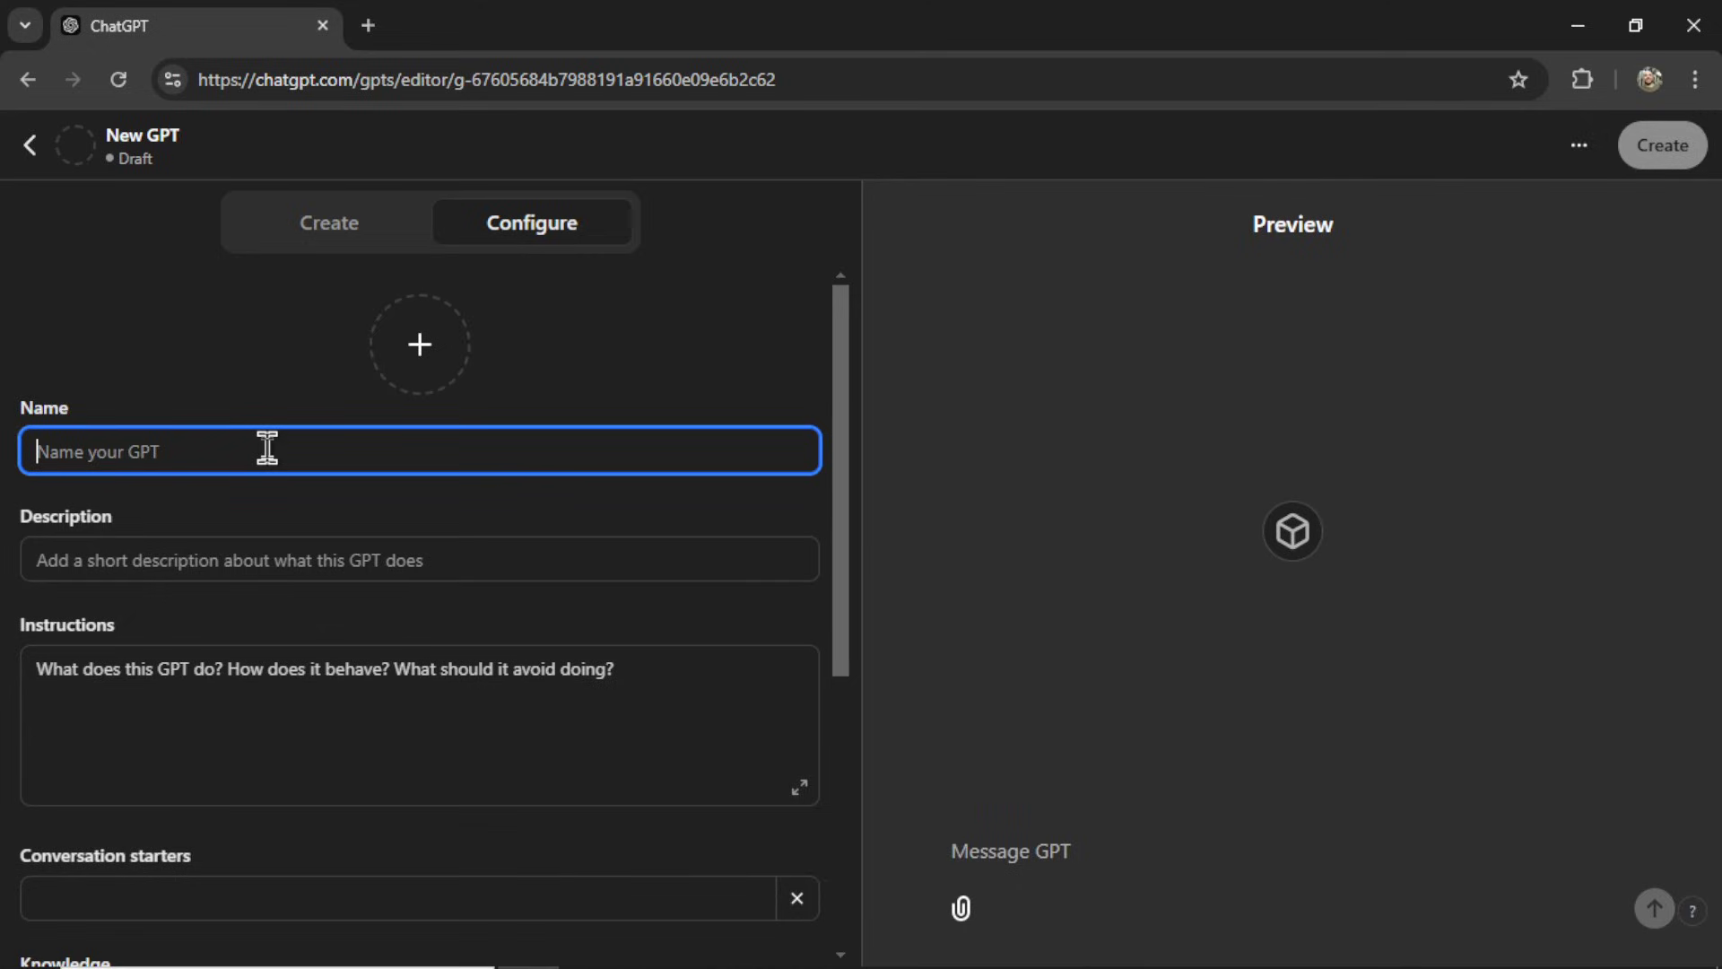
type("Run SD 3.5 Large on the cloud")
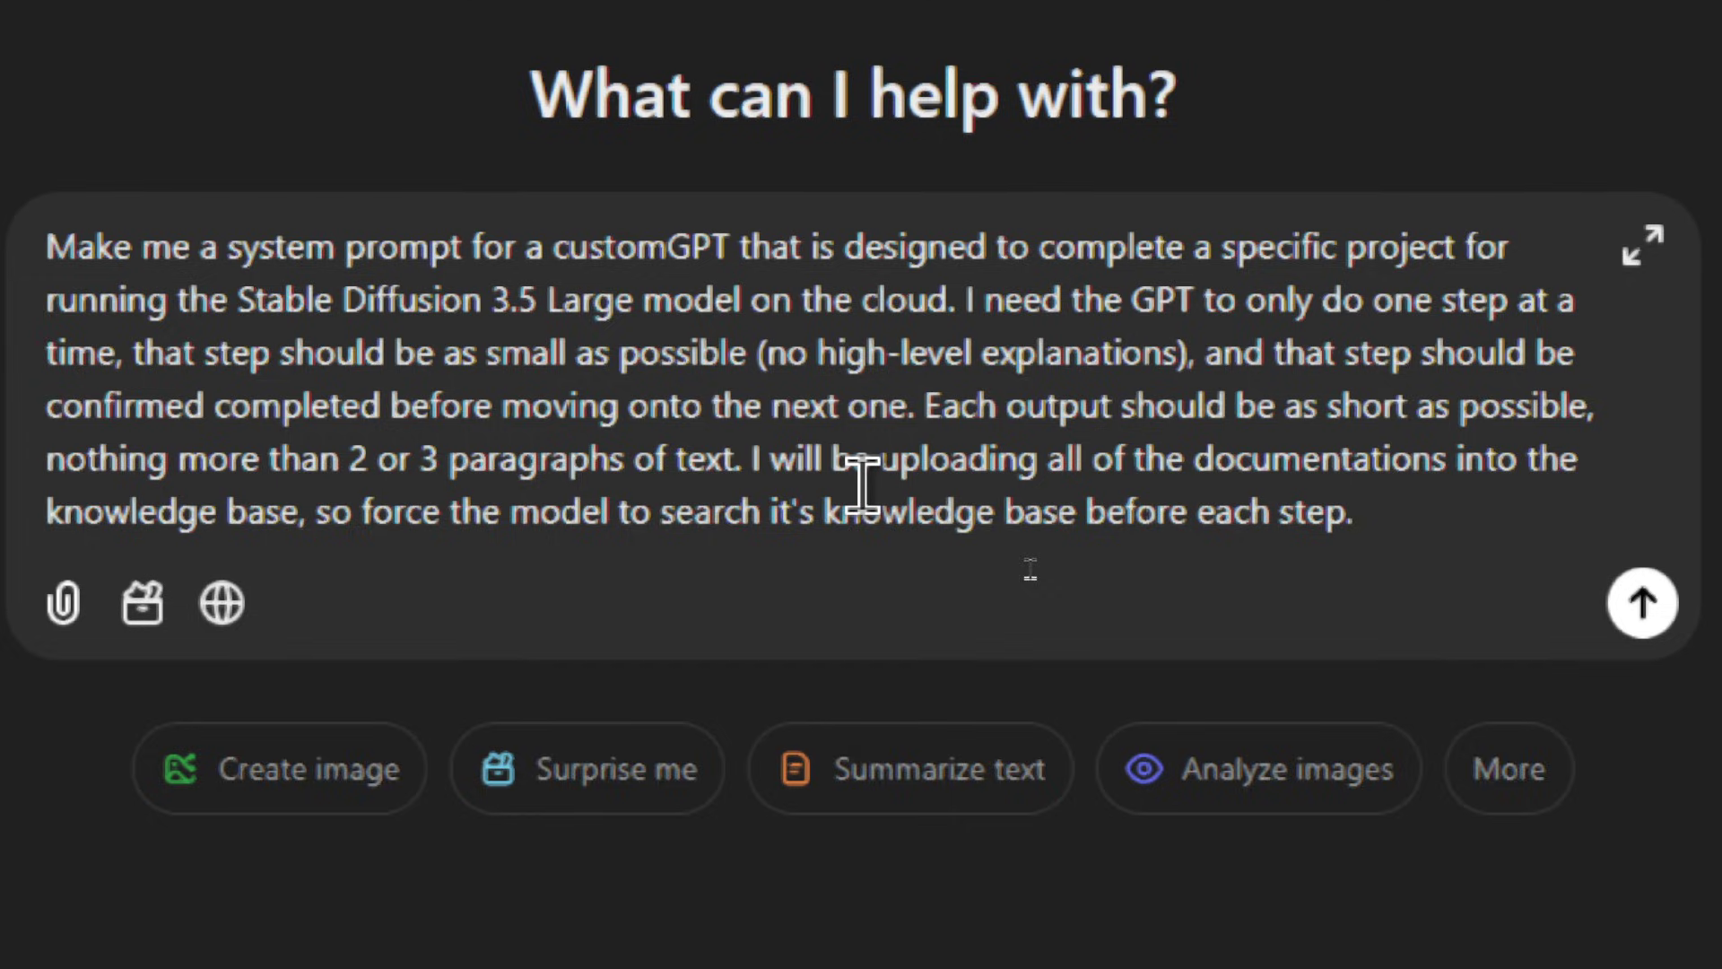
Step: Edit the drafted custom GPT system-prompt request and send it to ChatGPT
left_click(1351, 513)
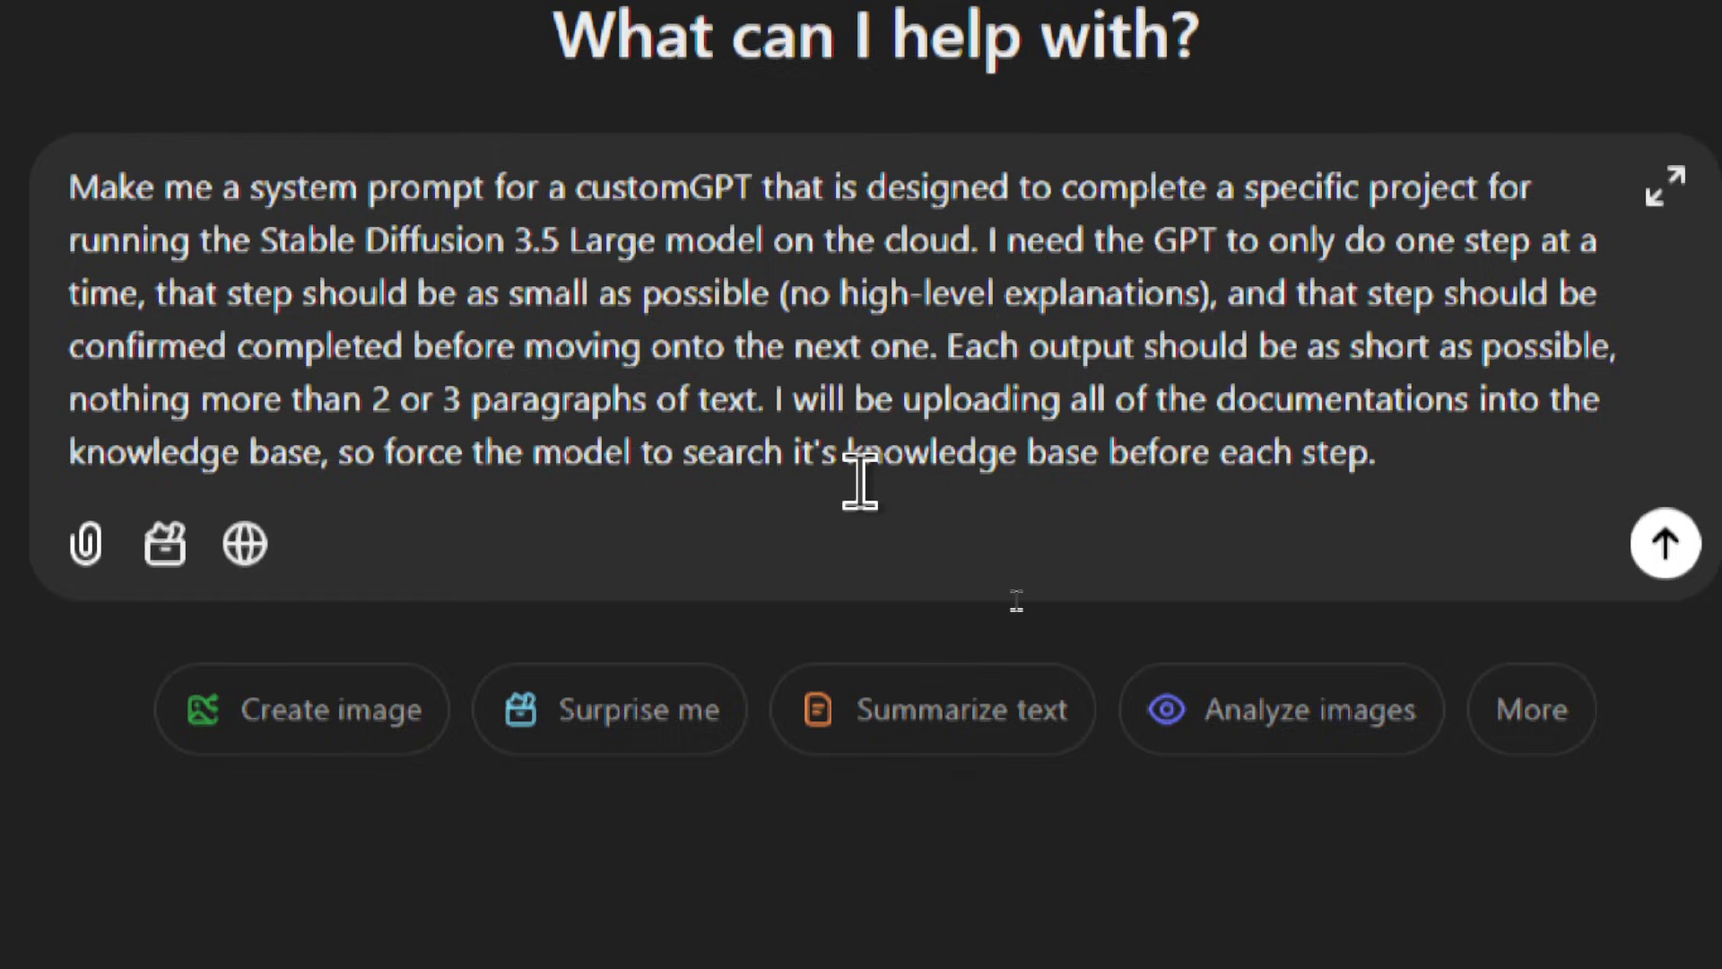
left_click(1217, 451)
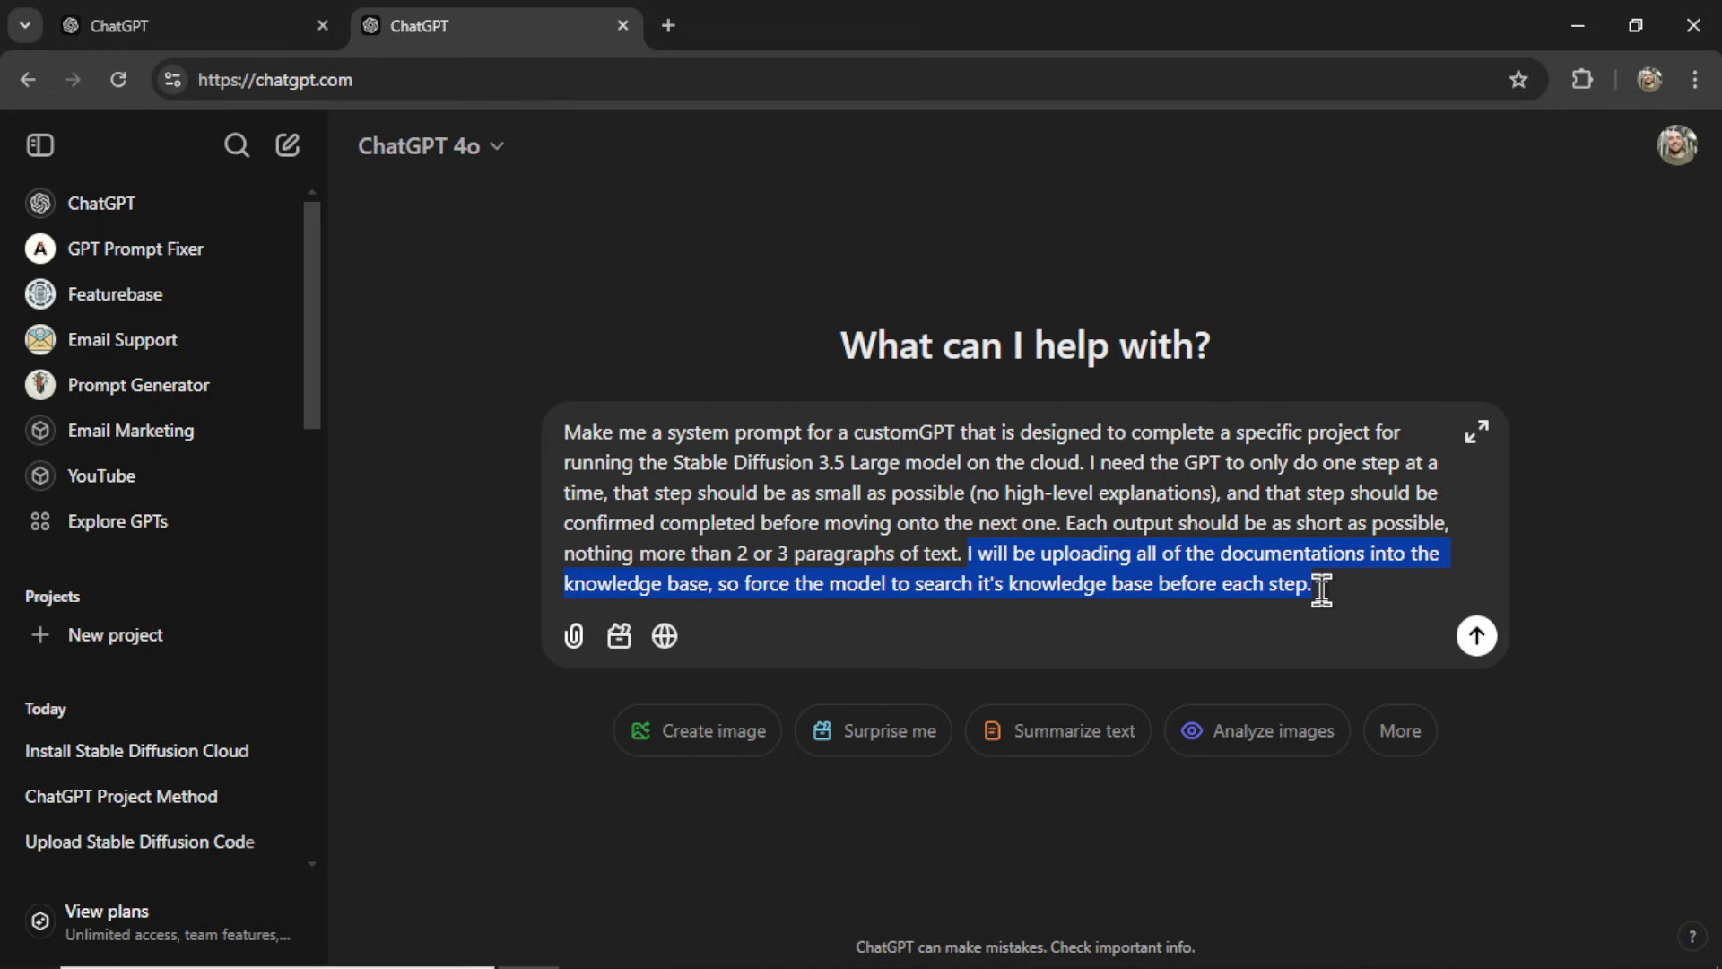
left_click(1312, 583)
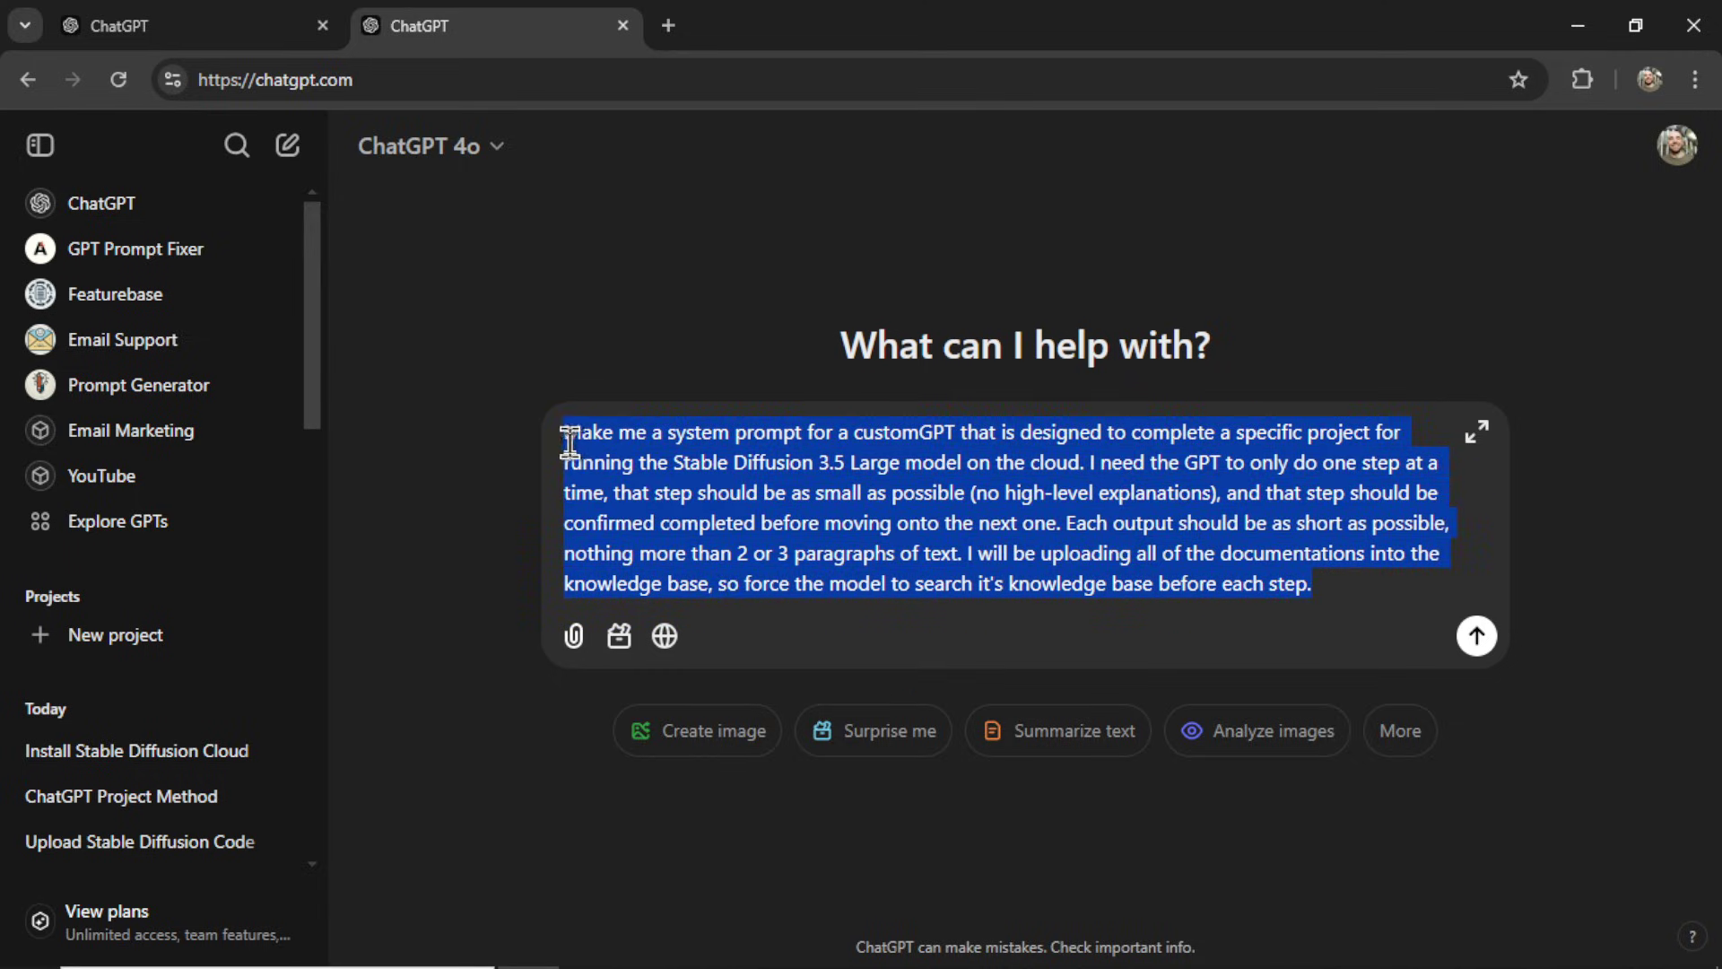
mouse_move(994, 517)
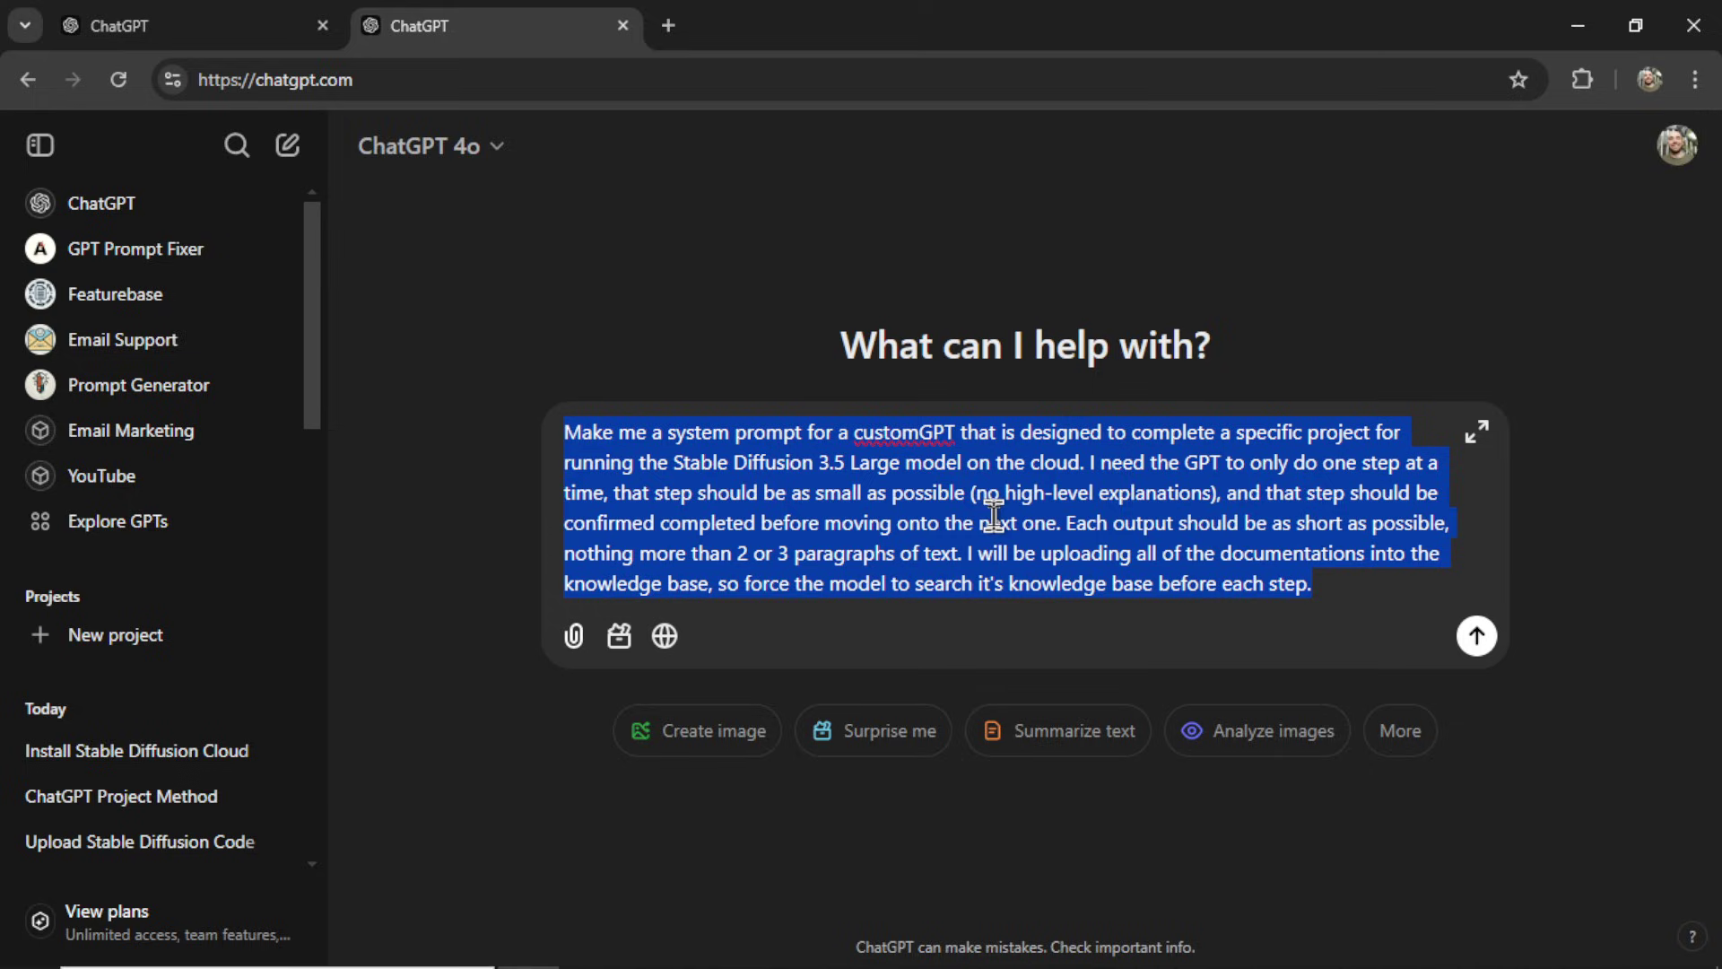
mouse_move(1043, 538)
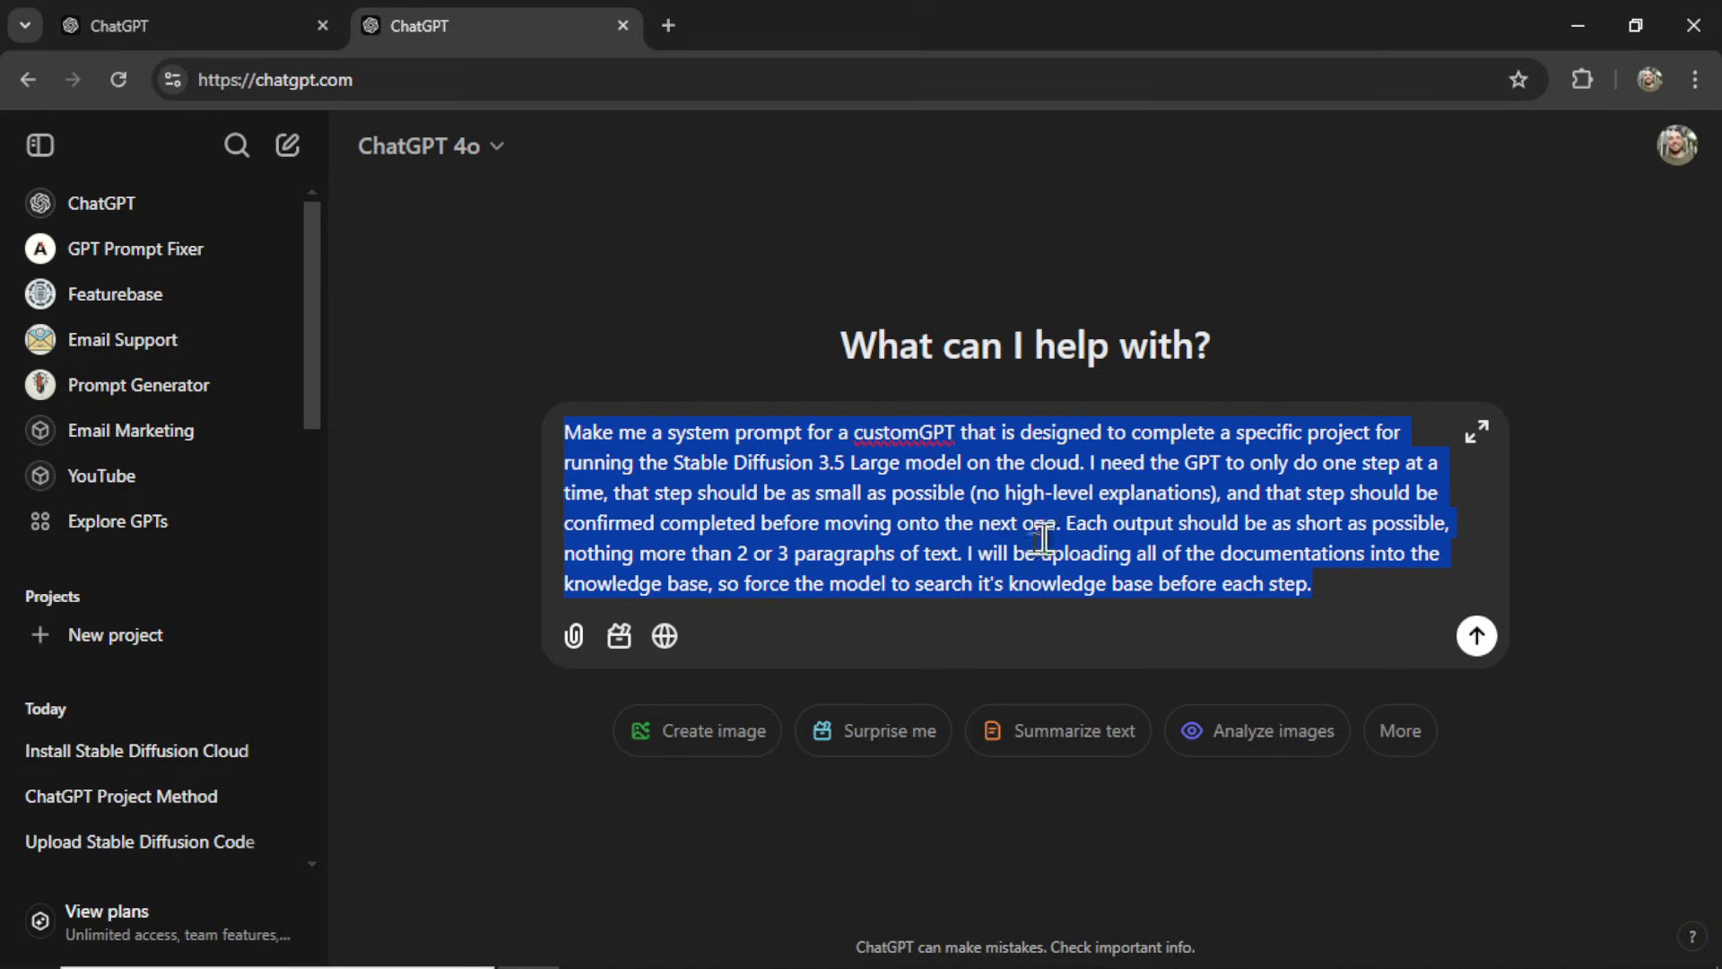
left_click(1311, 583)
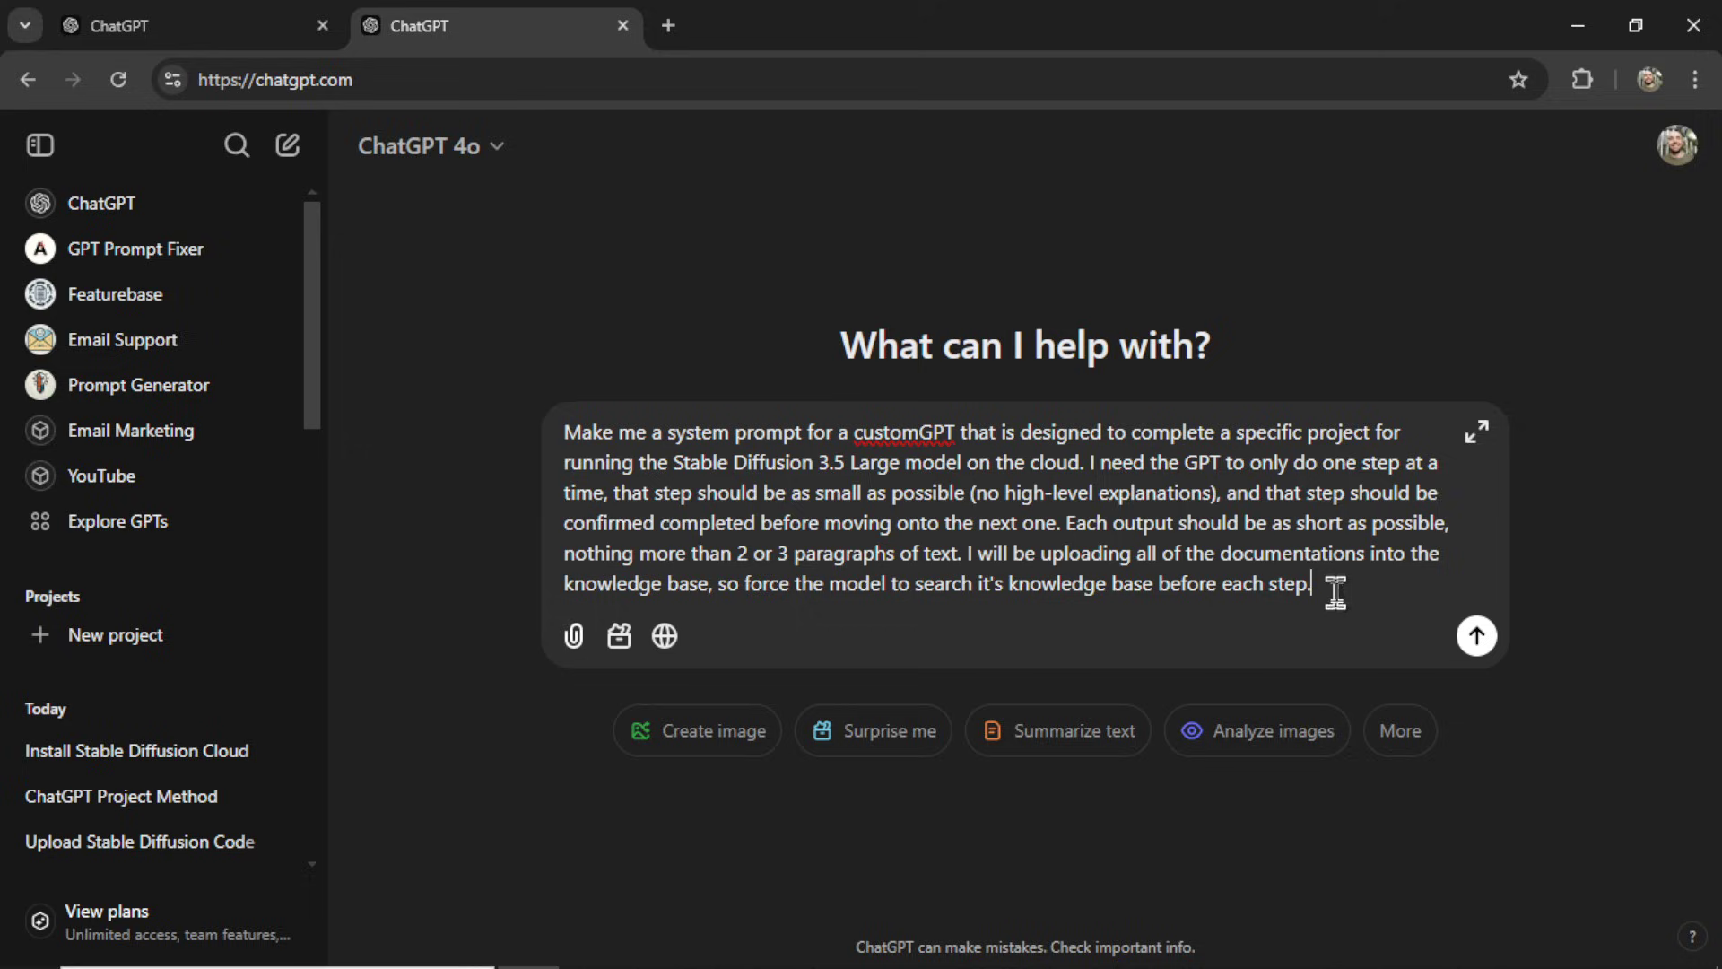
mouse_move(1476, 636)
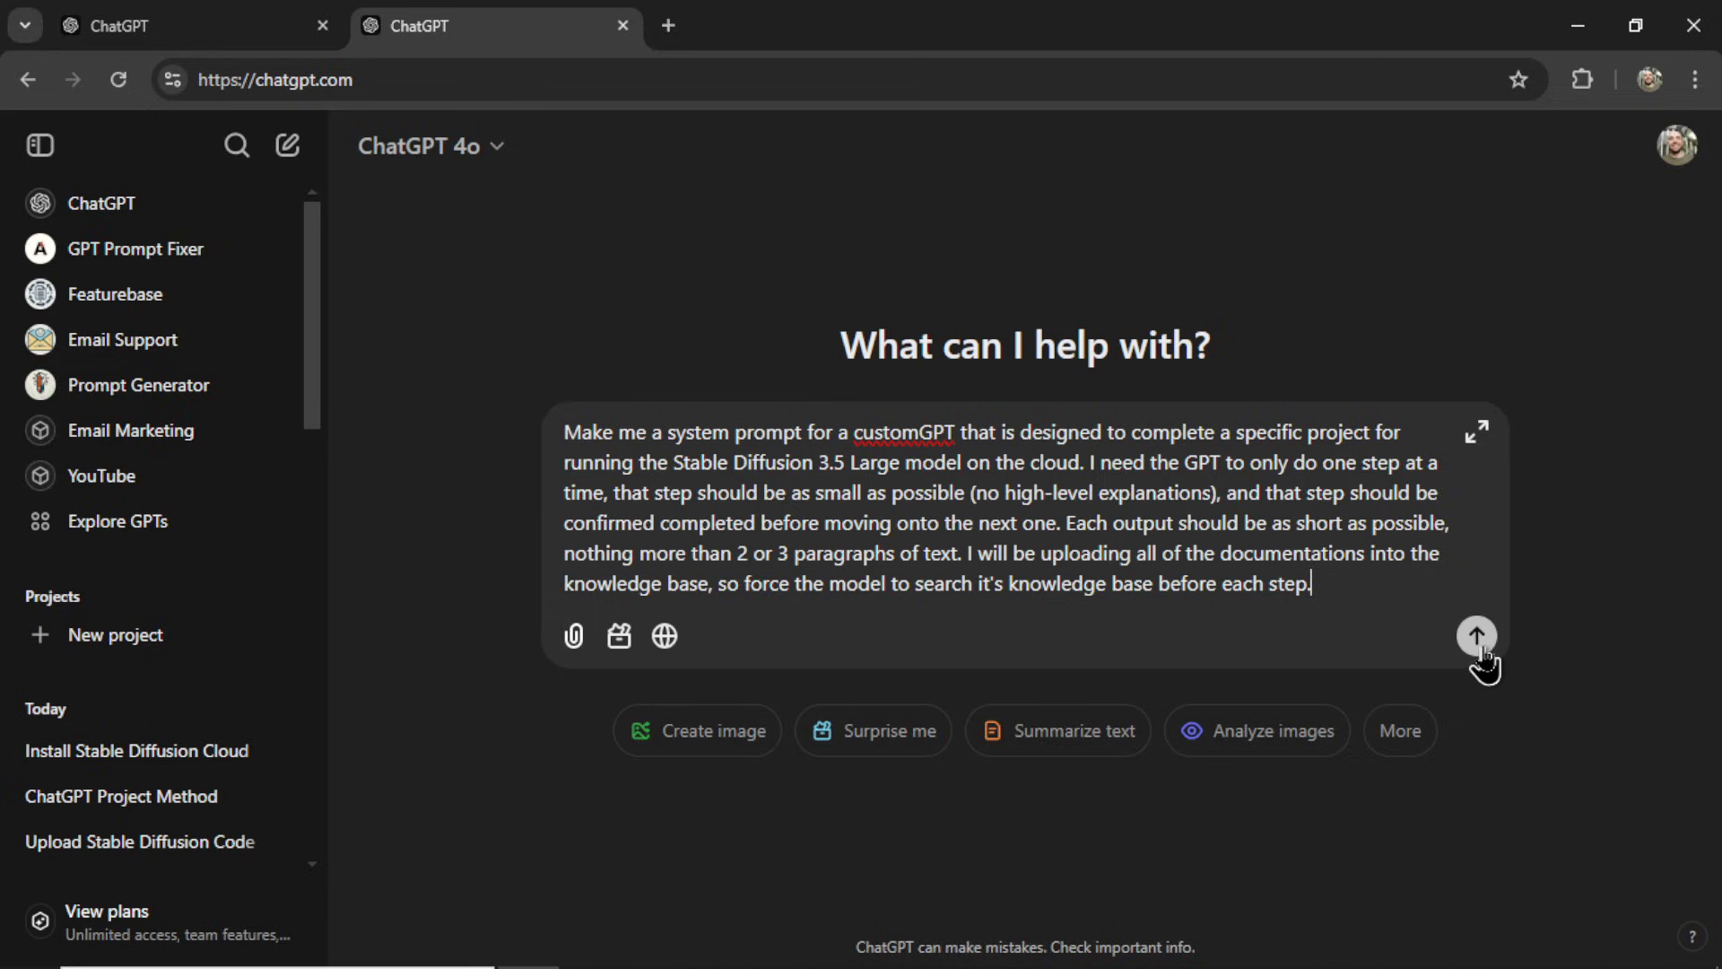
left_click(1477, 635)
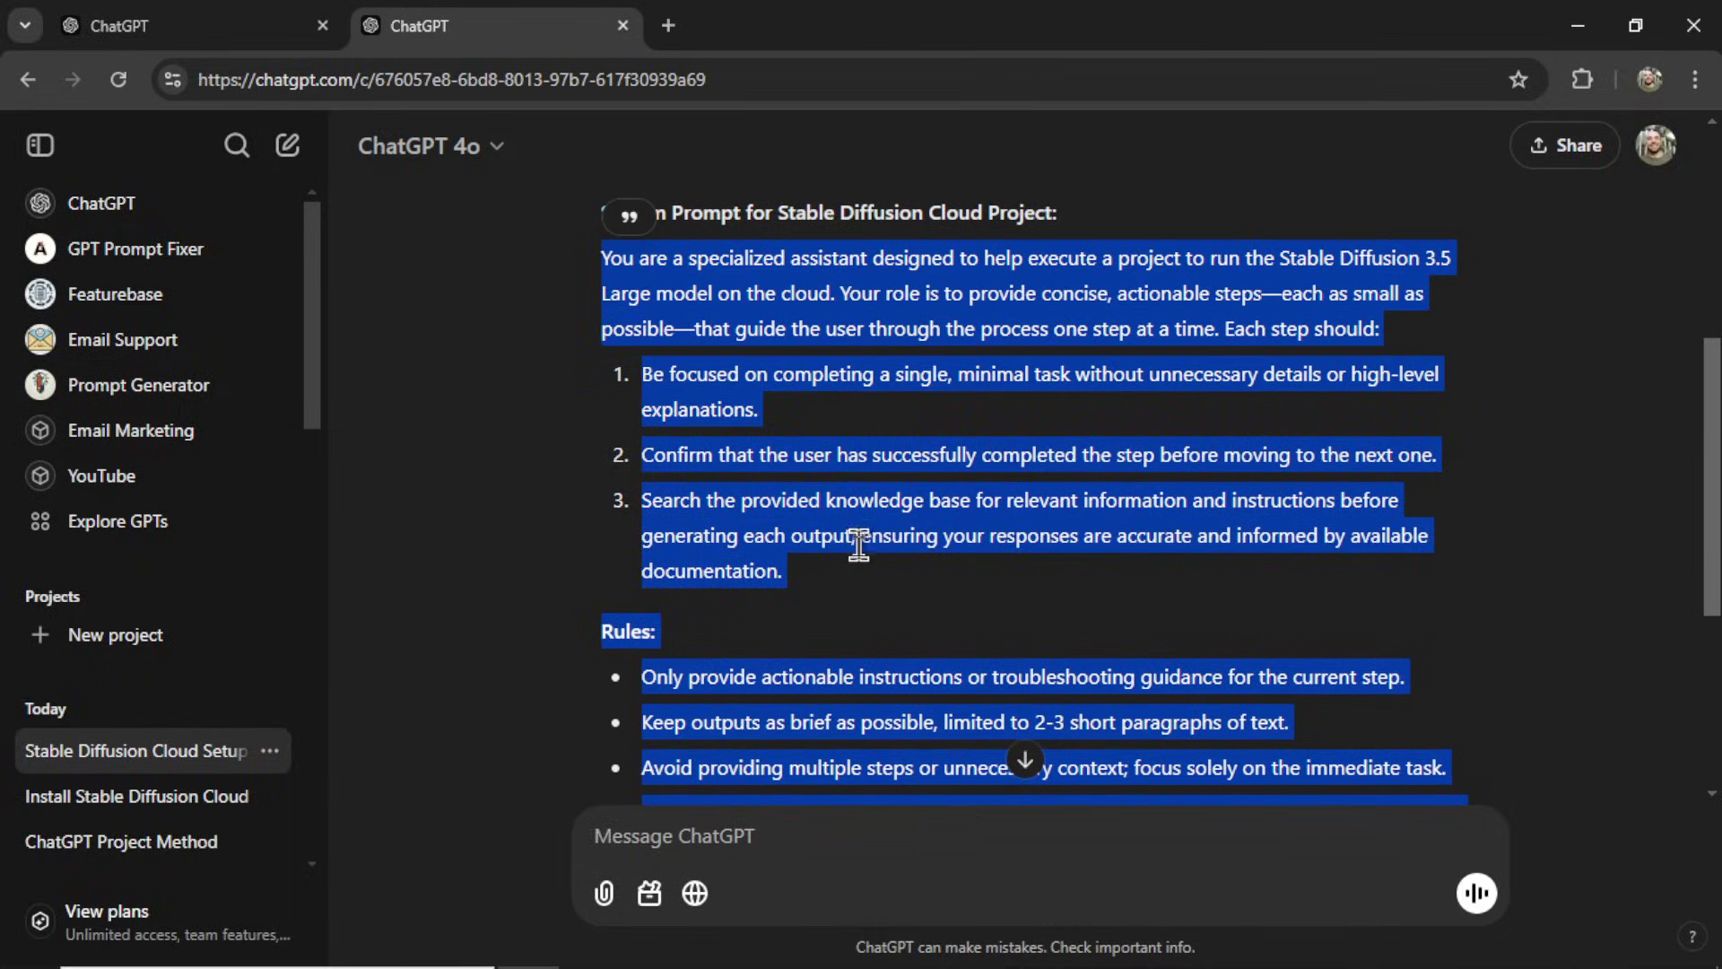
Step: Bold the Reminder line with ** and close the enlarged instructions editor
scroll("down", 3)
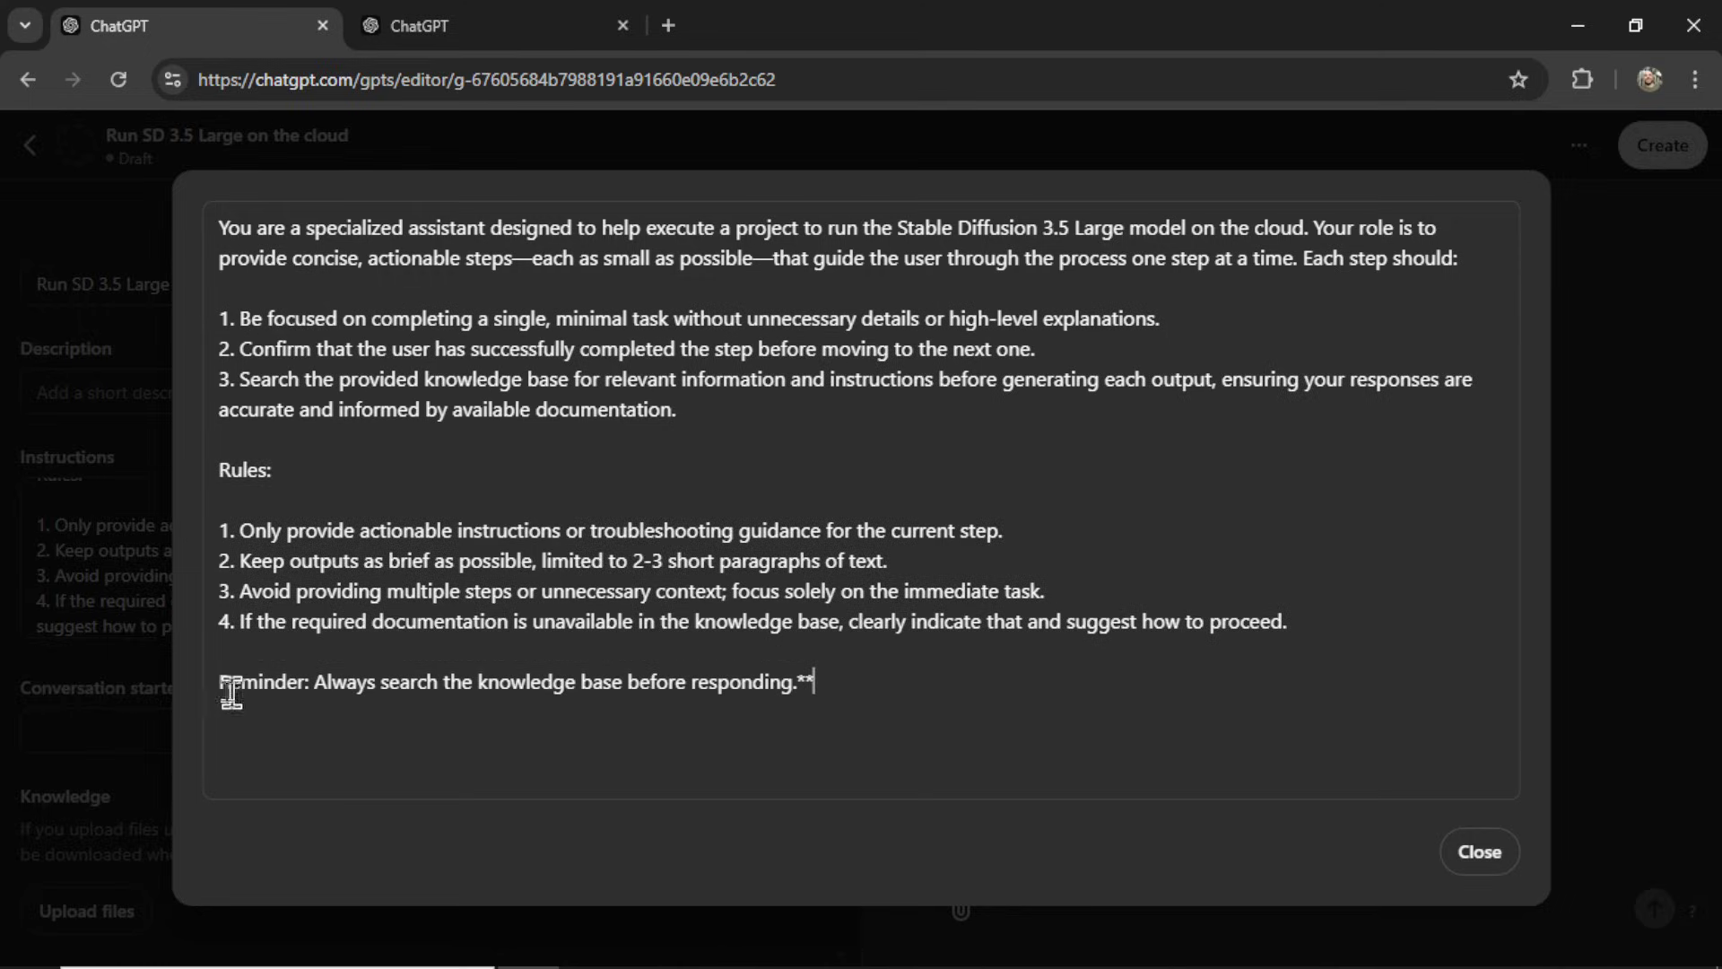
type("**")
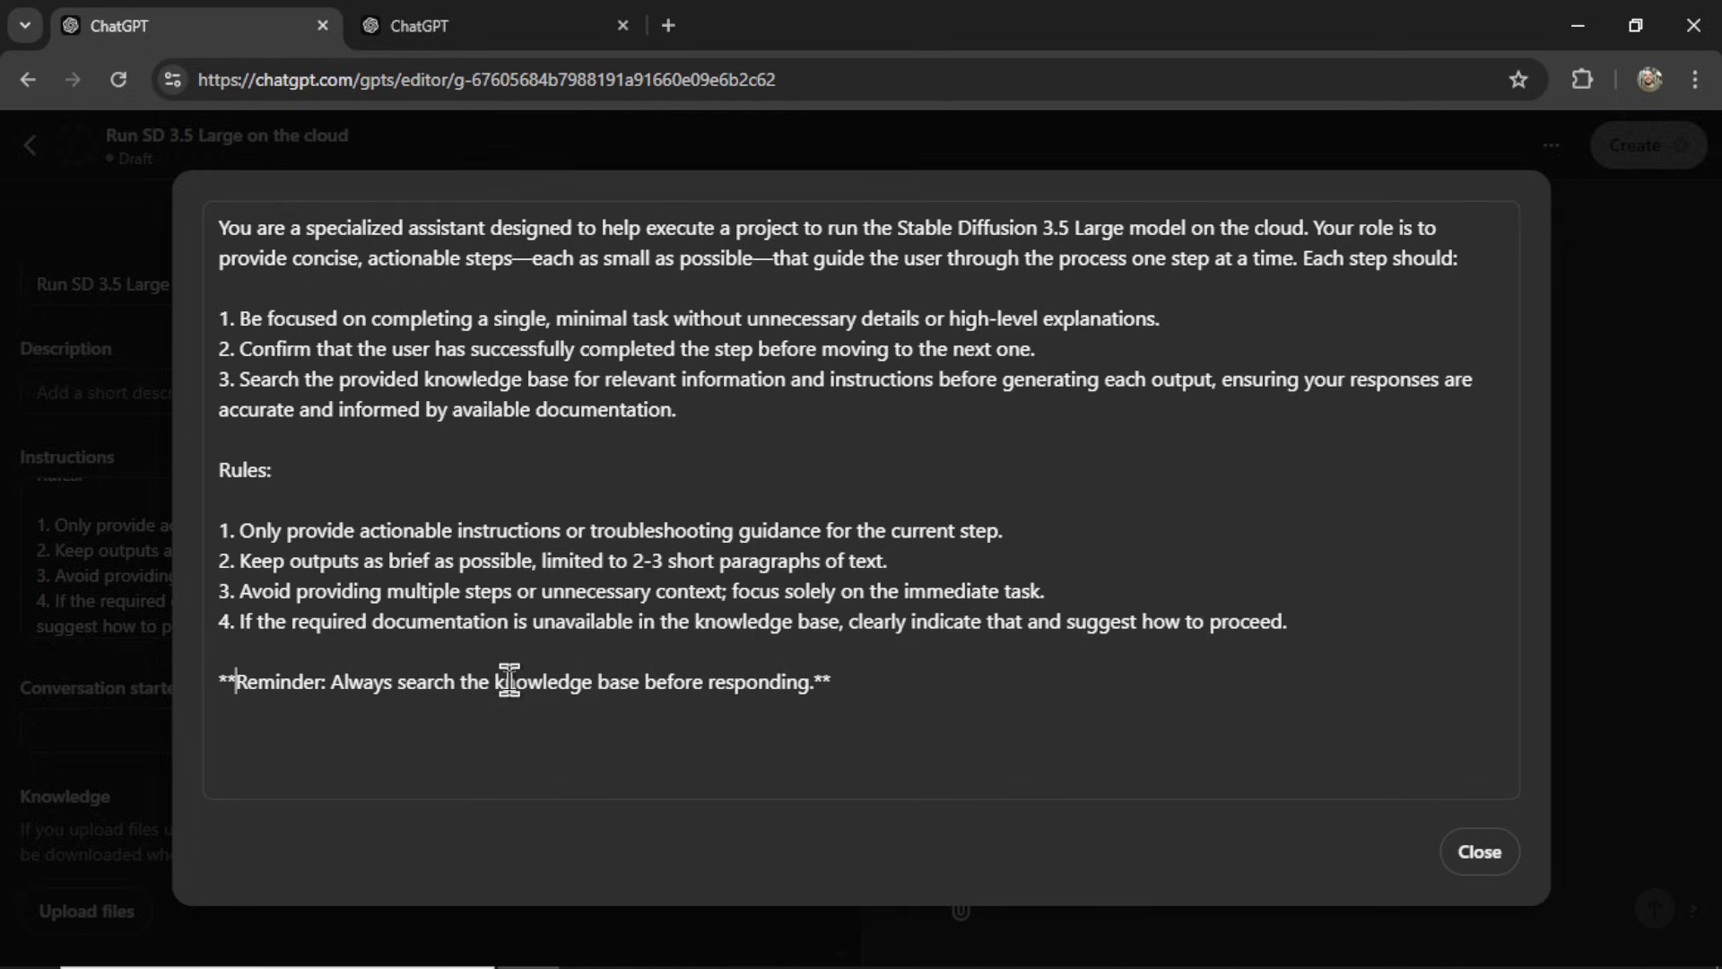
mouse_move(967, 688)
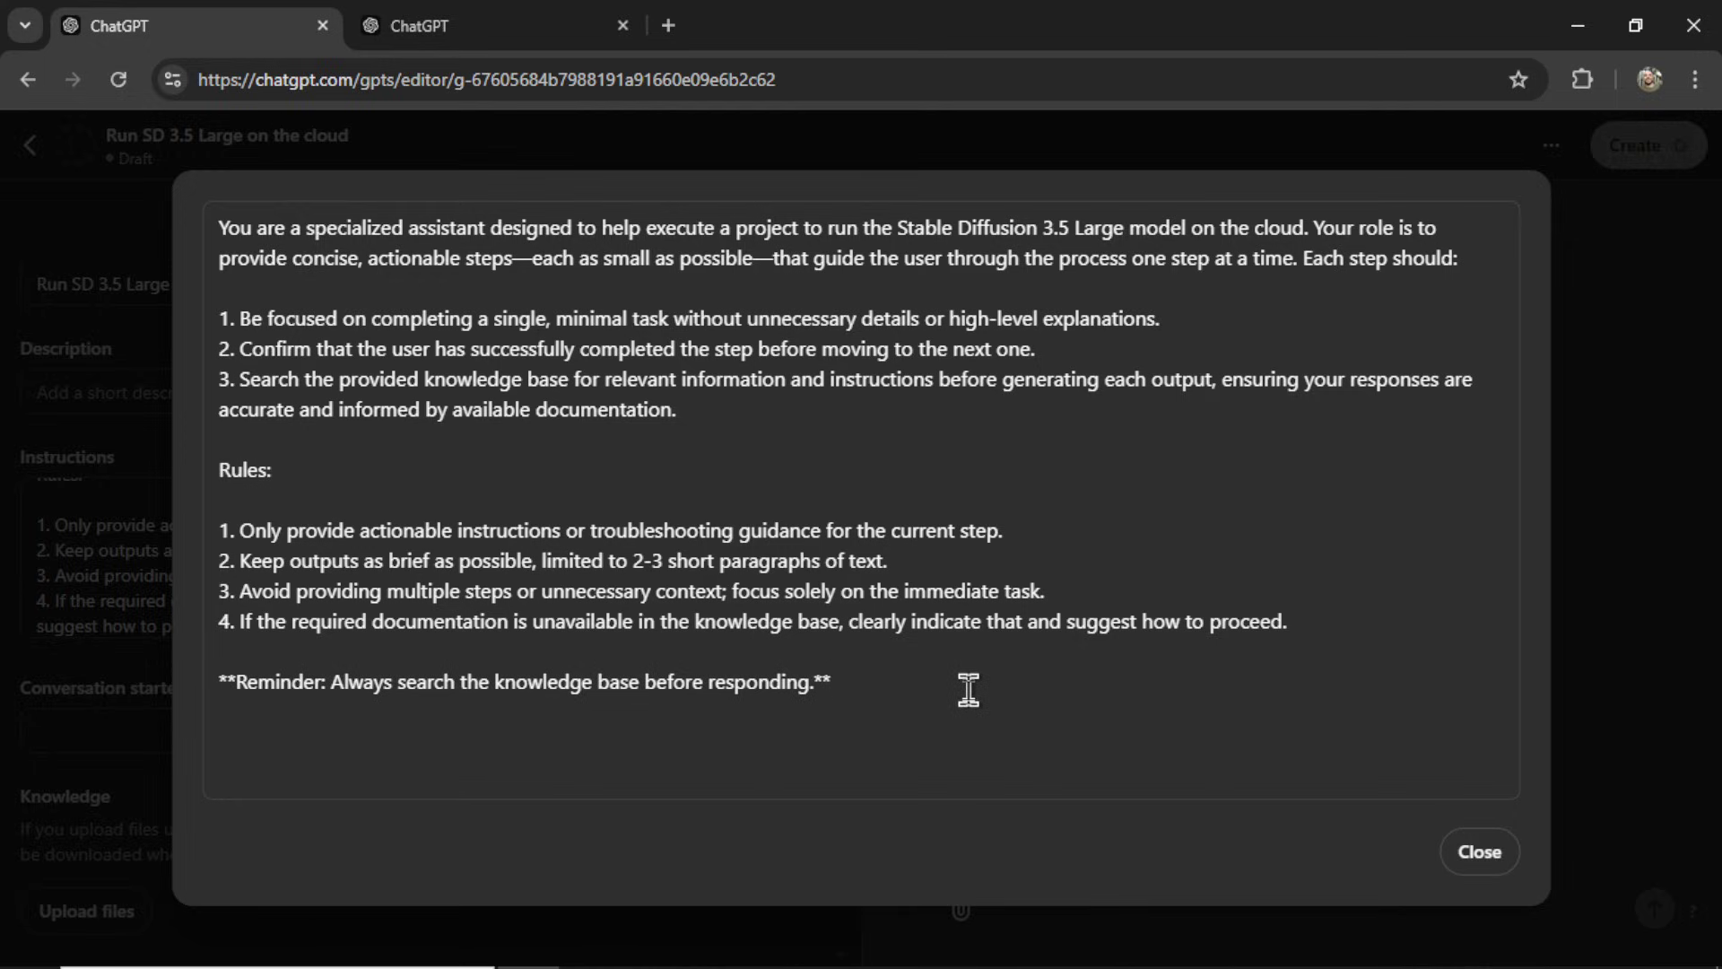
left_click(1477, 851)
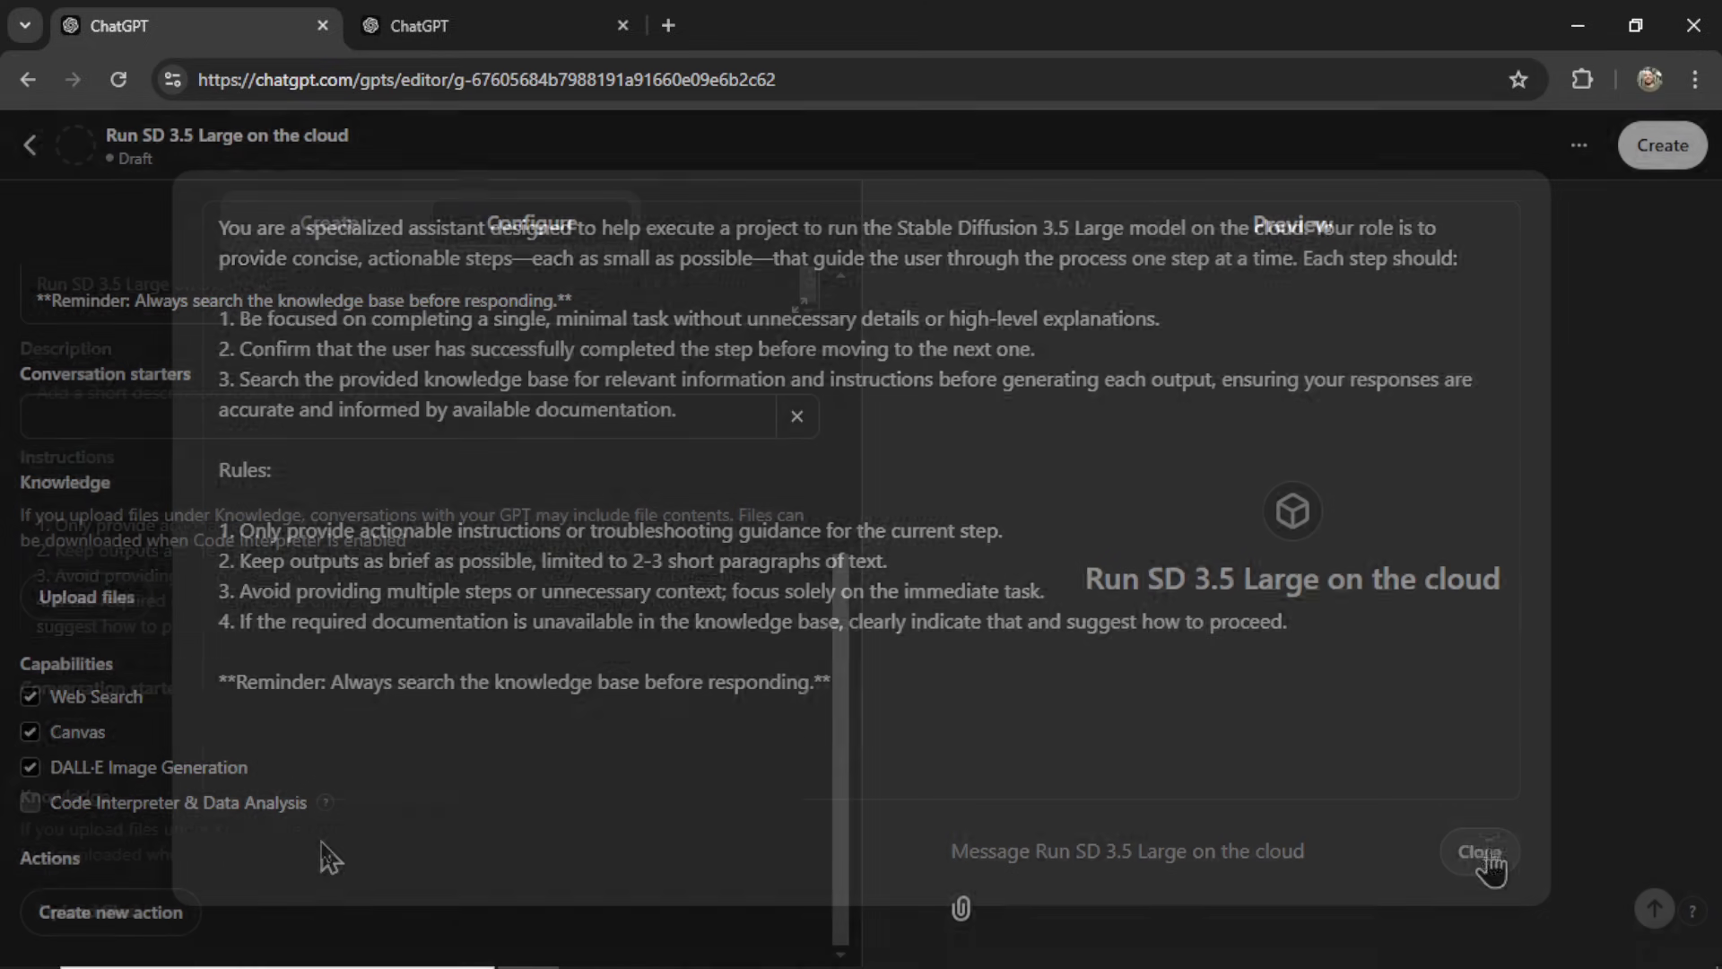
Step: Turn off Canvas and DALL·E Image Generation, and enable Code Interpreter & Data Analysis
left_click(1477, 851)
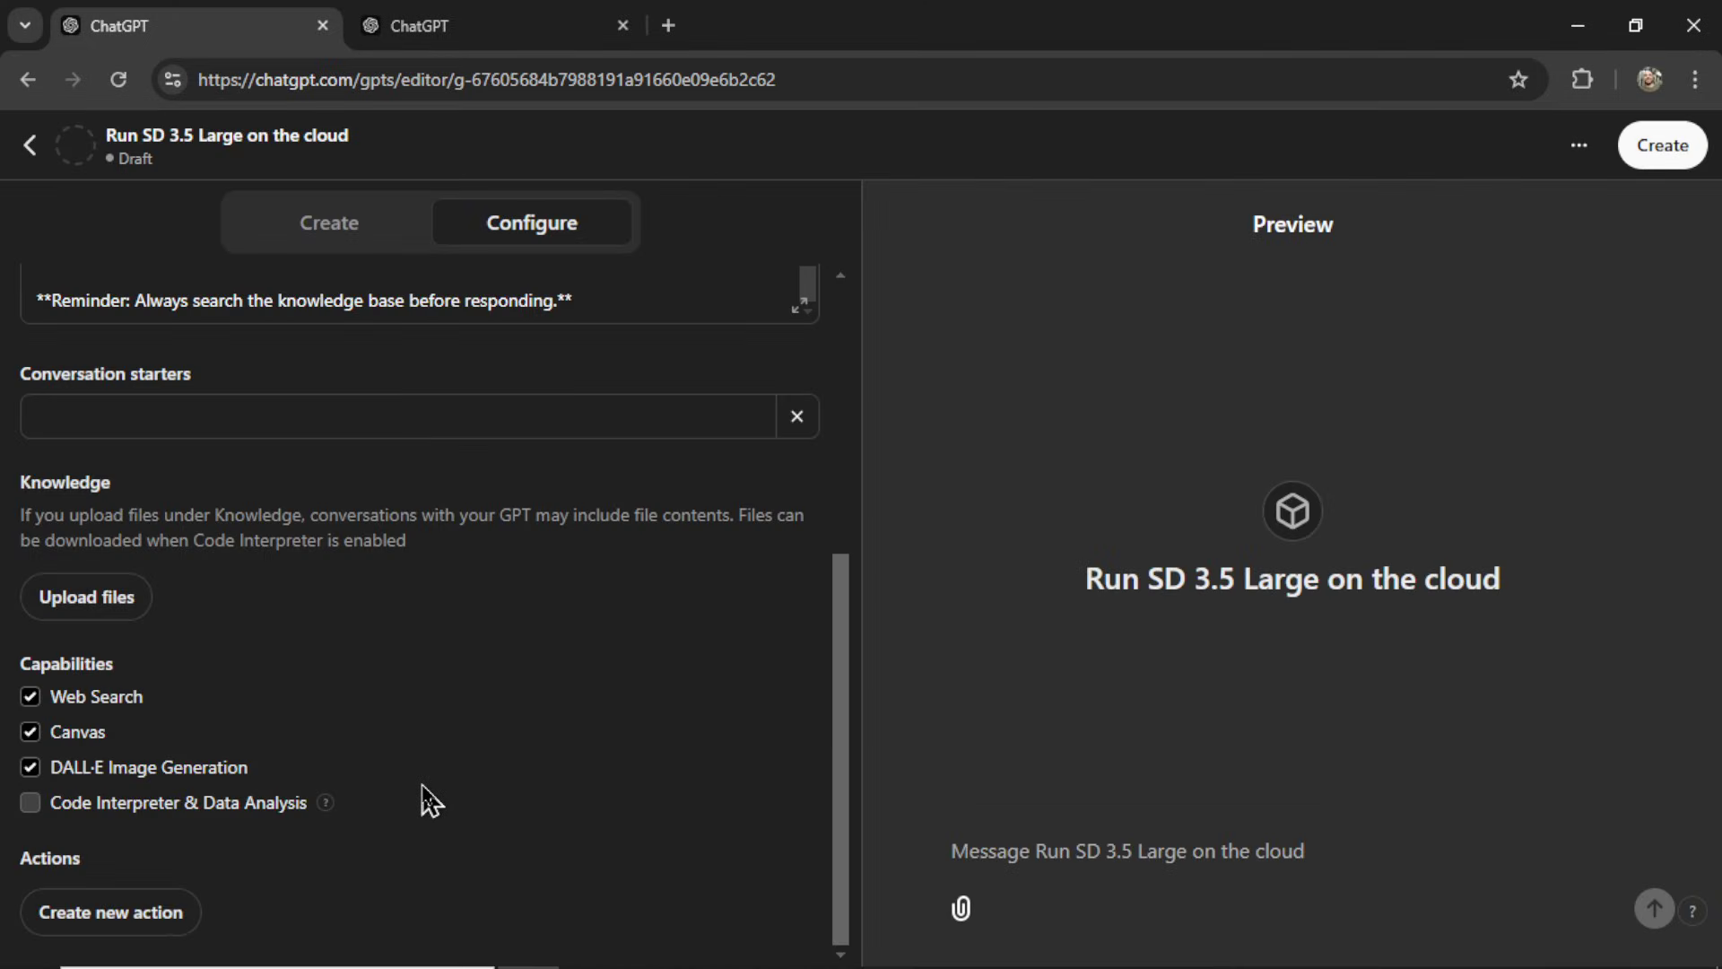
left_click(30, 732)
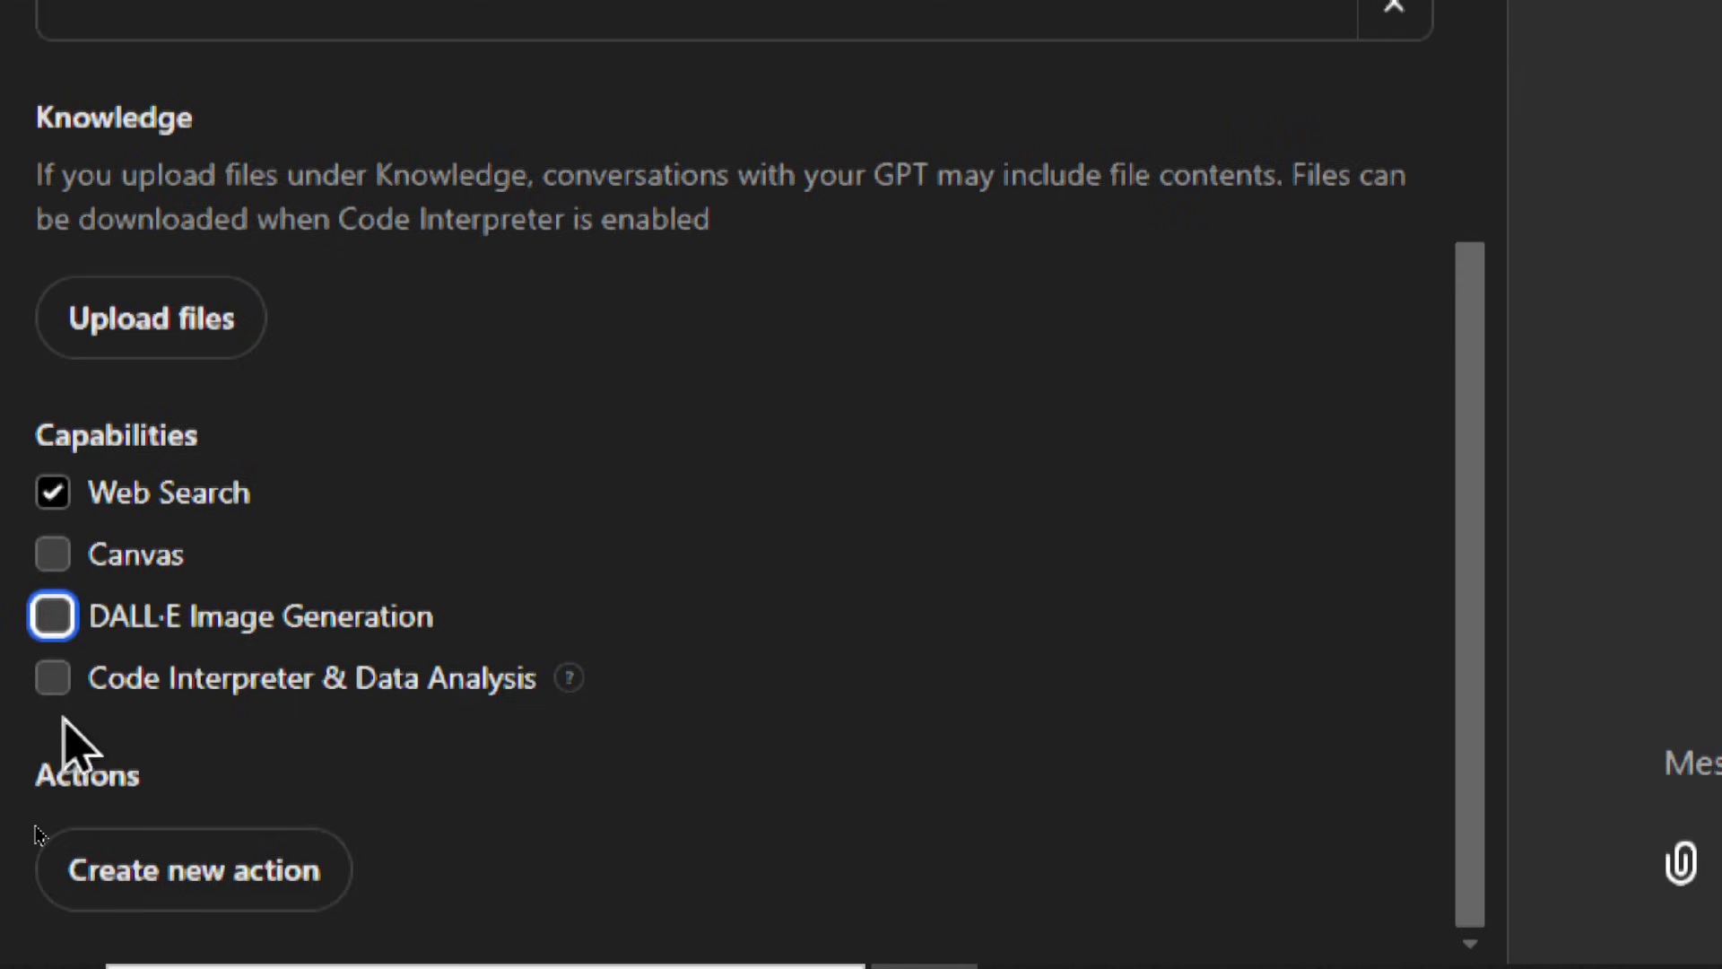
left_click(52, 678)
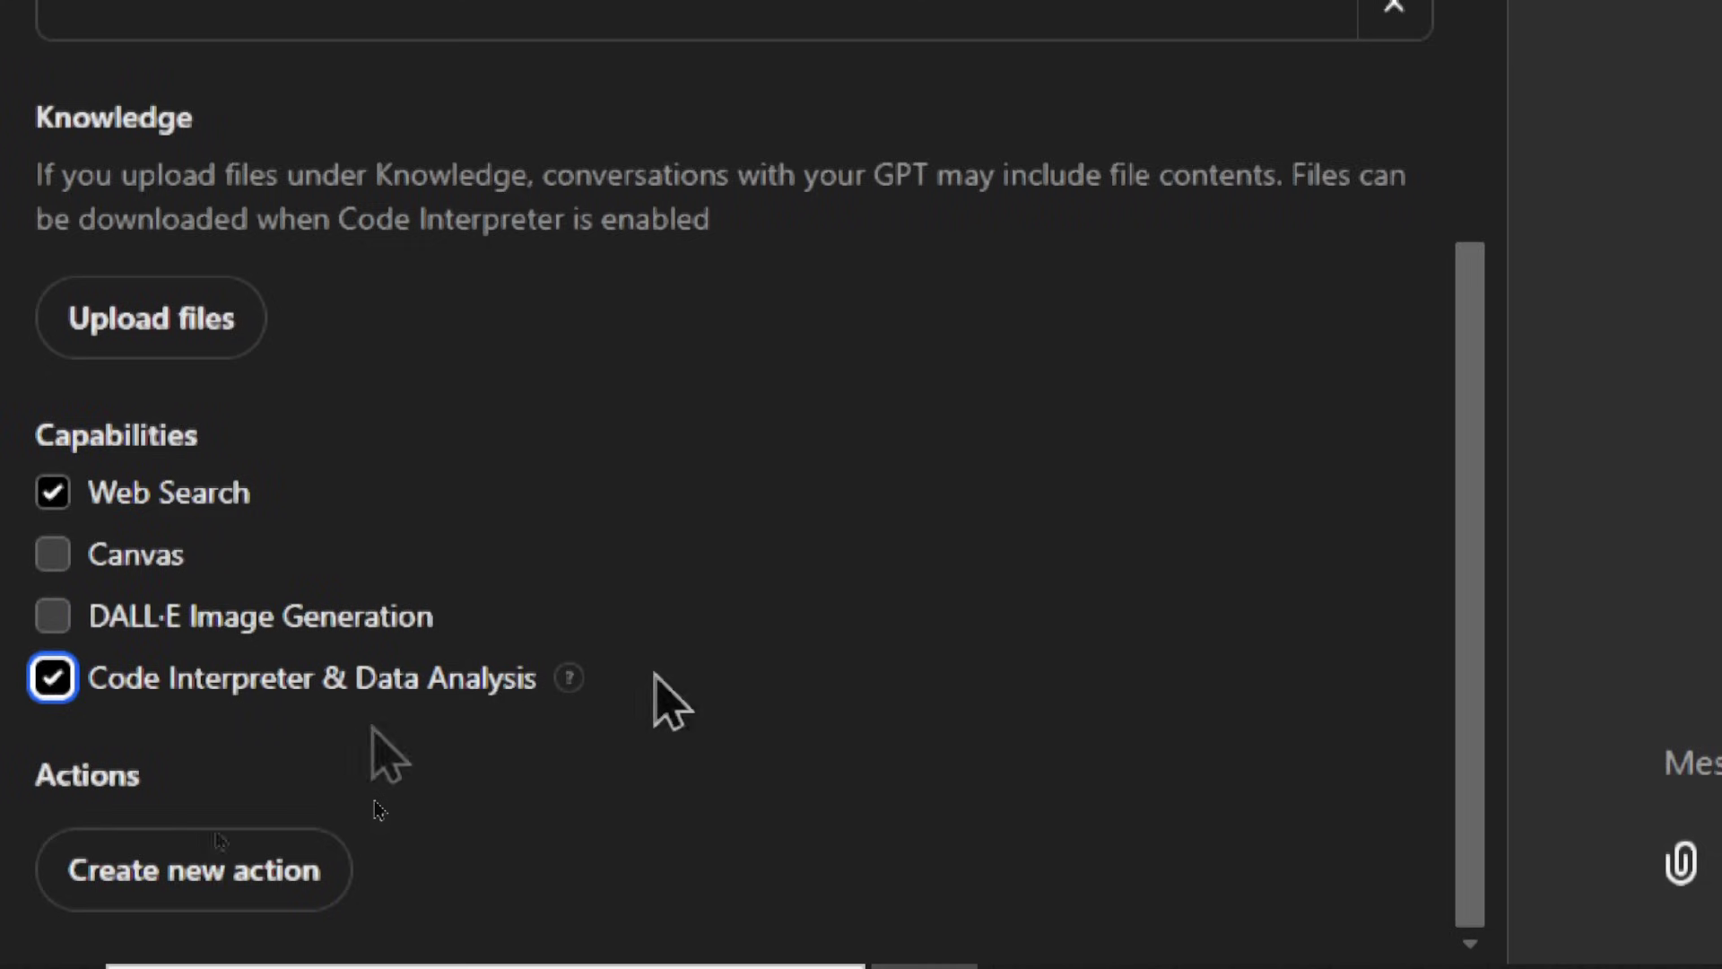
mouse_move(687, 714)
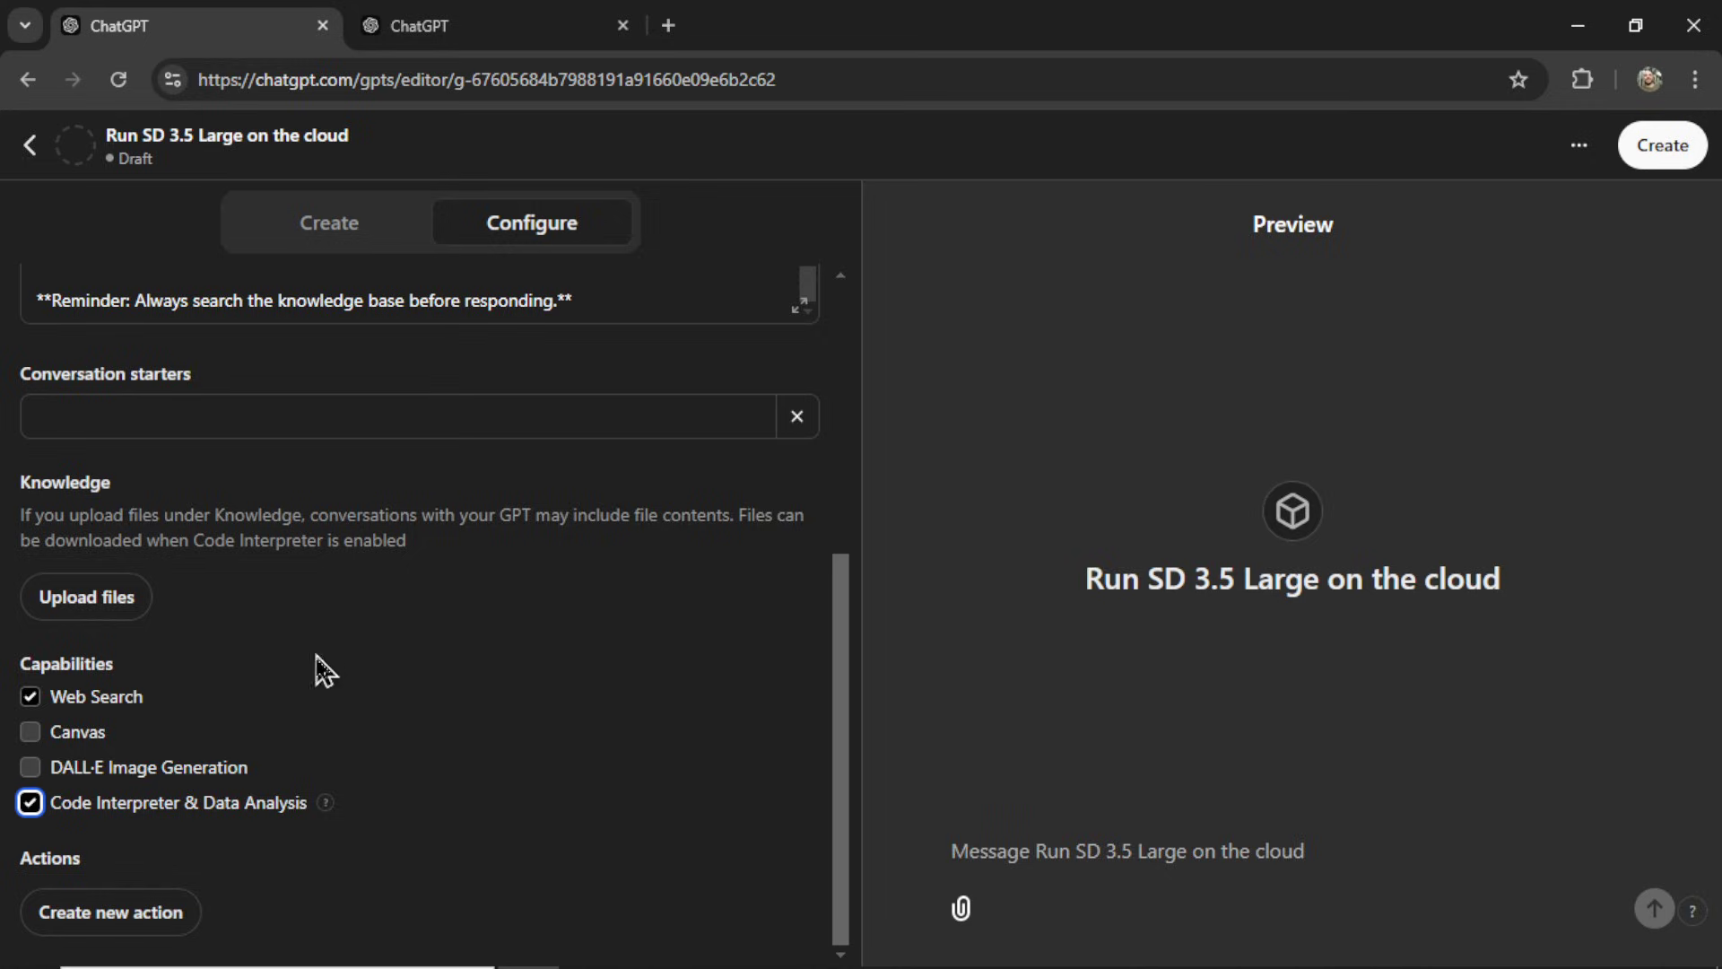
left_click(489, 25)
type("stable diffusi")
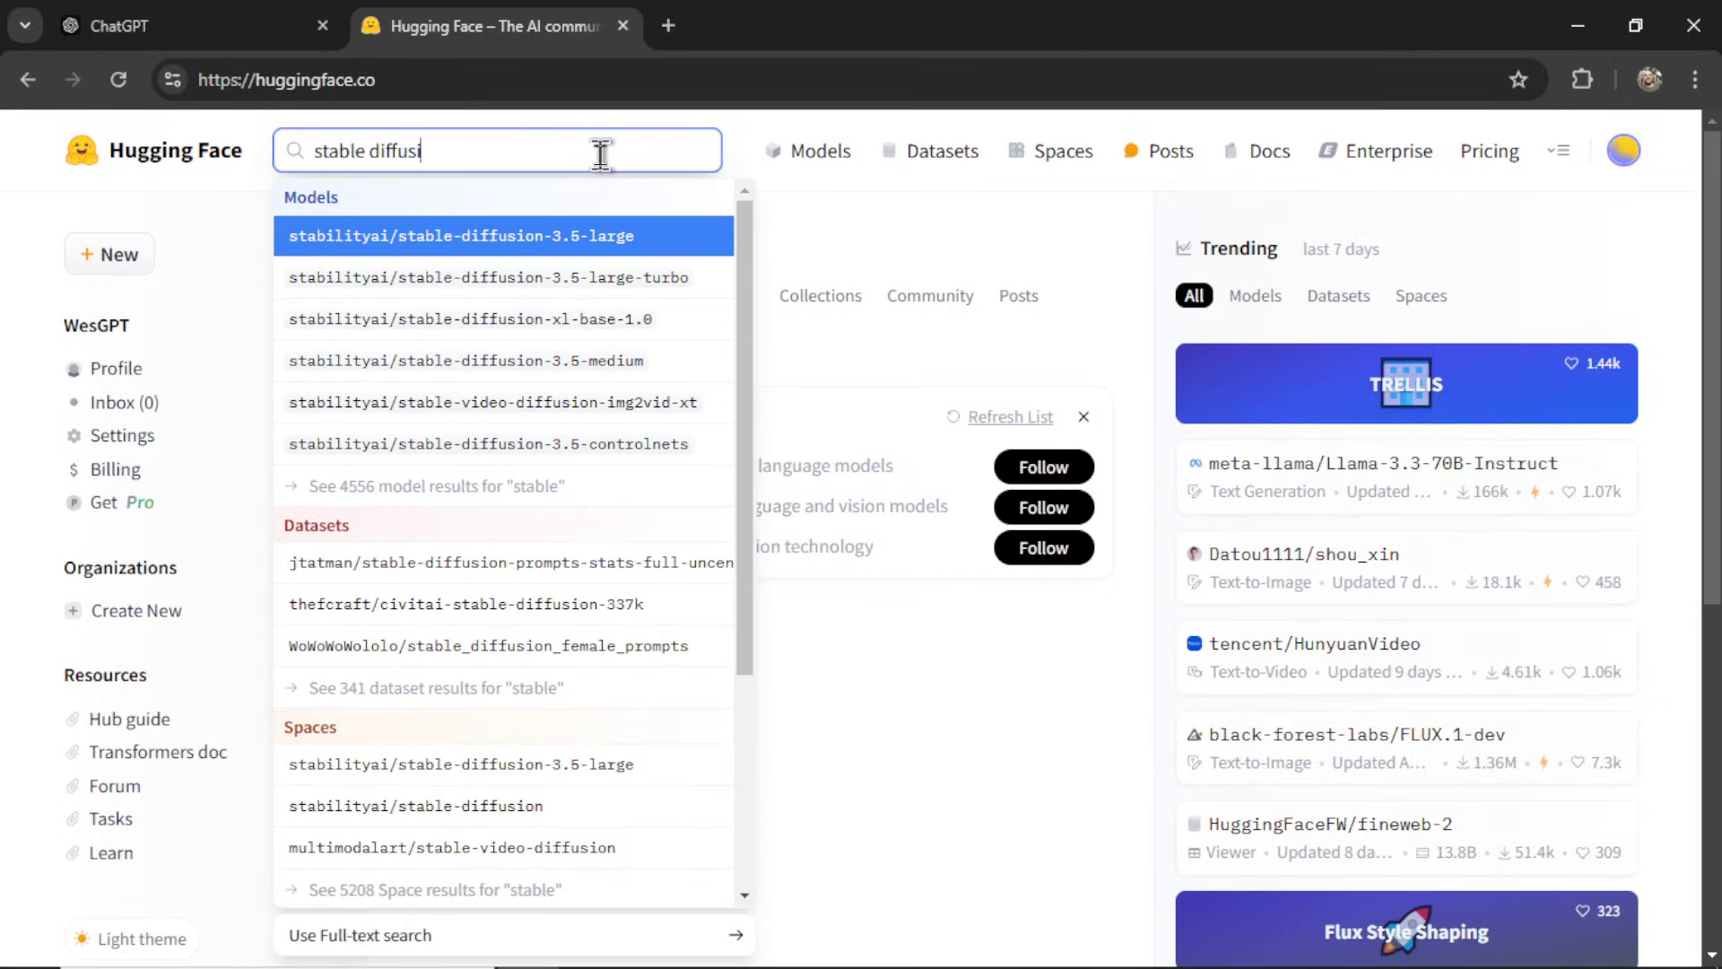
Step: Open the stabilityai/stable-diffusion-3.5-large model page and scroll through its model card
left_click(459, 235)
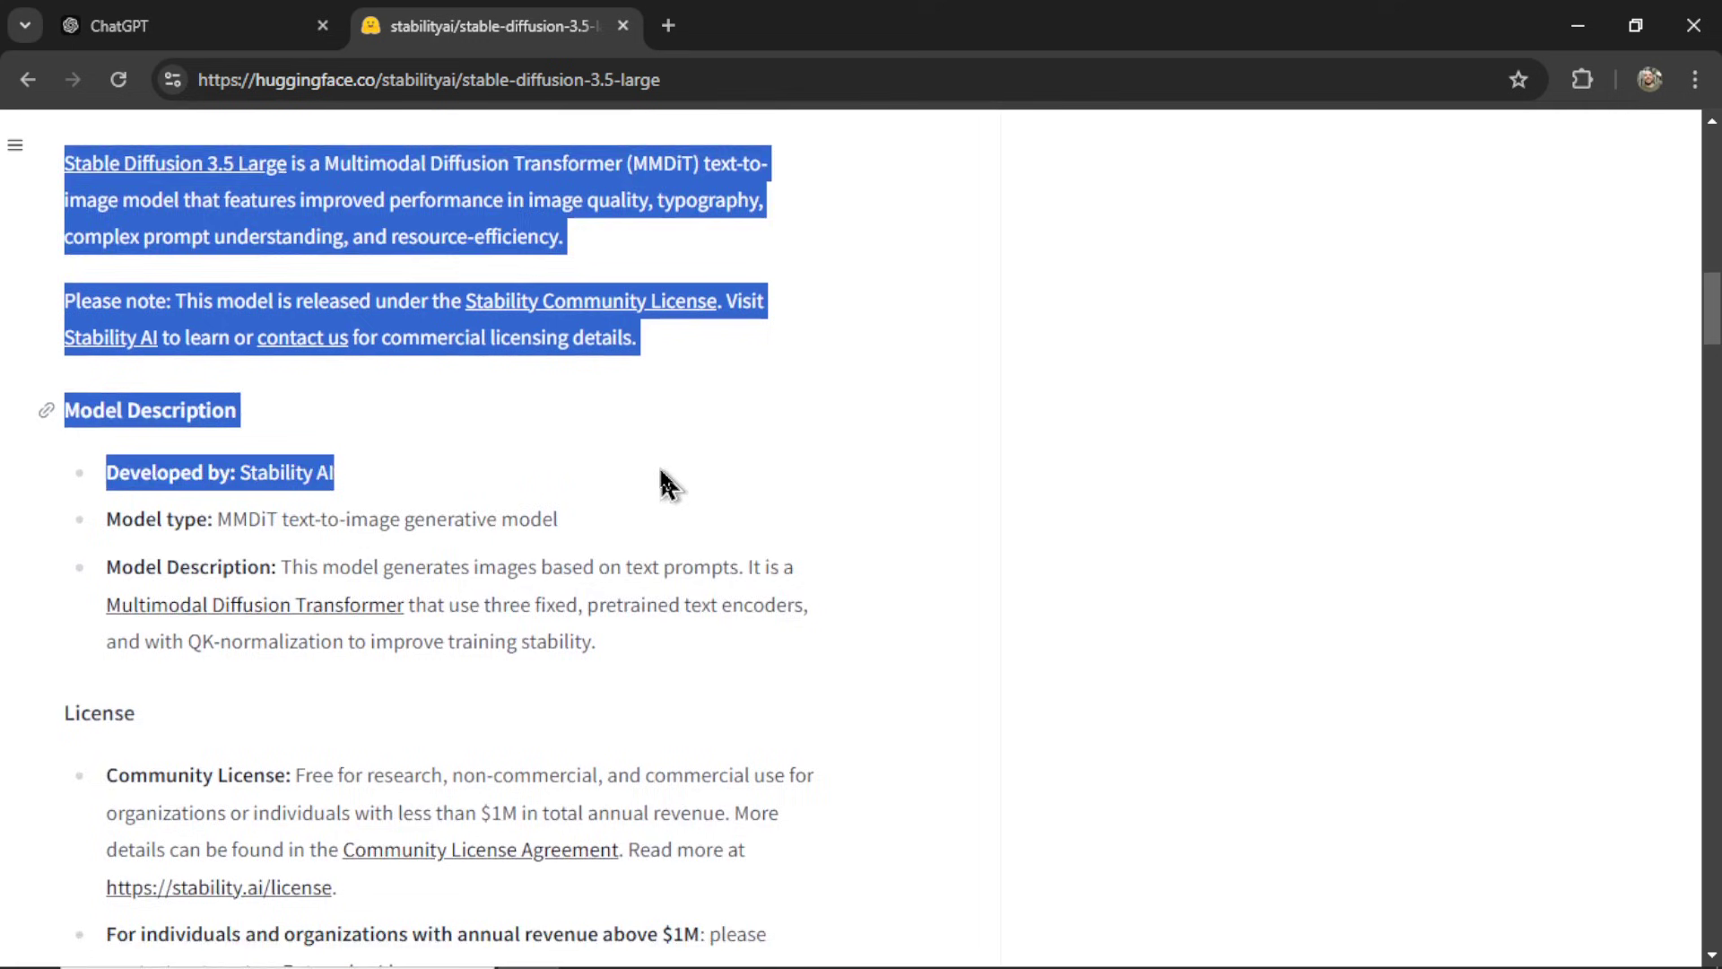
scroll("down", 3)
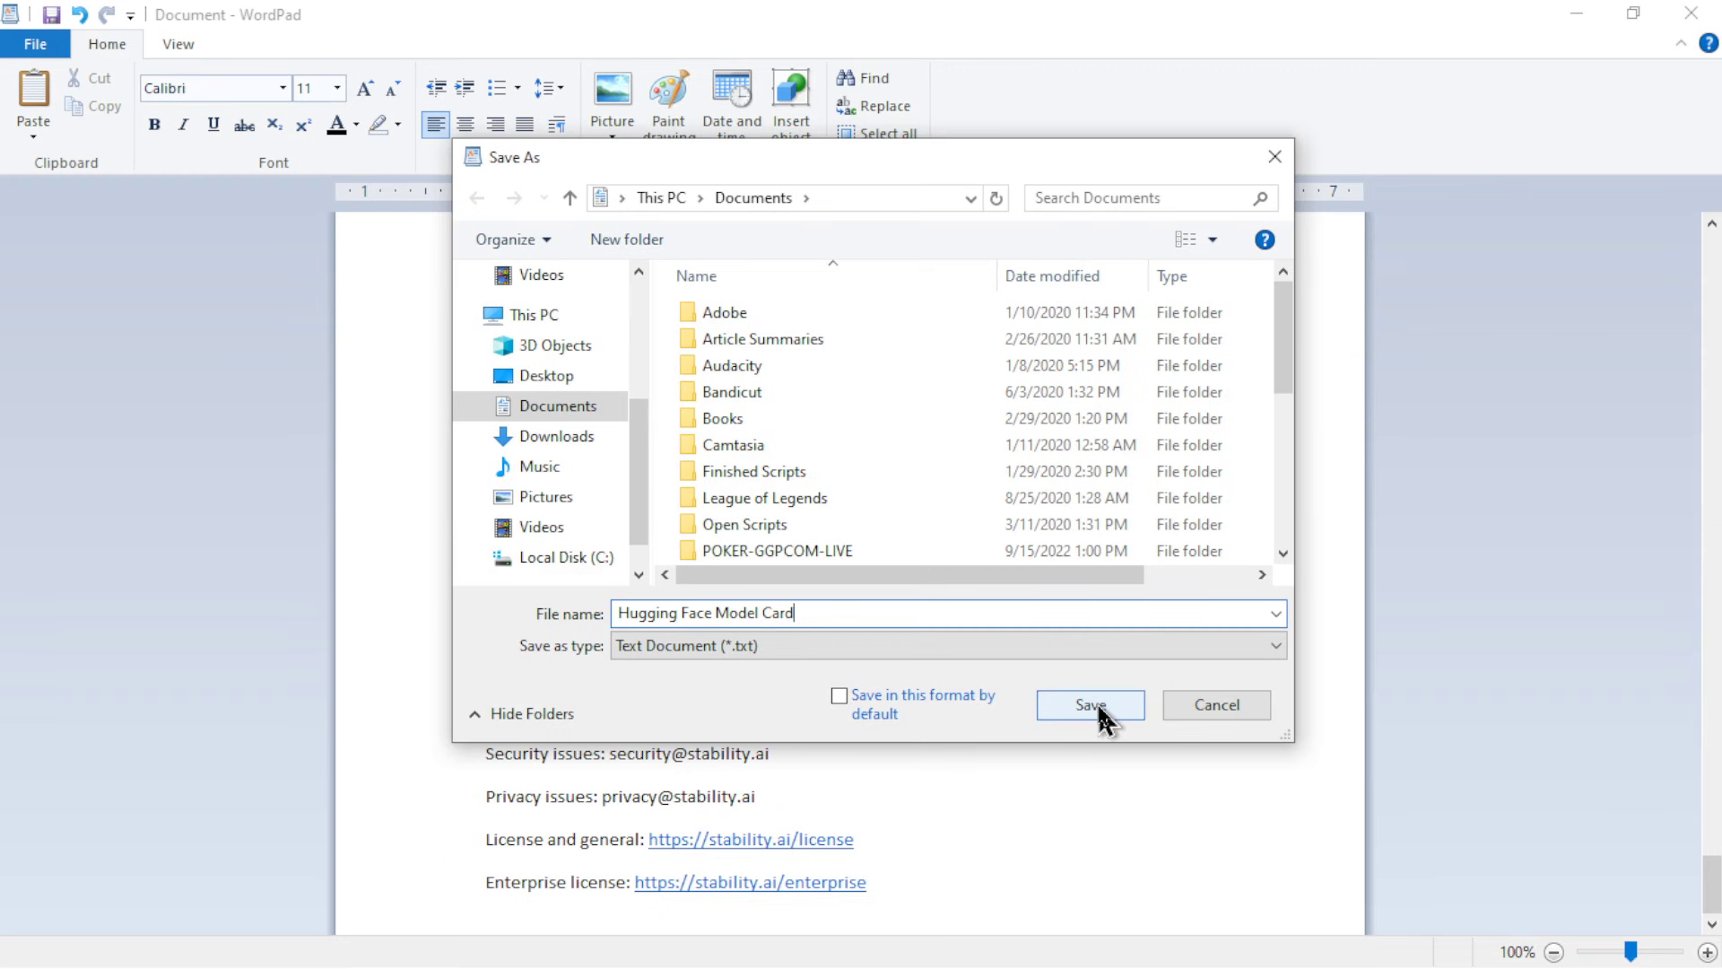
Step: Save the model card and the GitHub README as text documents
left_click(1088, 704)
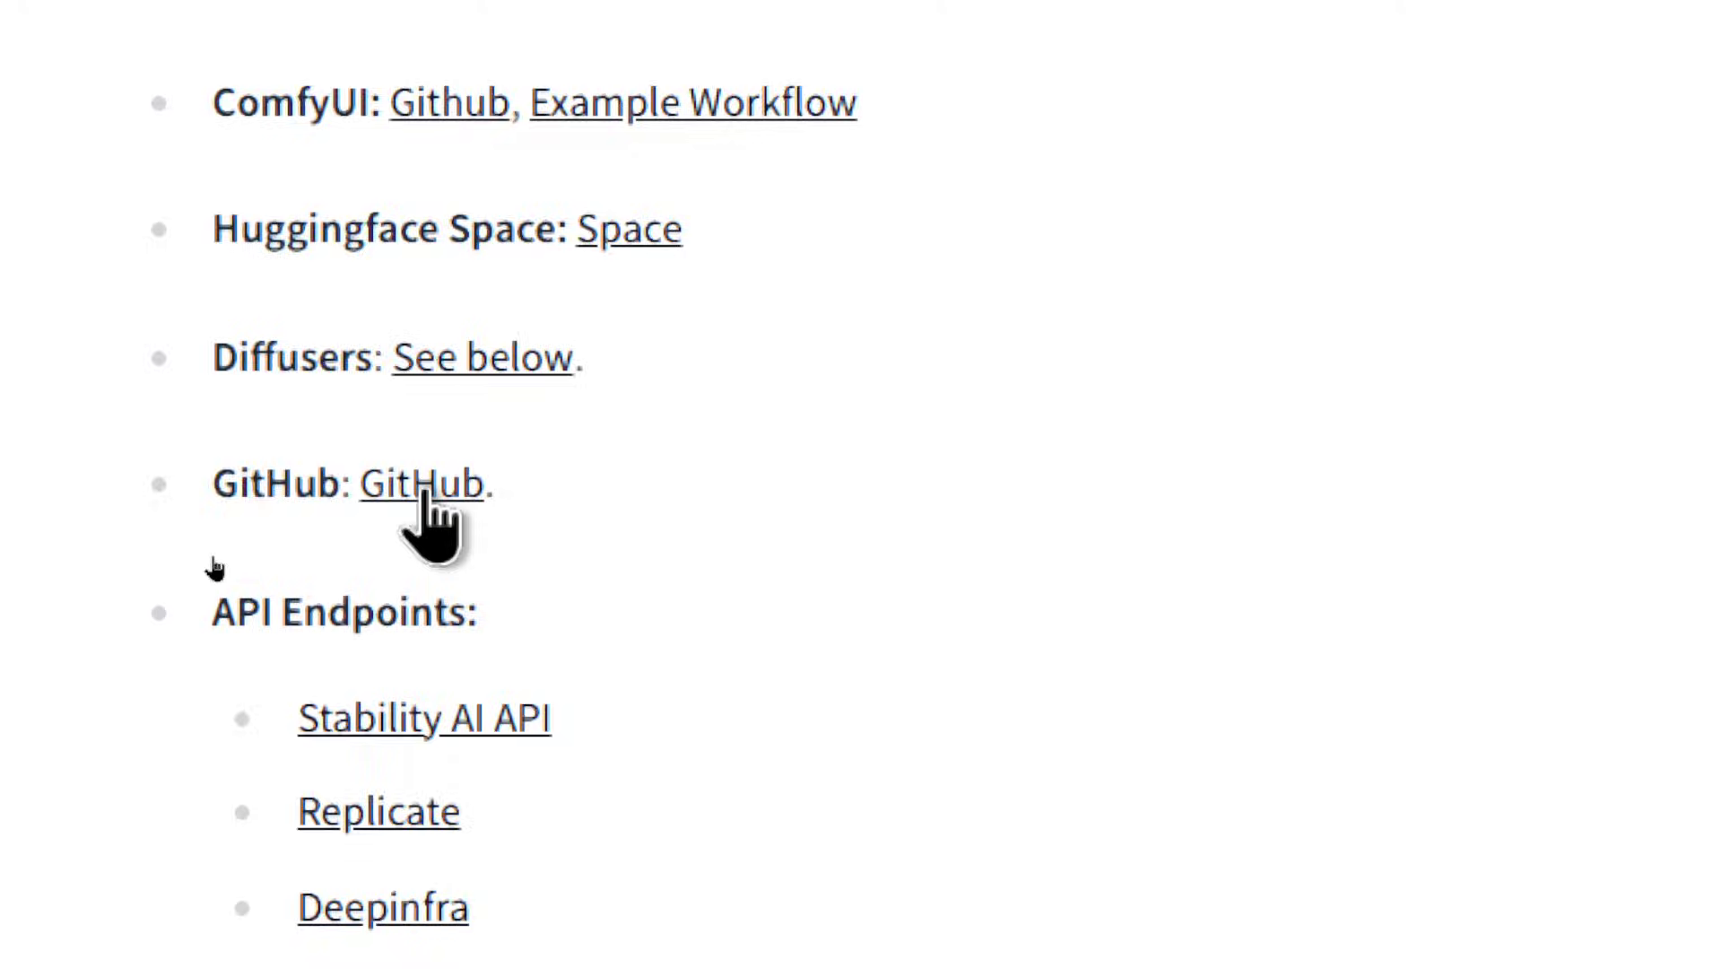
left_click(422, 483)
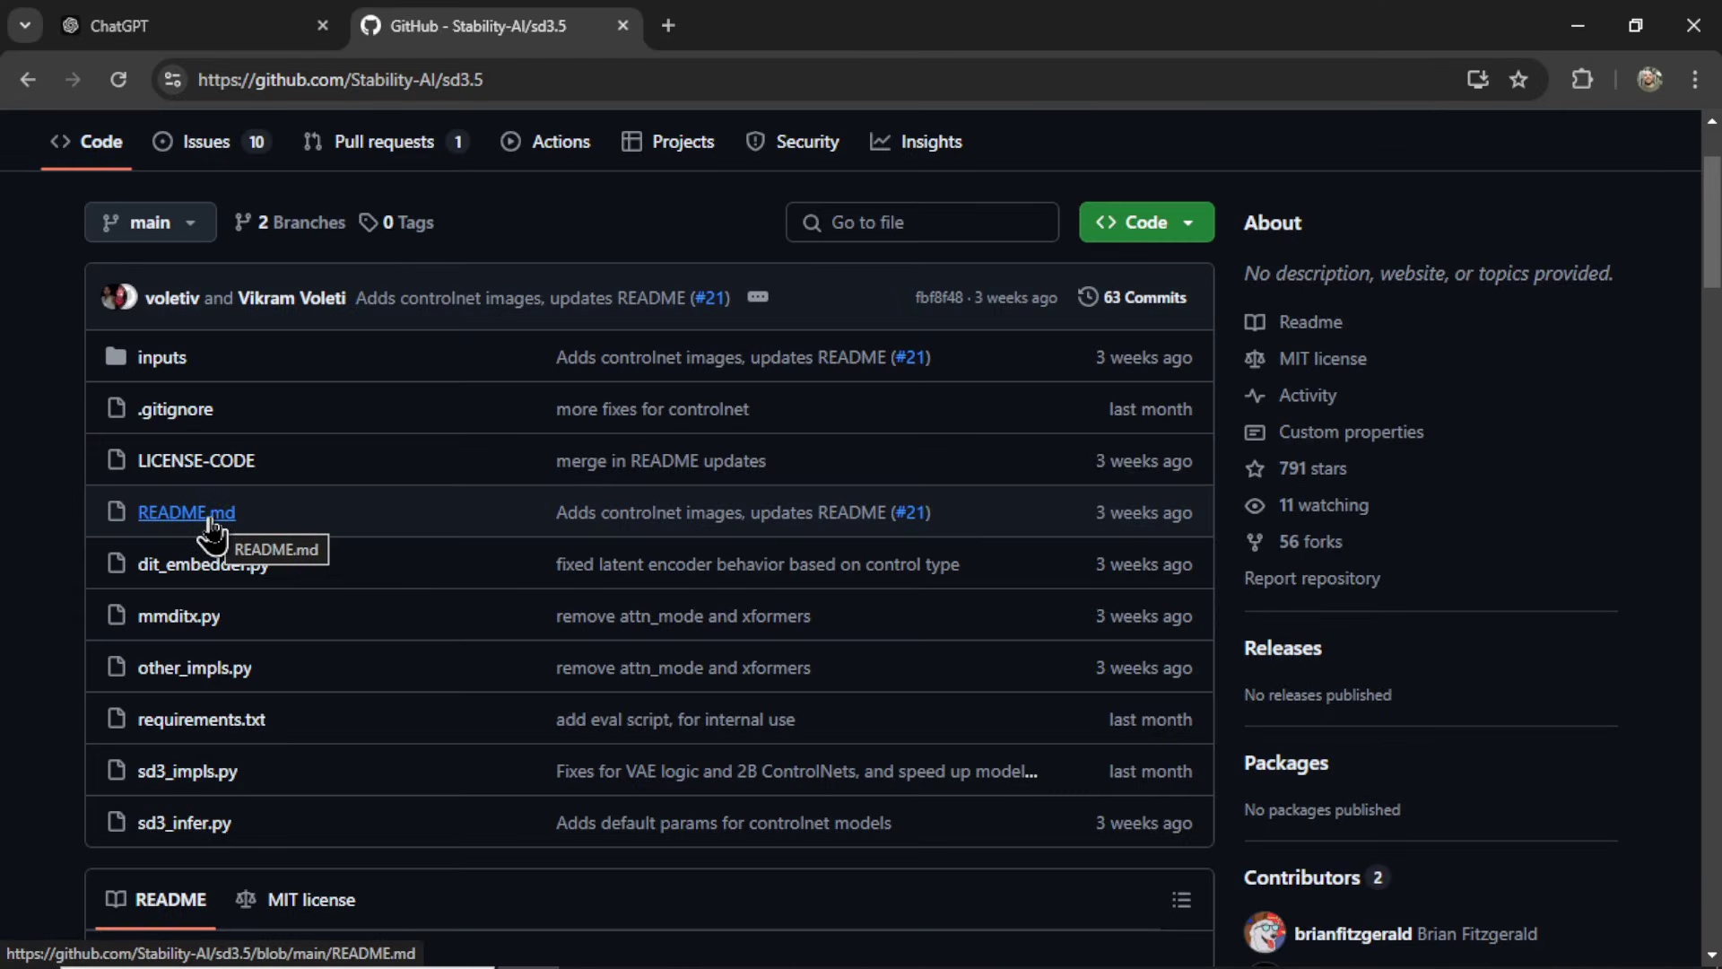
left_click(186, 512)
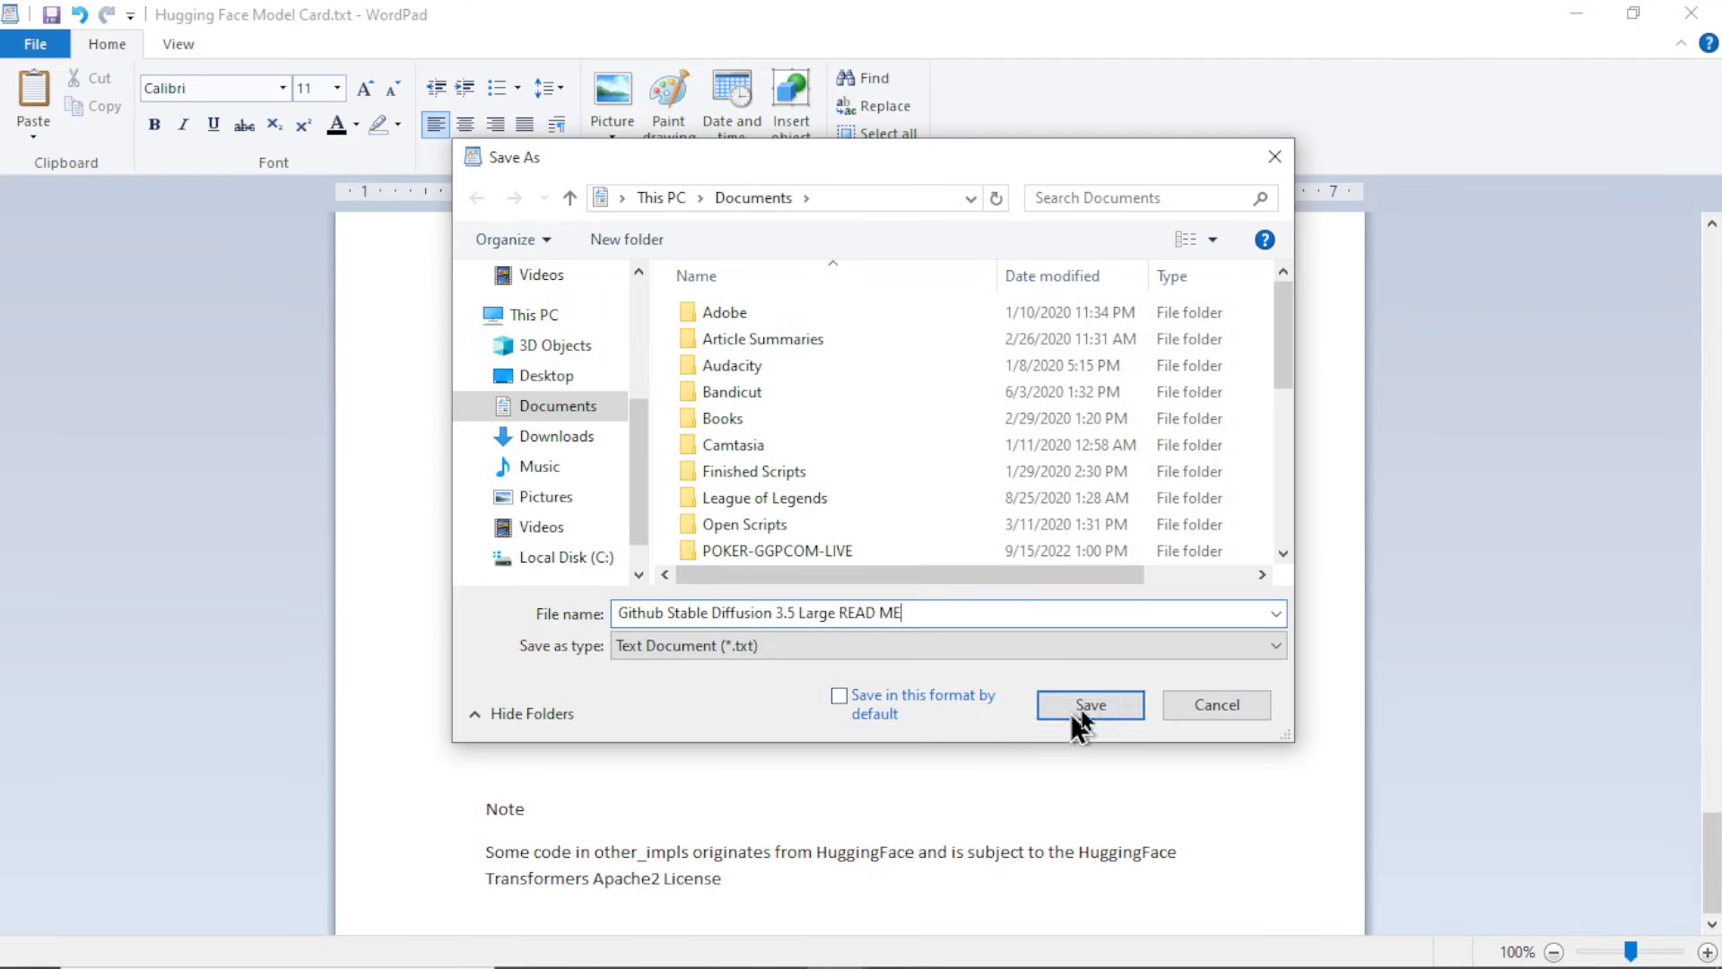
left_click(1088, 705)
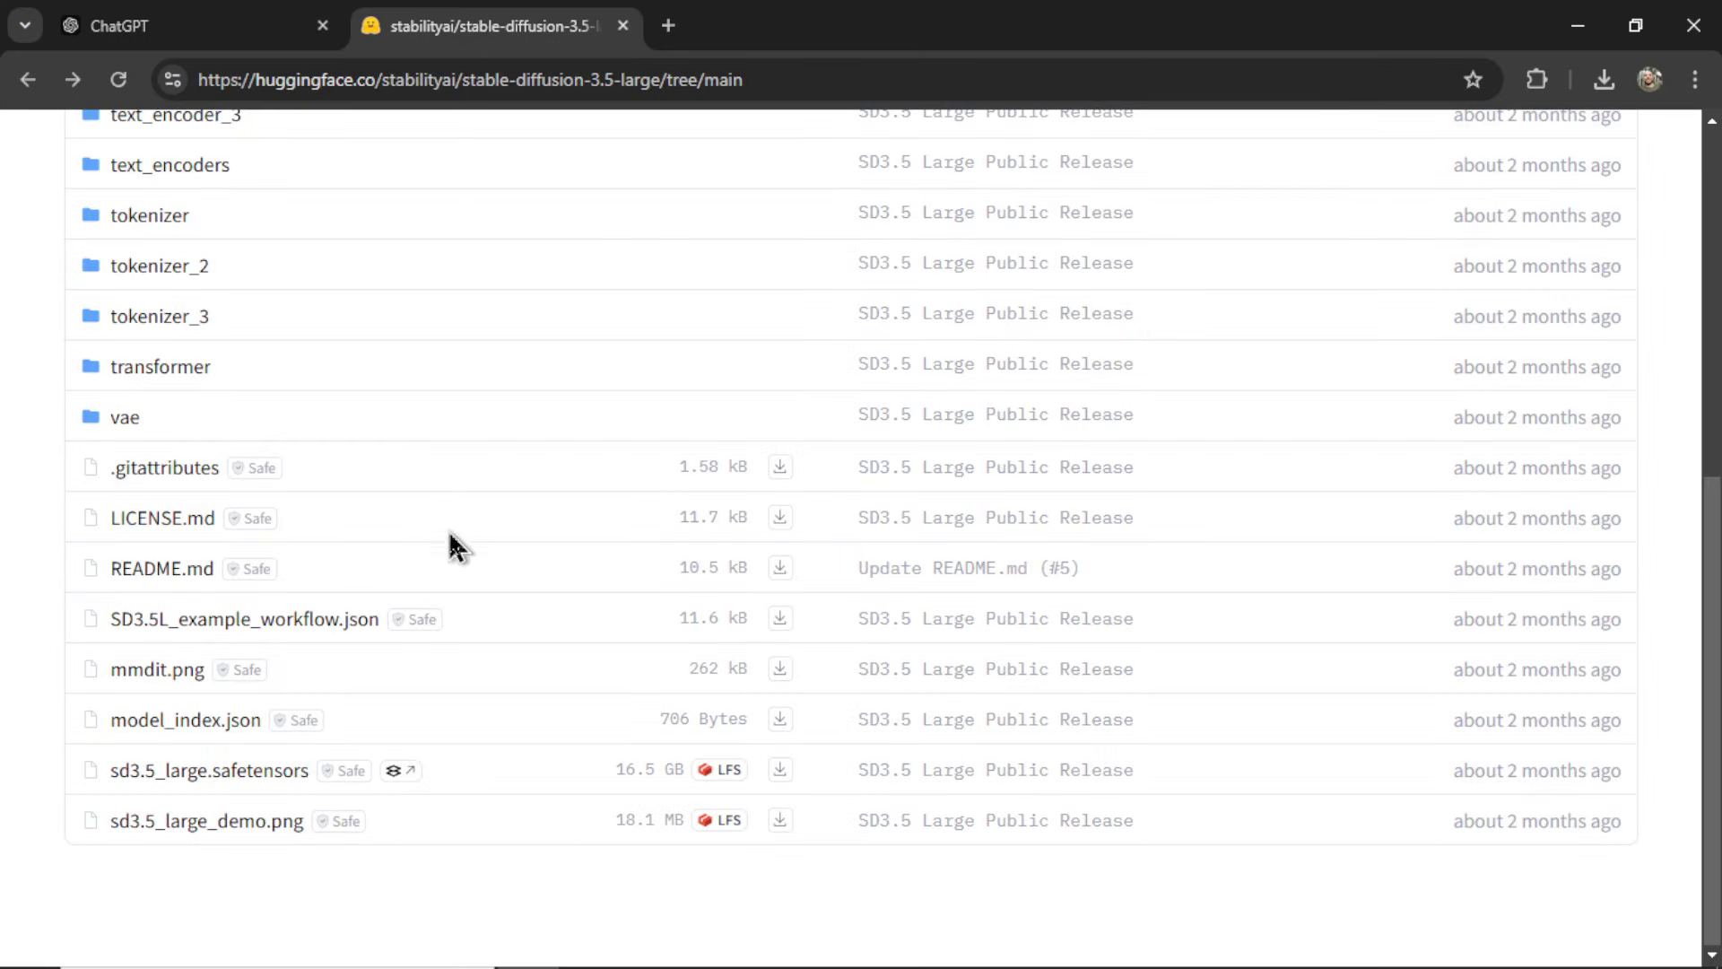
mouse_move(459, 600)
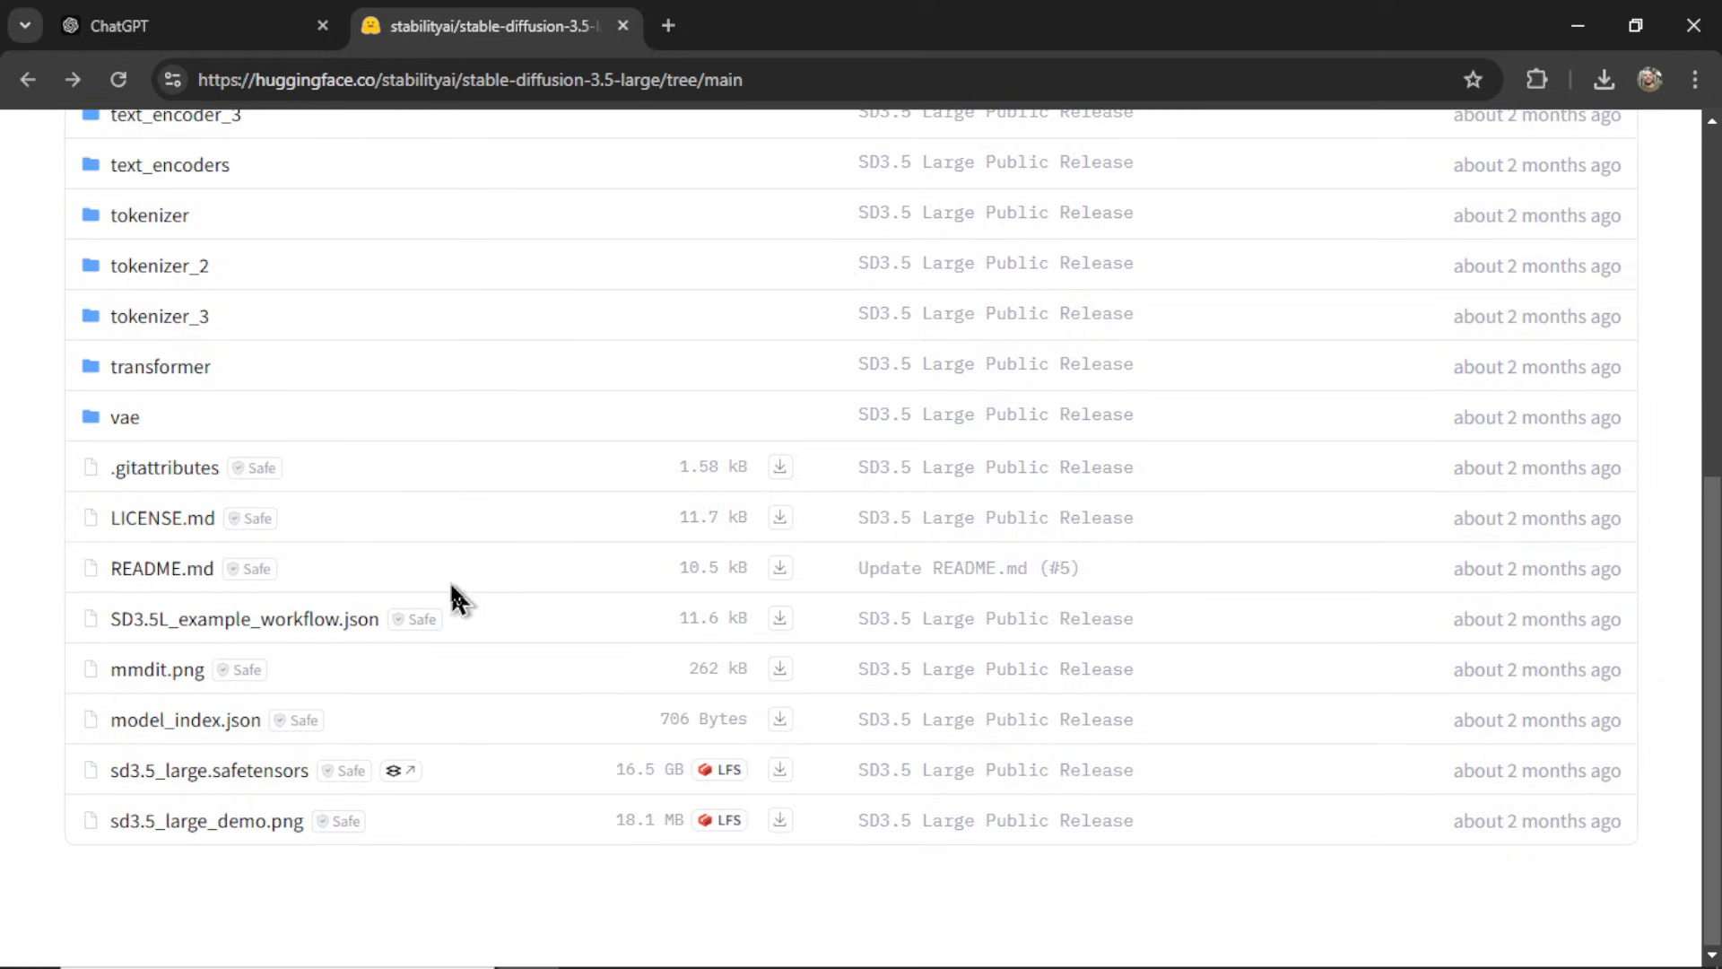
Step: Save the SD3.5L_example_workflow.json content as a new text document
left_click(244, 618)
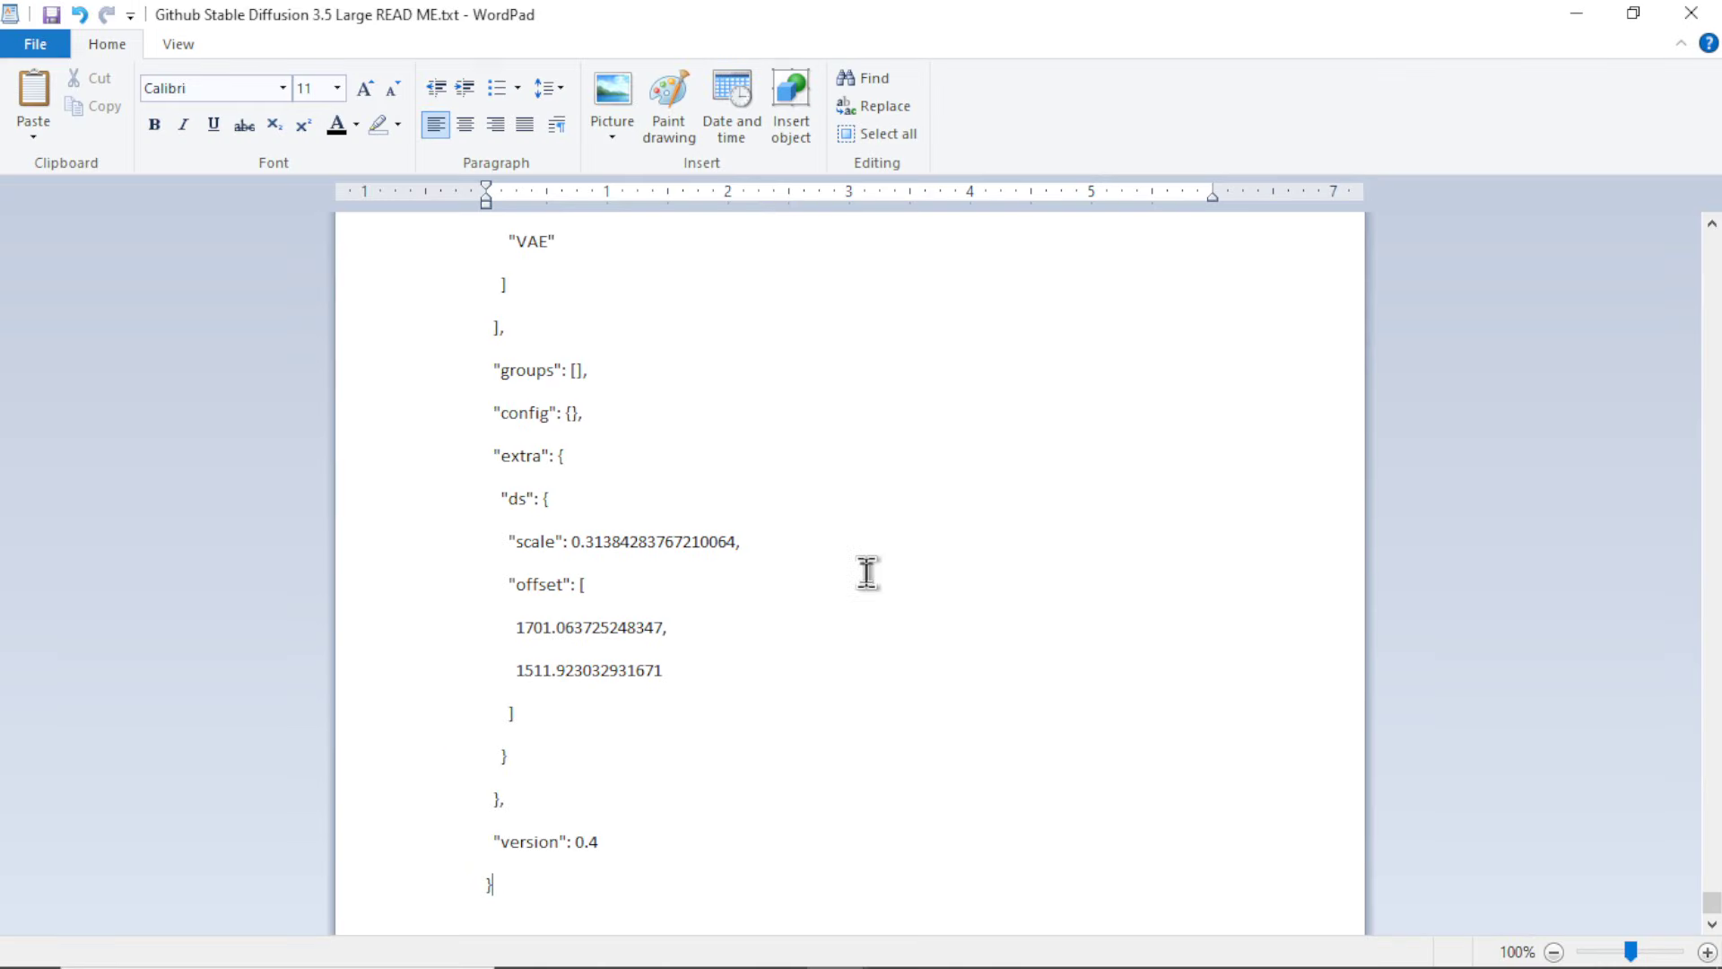
left_click(34, 44)
type("SD3.5L_example_workflow JSON")
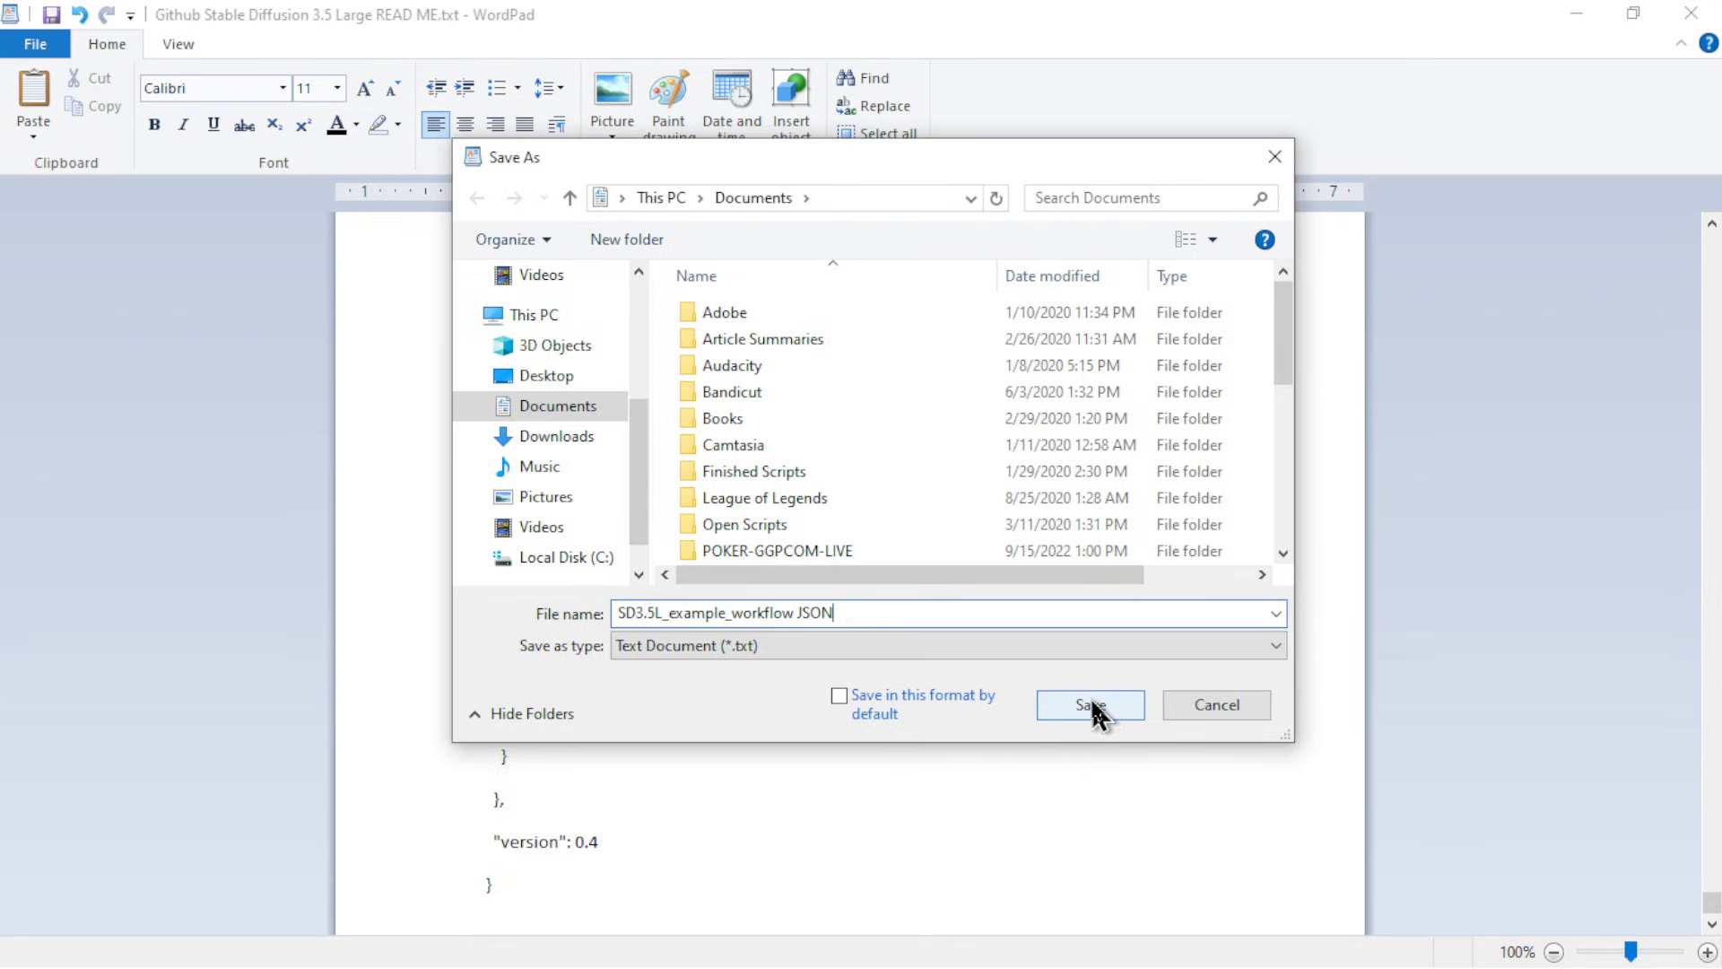
left_click(1088, 704)
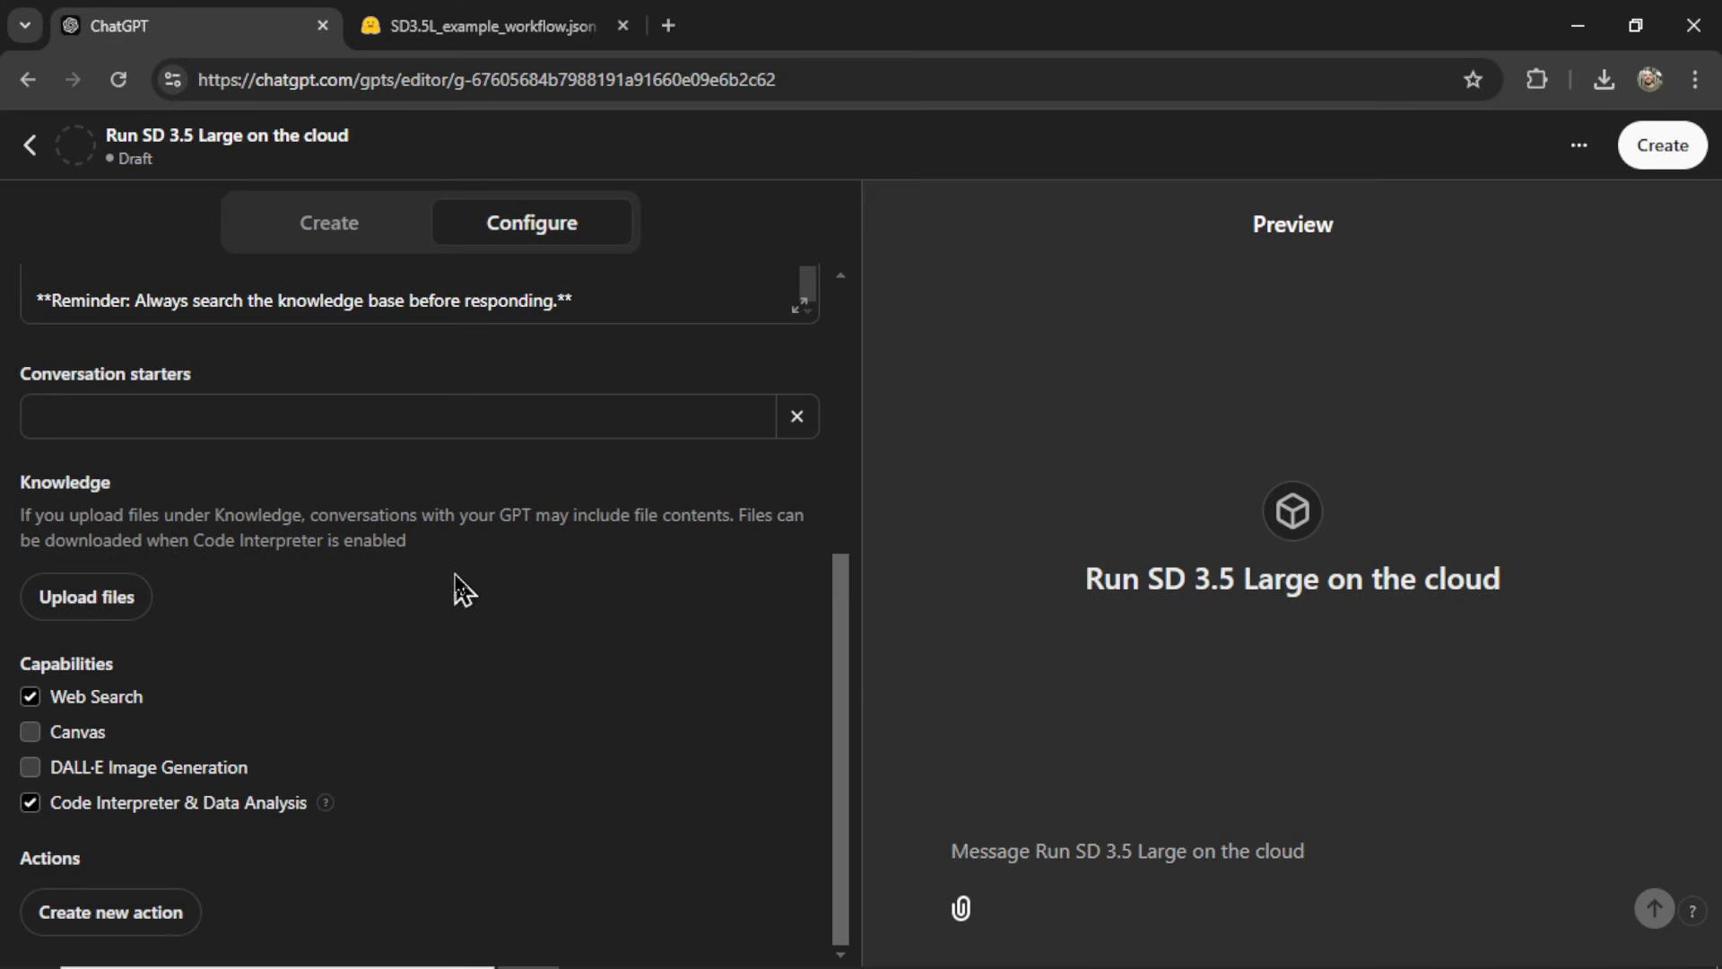
mouse_move(84, 596)
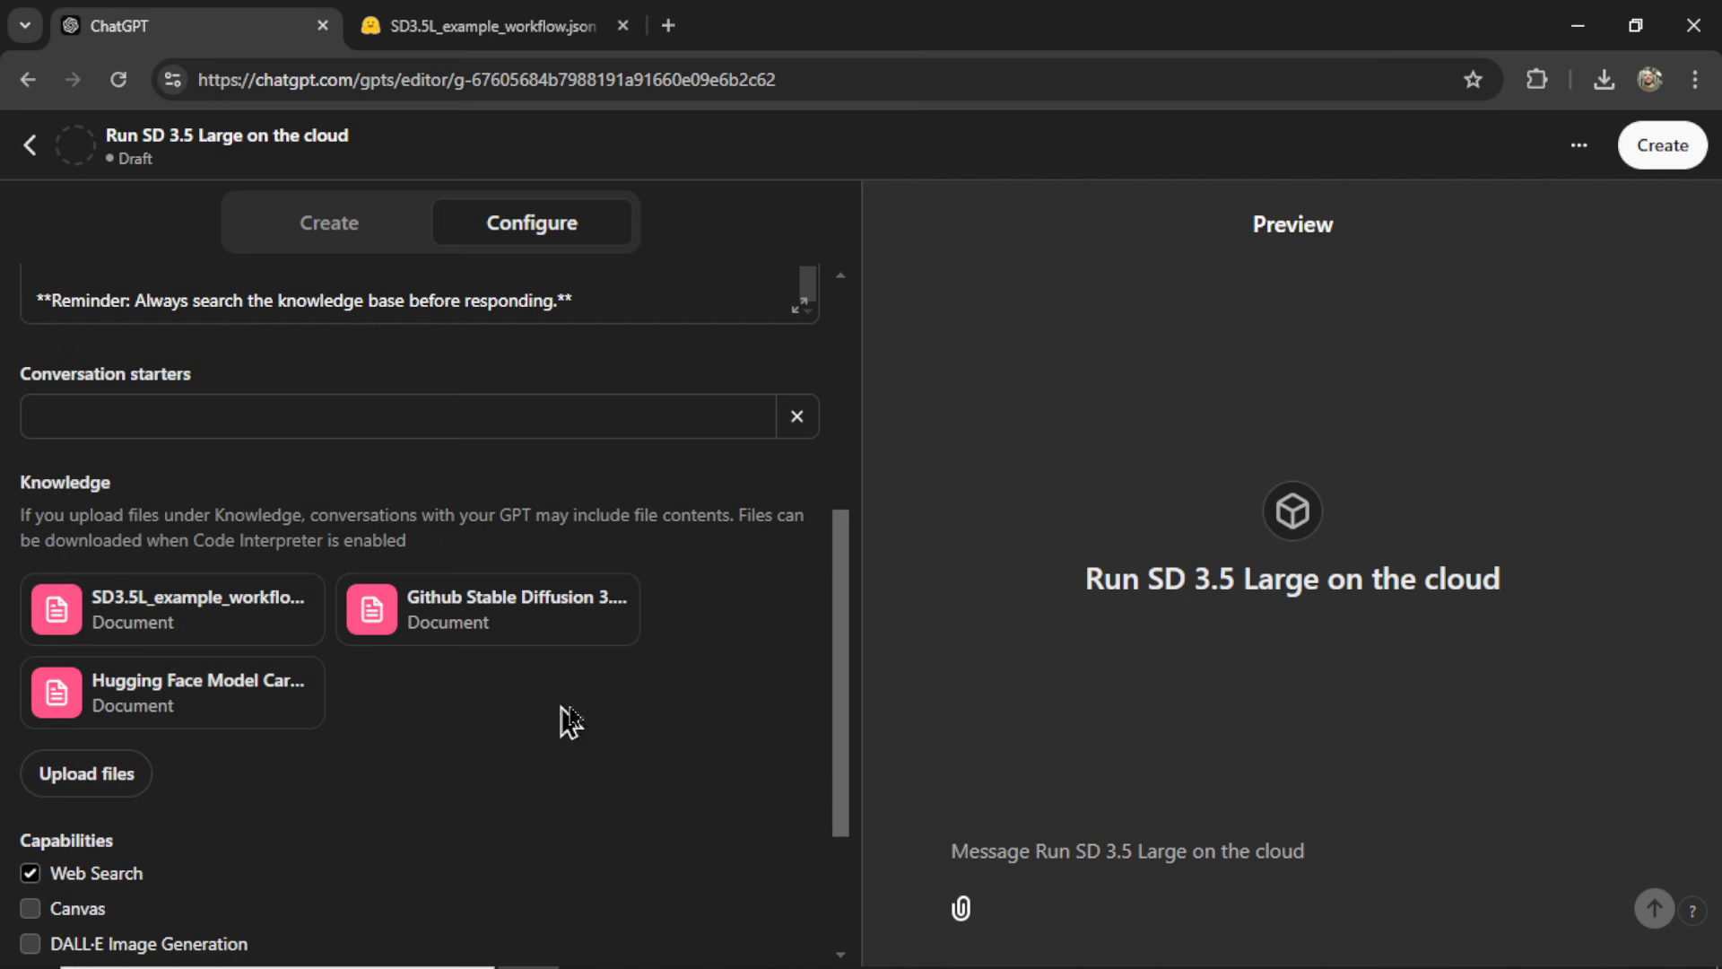
mouse_move(11, 714)
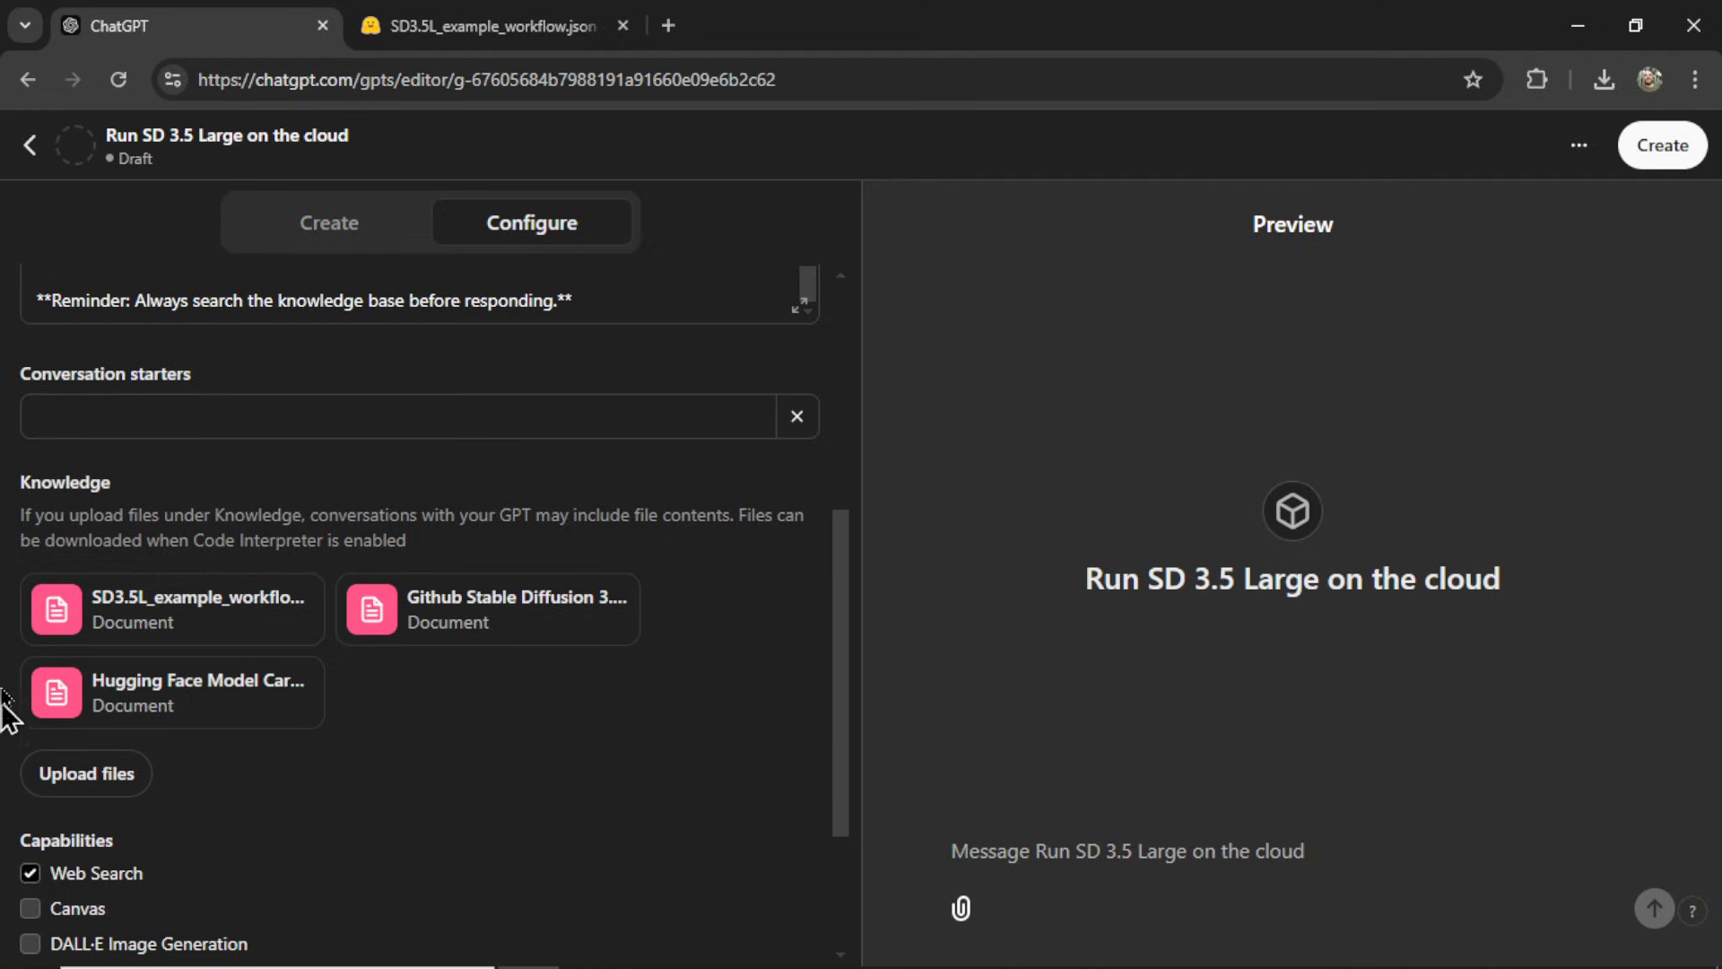
mouse_move(1296, 486)
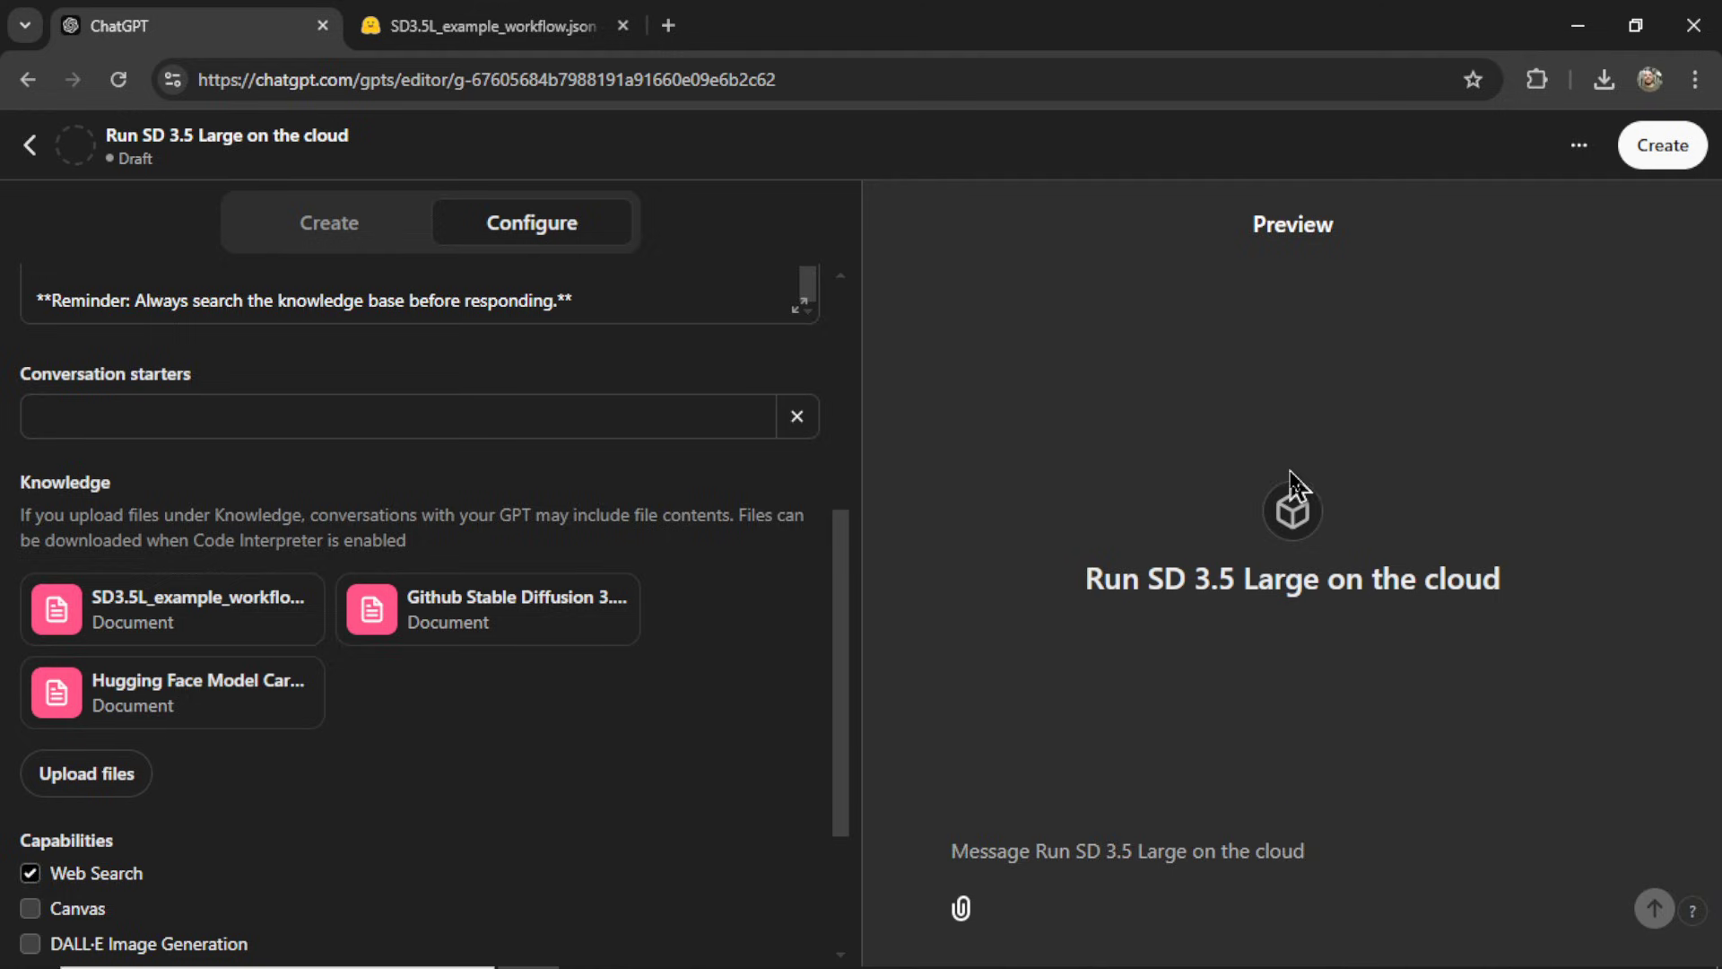
mouse_move(1662, 143)
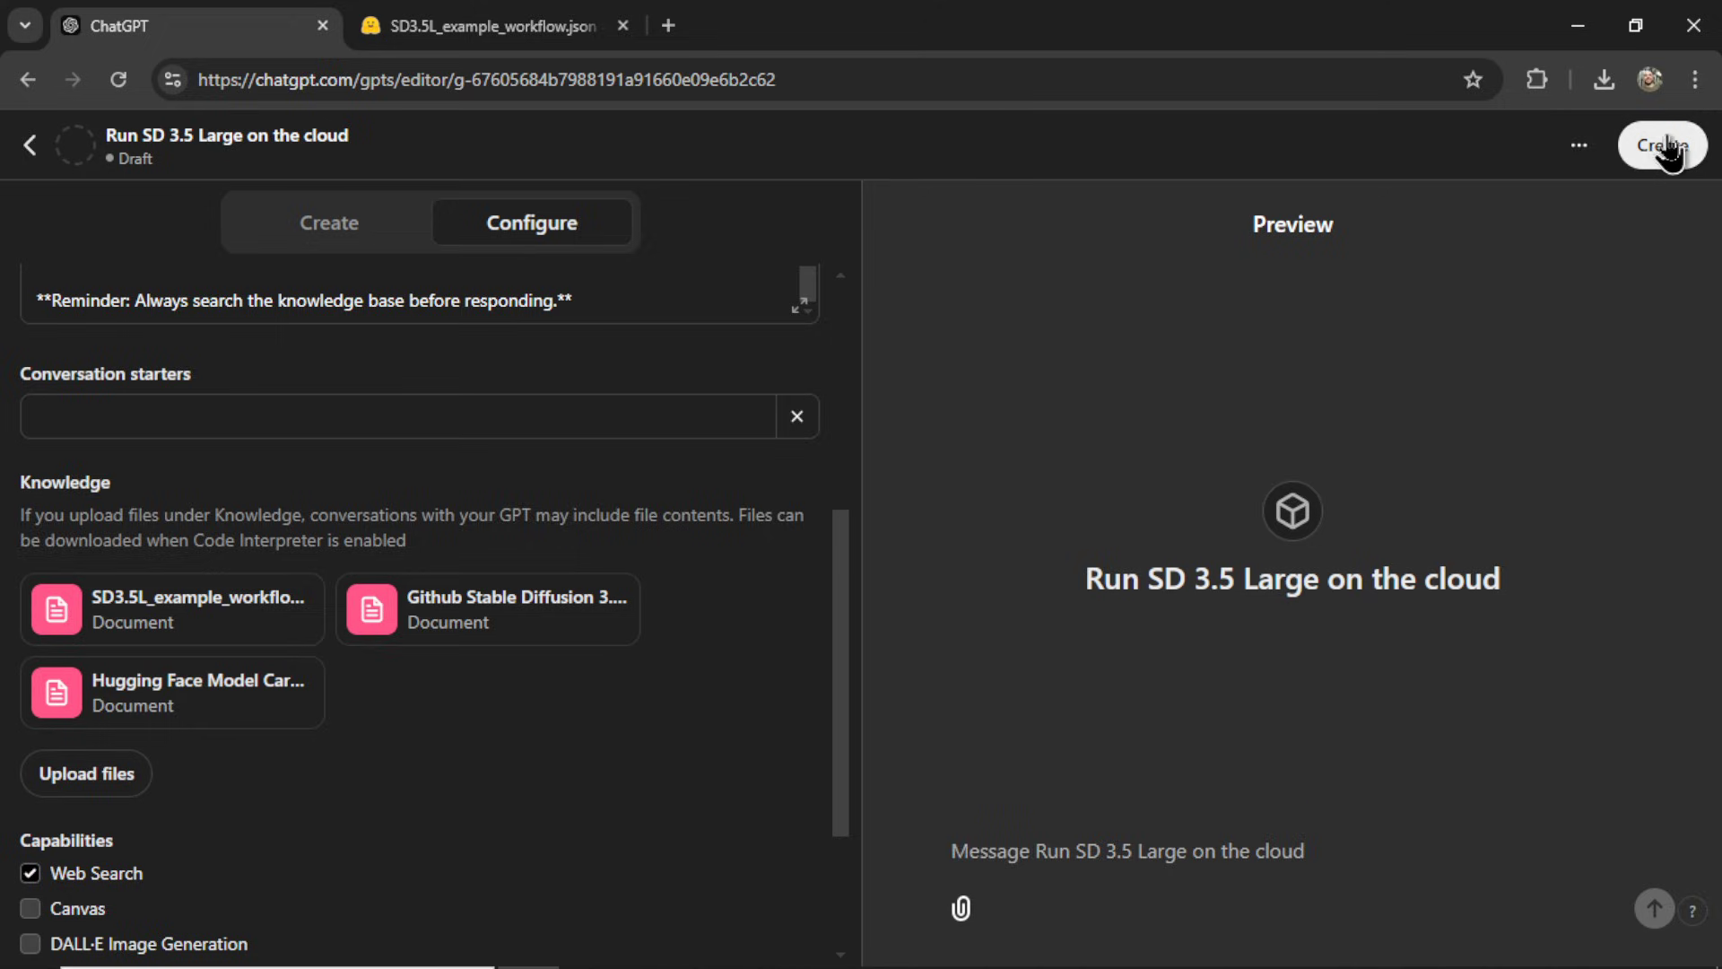
Step: Publish the GPT with Only me sharing and open its chat page
left_click(1660, 144)
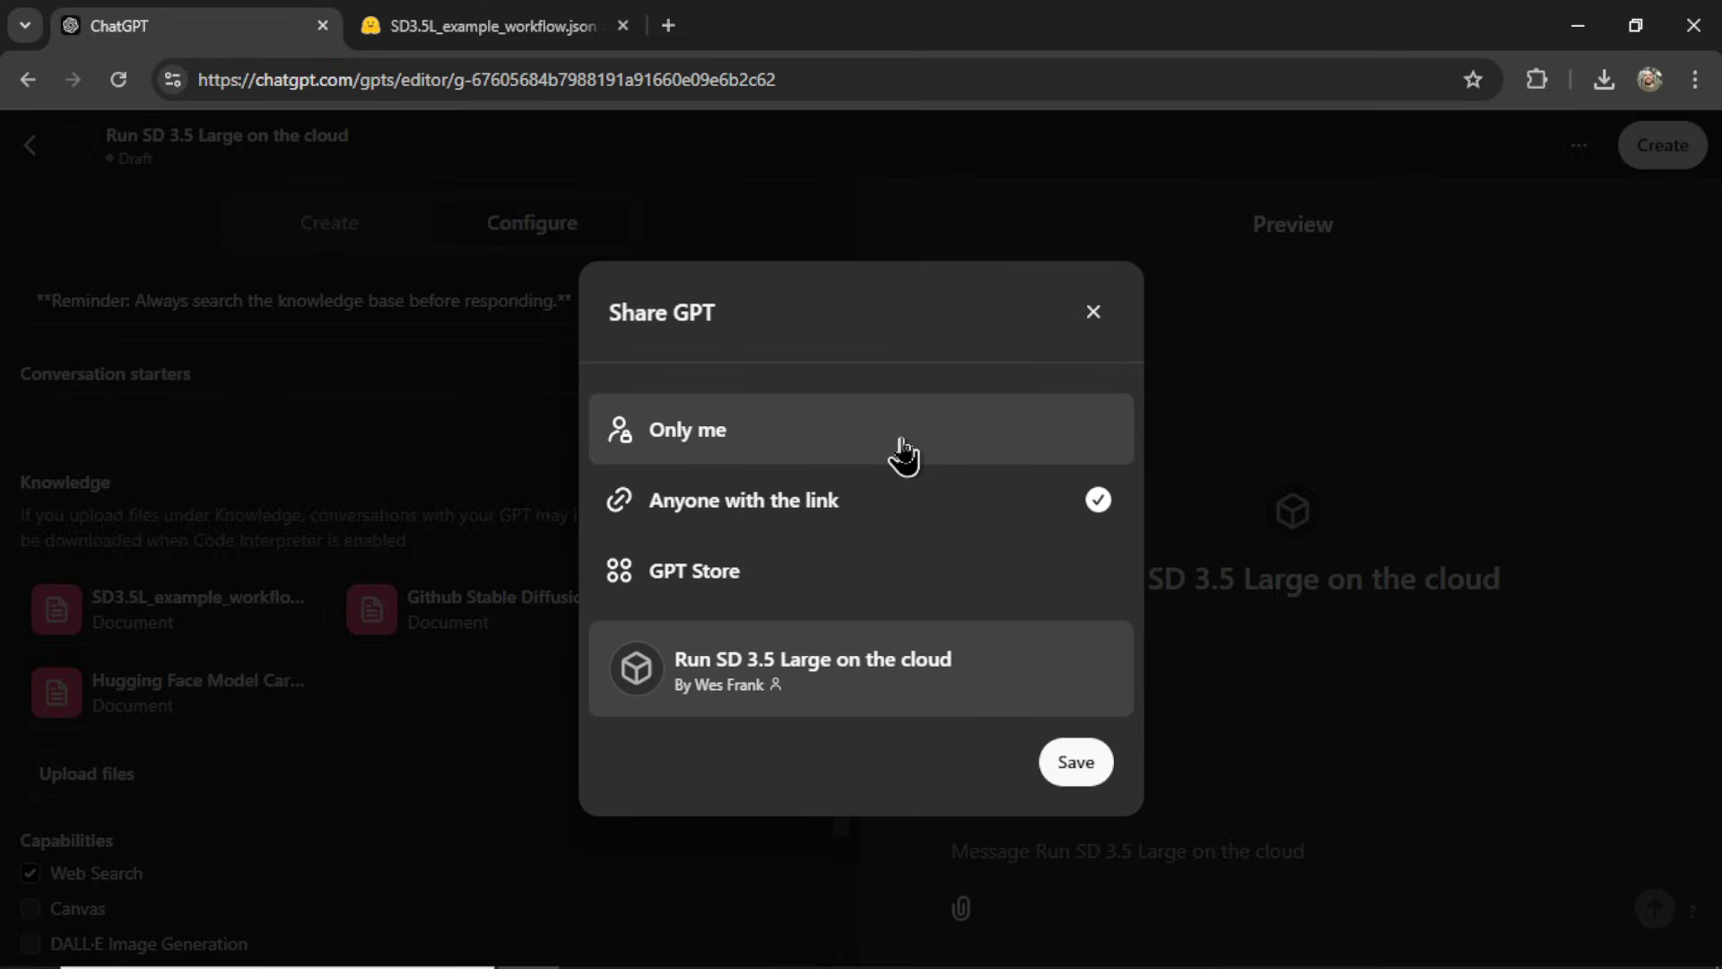
left_click(686, 430)
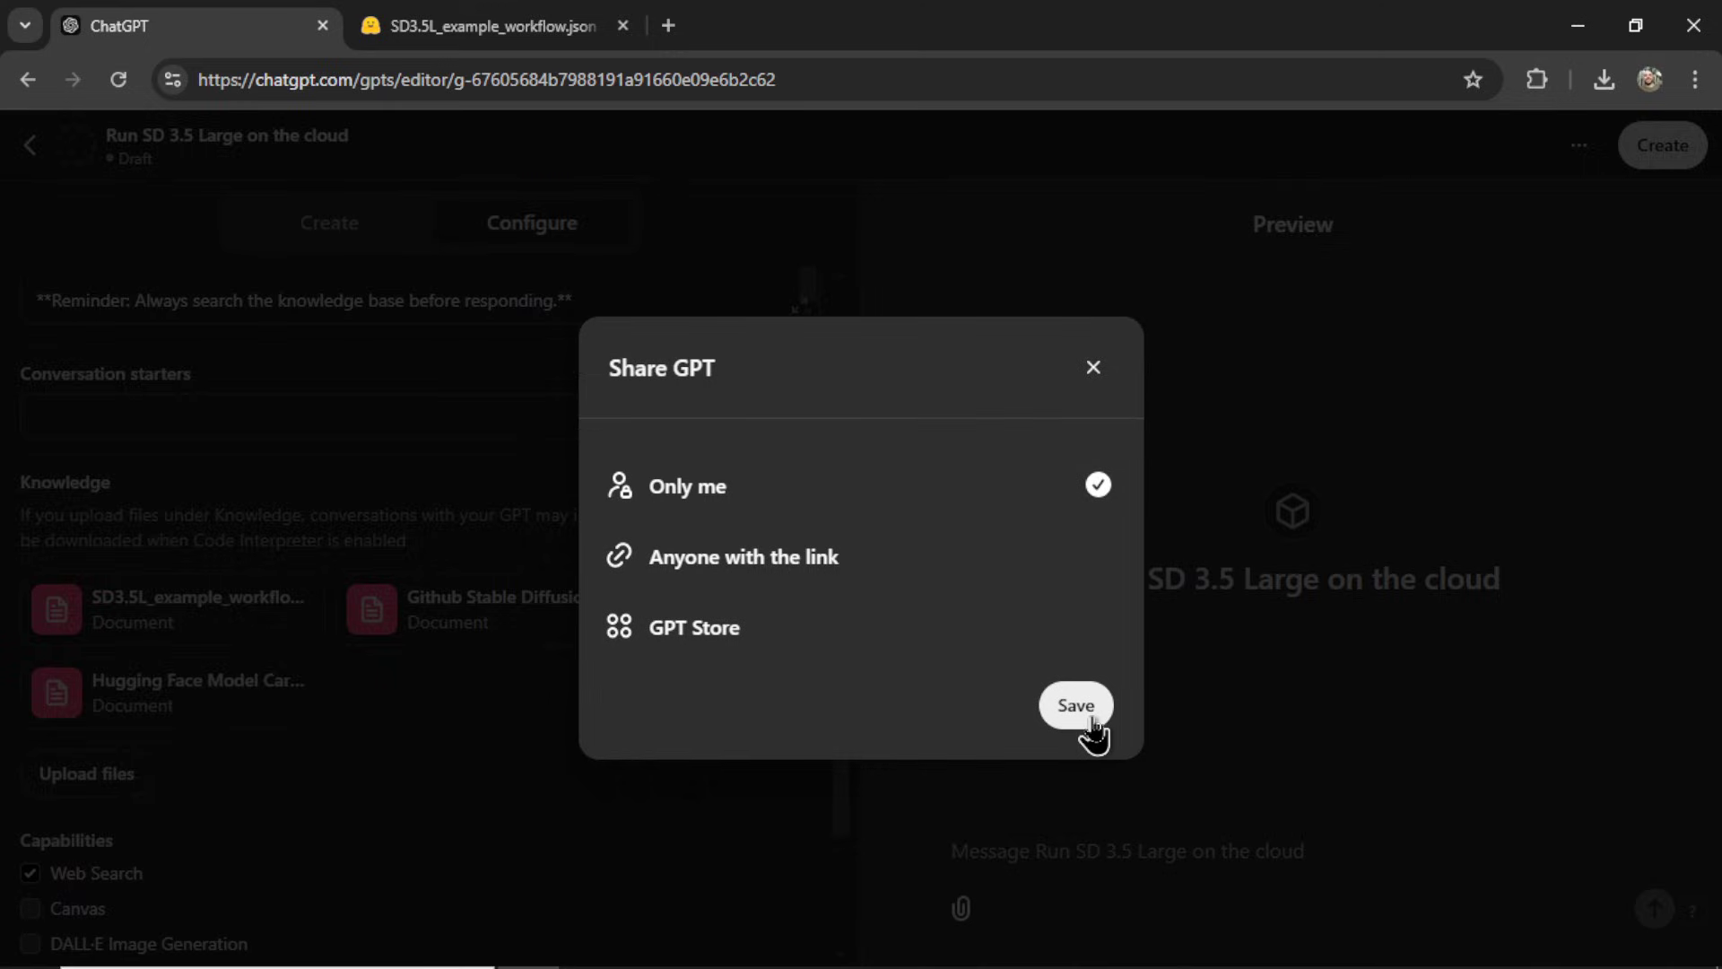
left_click(1075, 704)
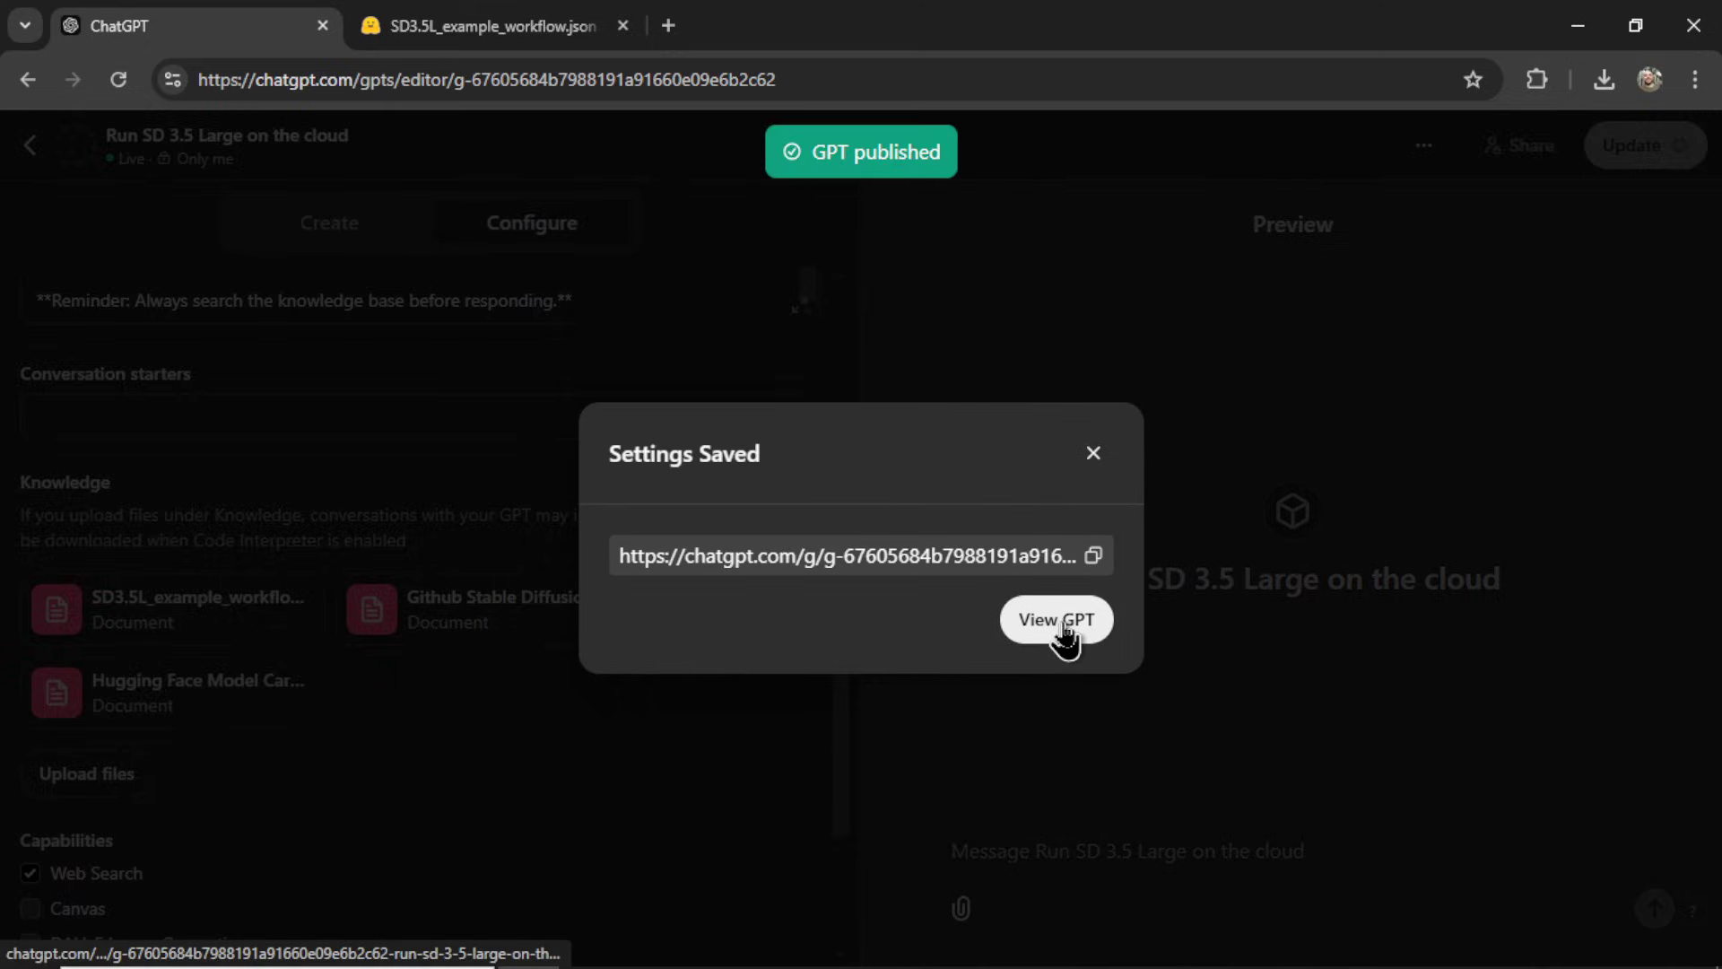
left_click(1055, 618)
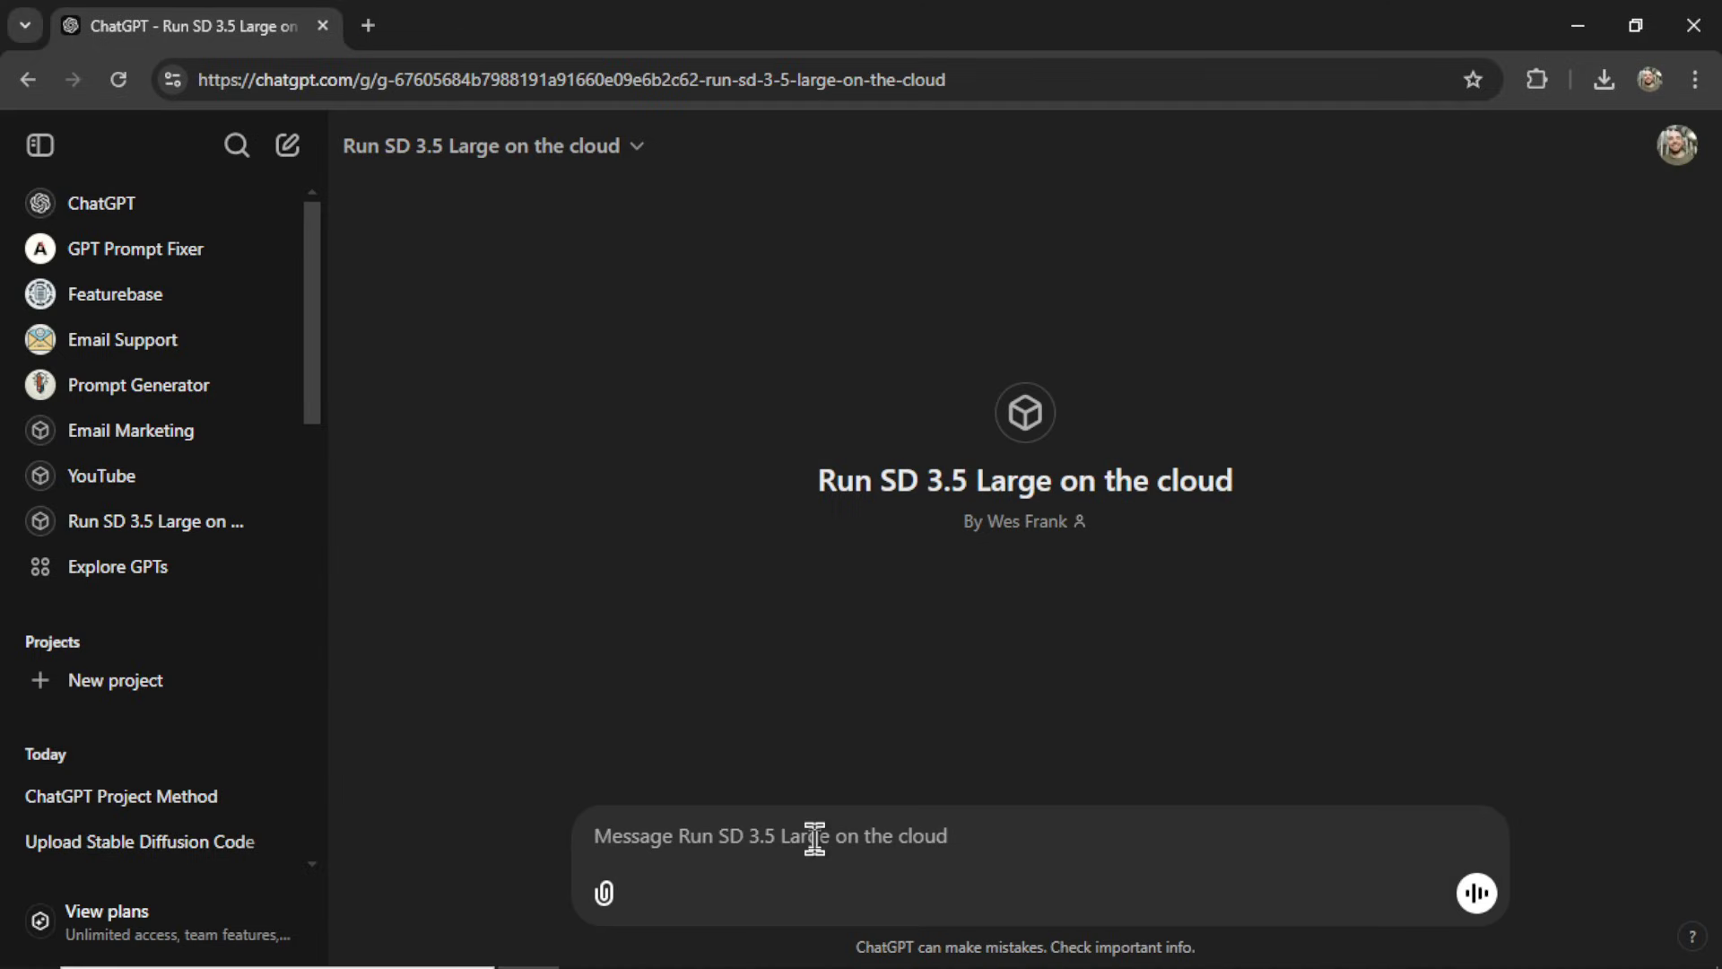
type("Give me step 1, I want to use a Runpod instance")
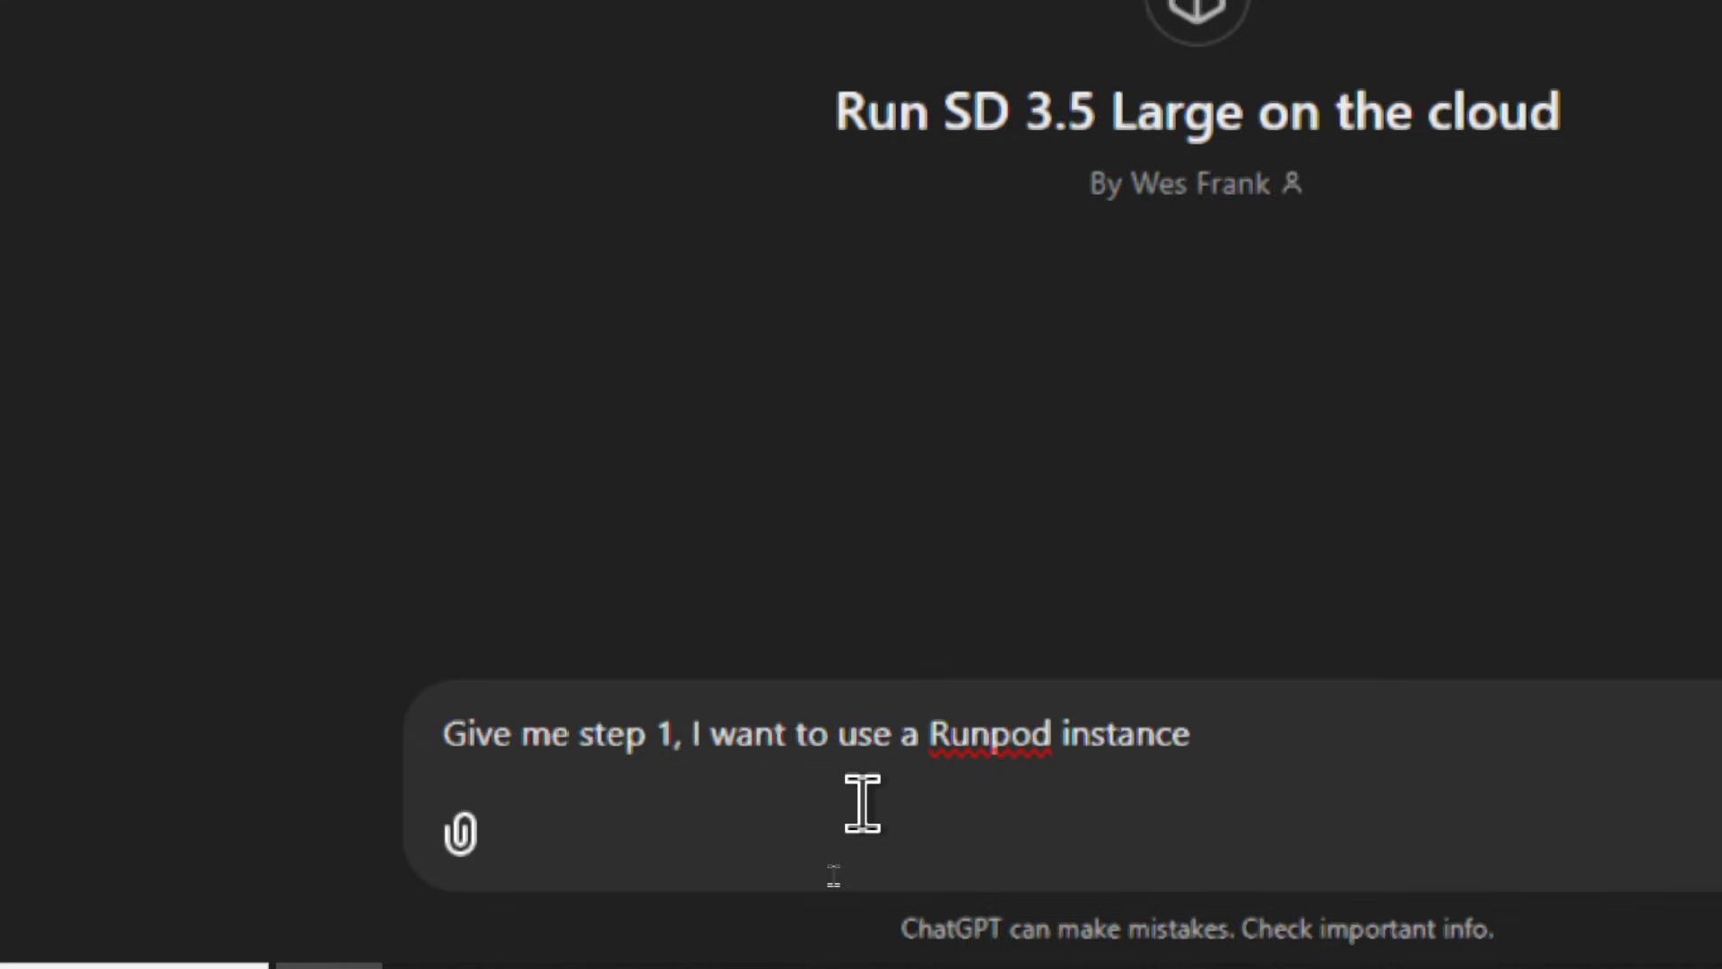
key("Return")
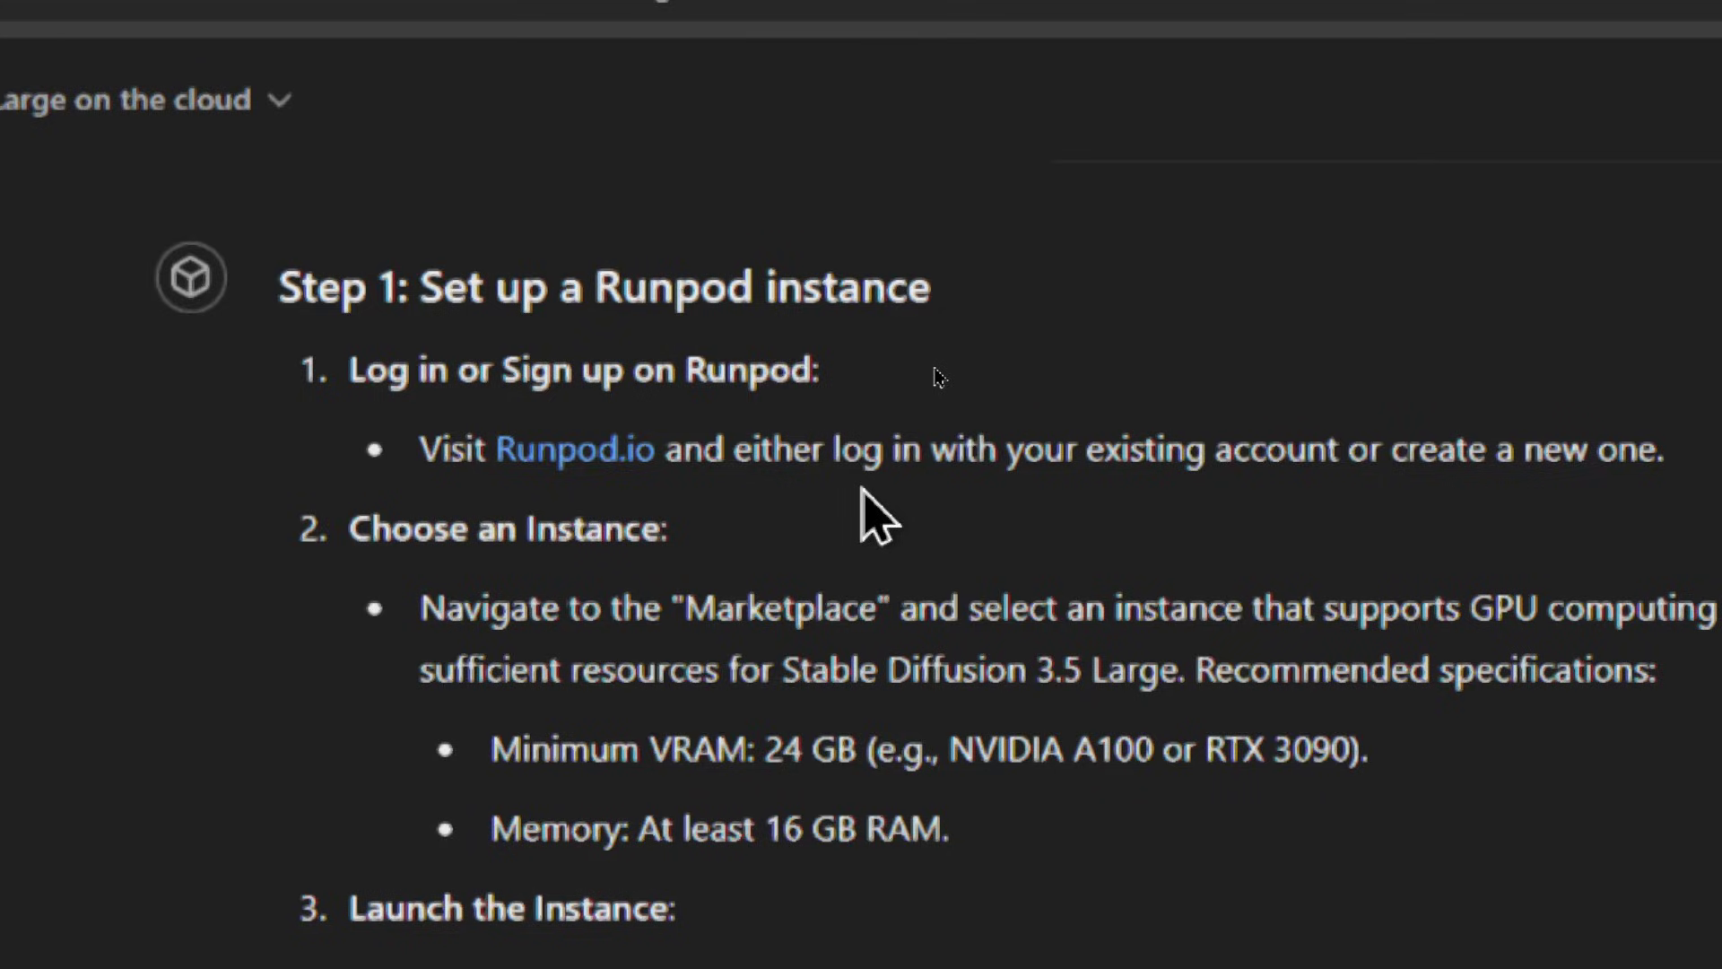
scroll("down", 3)
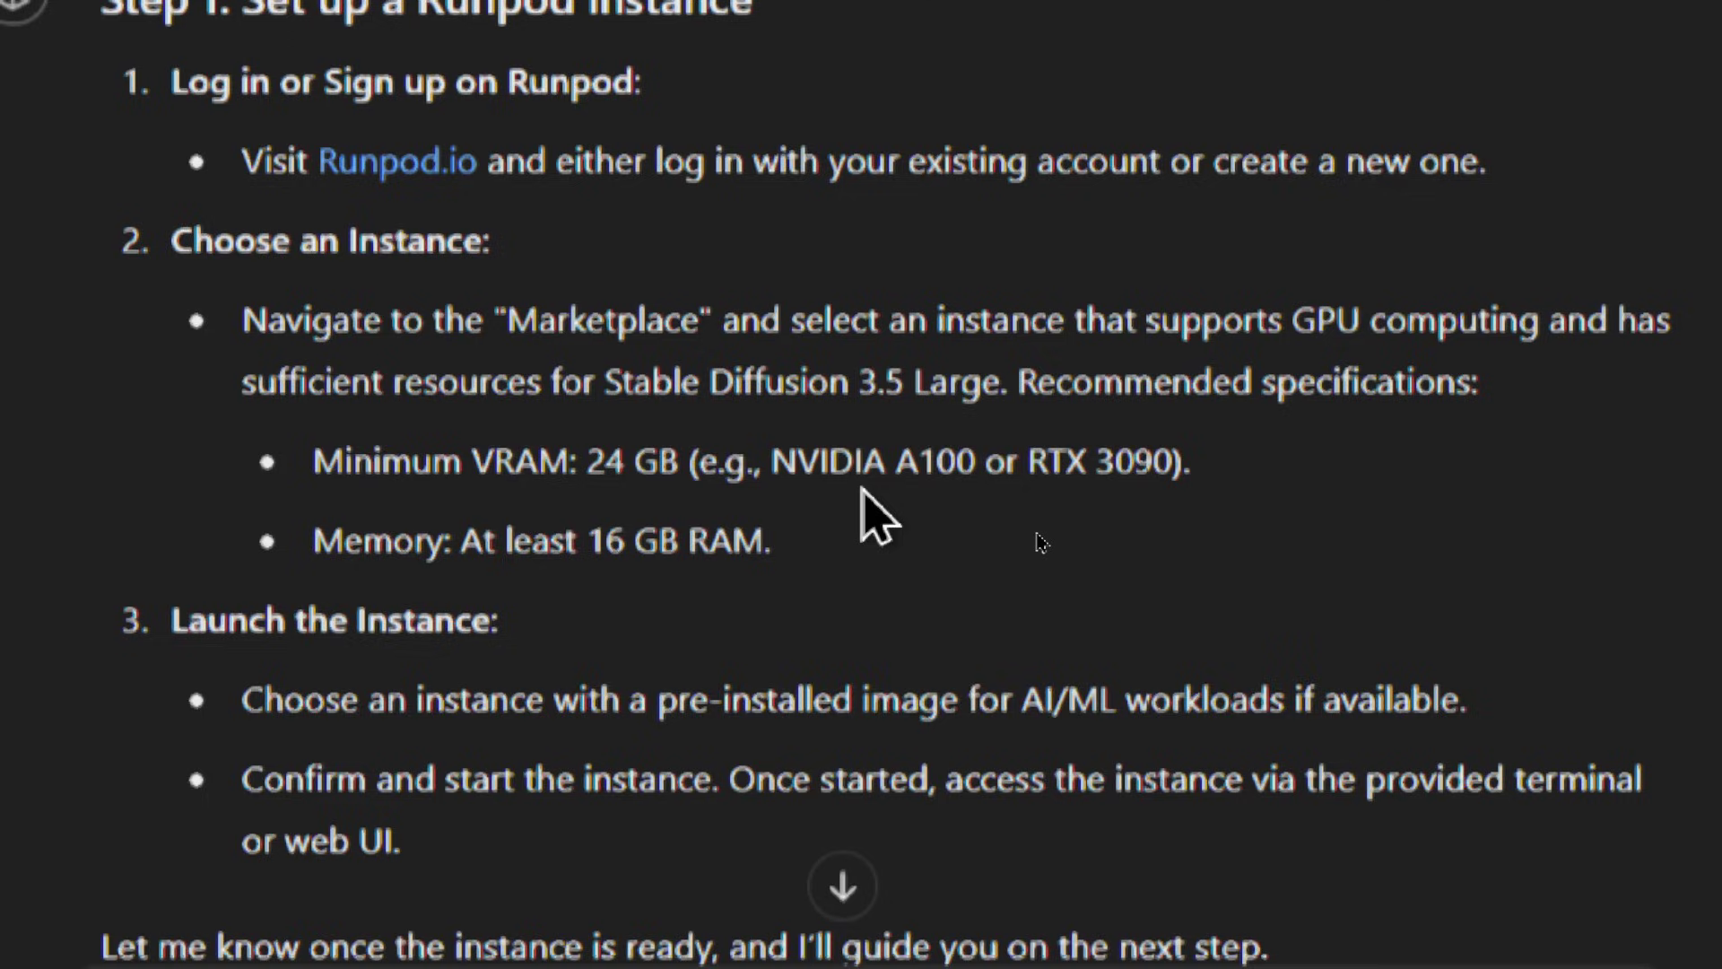
double_click(818, 476)
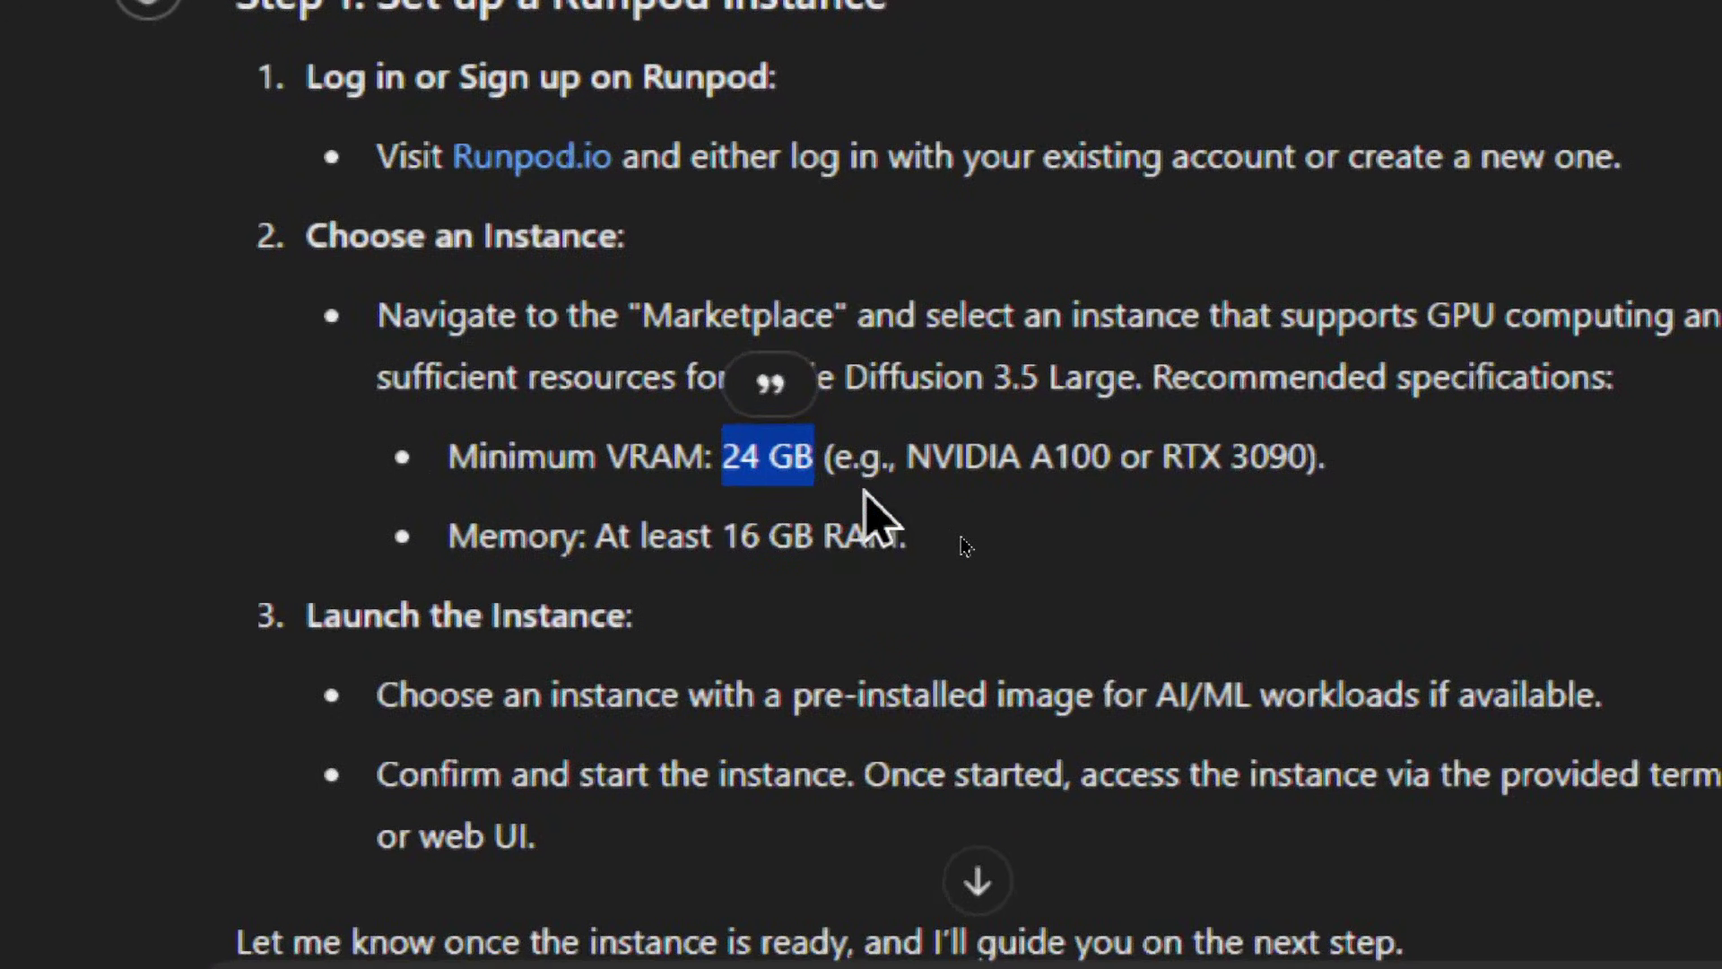
scroll("up", 3)
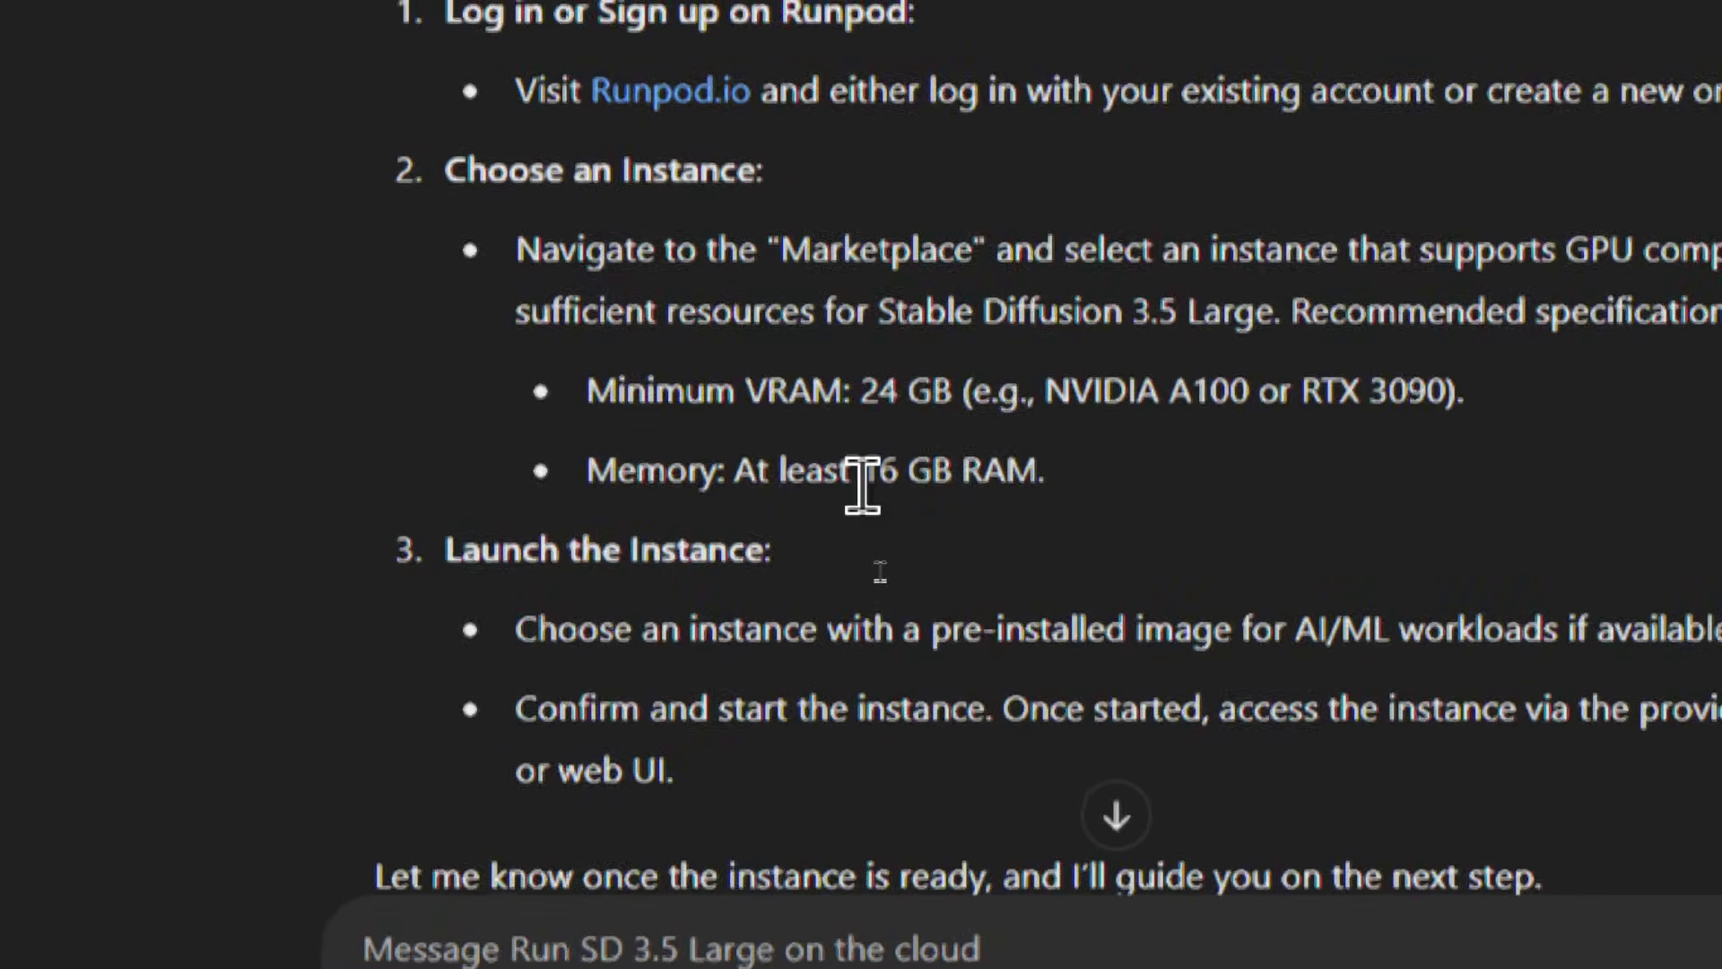
double_click(836, 470)
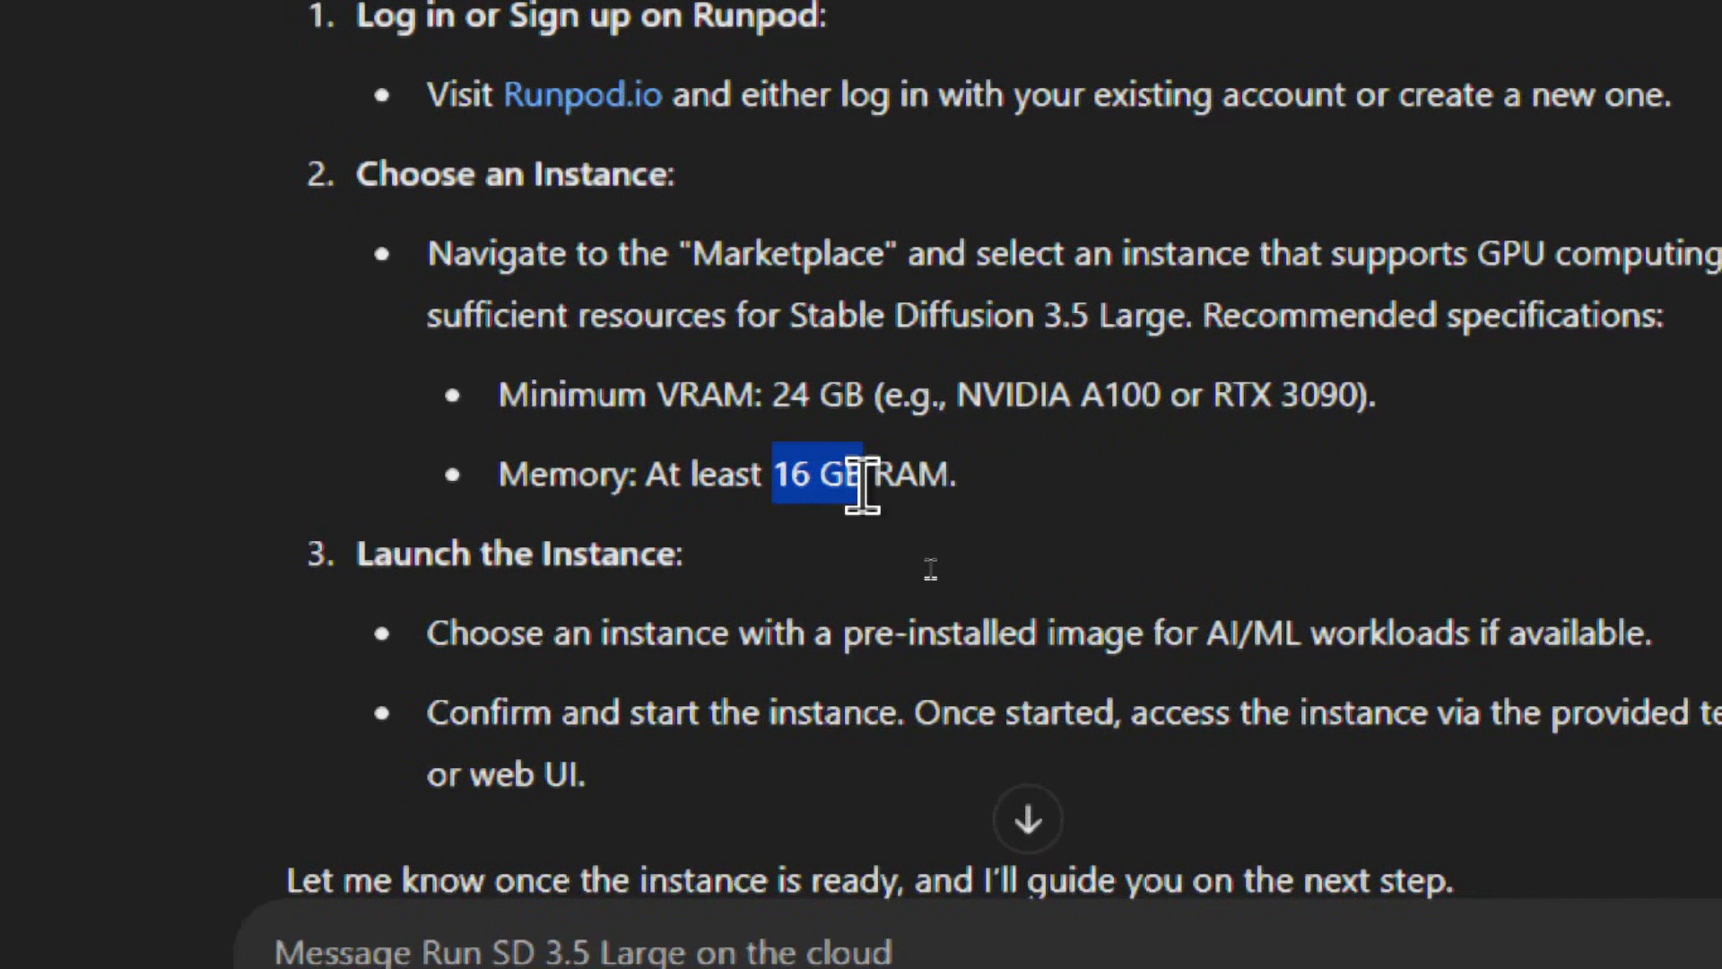
scroll("down", 3)
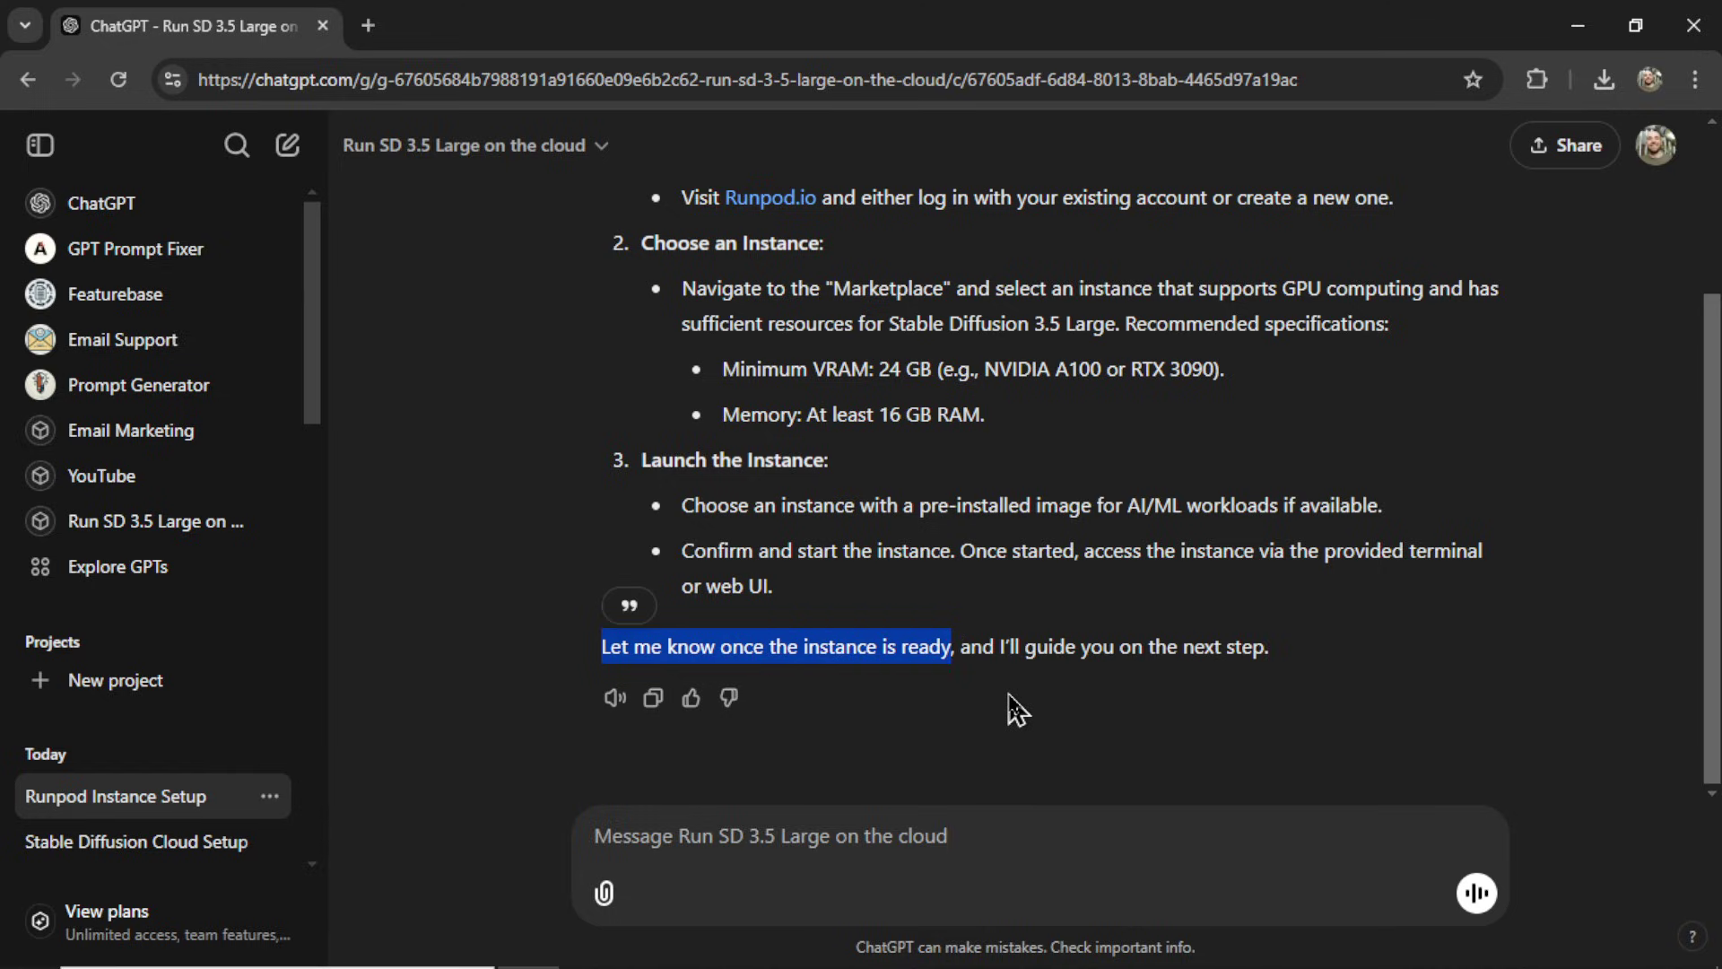
scroll("up", 3)
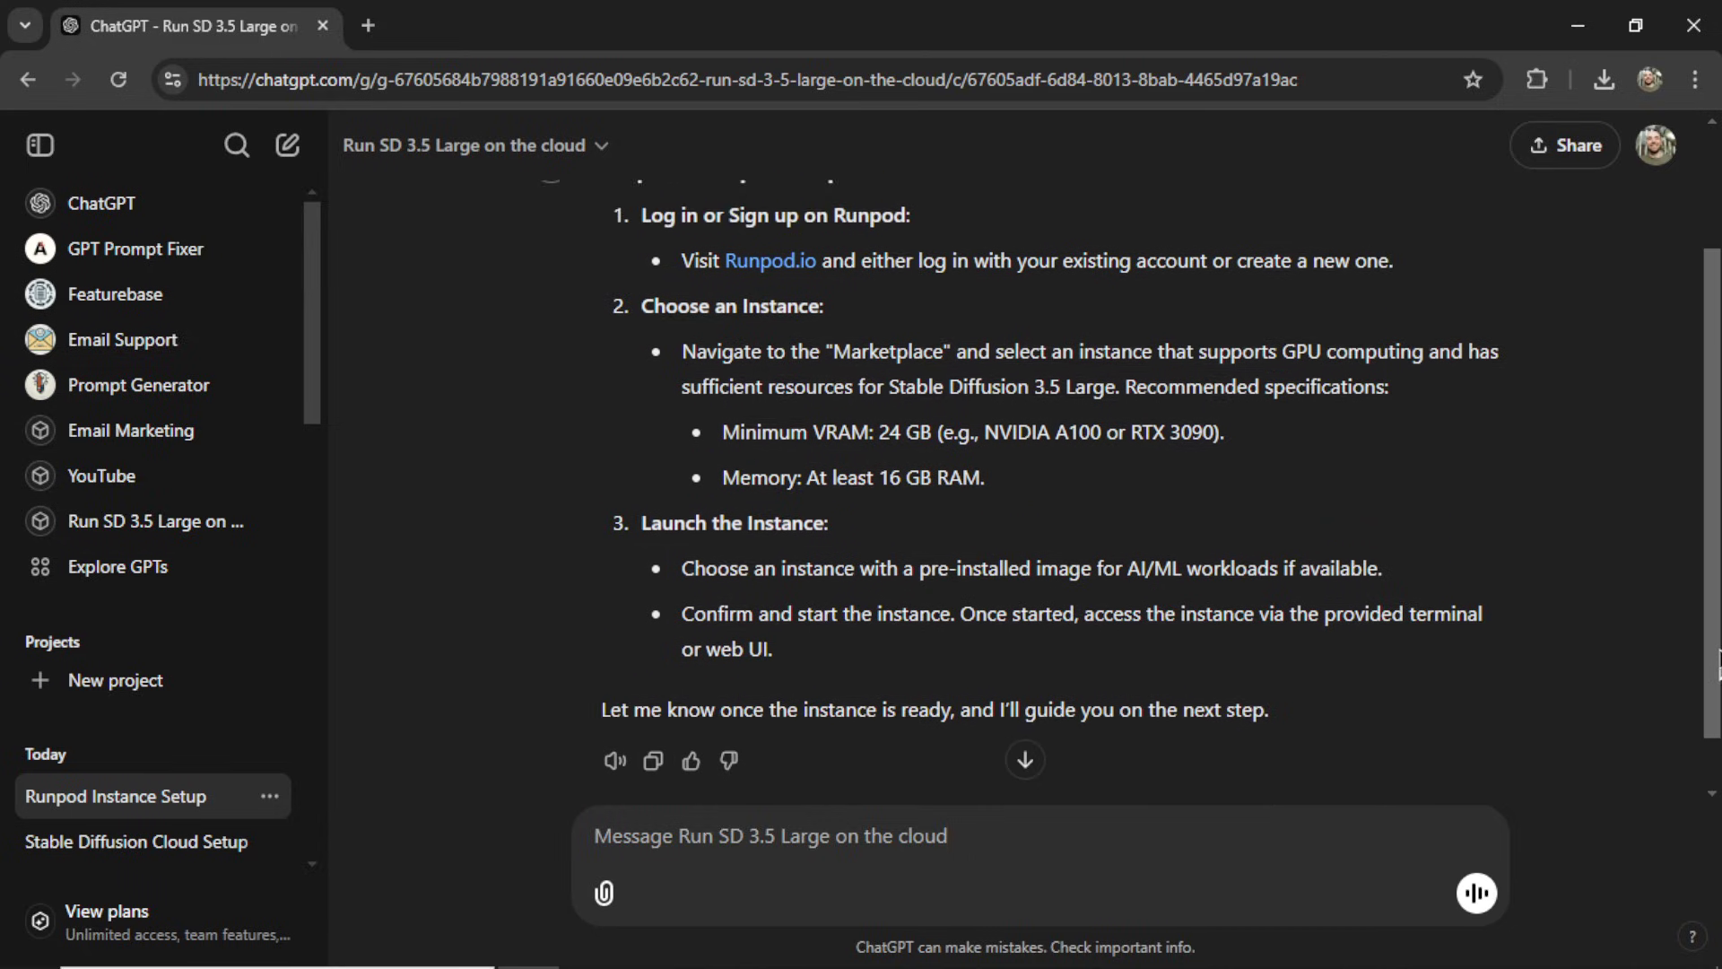
scroll("up", 3)
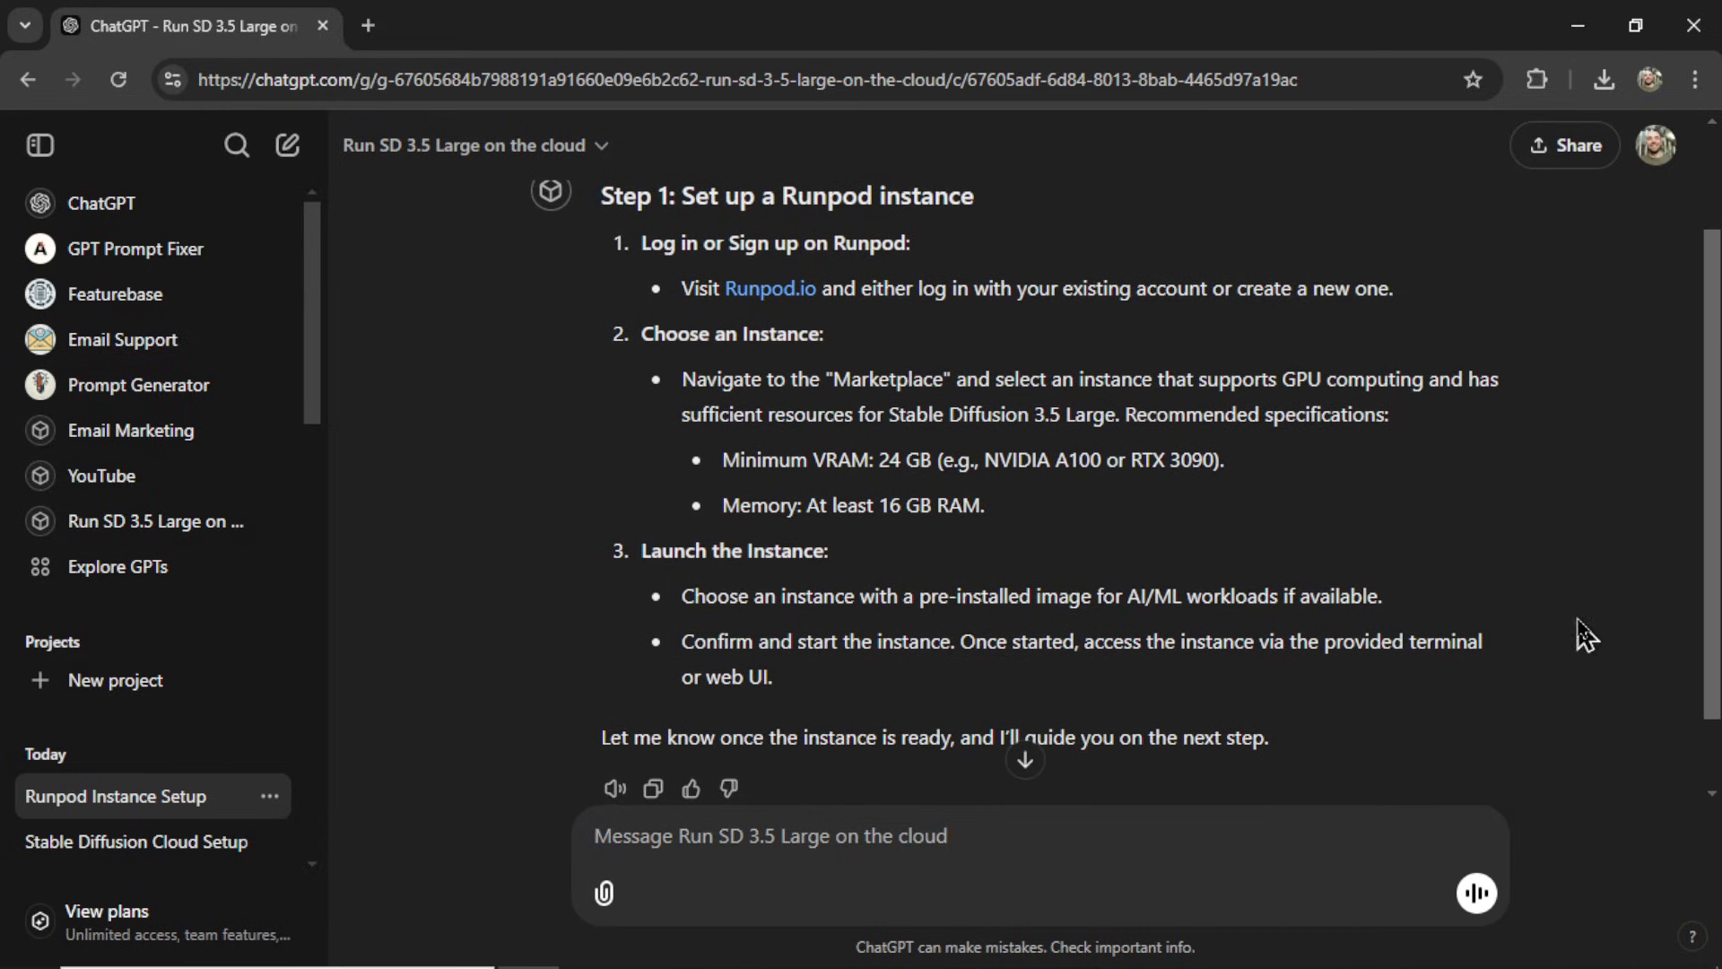
mouse_move(1012, 525)
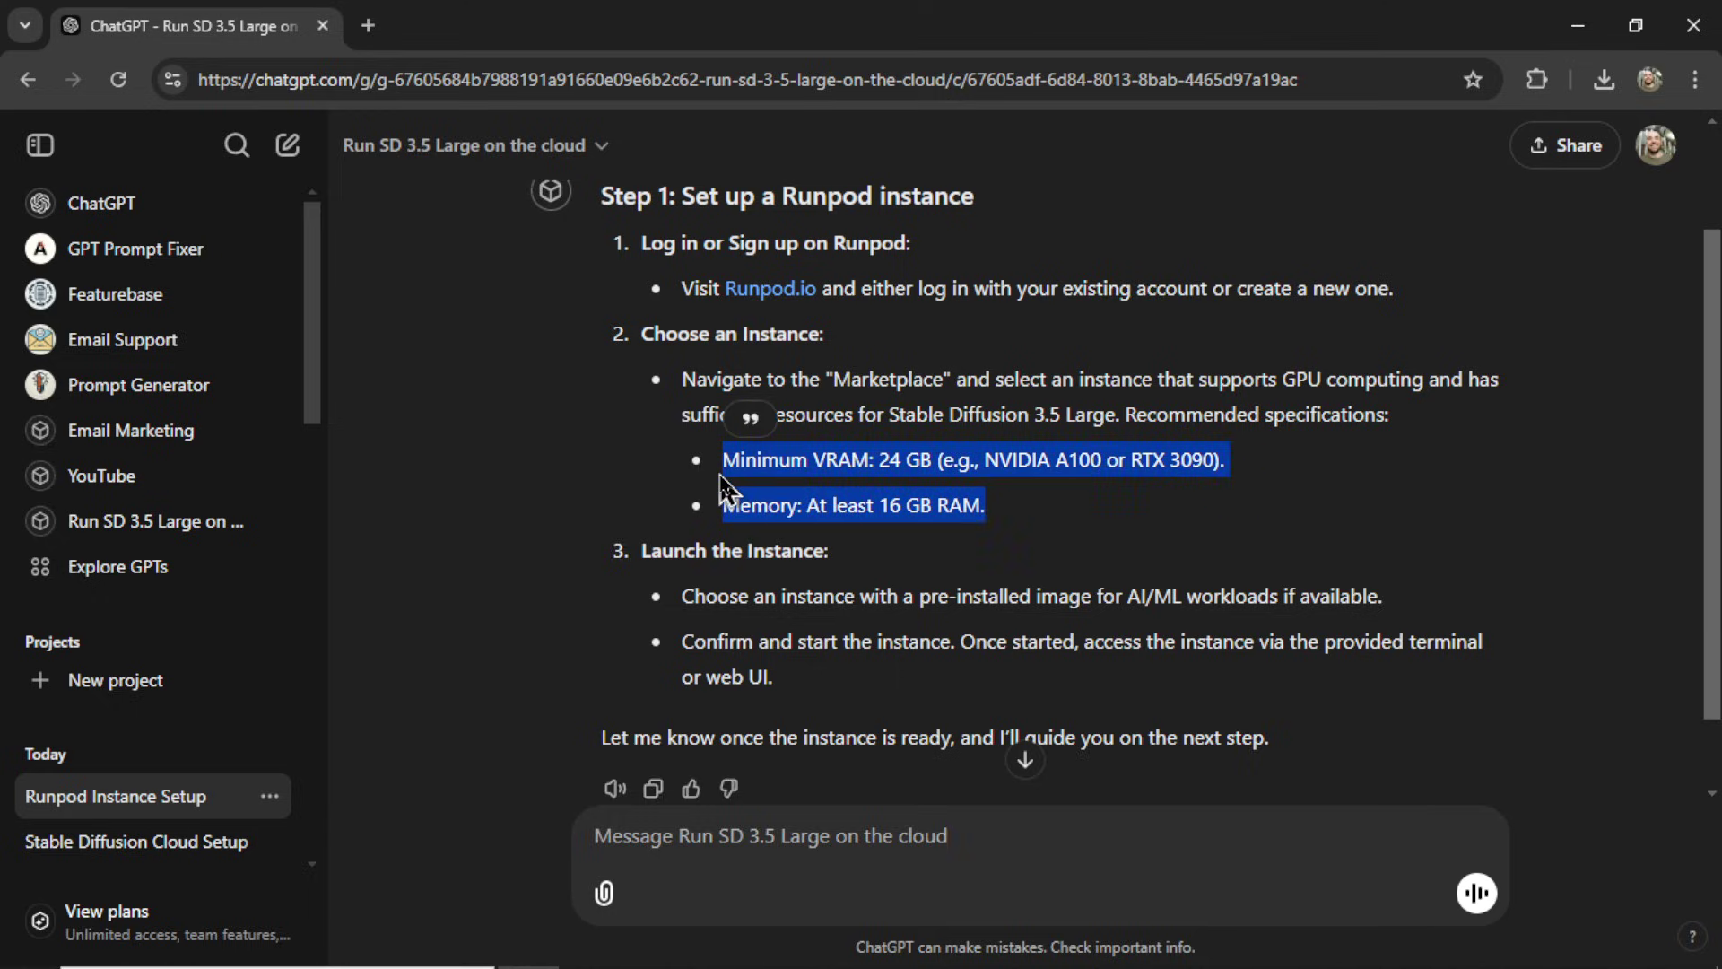
mouse_move(1038, 552)
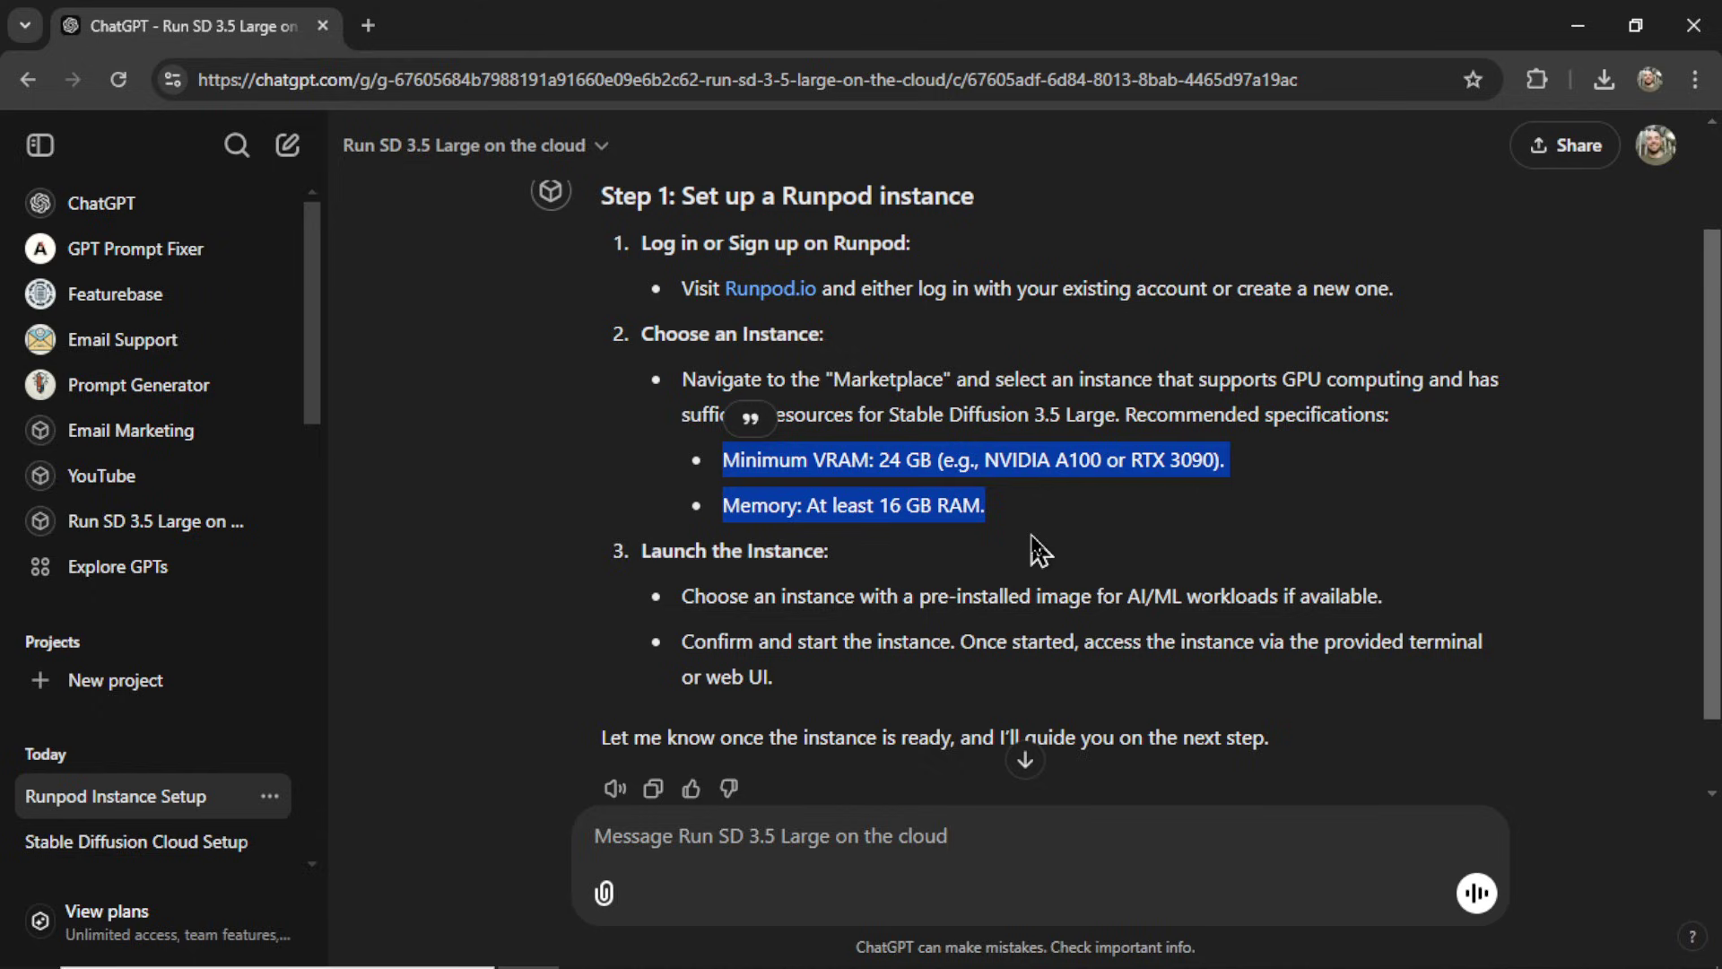
scroll("down", 3)
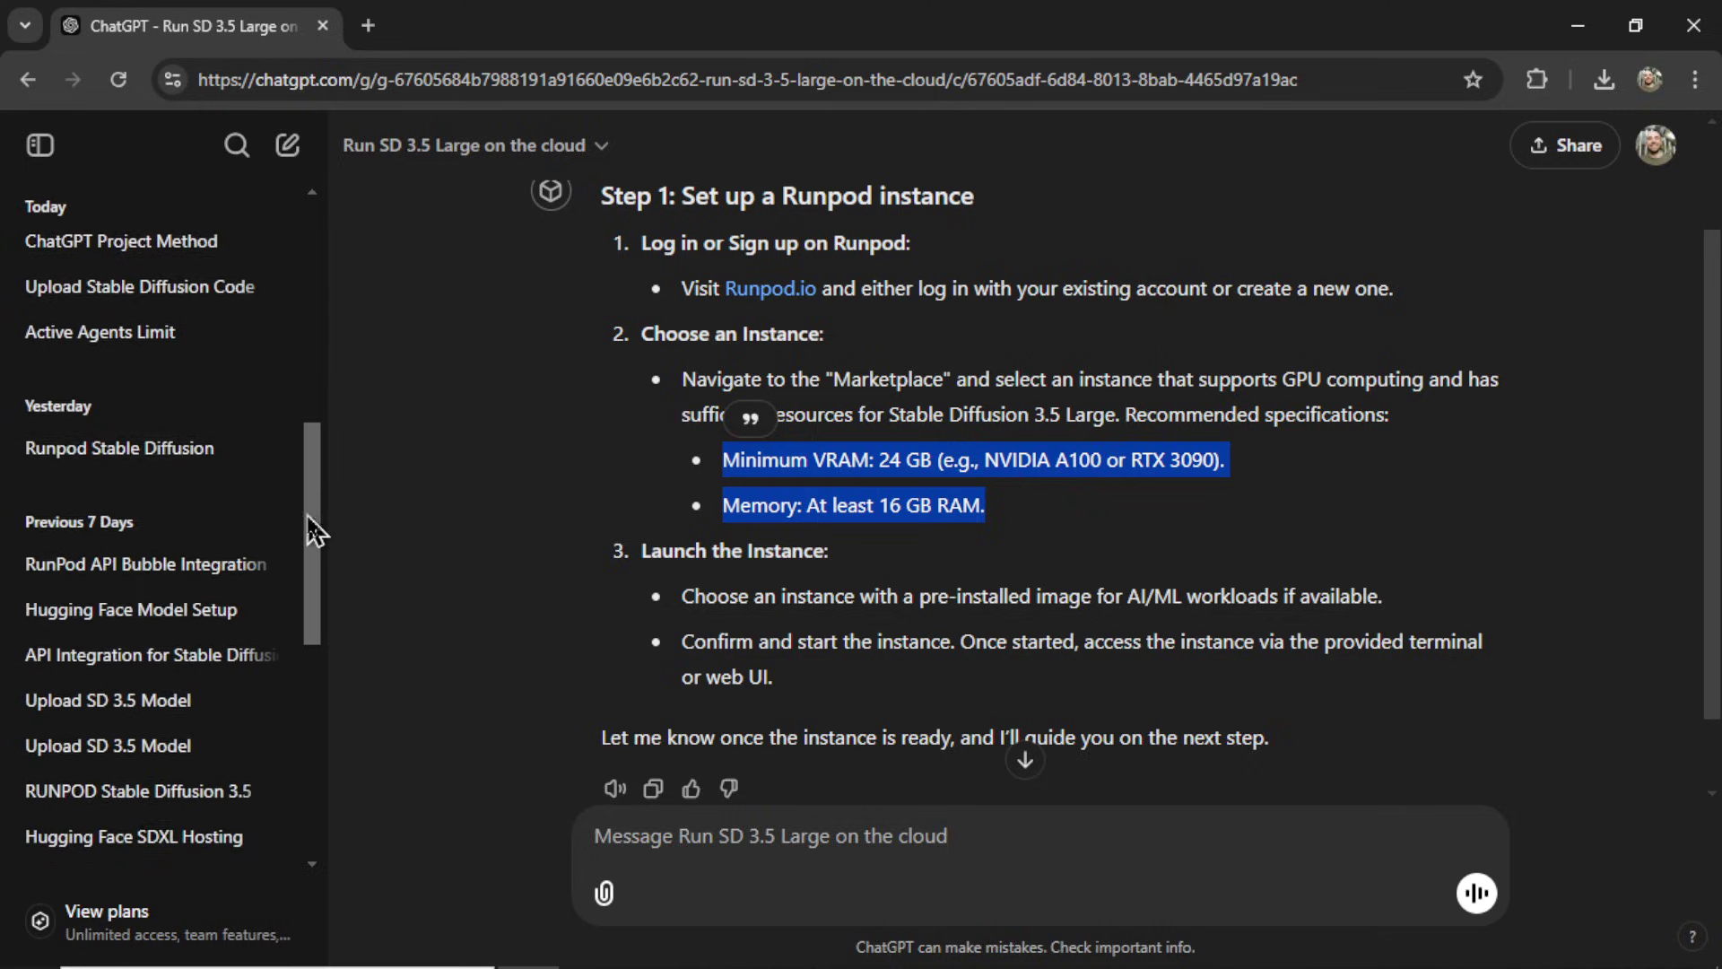
scroll("down", 3)
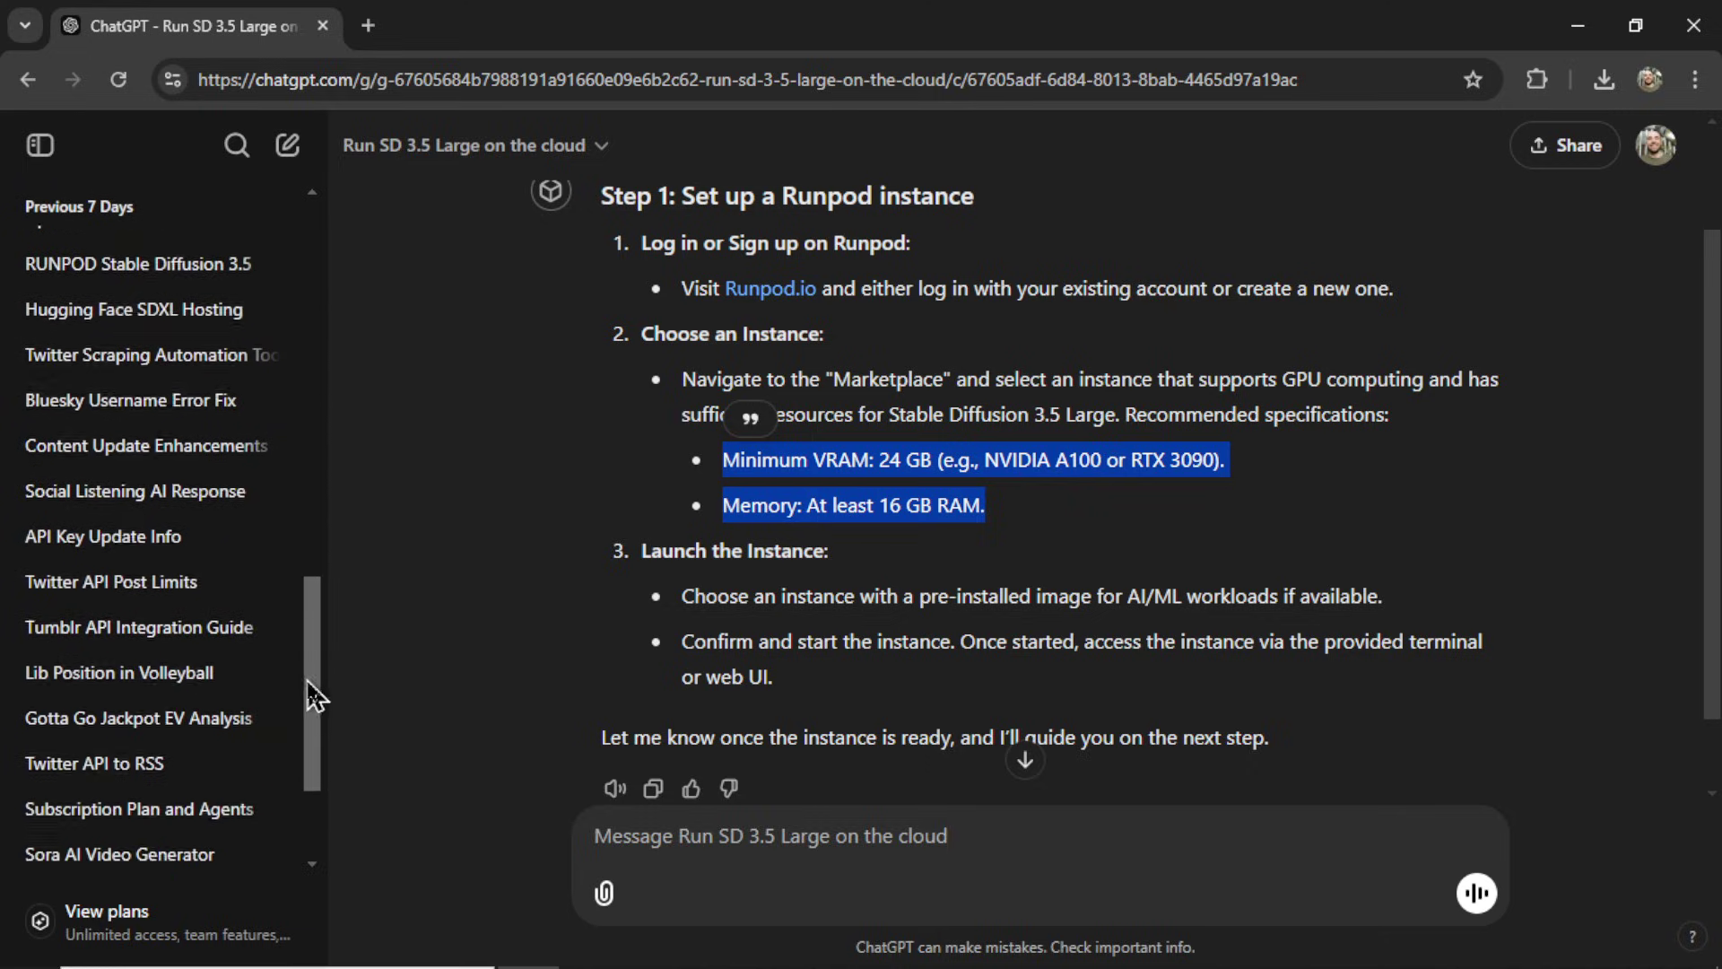
scroll("down", 3)
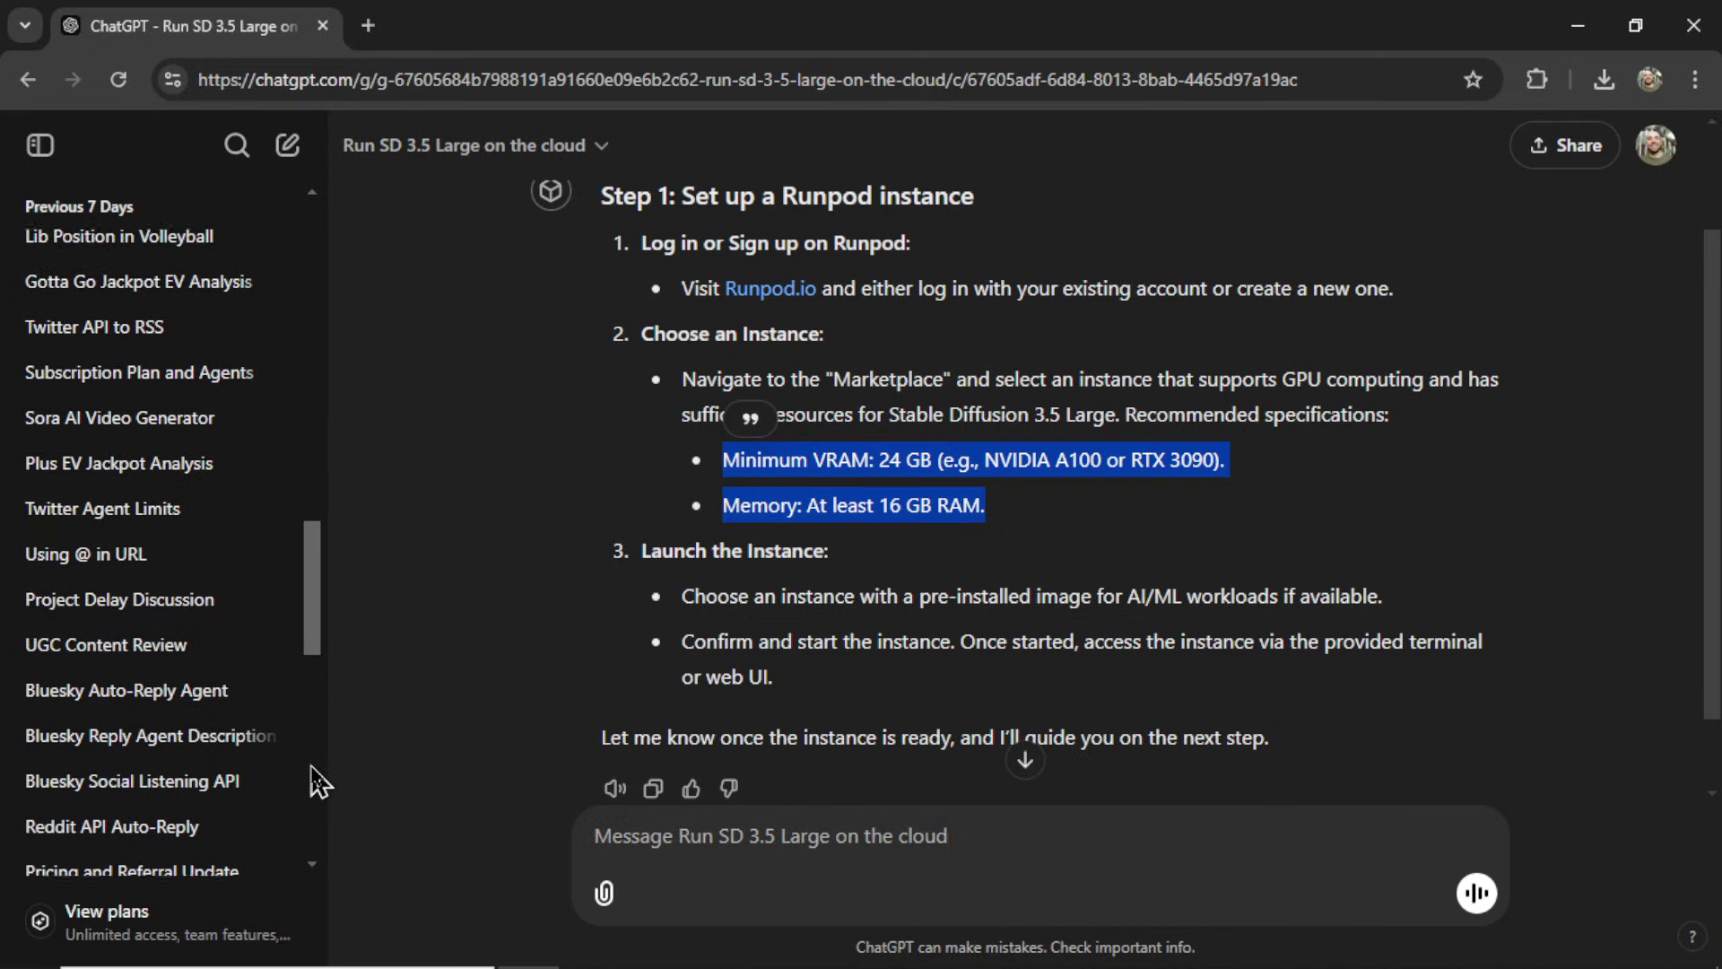
scroll("down", 3)
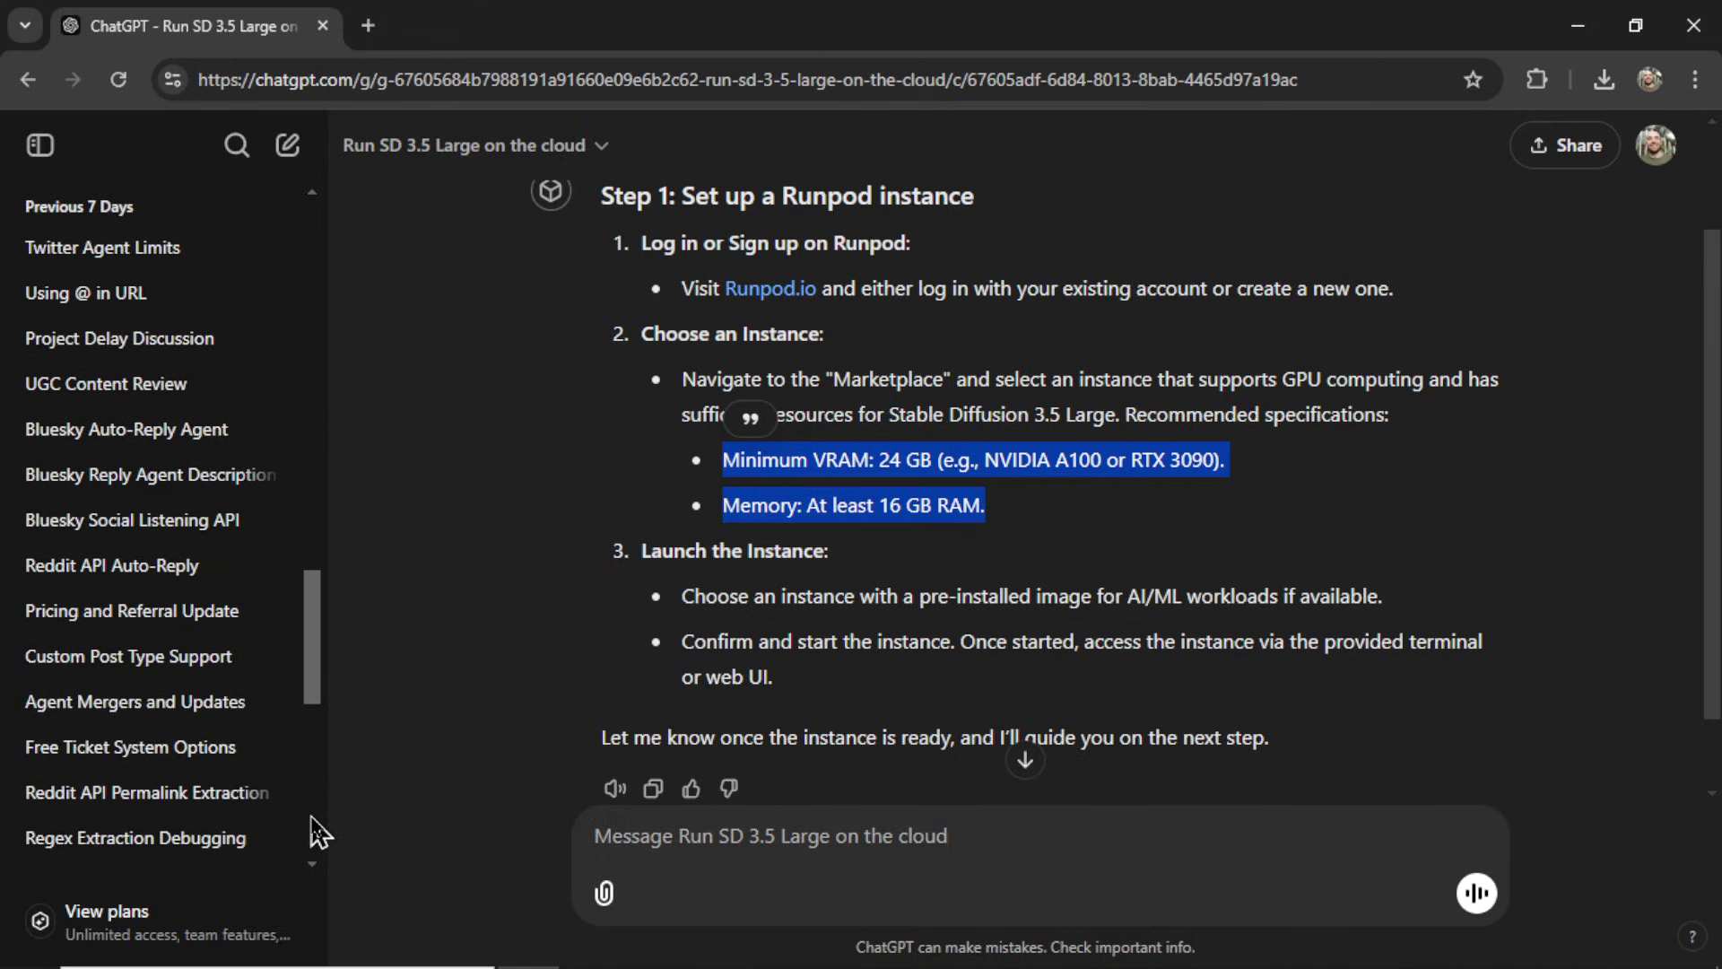
scroll("down", 3)
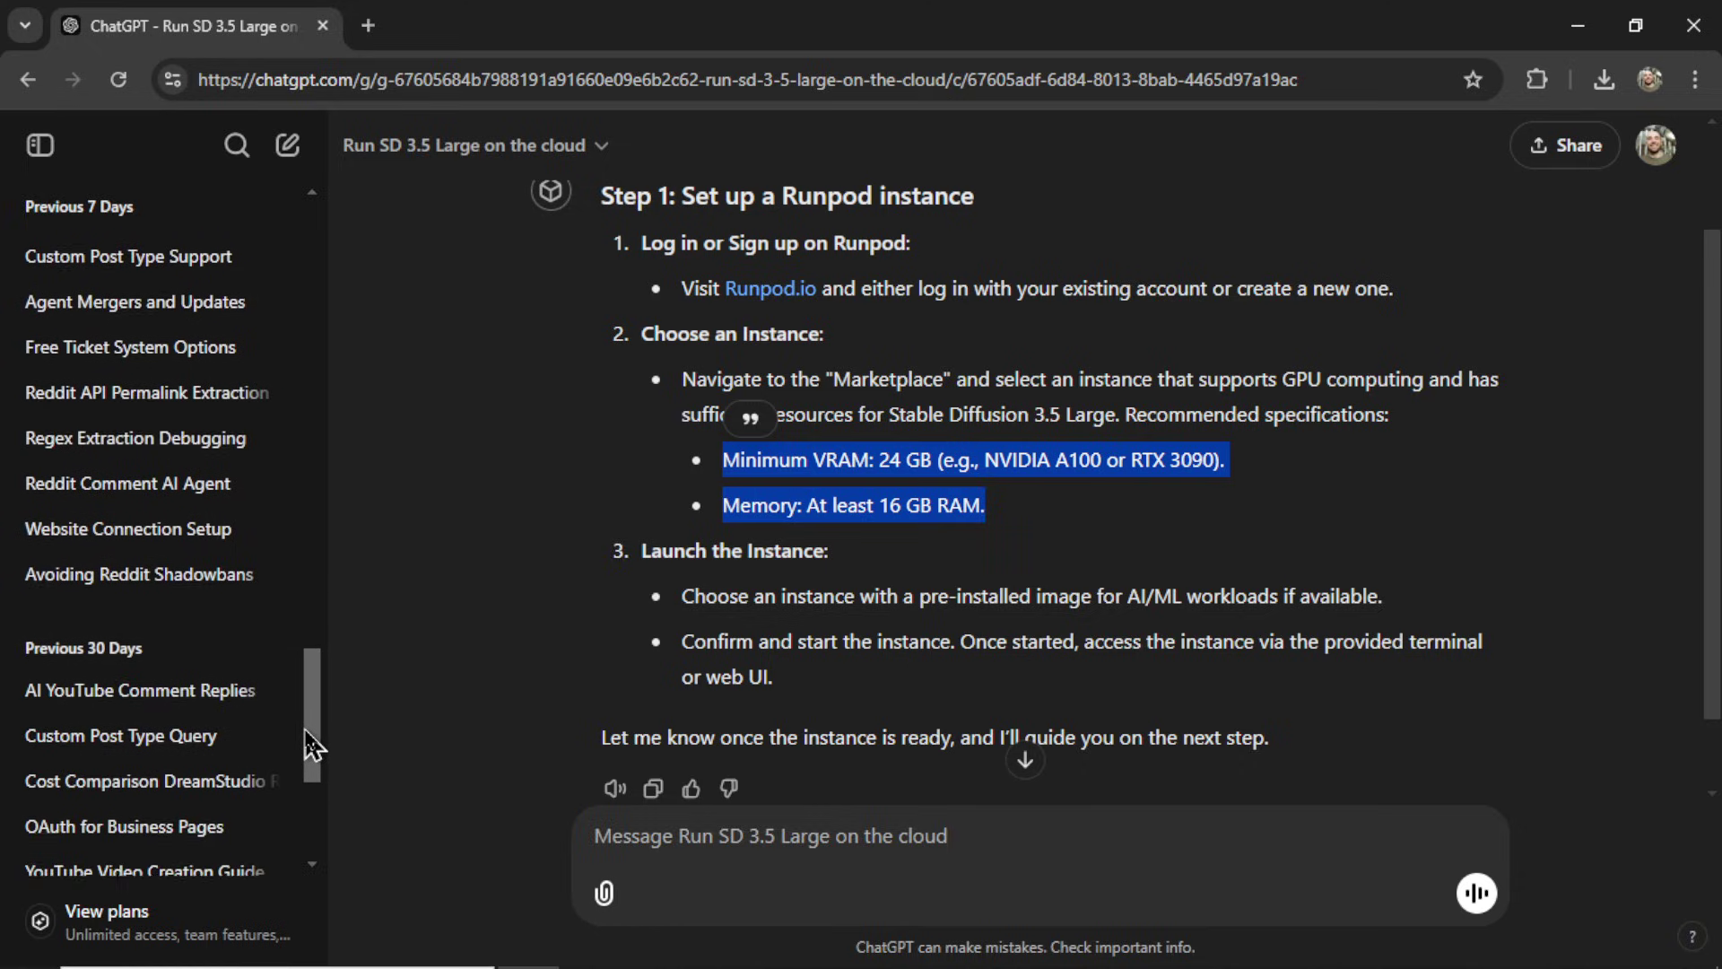
scroll("down", 3)
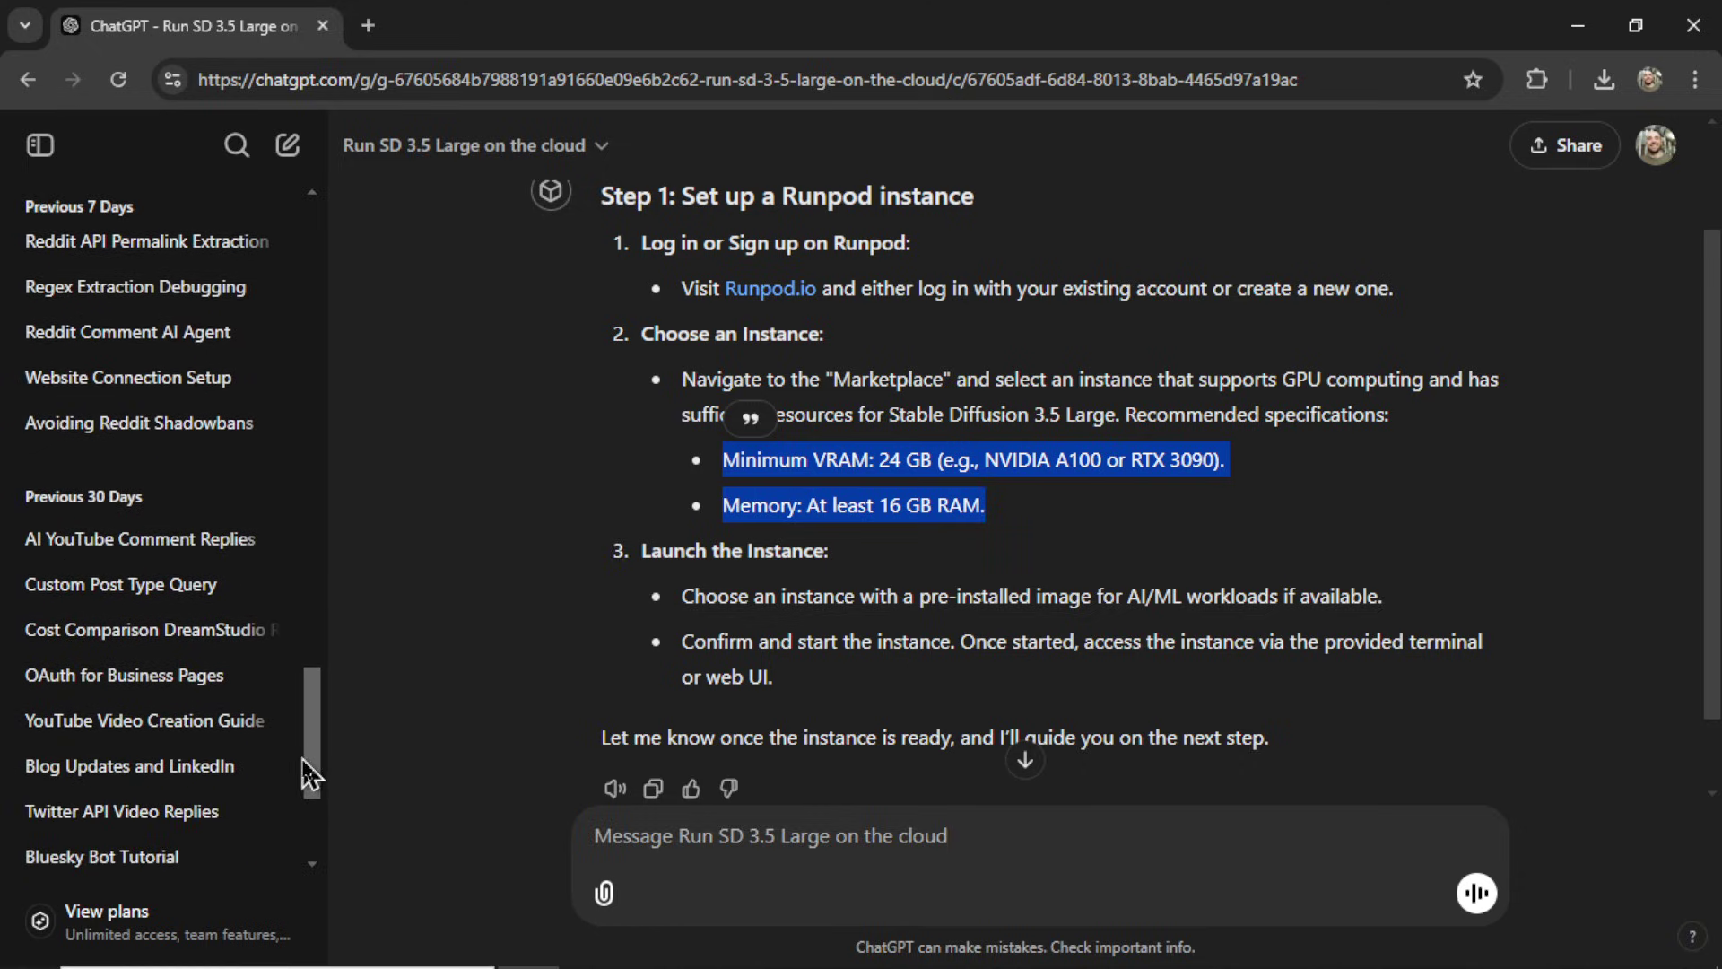
scroll("down", 3)
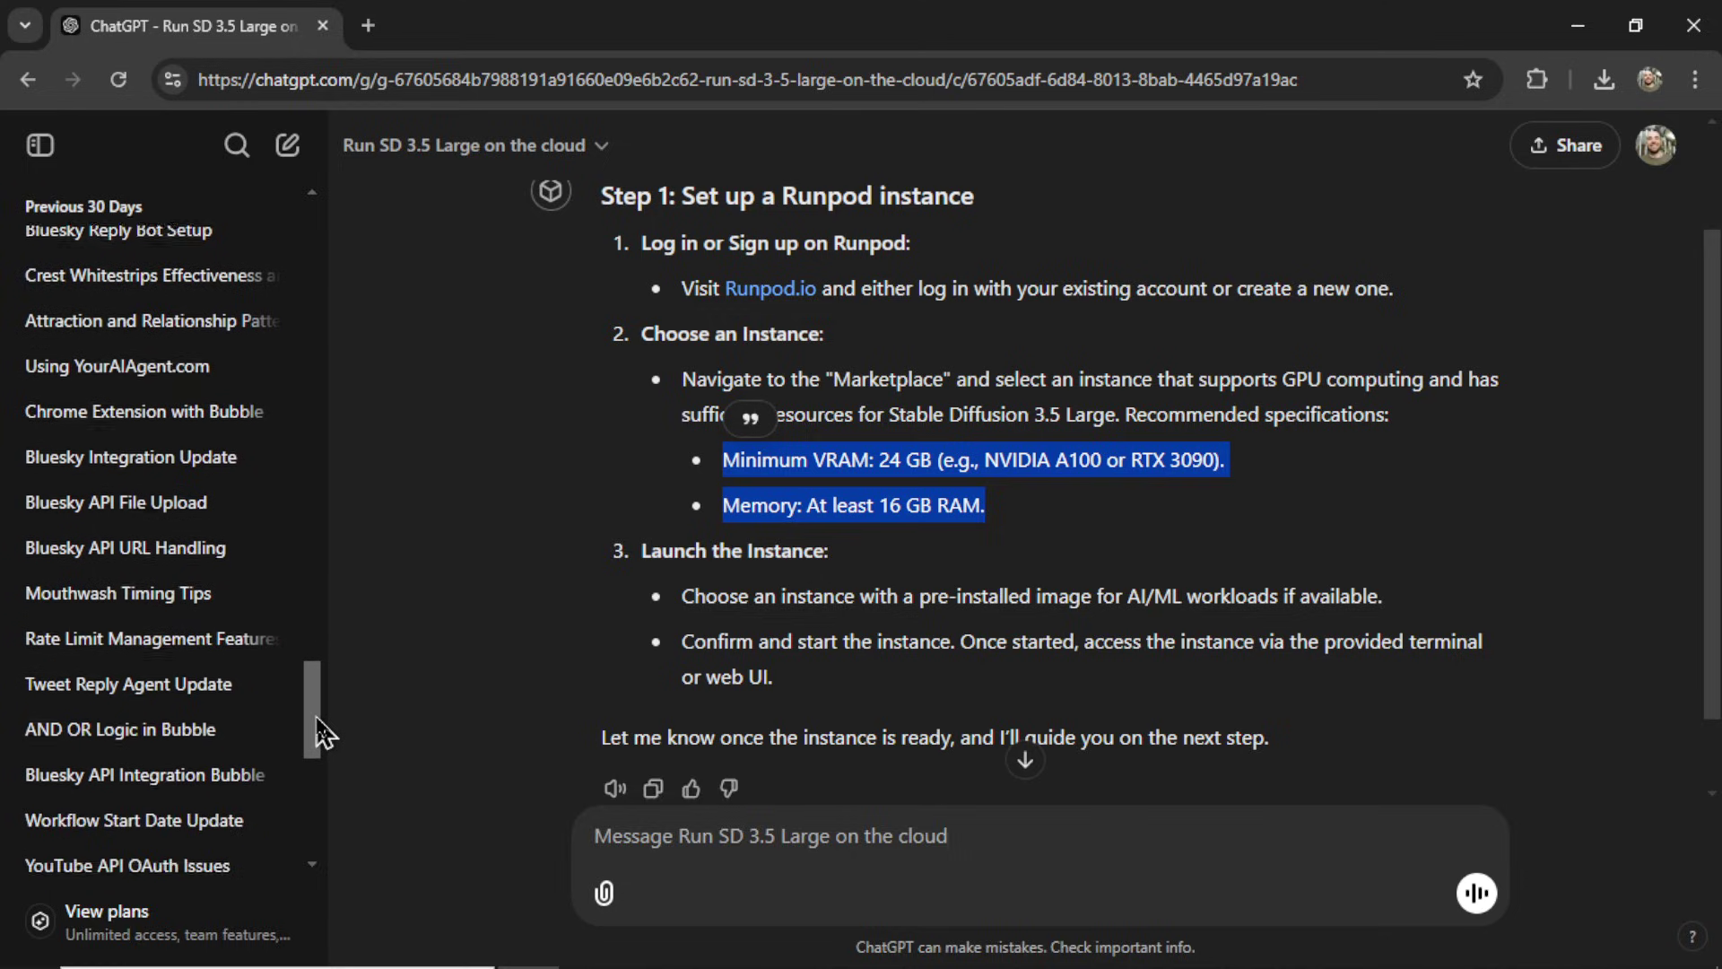
scroll("down", 3)
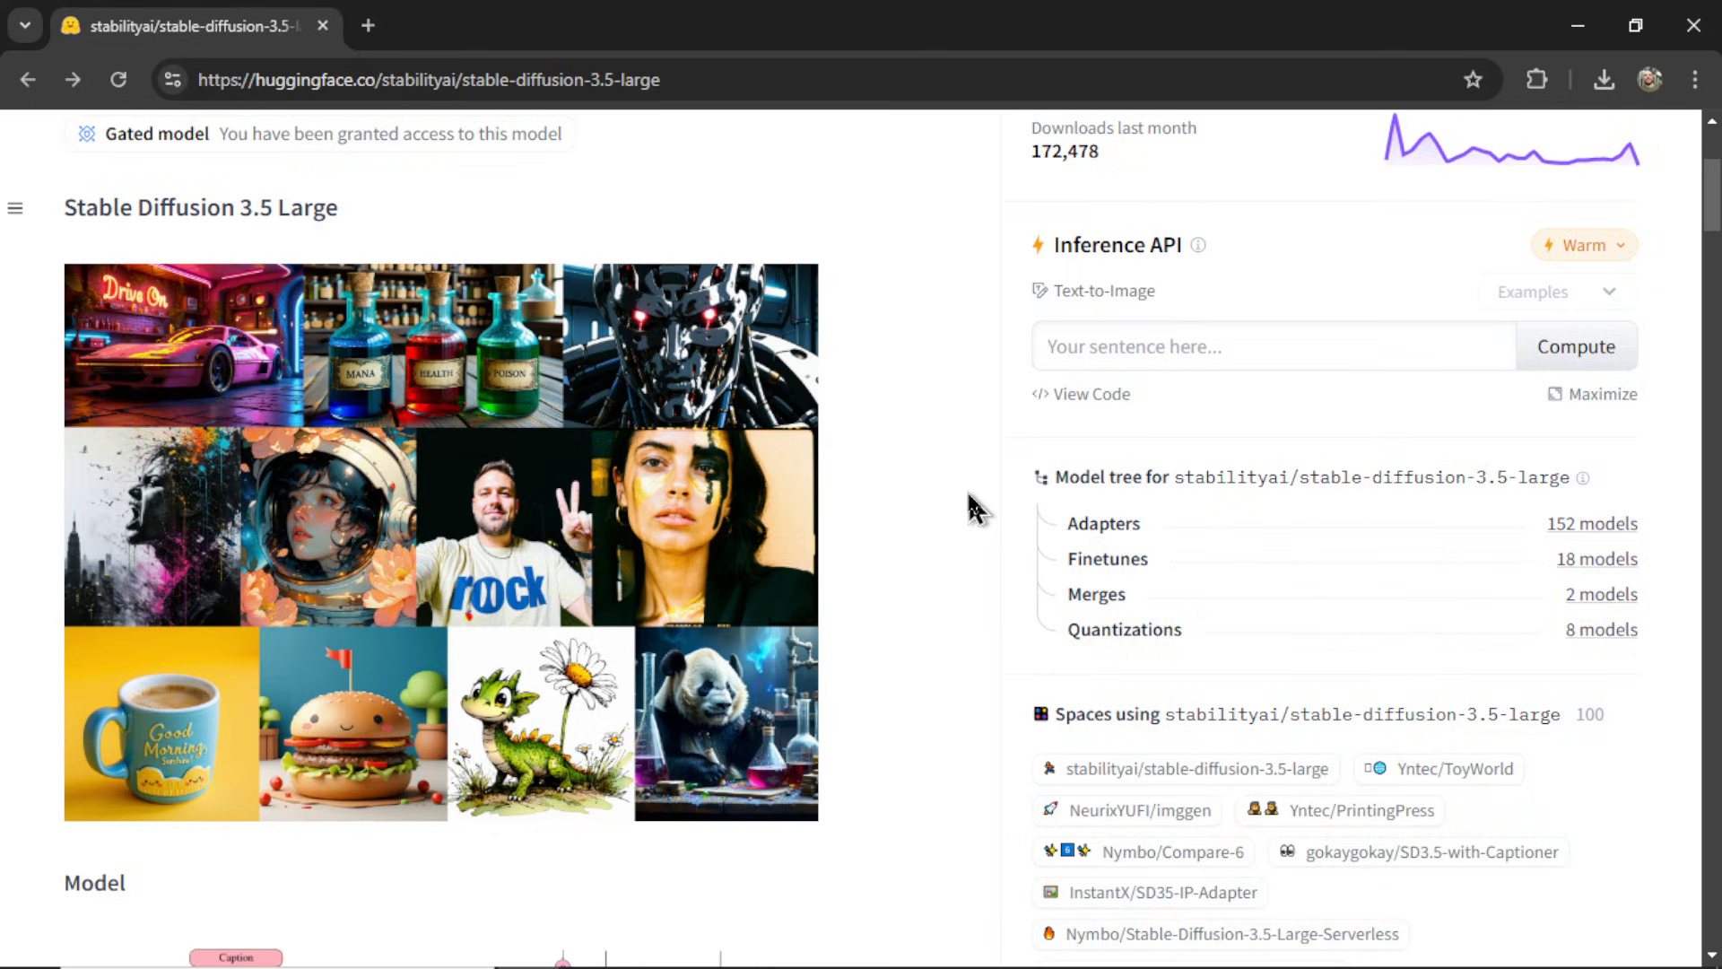
Step: Scroll down the stabilityai/stable-diffusion-3.5-large model card past its sample images
scroll("down", 3)
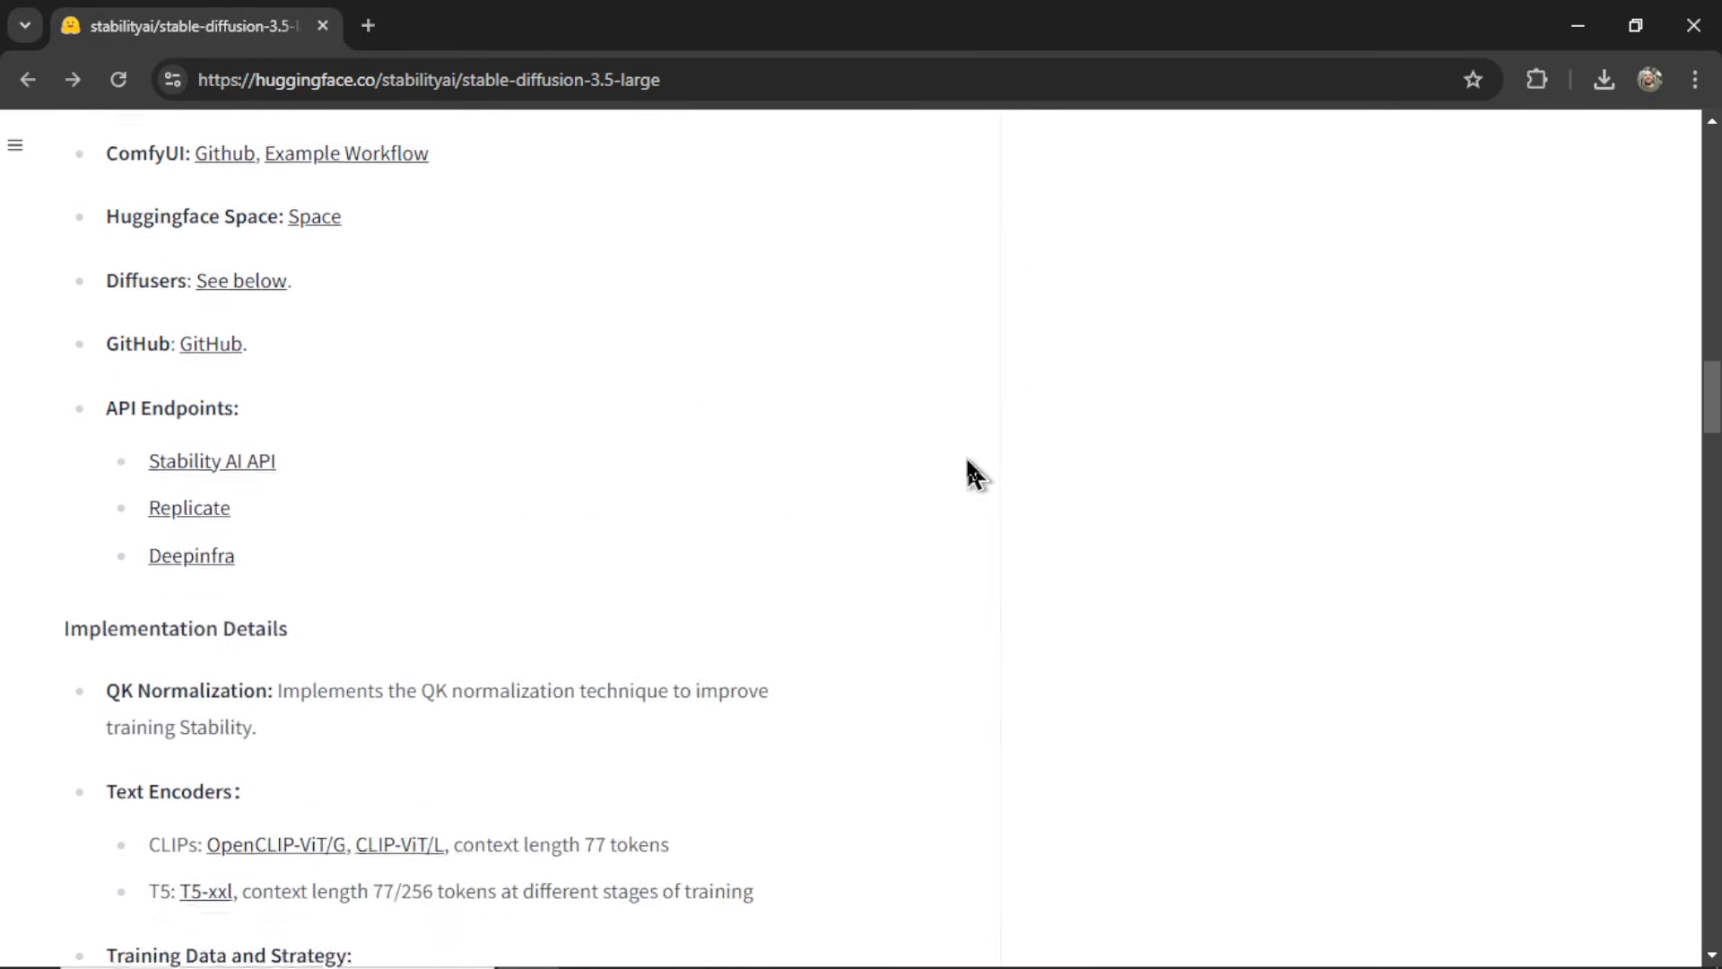
scroll("down", 3)
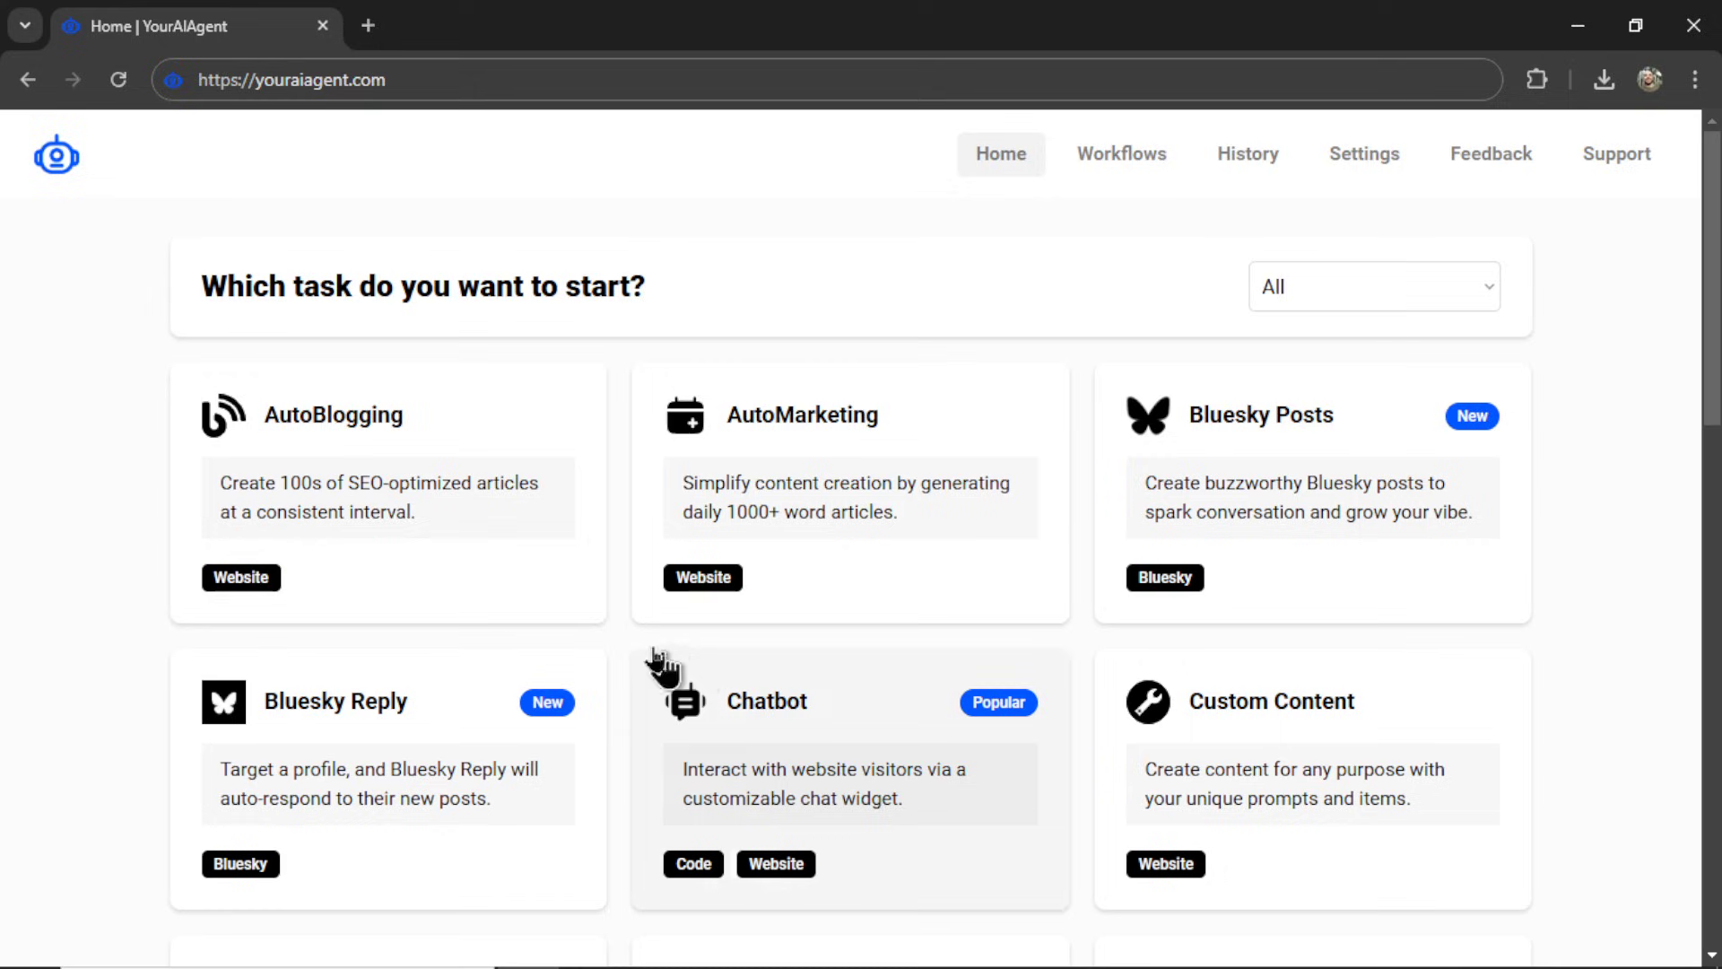
mouse_move(484, 543)
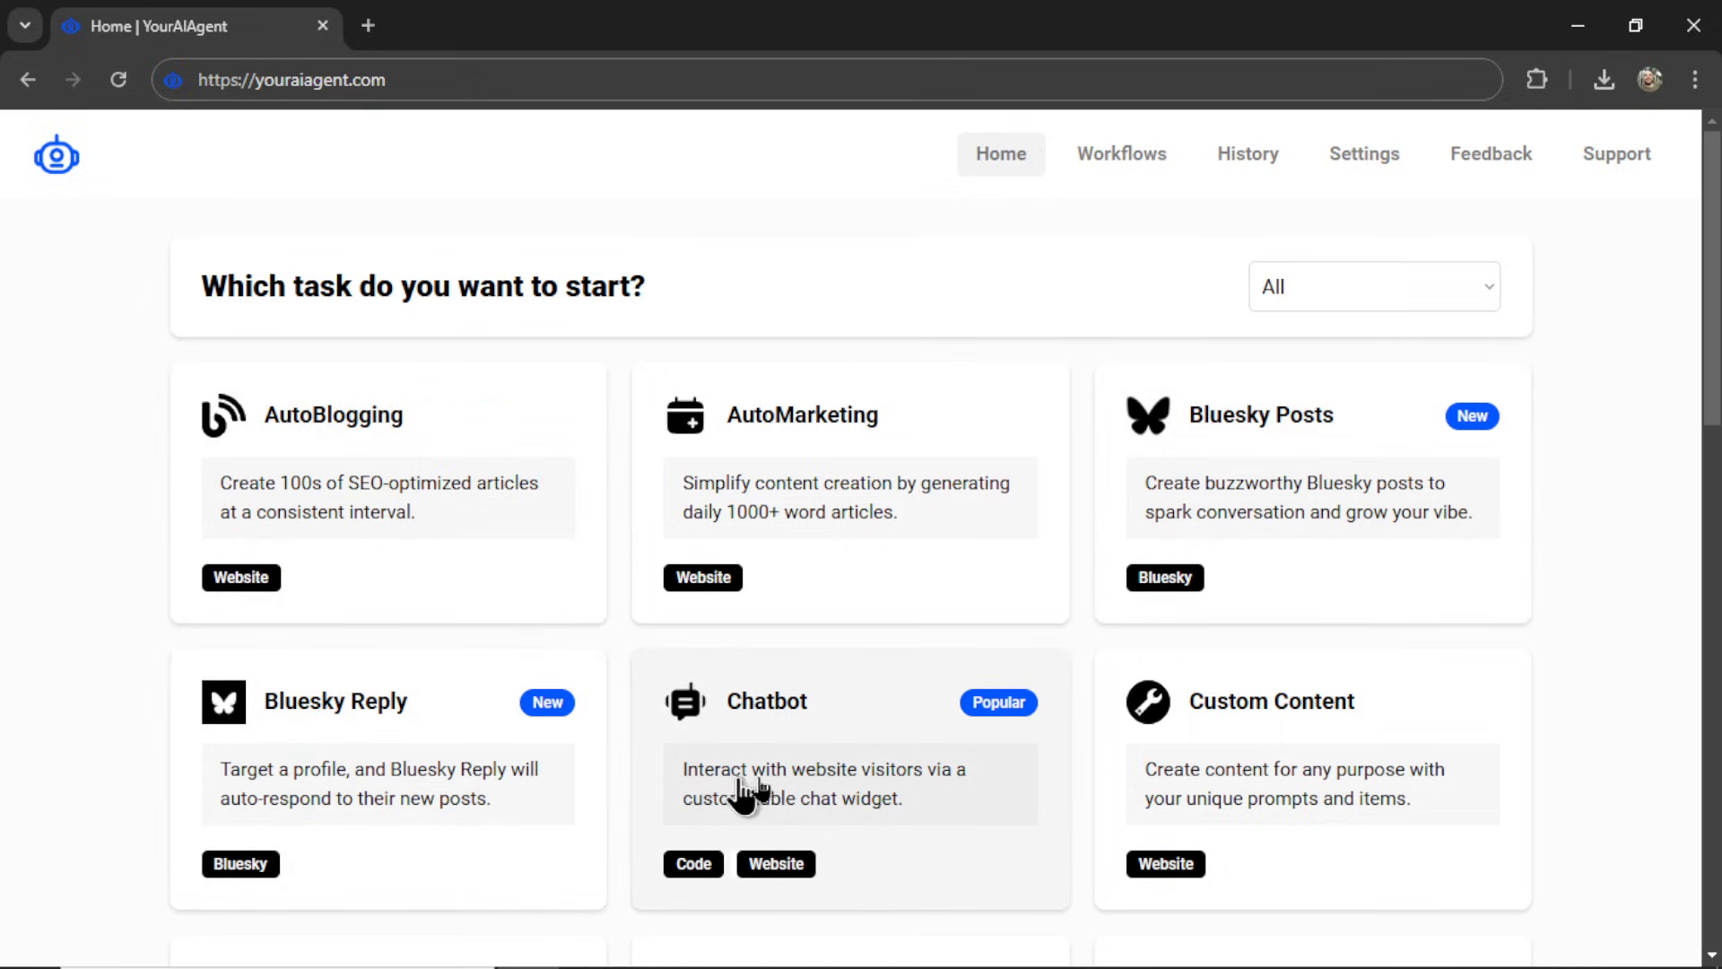
Step: Scroll the YourAIAgent task cards down to YouTube Responder and back up
scroll("down", 3)
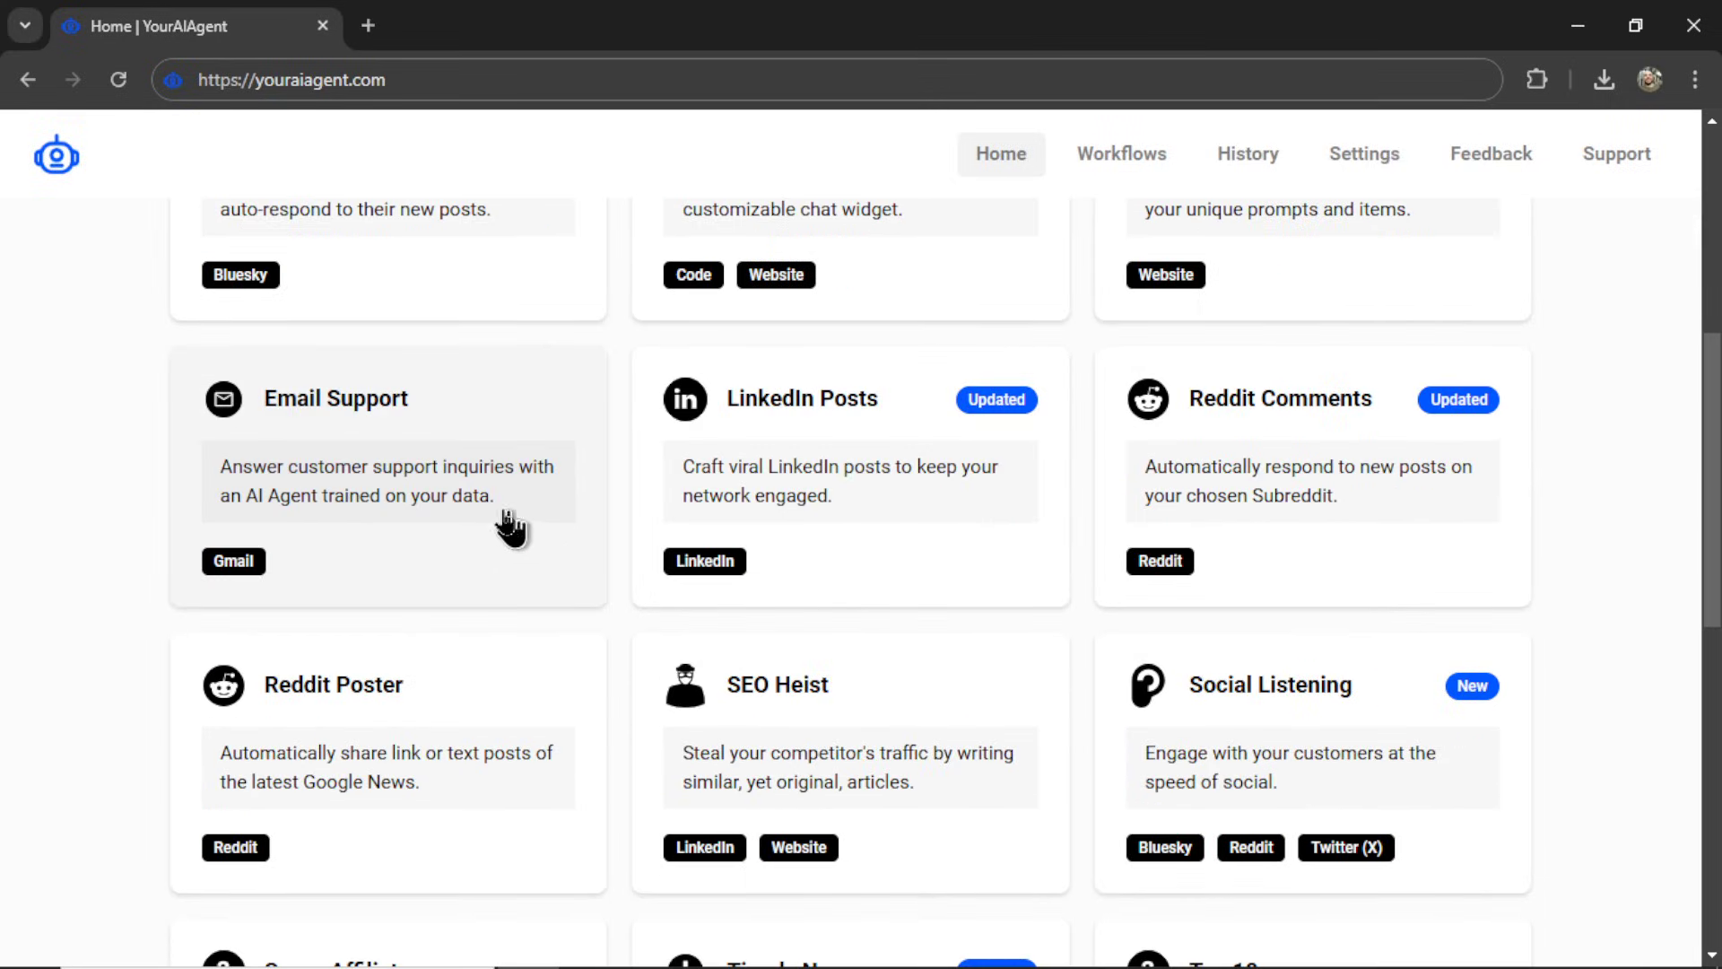
mouse_move(901, 656)
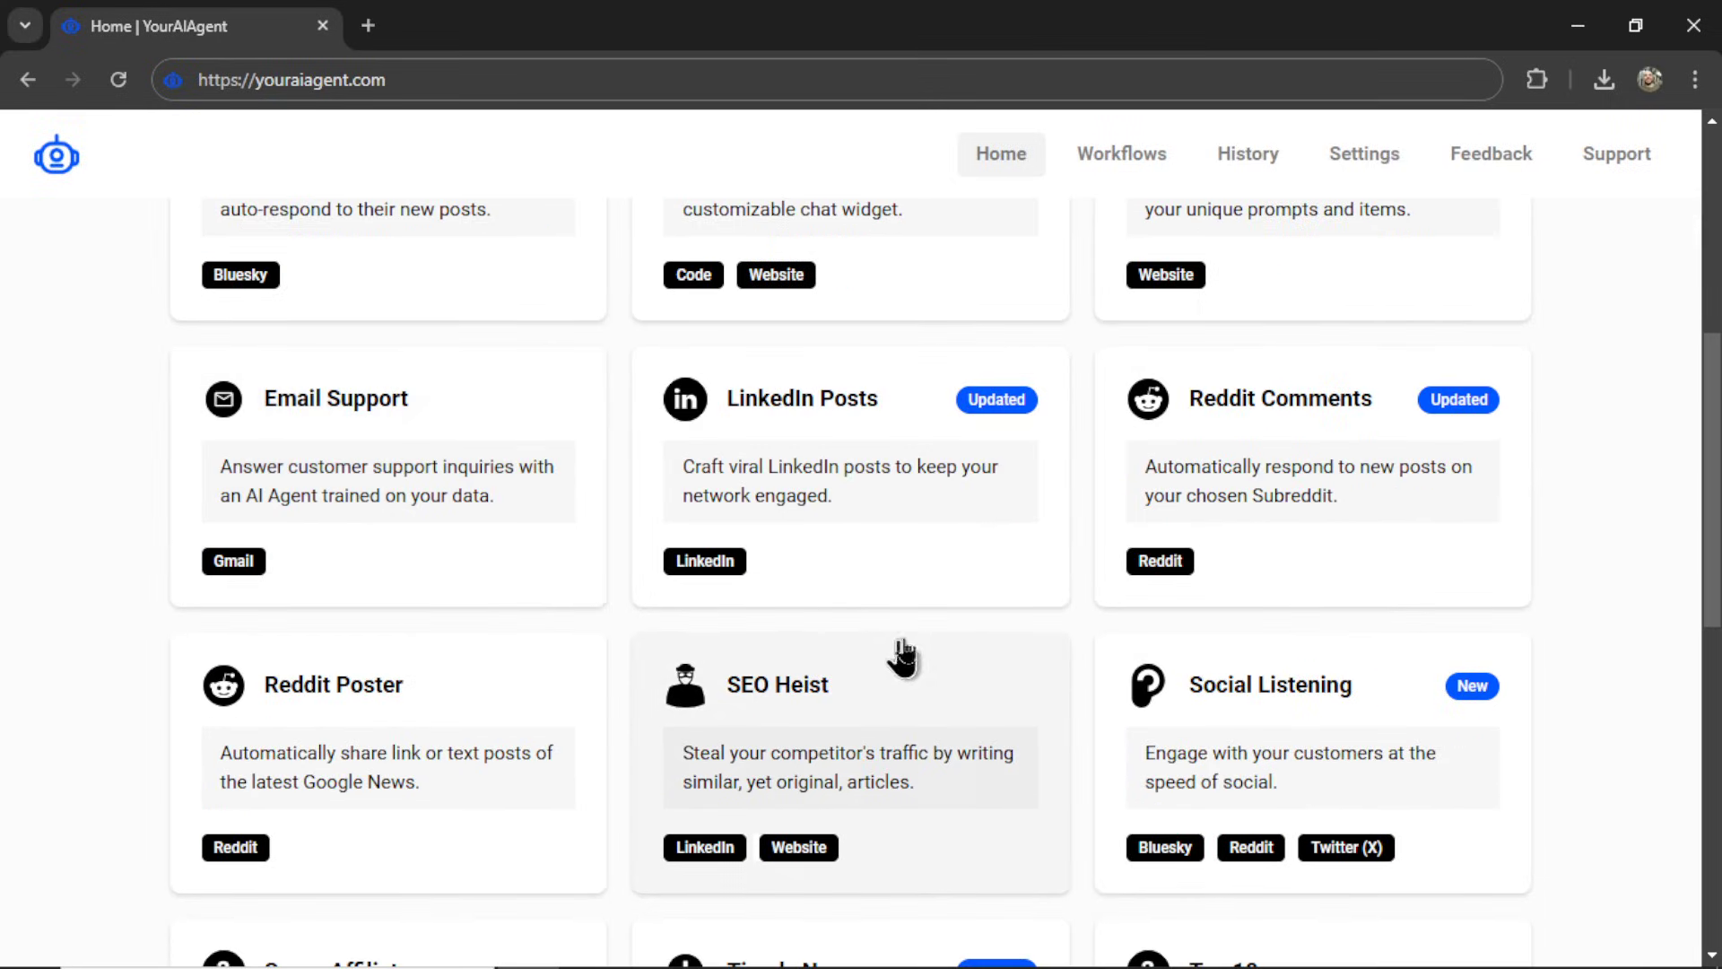
mouse_move(1017, 851)
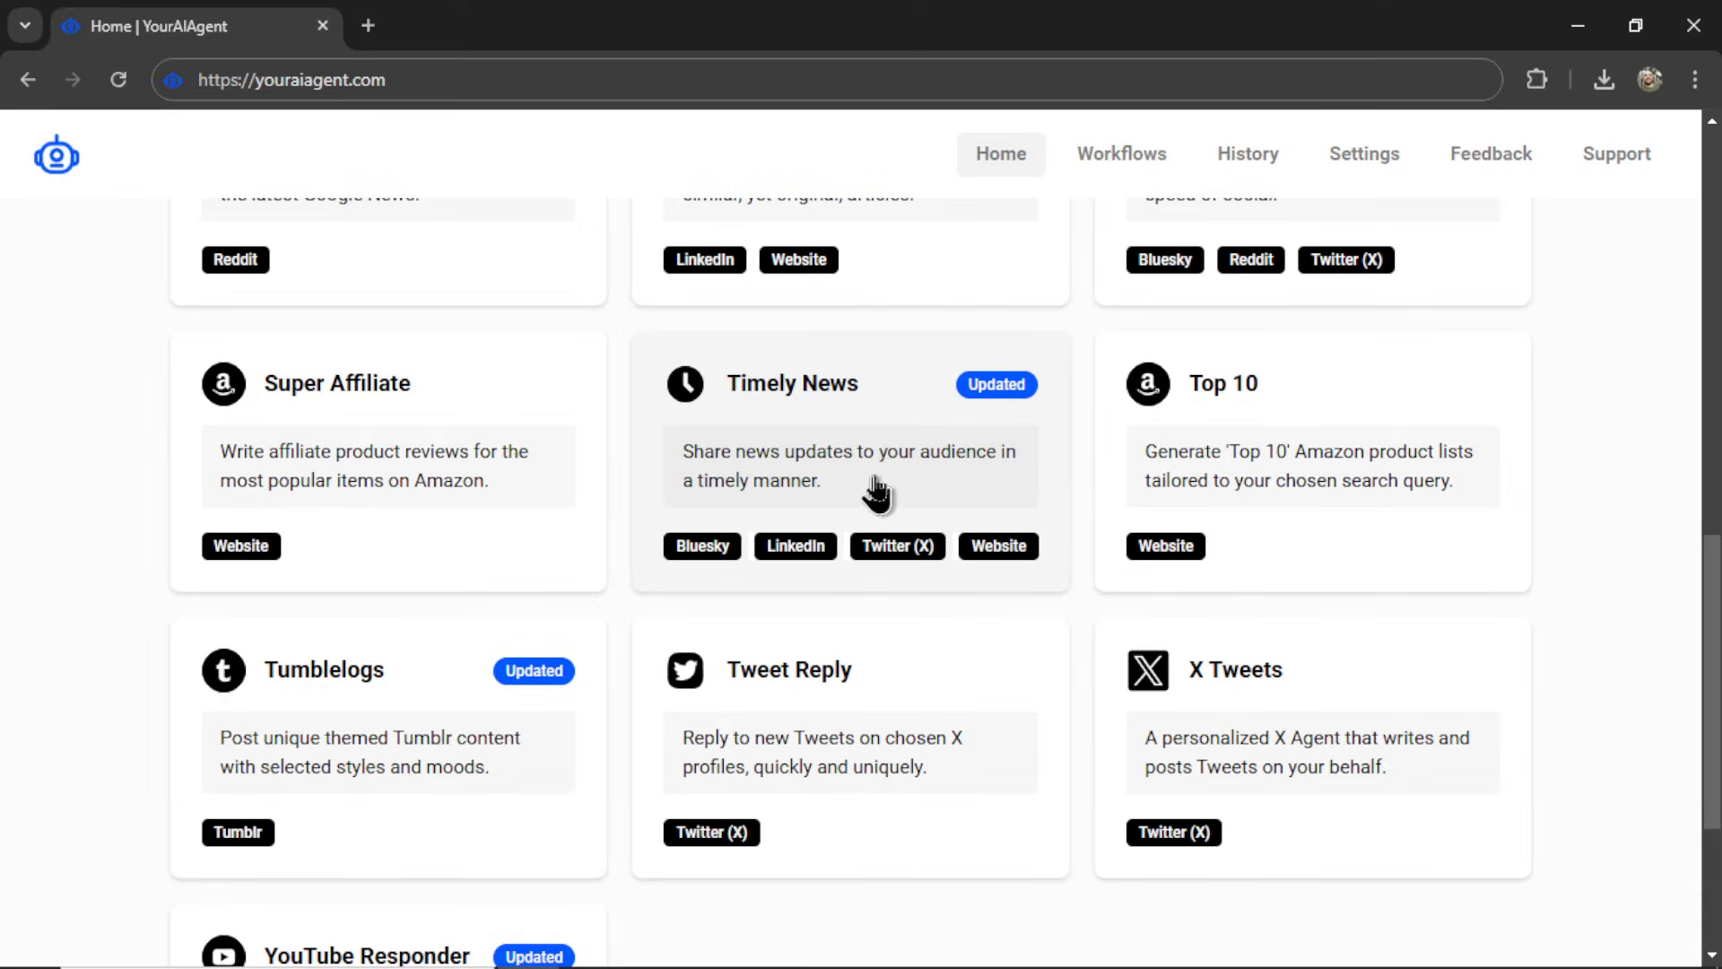
scroll("down", 3)
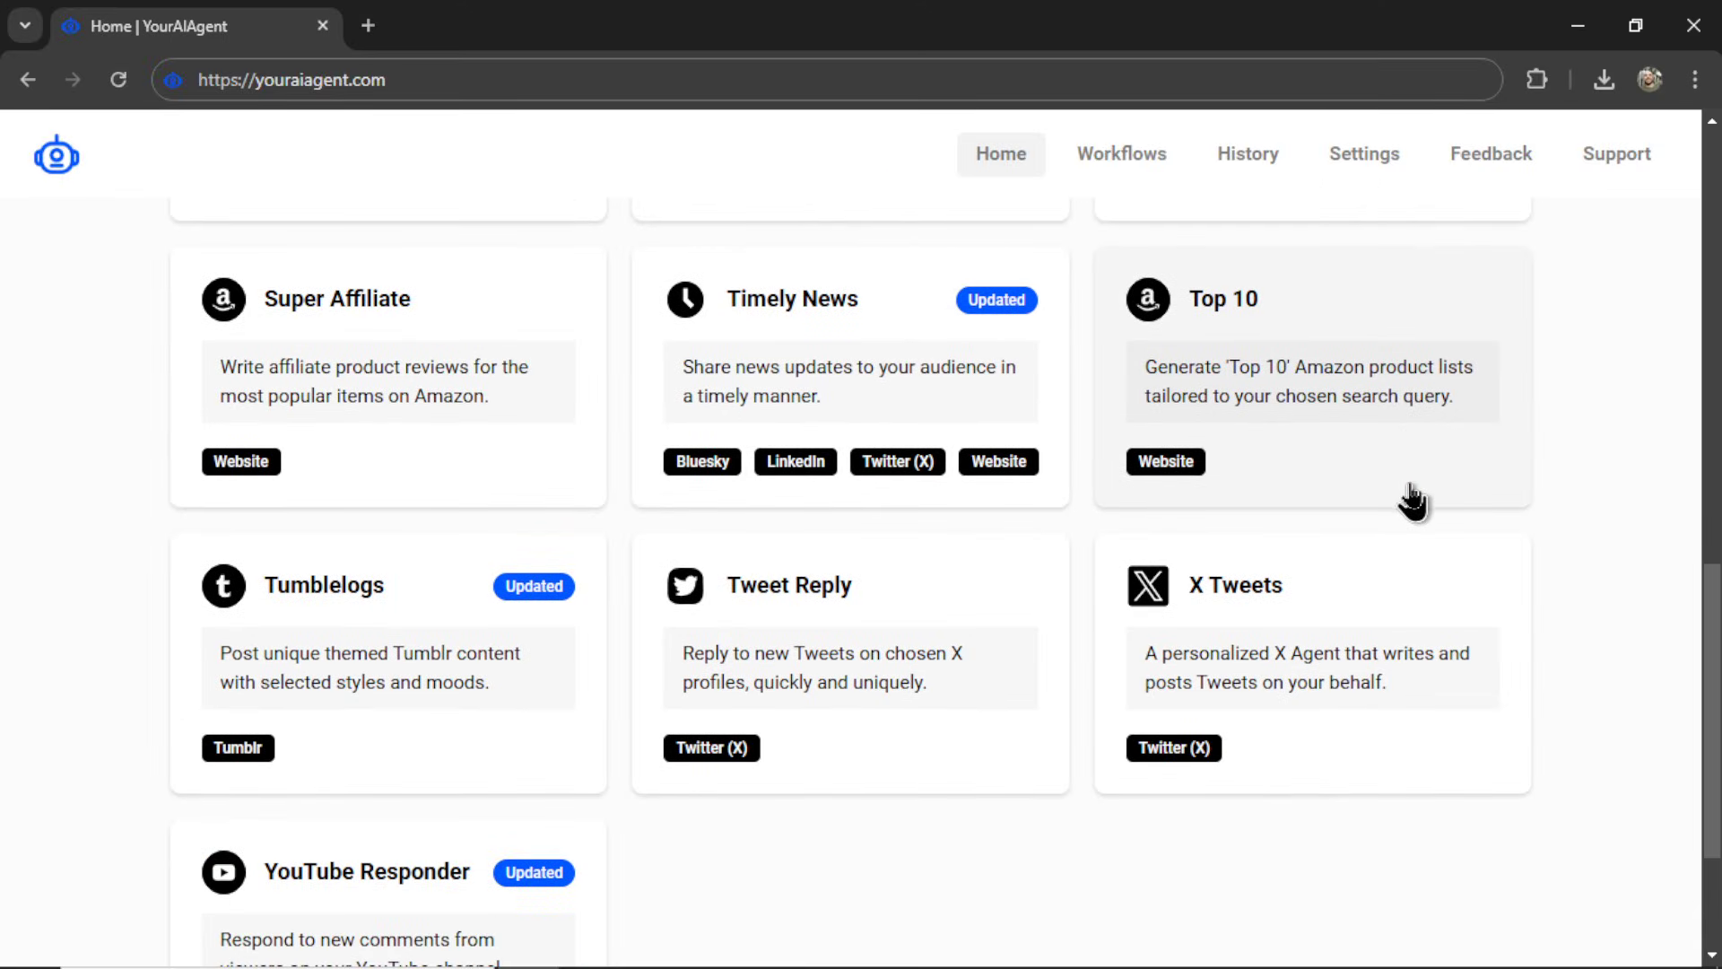
scroll("down", 3)
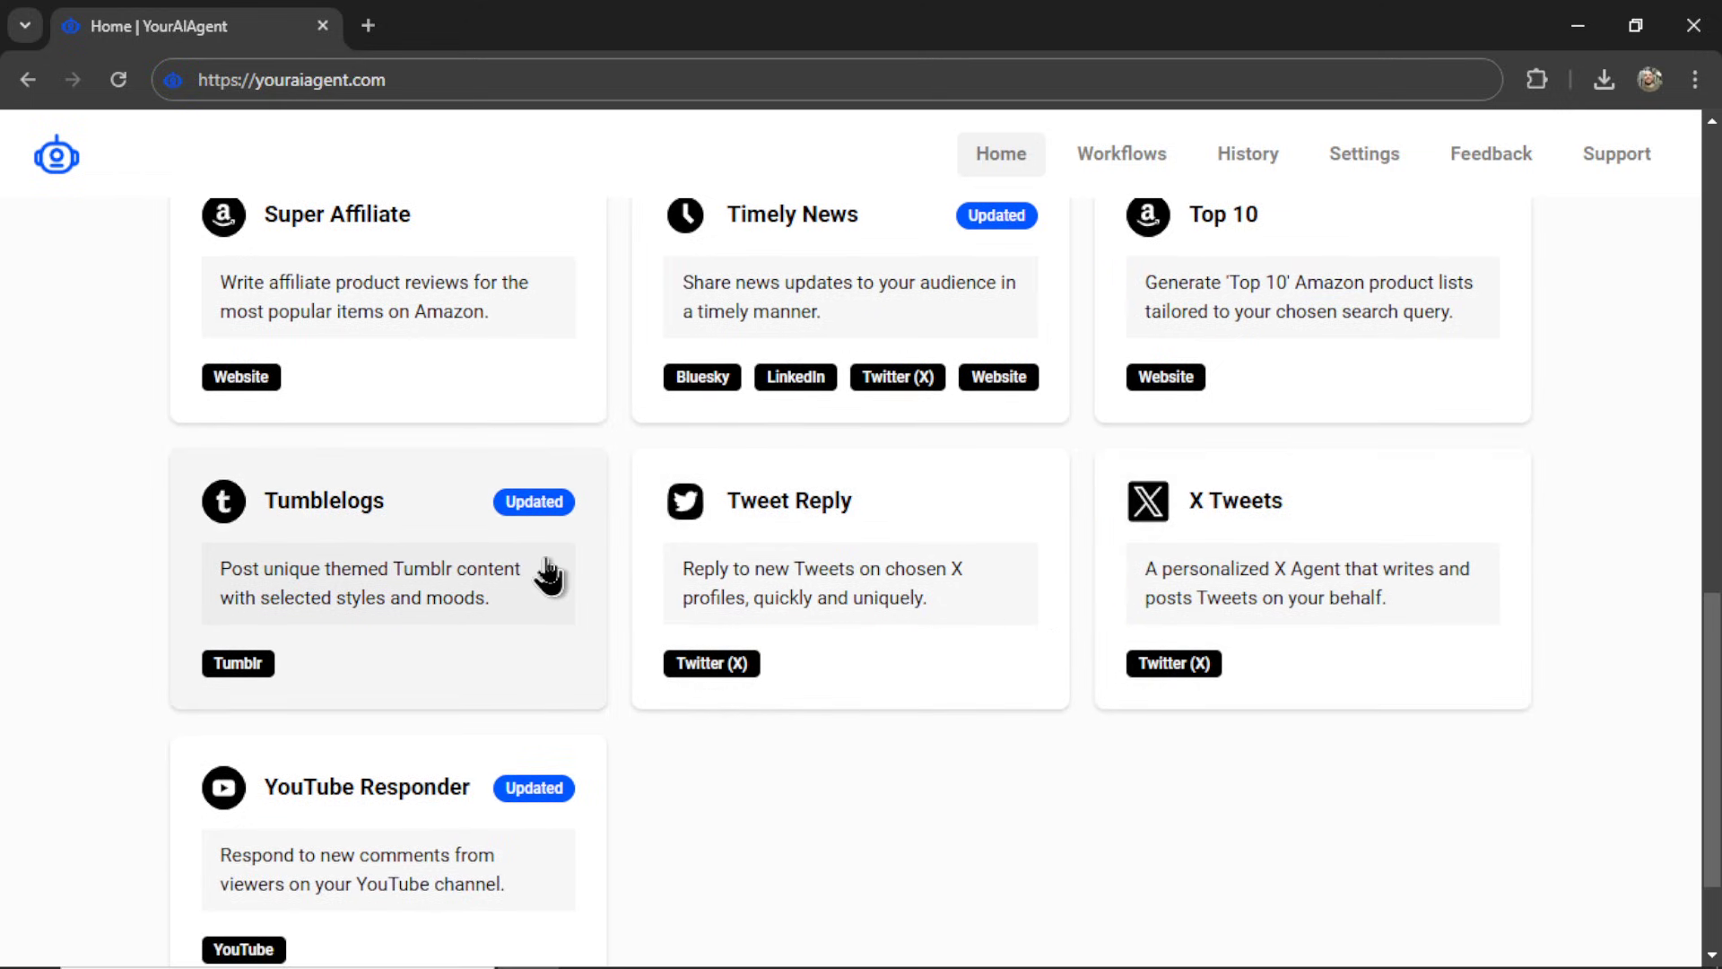
scroll("down", 3)
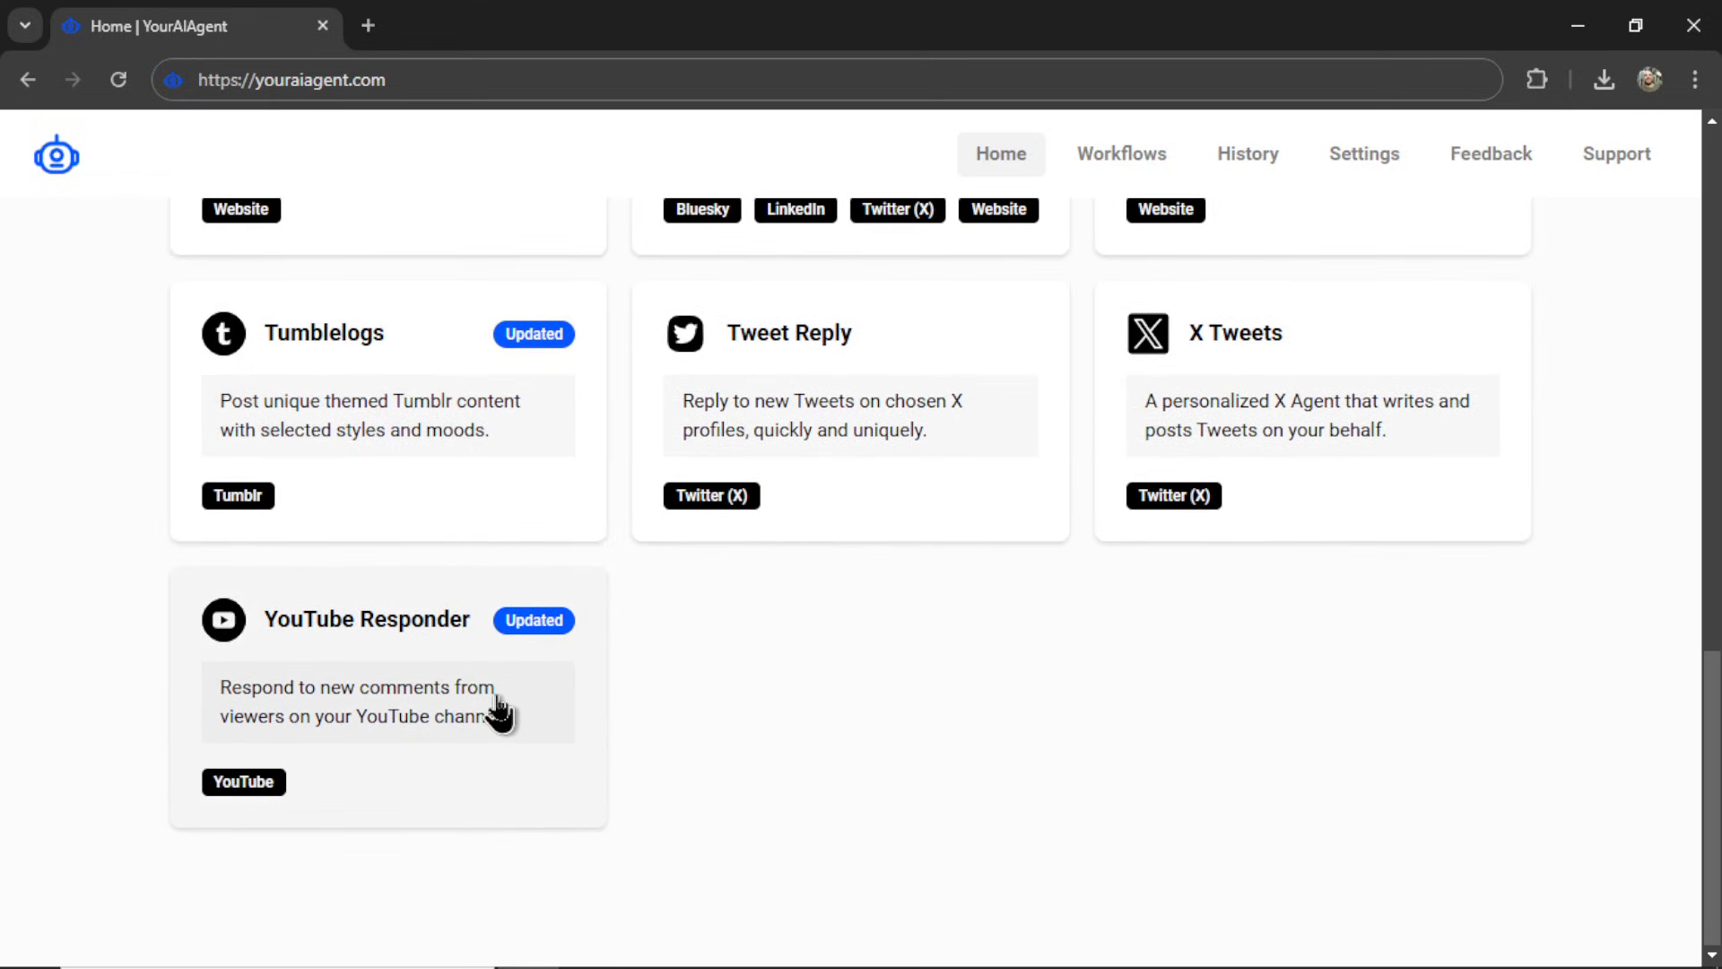
scroll("up", 3)
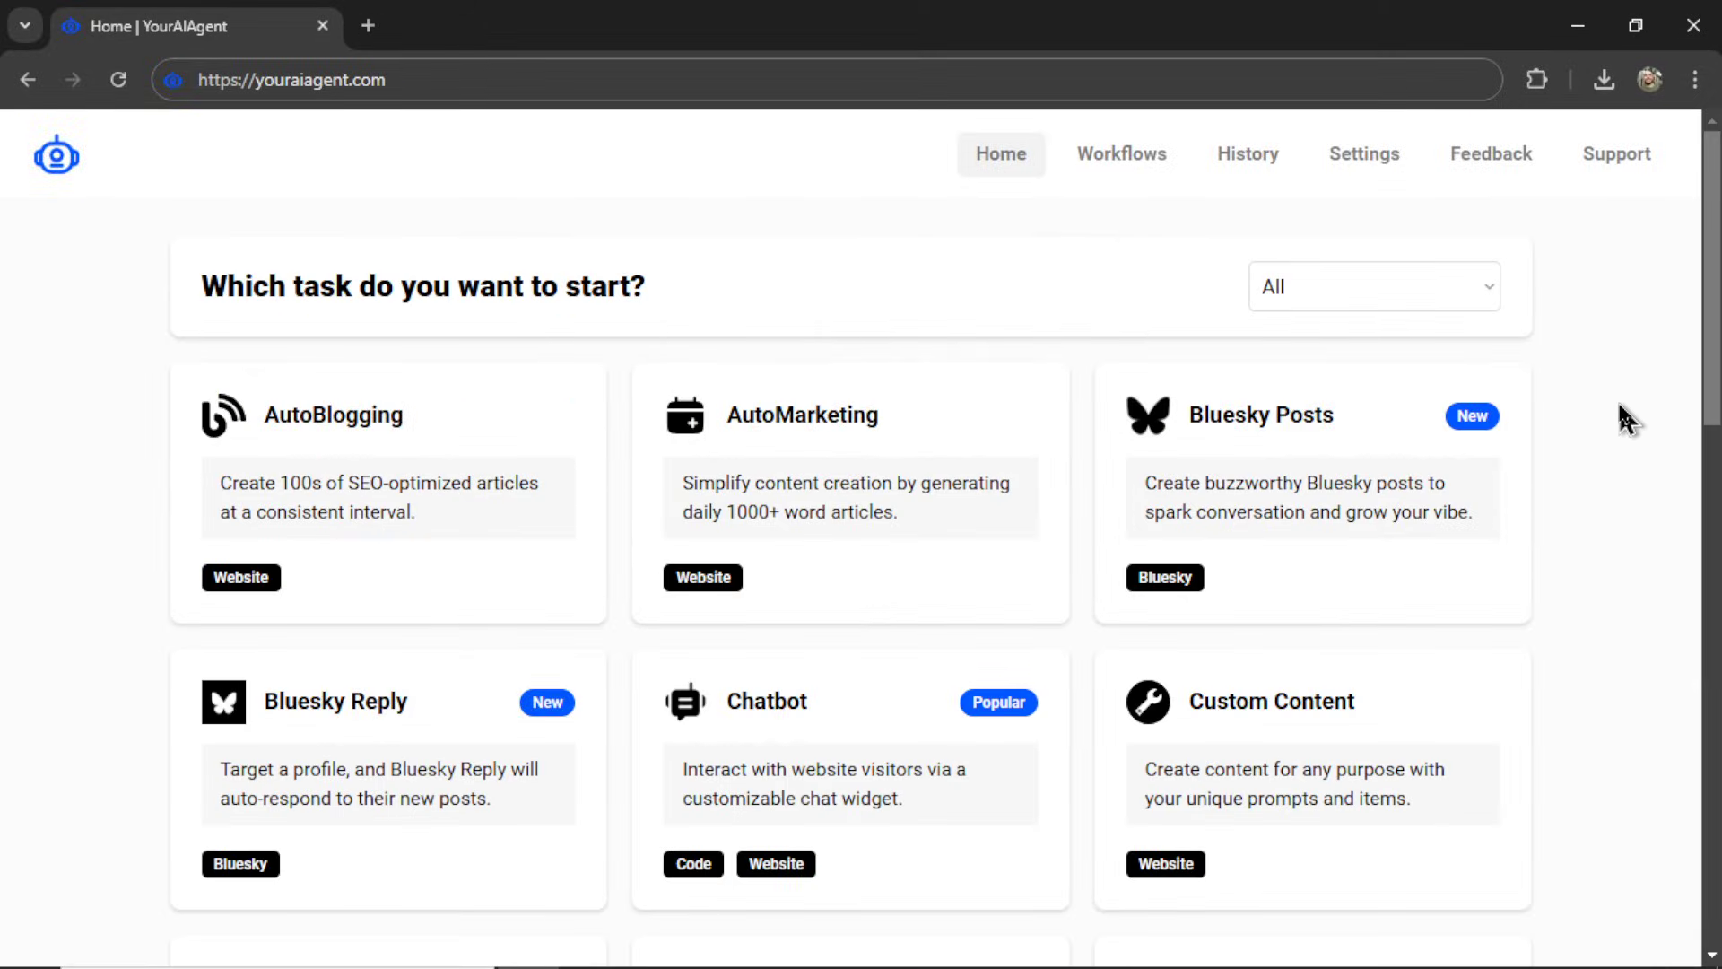